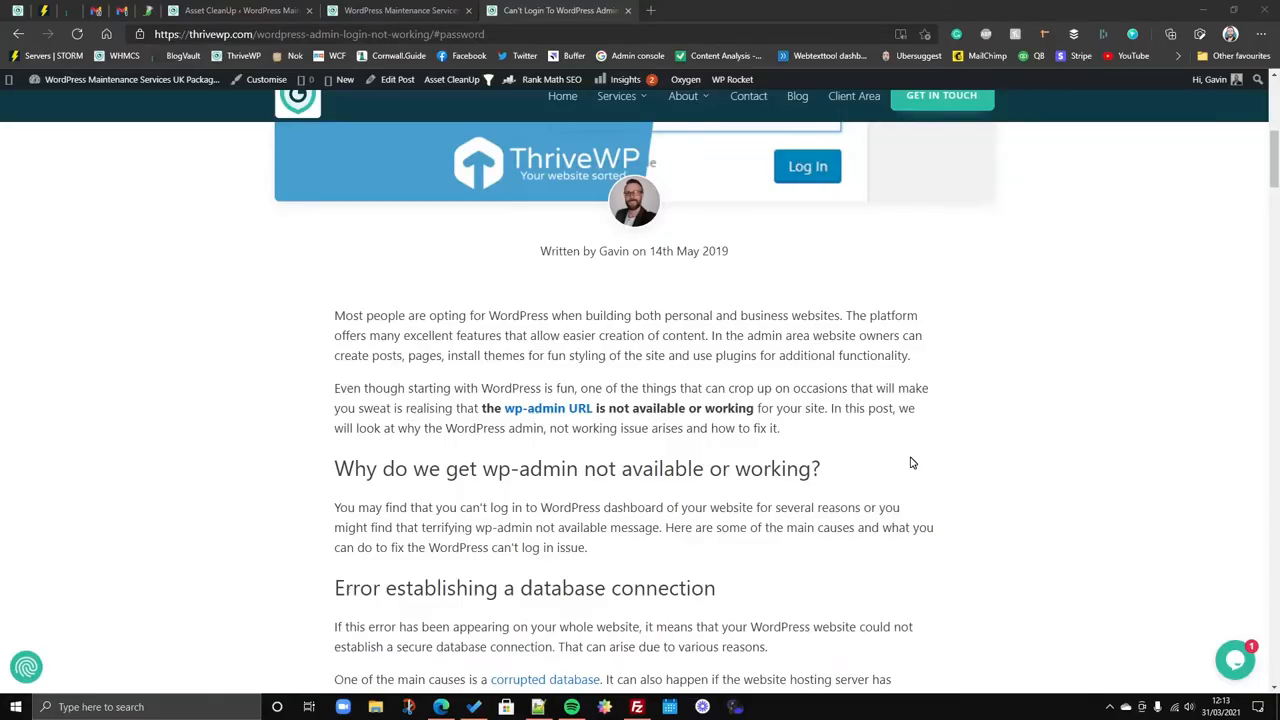
mouse_move(900, 475)
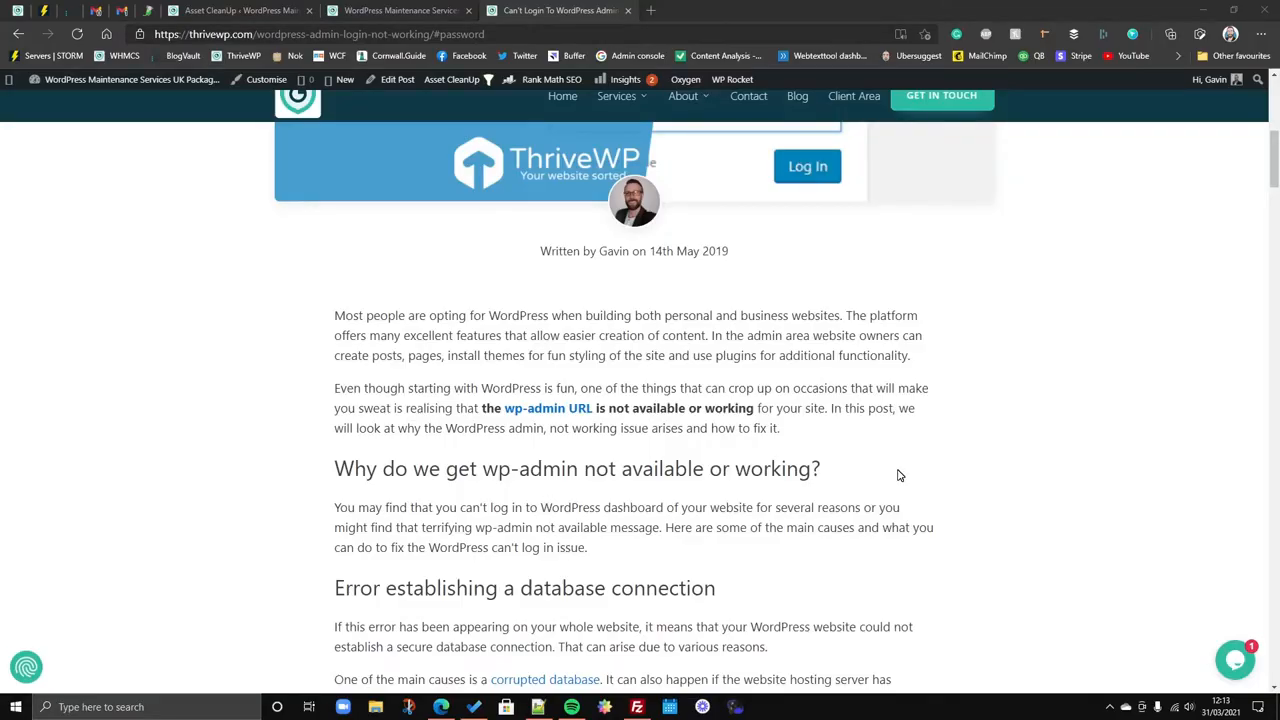
mouse_move(843, 500)
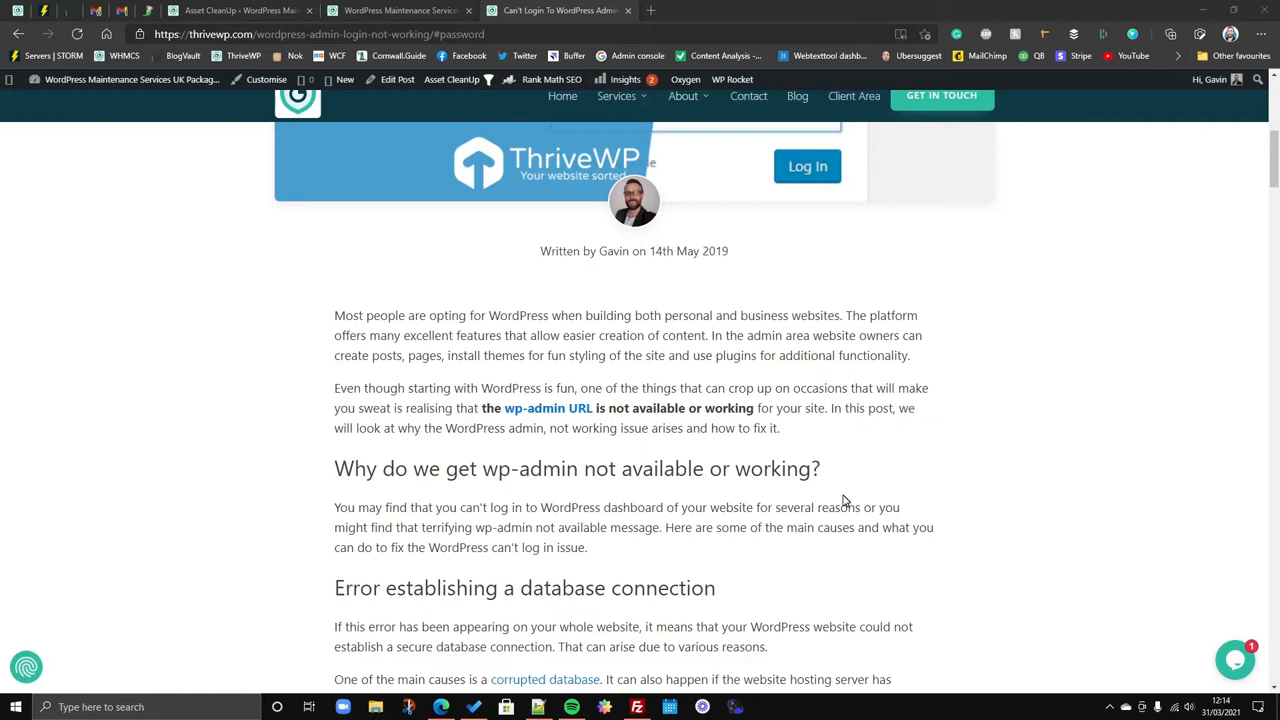
mouse_move(844, 472)
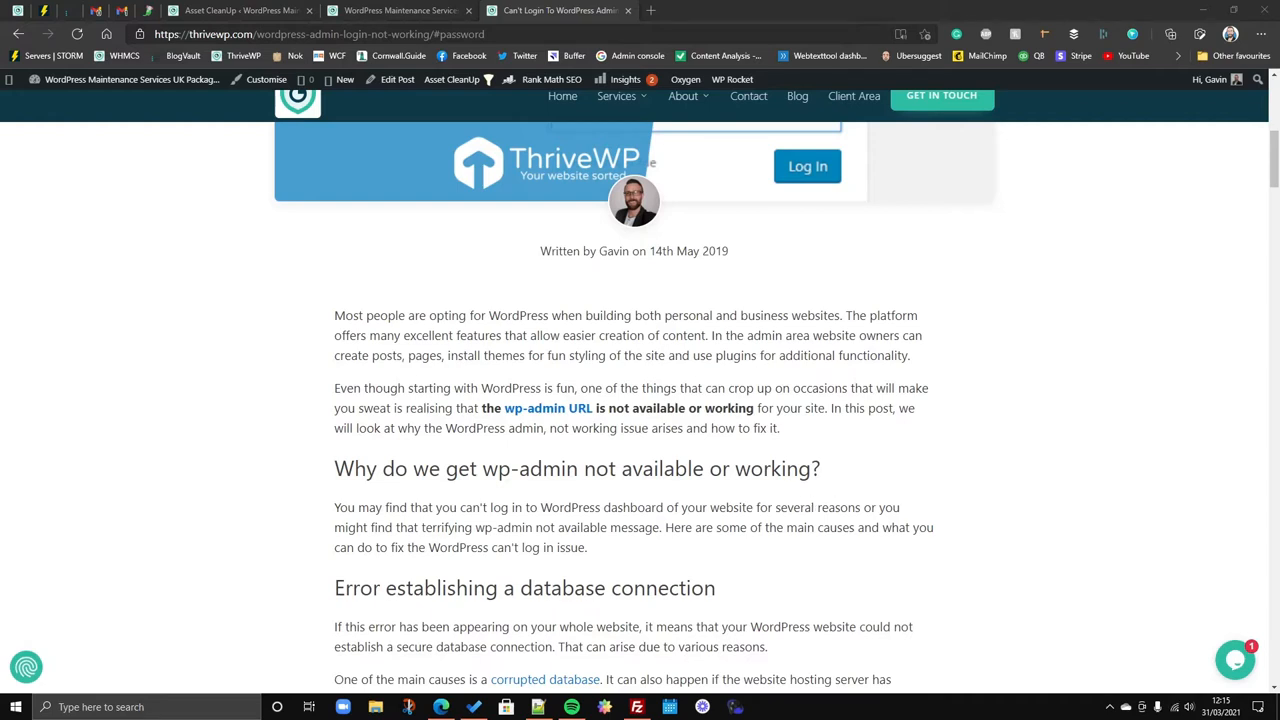
mouse_move(675, 555)
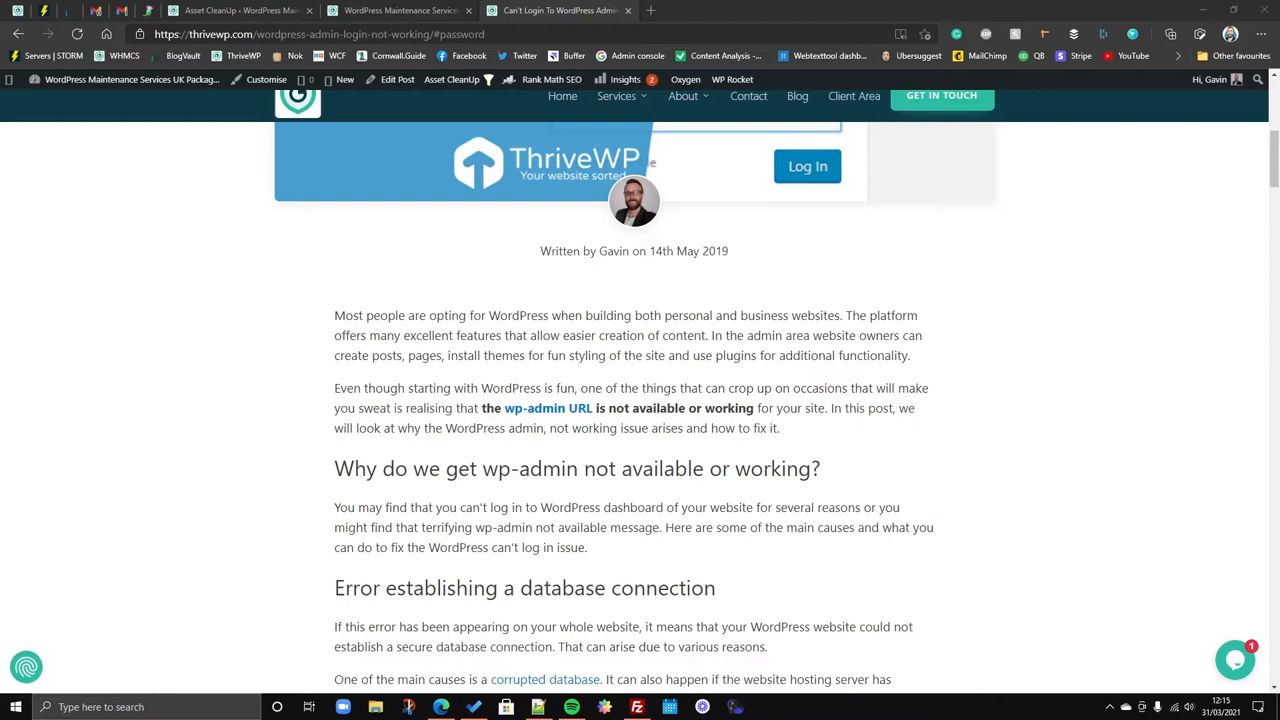
mouse_move(700, 494)
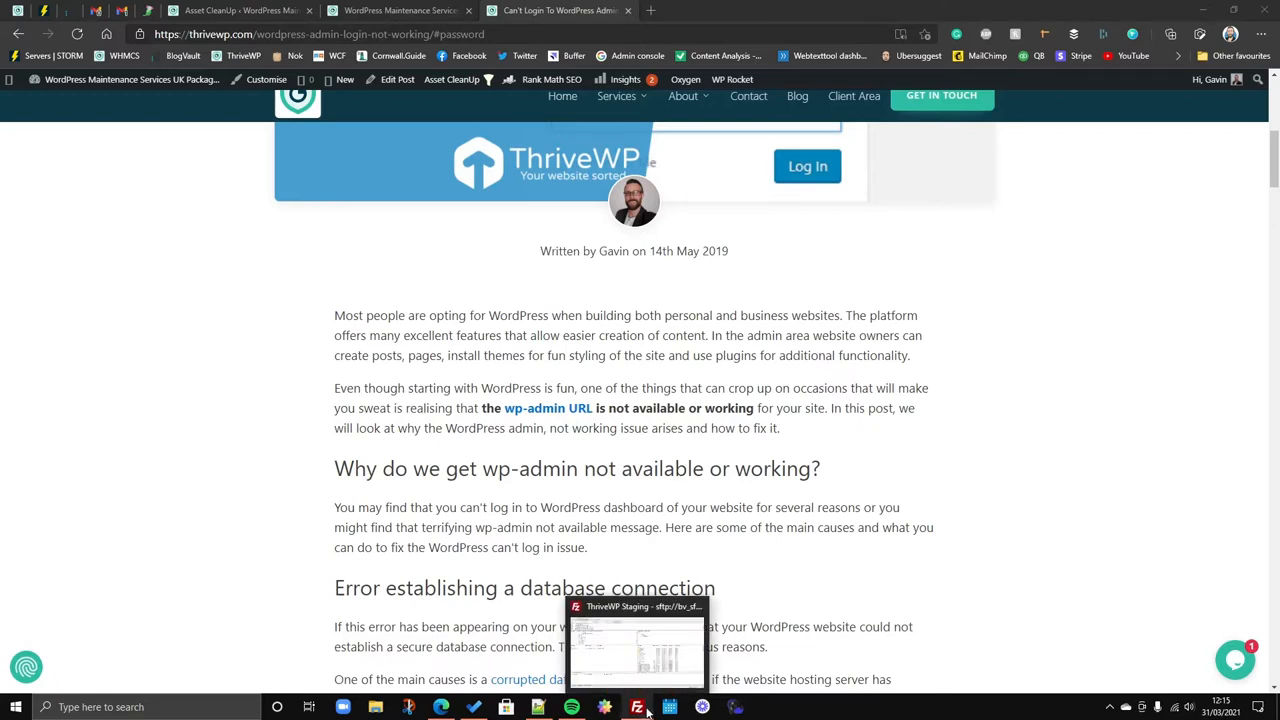
mouse_move(637, 707)
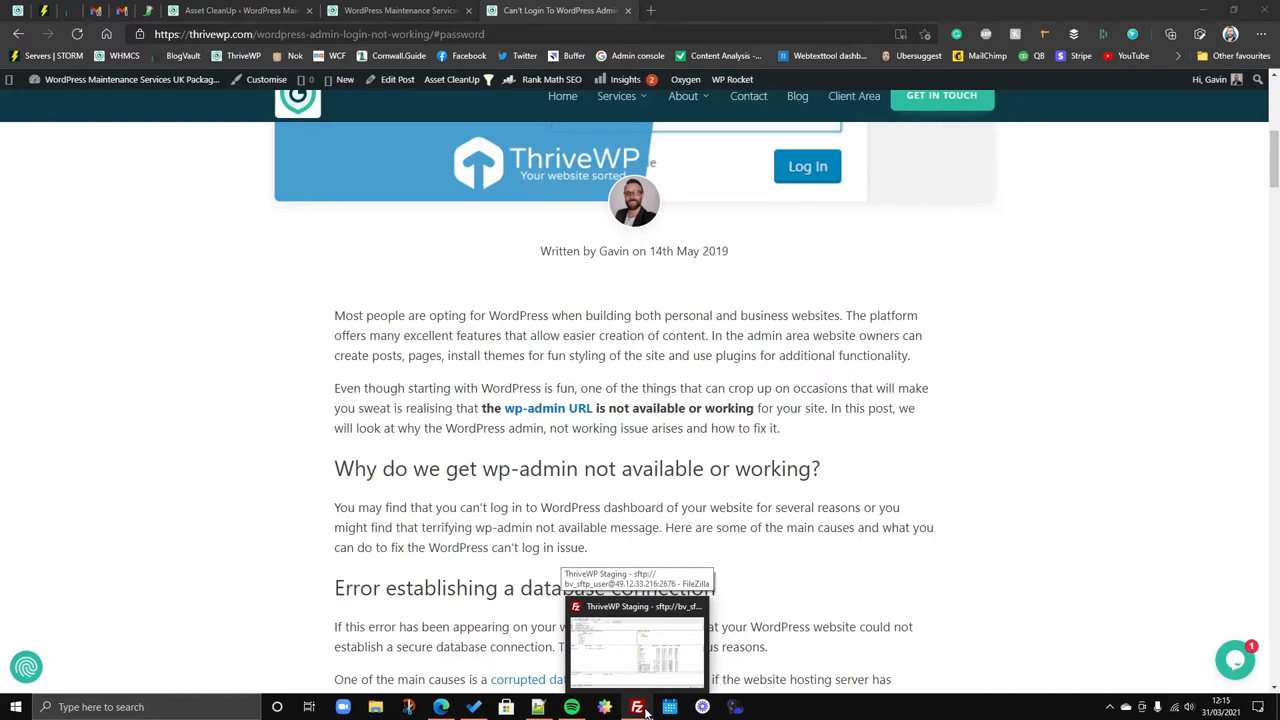
Inspect the new .htaccess in /site/public_html, then view the ThriveWP staging homepage.
click(637, 707)
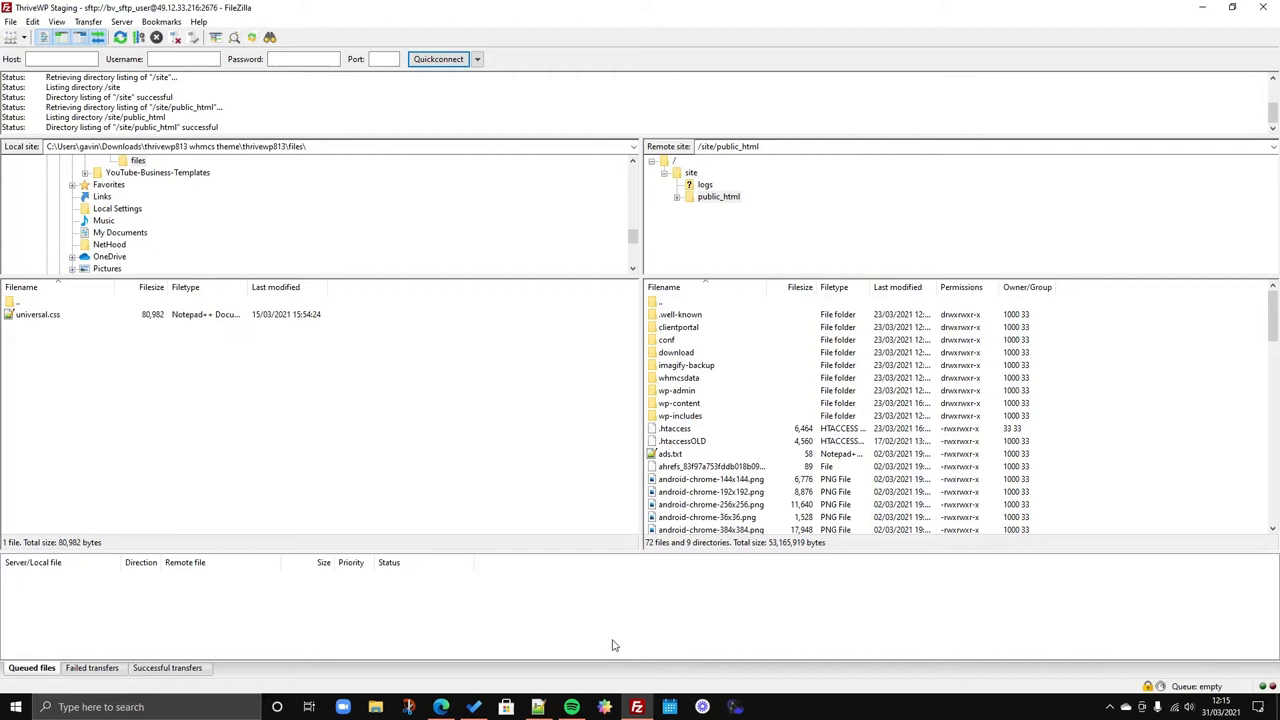
mouse_move(278, 322)
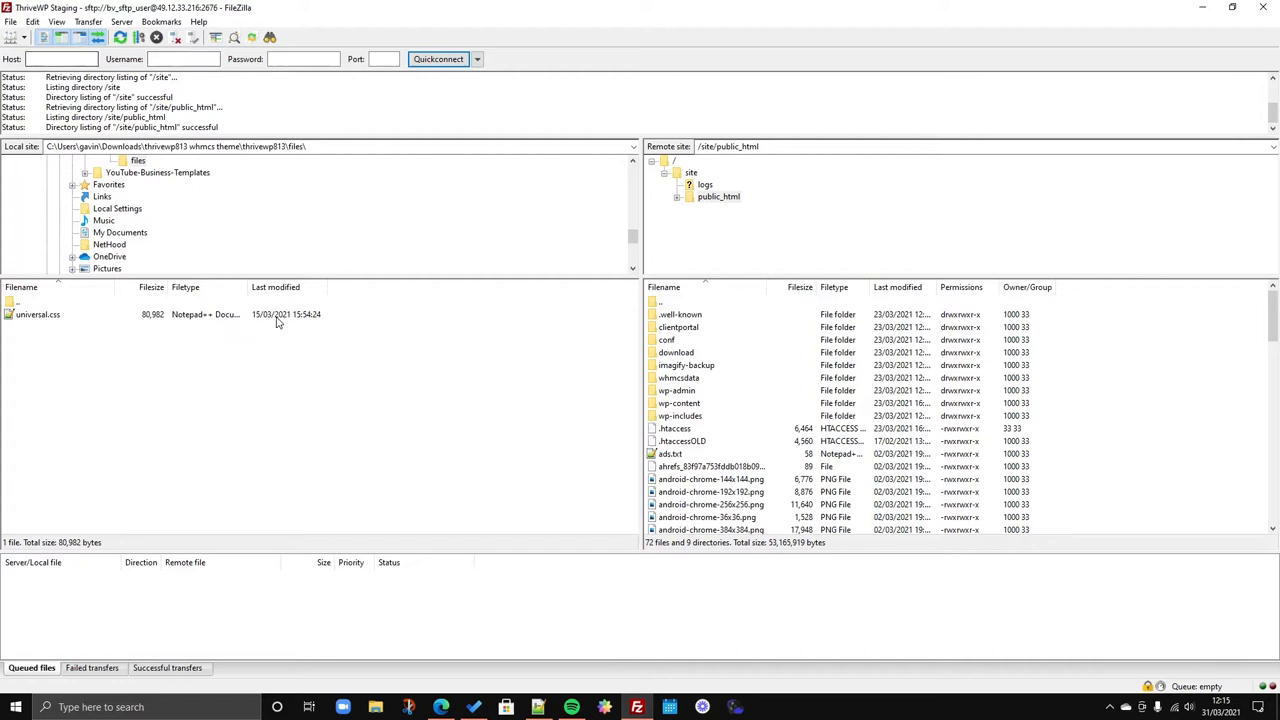
mouse_move(490, 504)
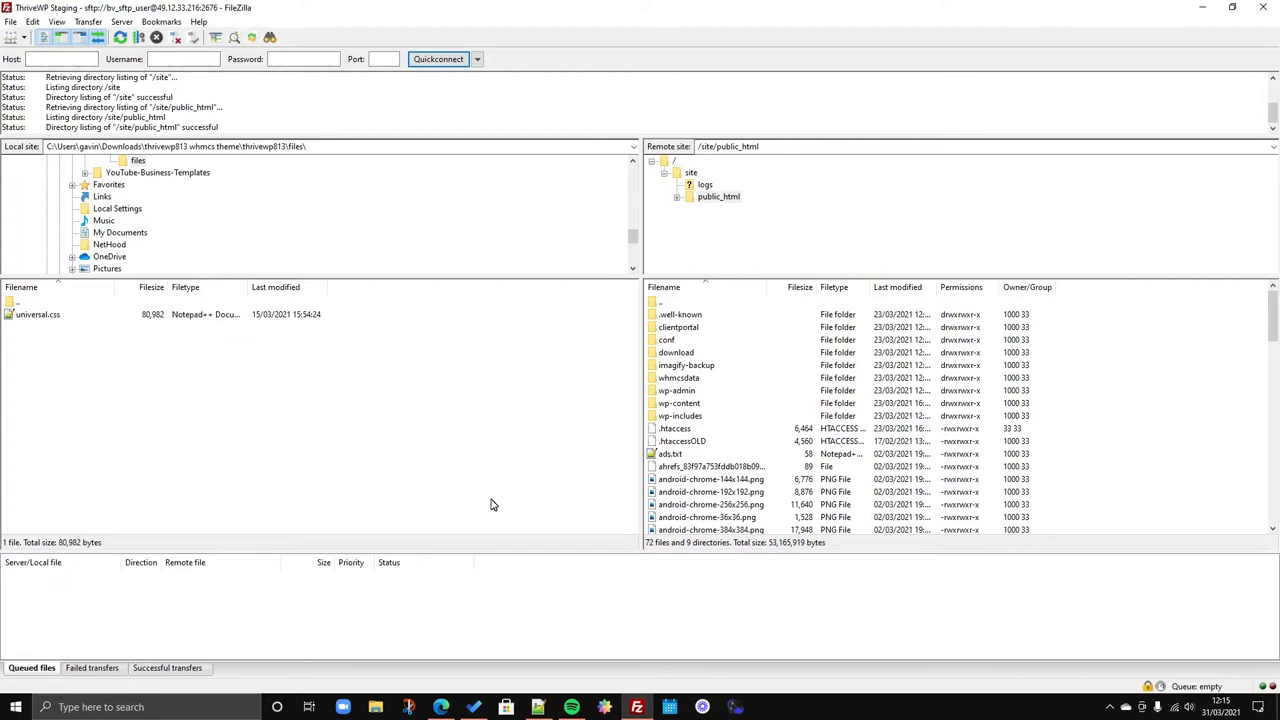
mouse_move(498, 600)
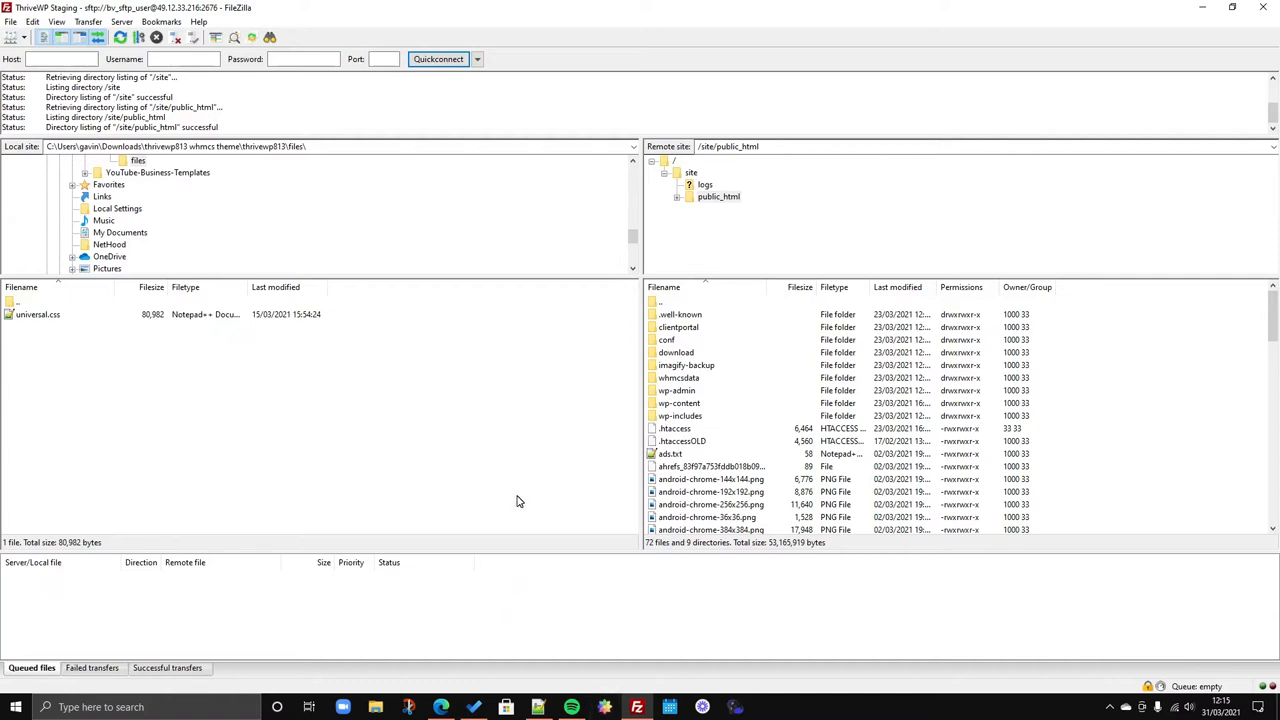
mouse_move(515, 458)
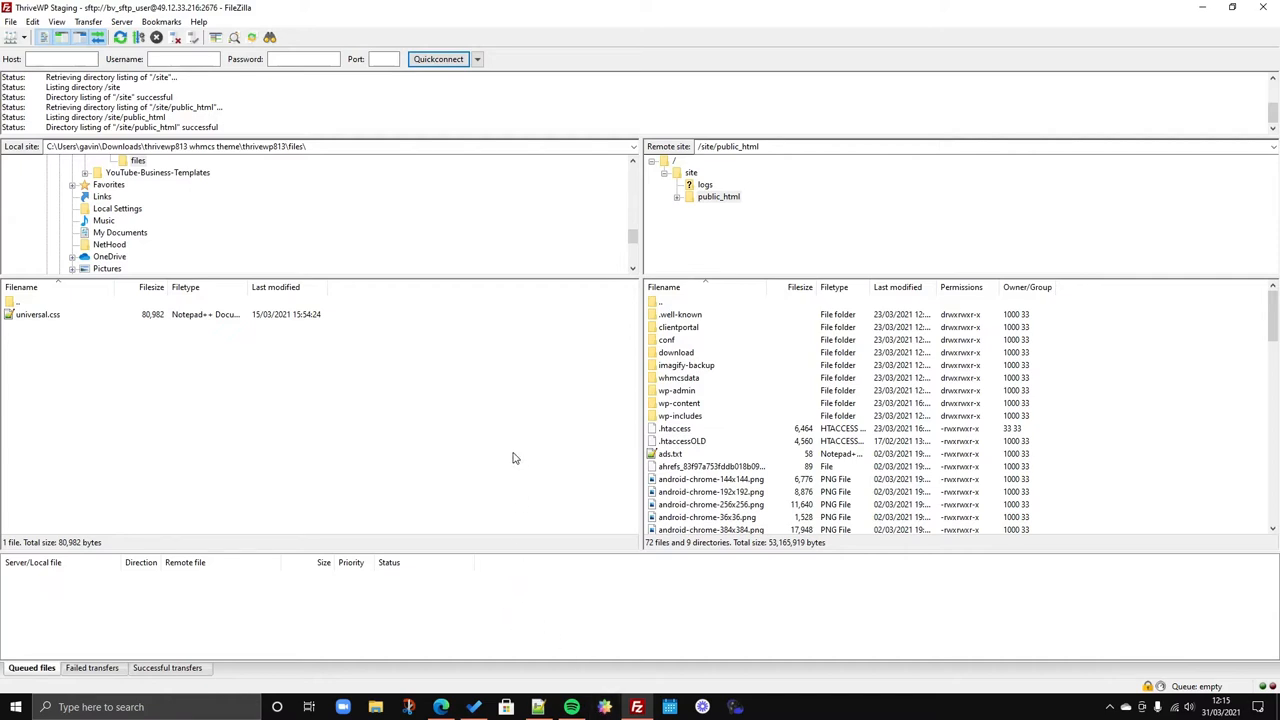
mouse_move(504, 454)
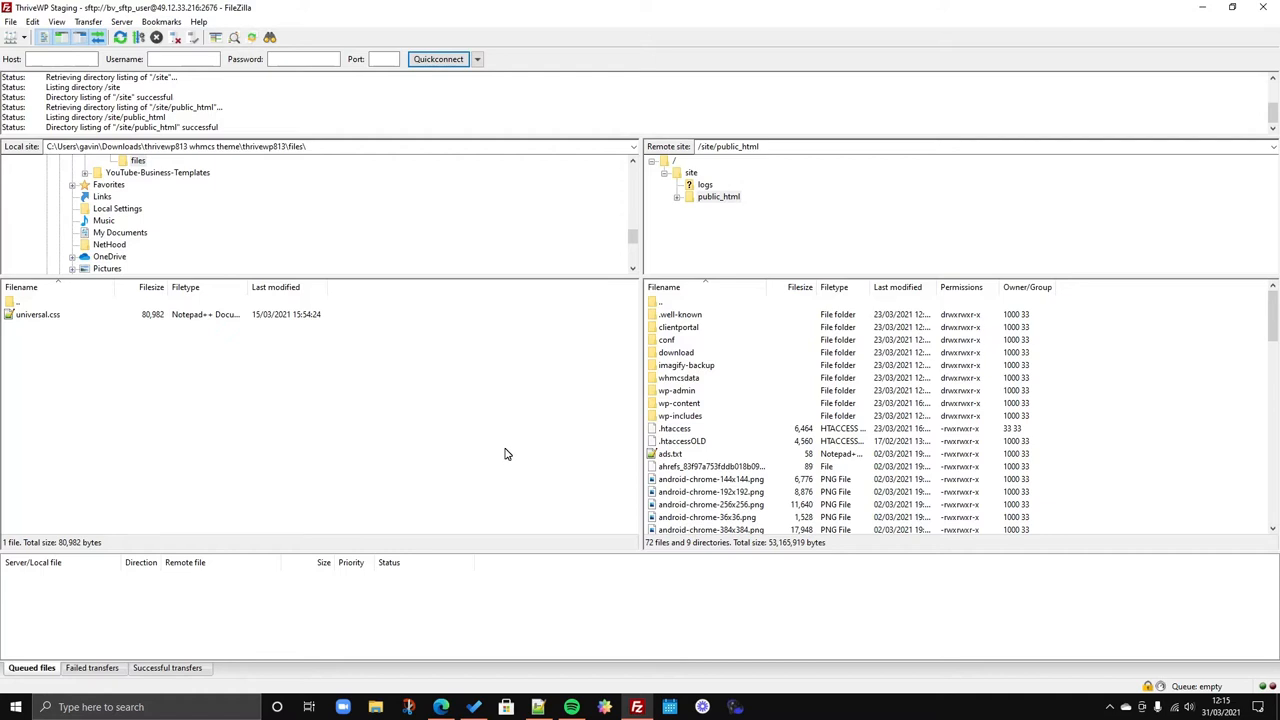
mouse_move(686, 362)
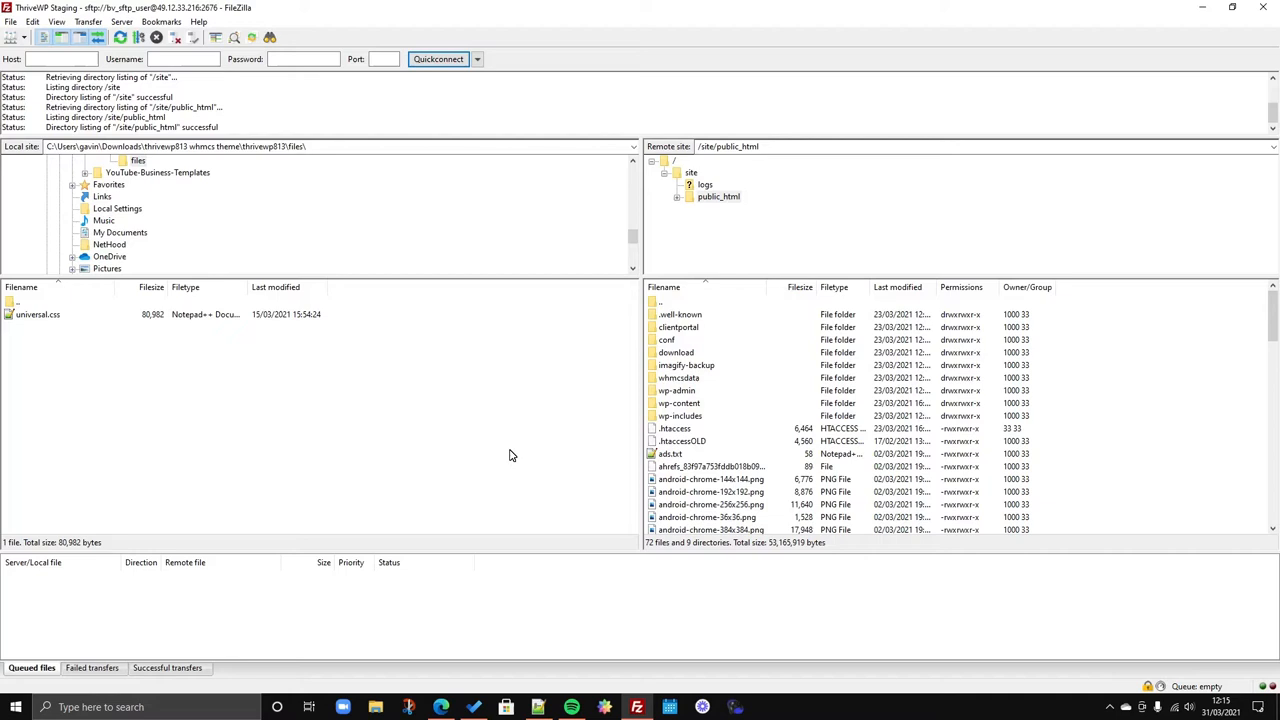
mouse_move(703, 405)
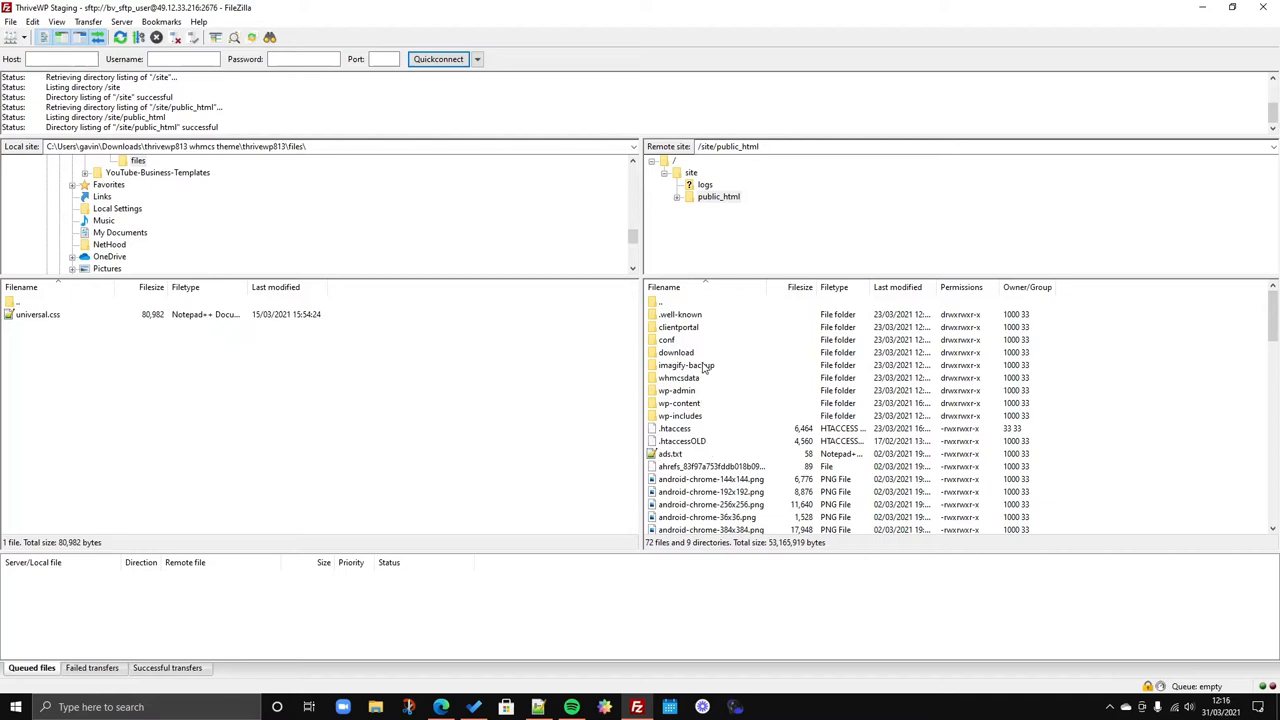
mouse_move(690, 287)
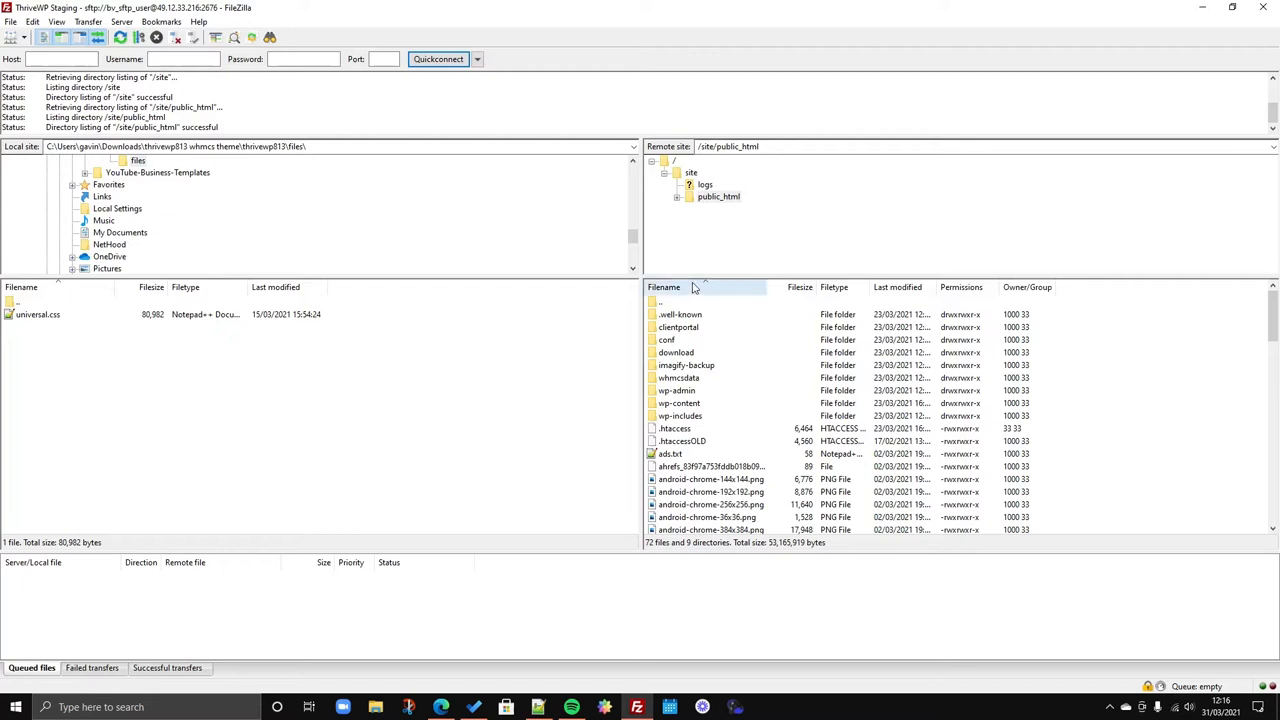
scroll(down, 3)
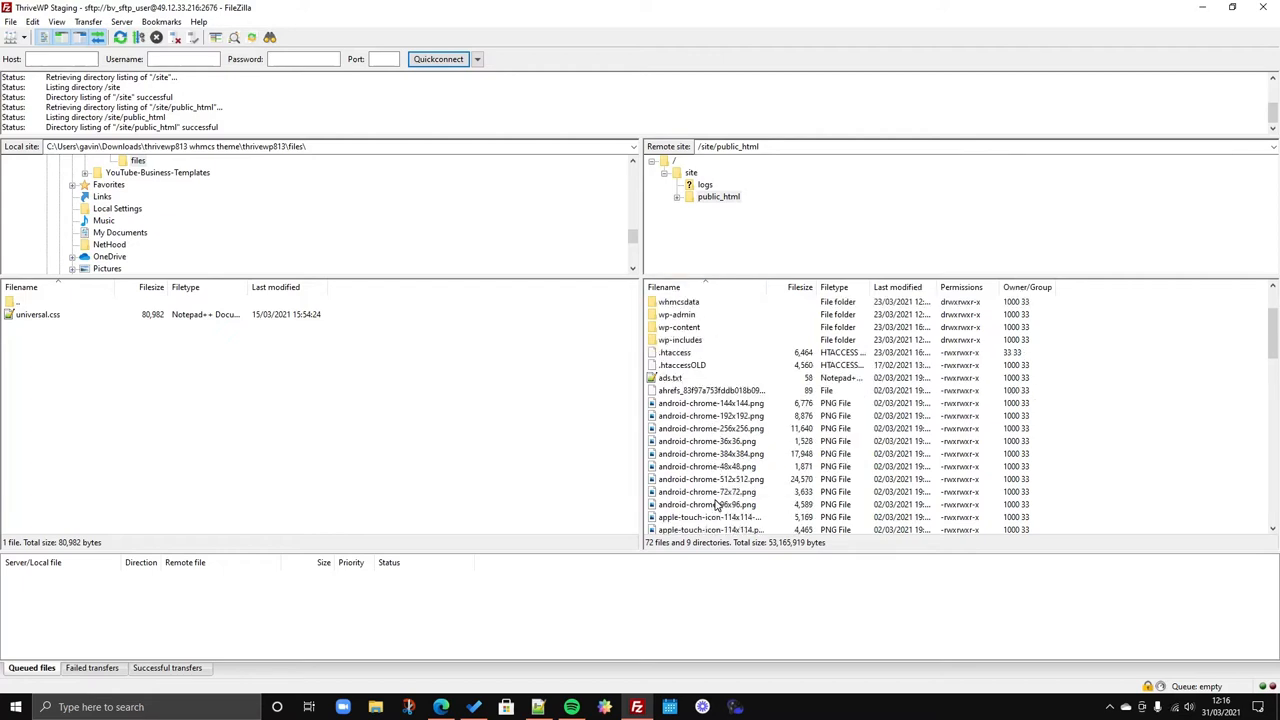
scroll(up, 3)
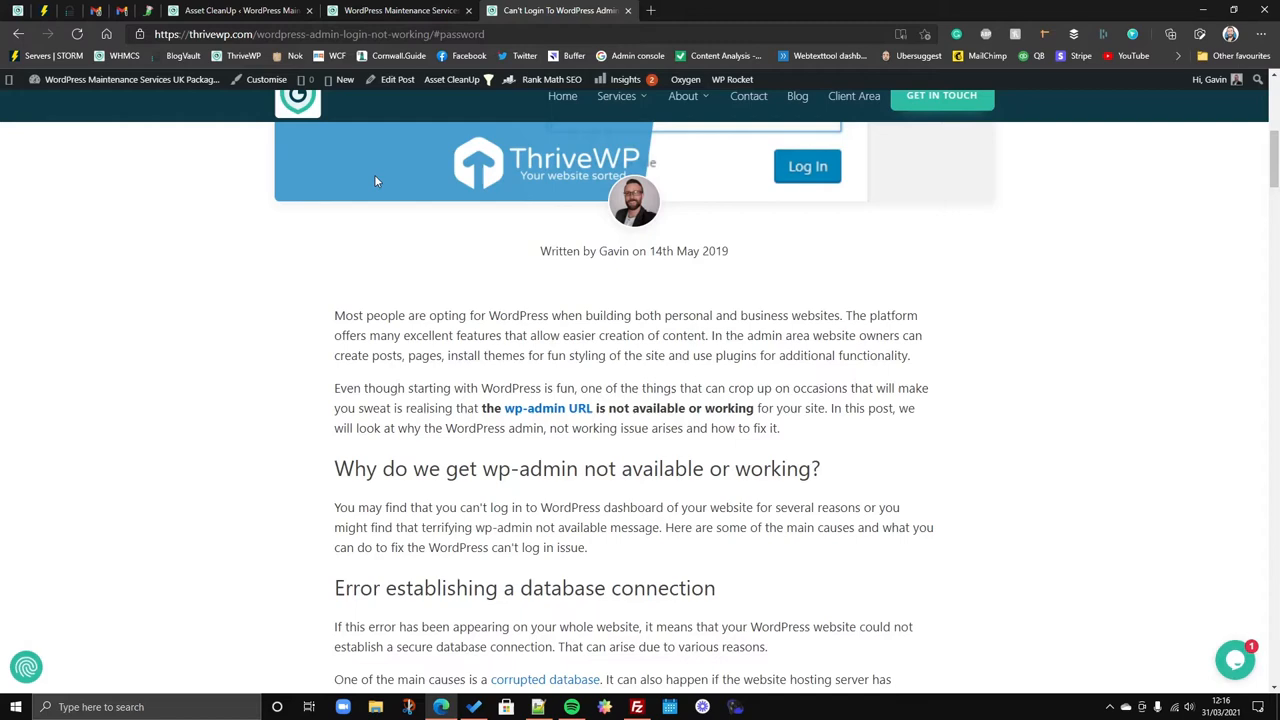
click(400, 10)
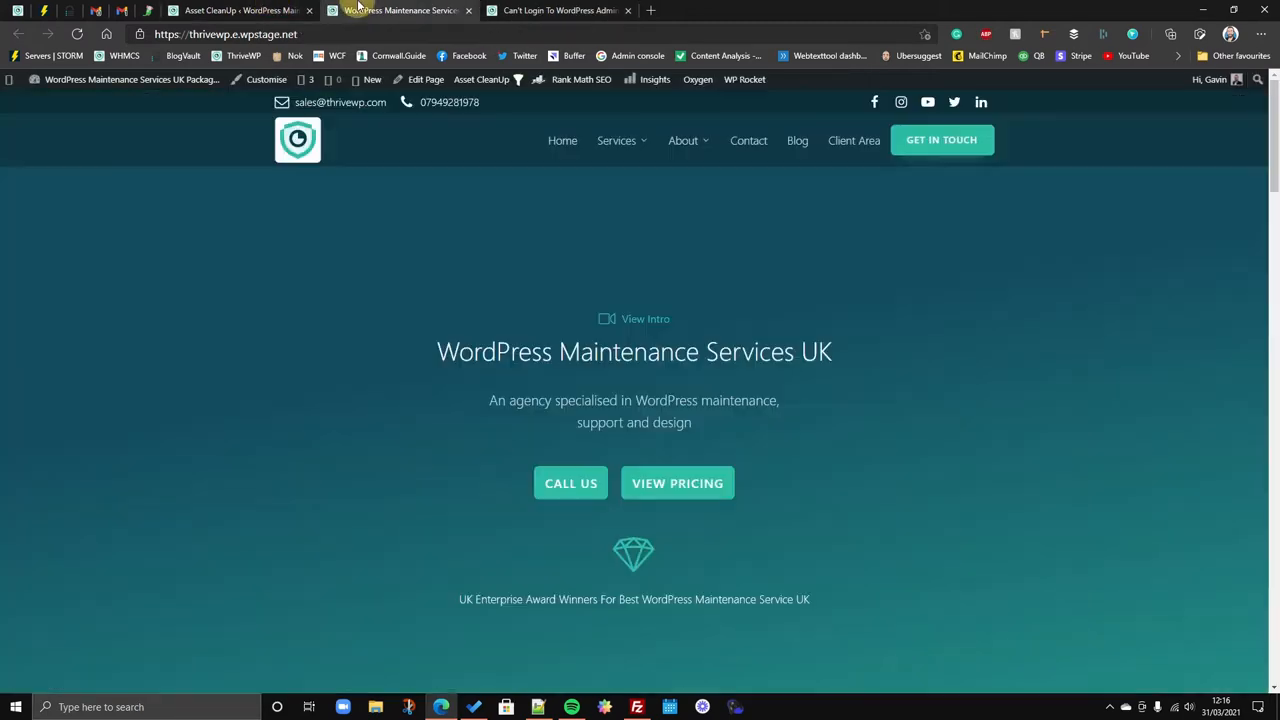
mouse_move(677, 481)
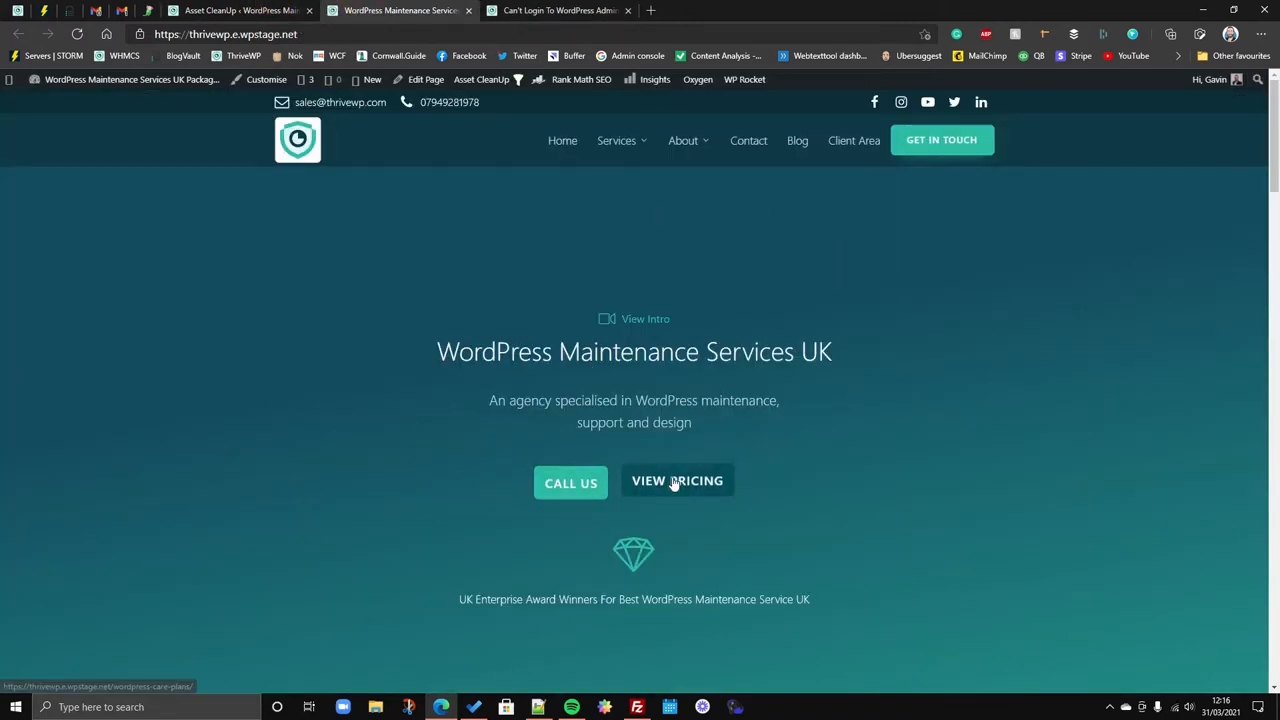
mouse_move(715, 691)
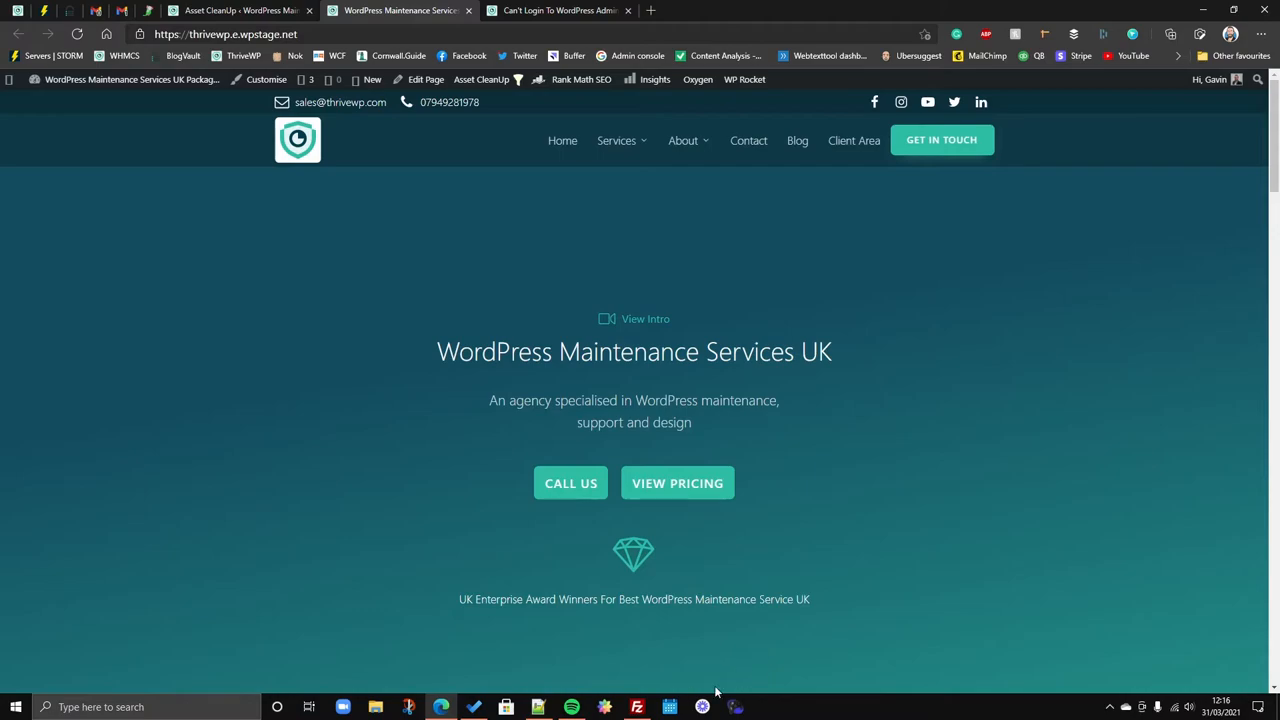
Rename the wp-content/plugins folder to plugins_off to disable every plugin.
click(637, 707)
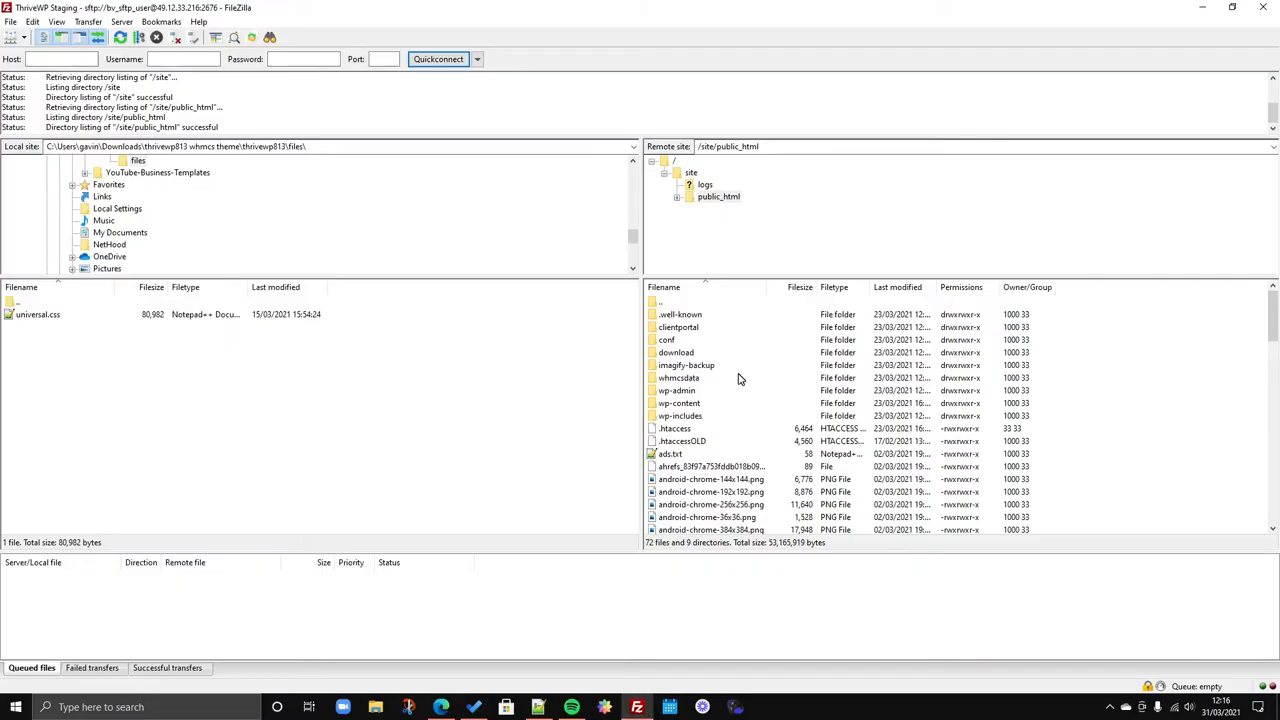
mouse_move(696, 430)
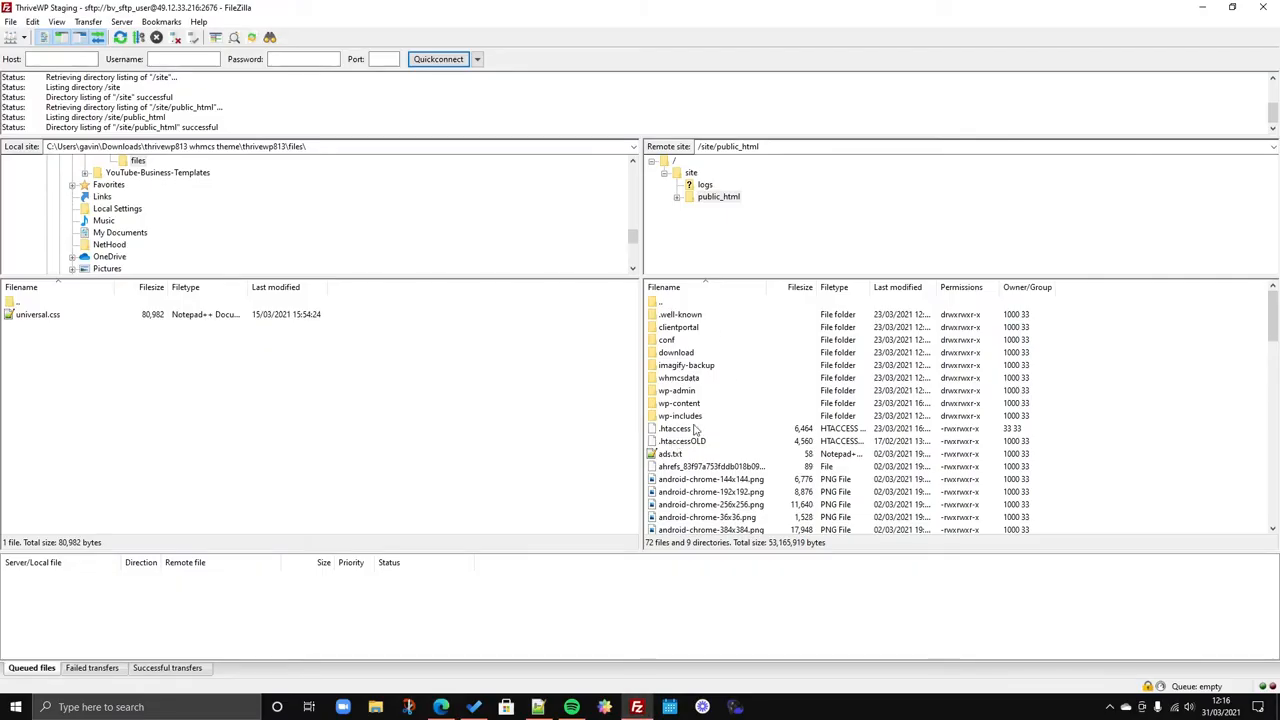
double_click(678, 403)
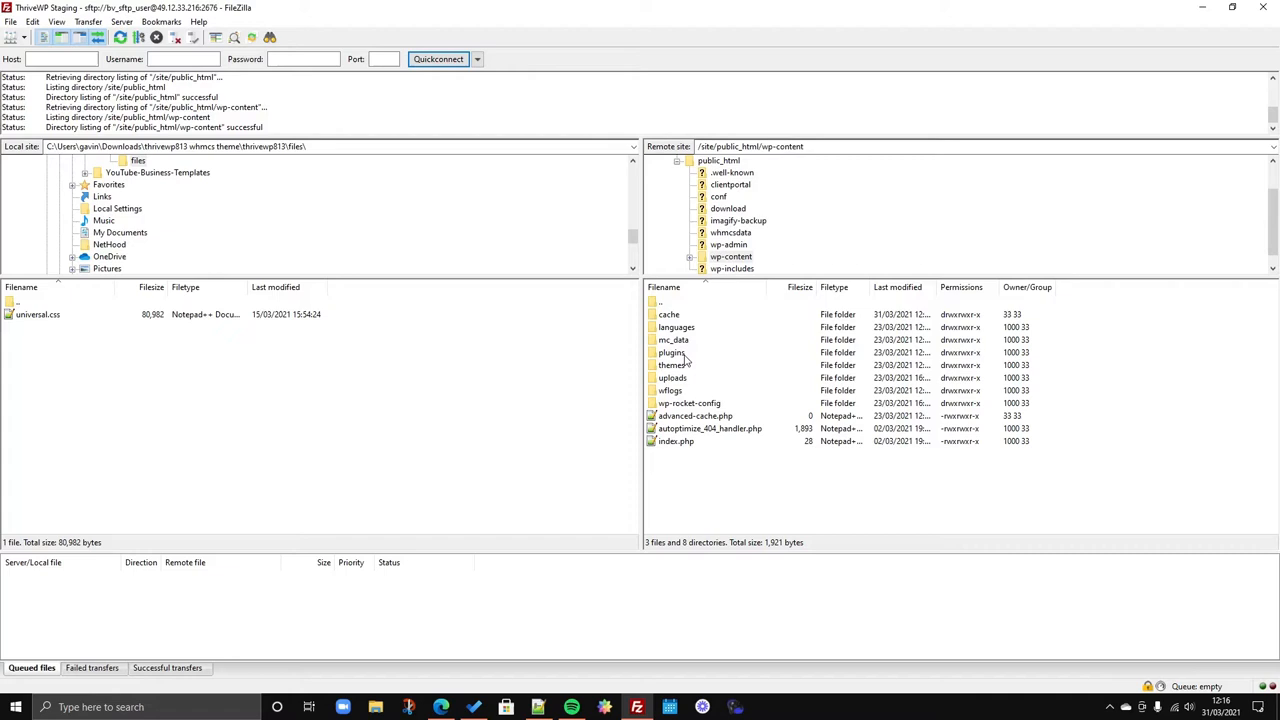
mouse_move(672, 365)
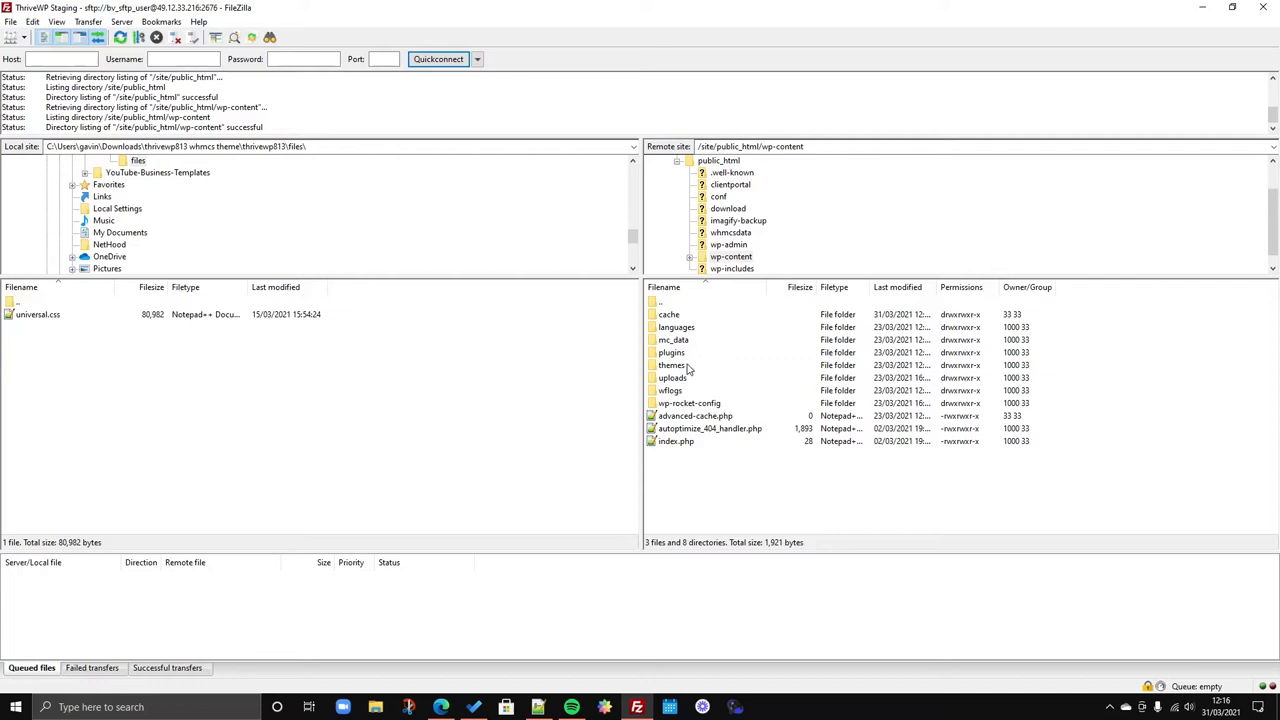
click(672, 352)
text(_old)
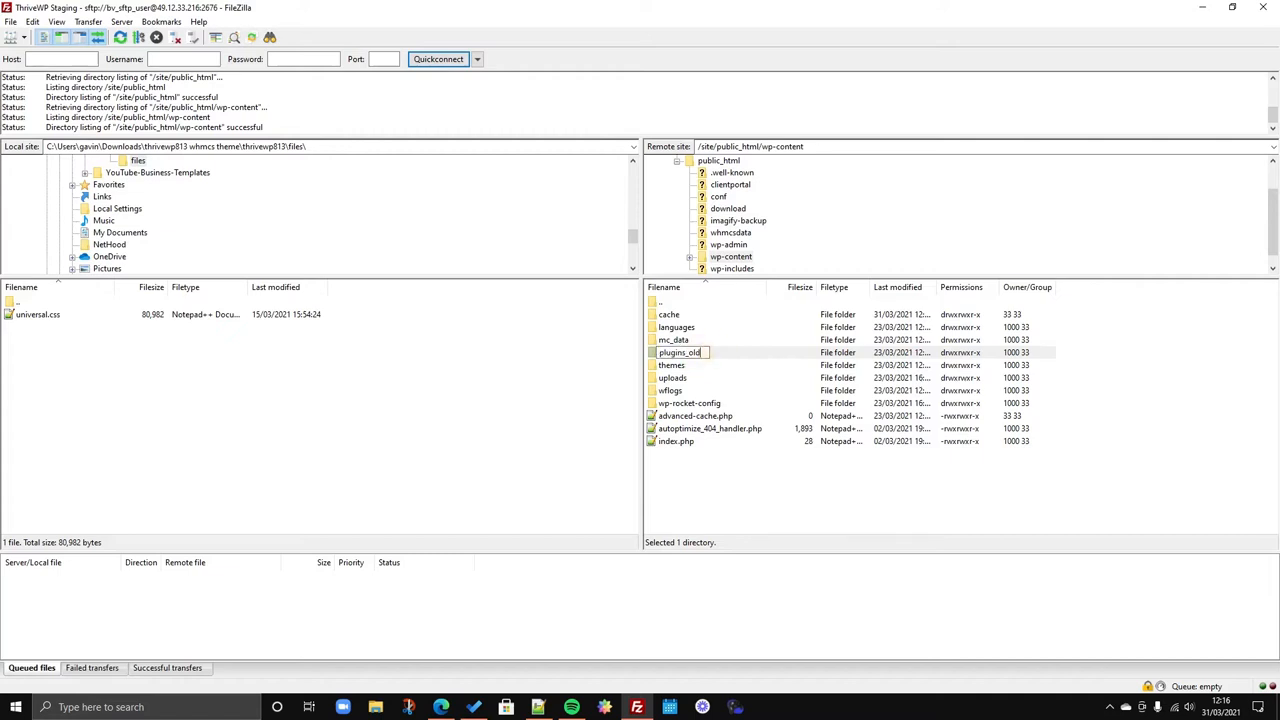
text(plugins_off)
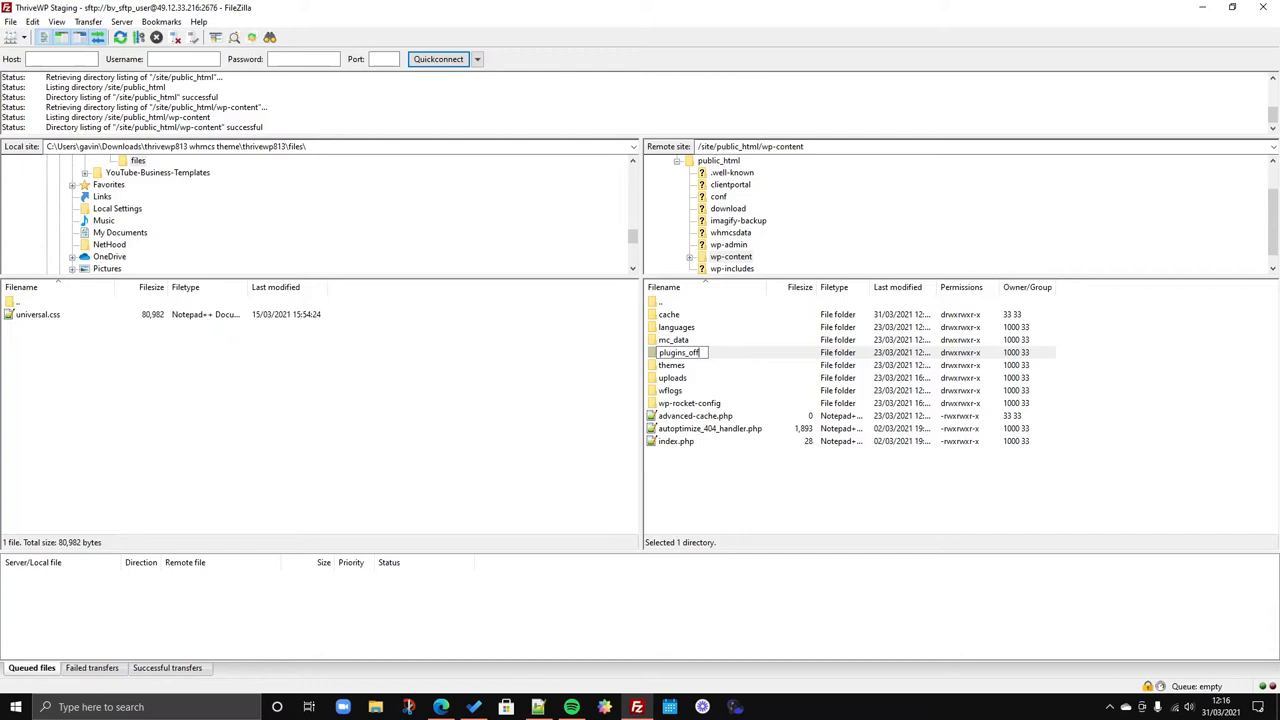
mouse_move(688, 370)
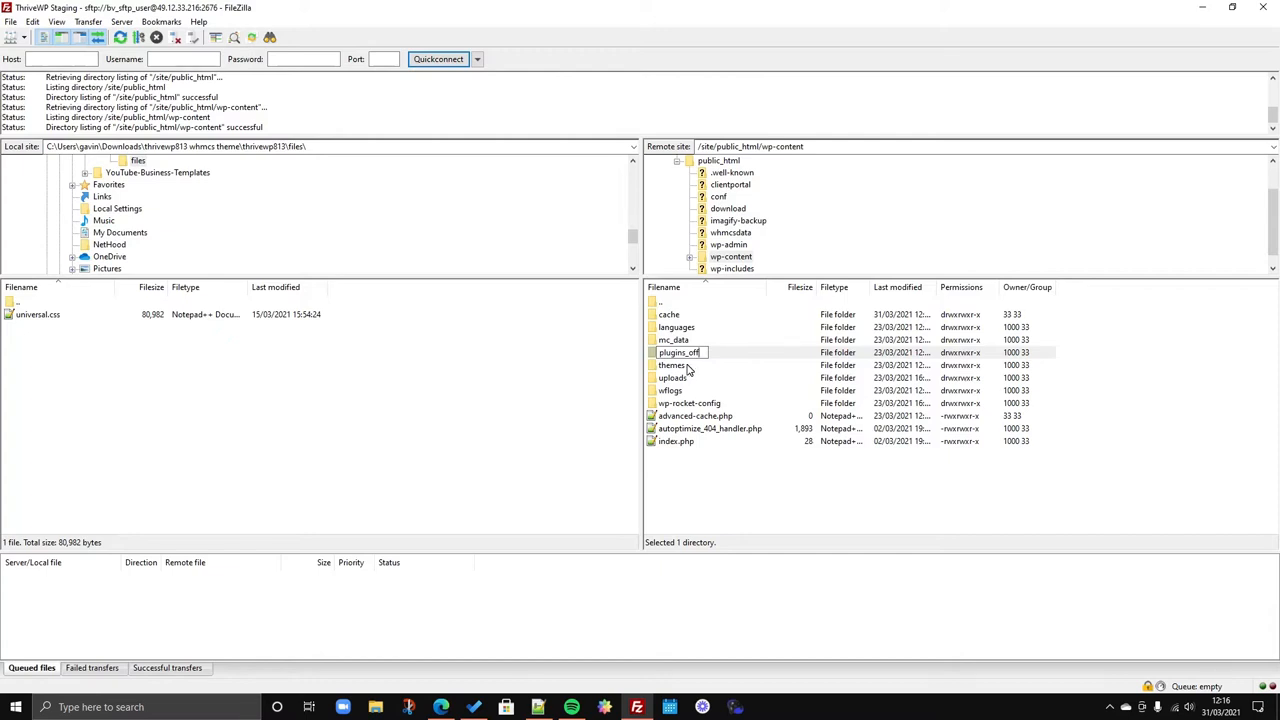
key(Return)
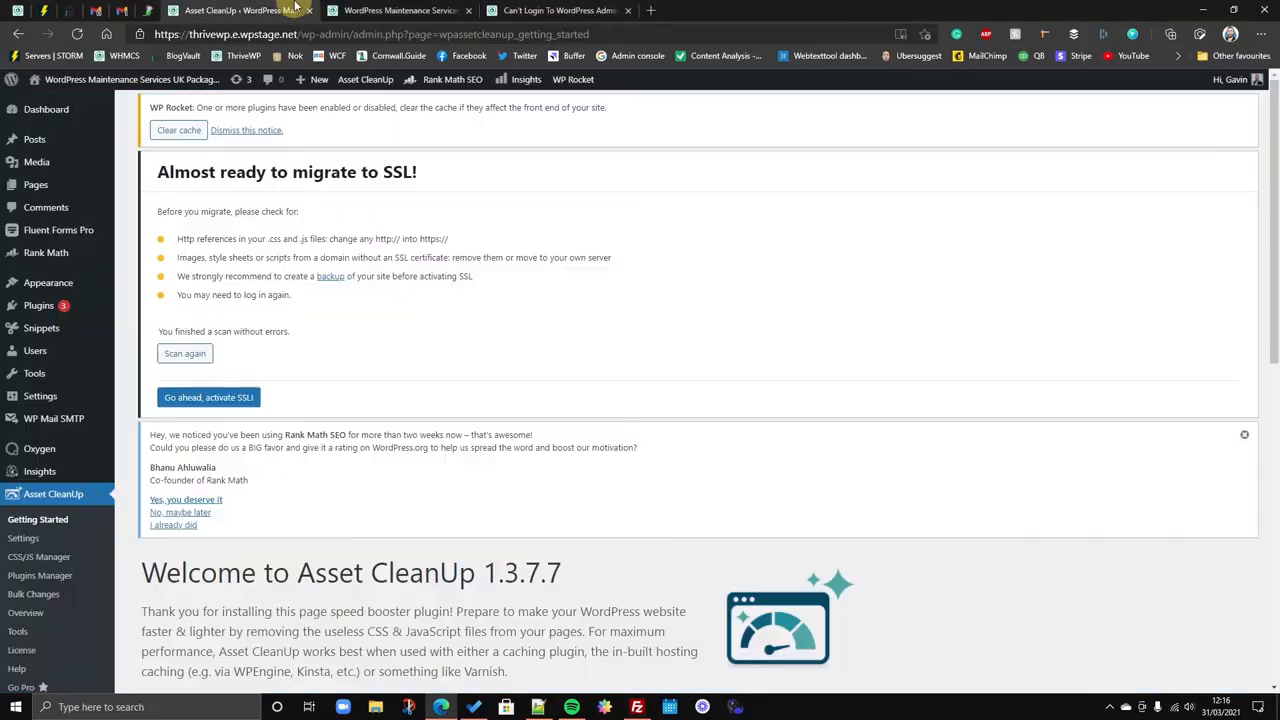
Review Installed Plugins' deactivation notices confirming no plugins remain, then return to FileZilla.
click(38, 305)
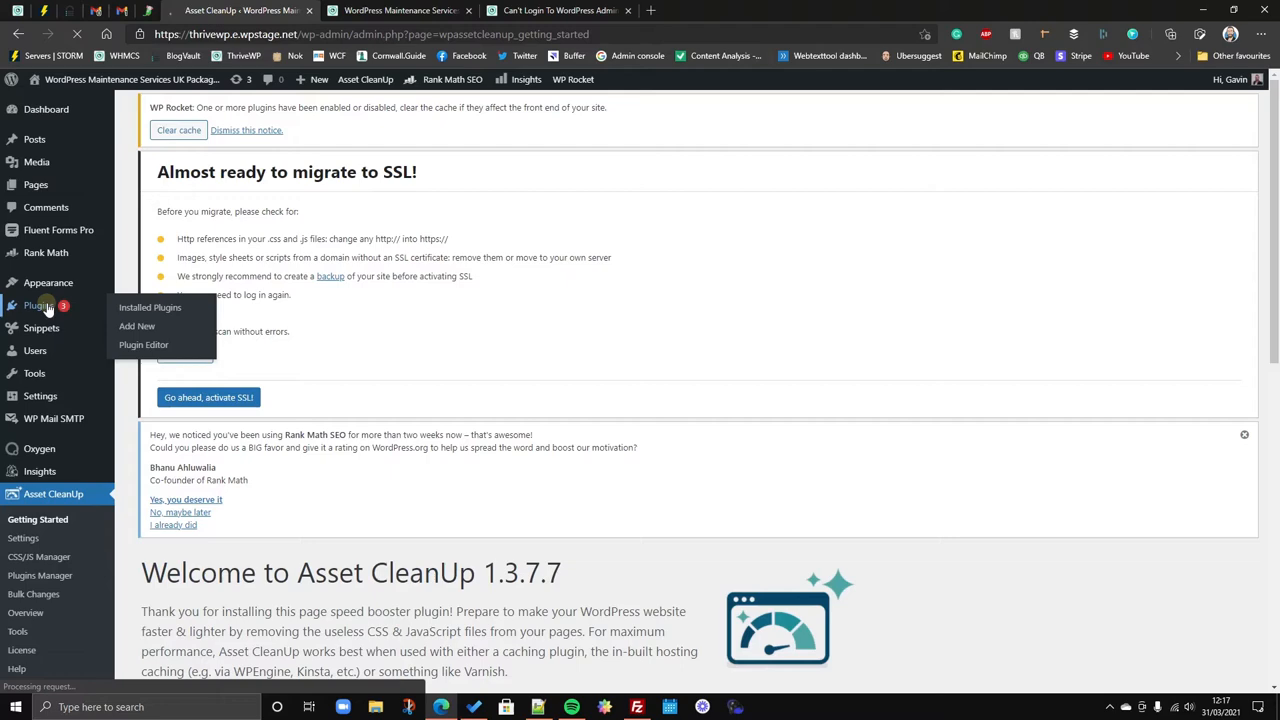
click(150, 307)
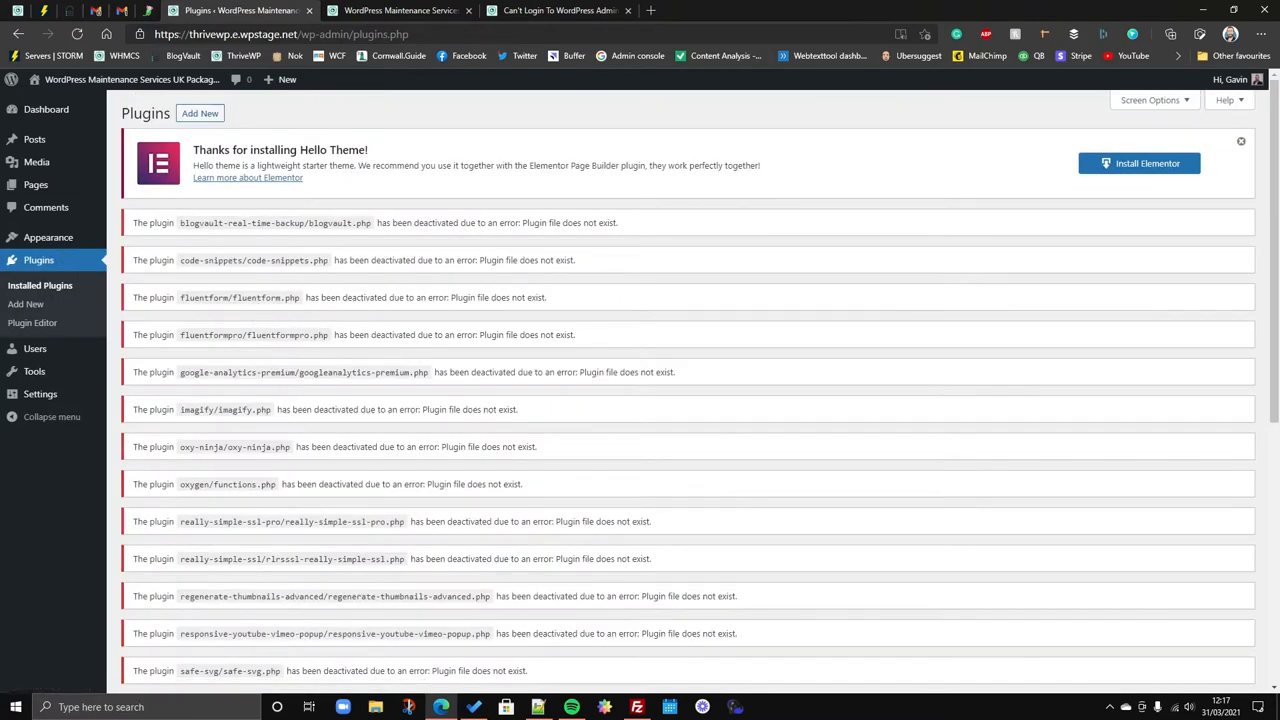
mouse_move(180, 231)
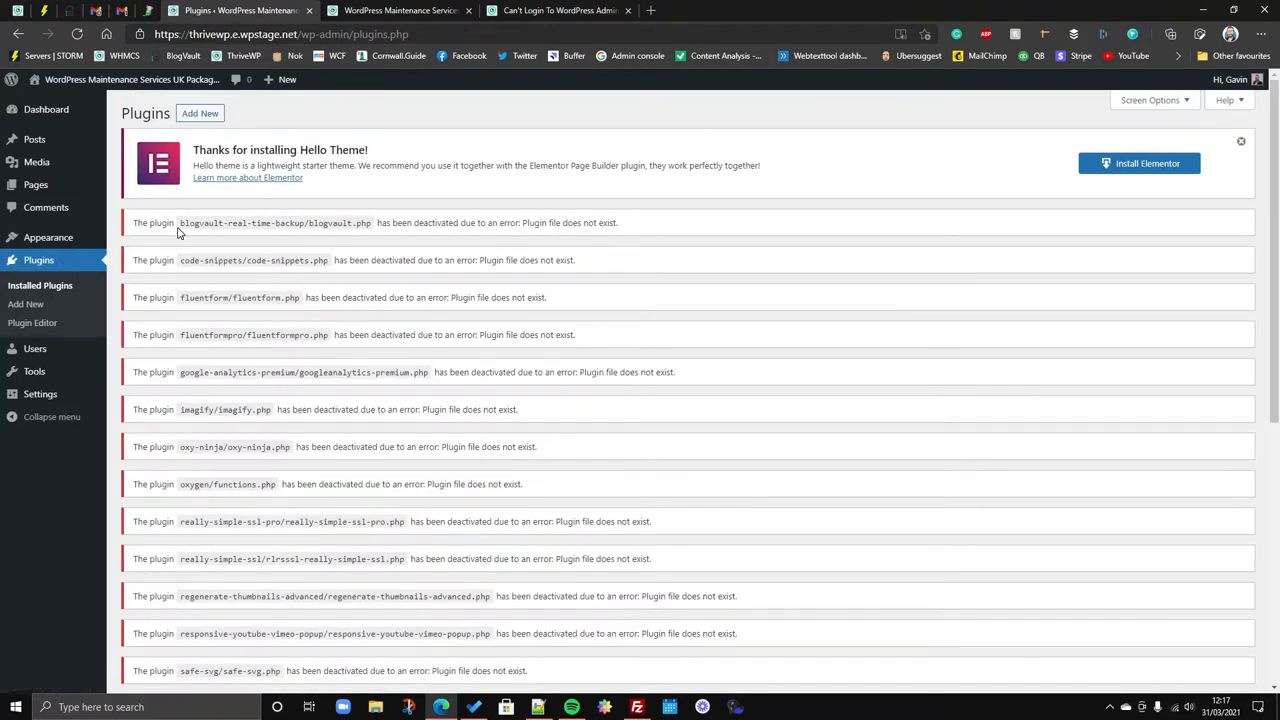
scroll(down, 3)
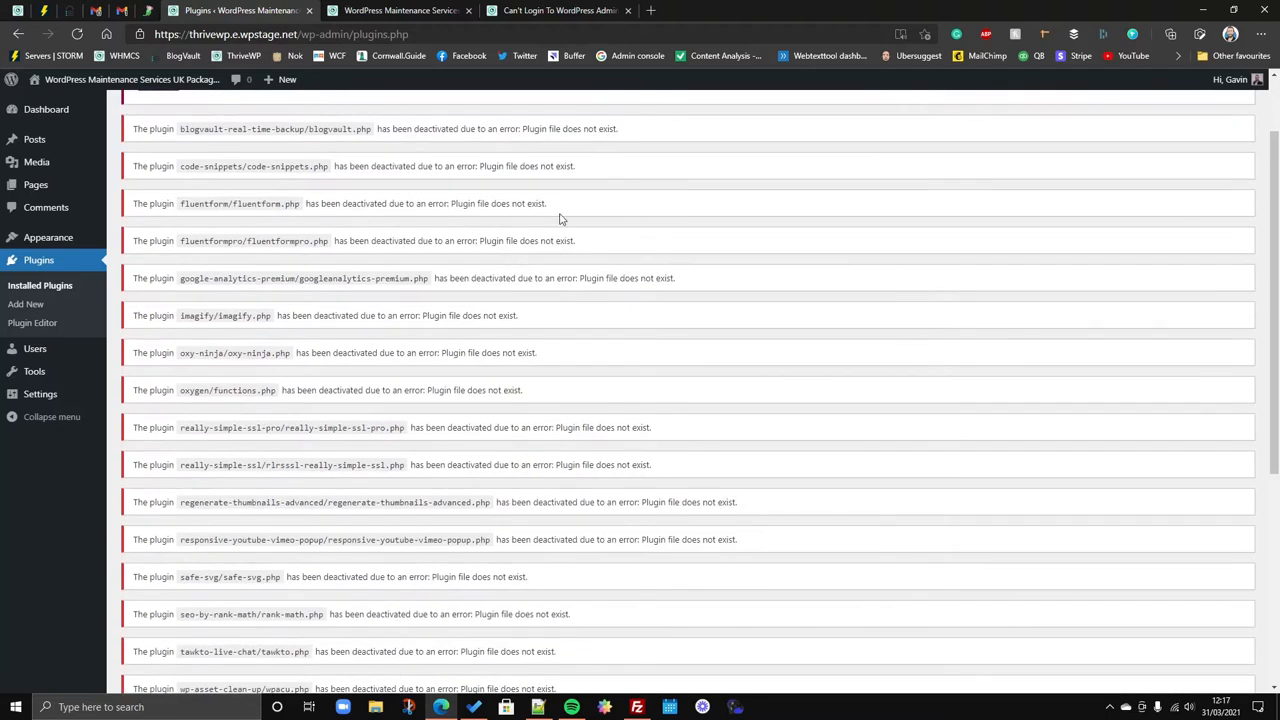
scroll(down, 3)
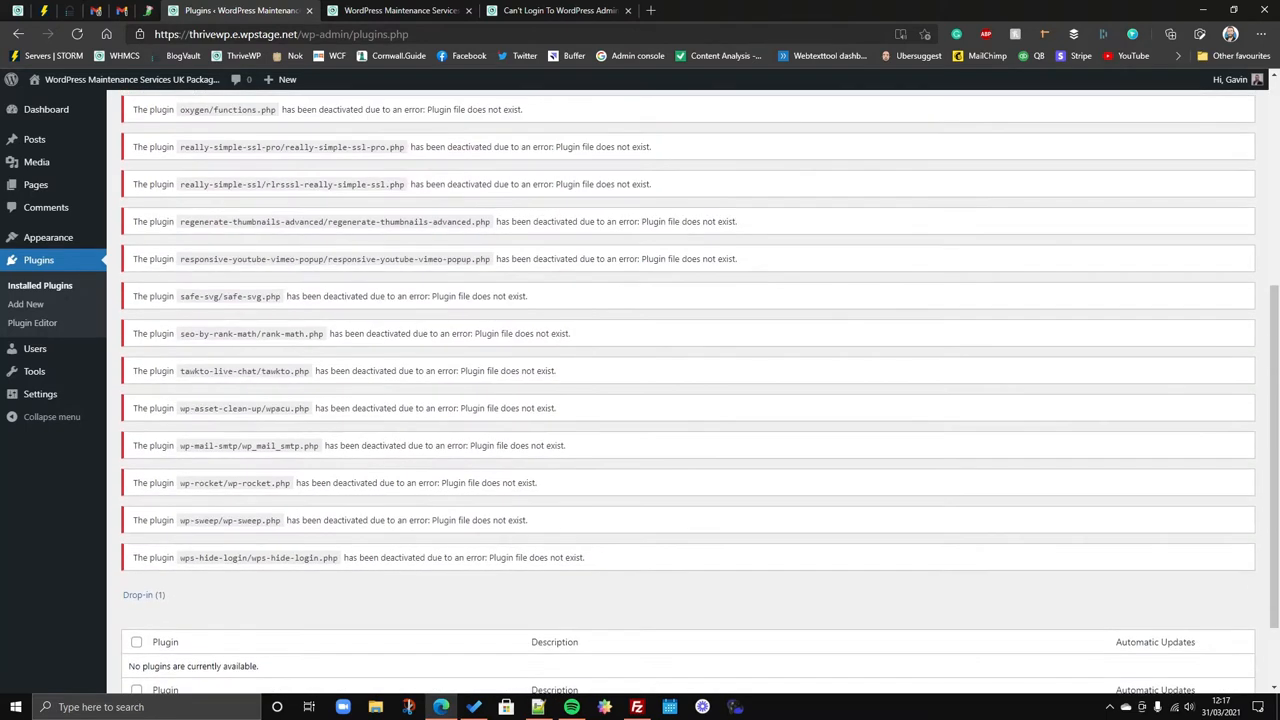
scroll(up, 3)
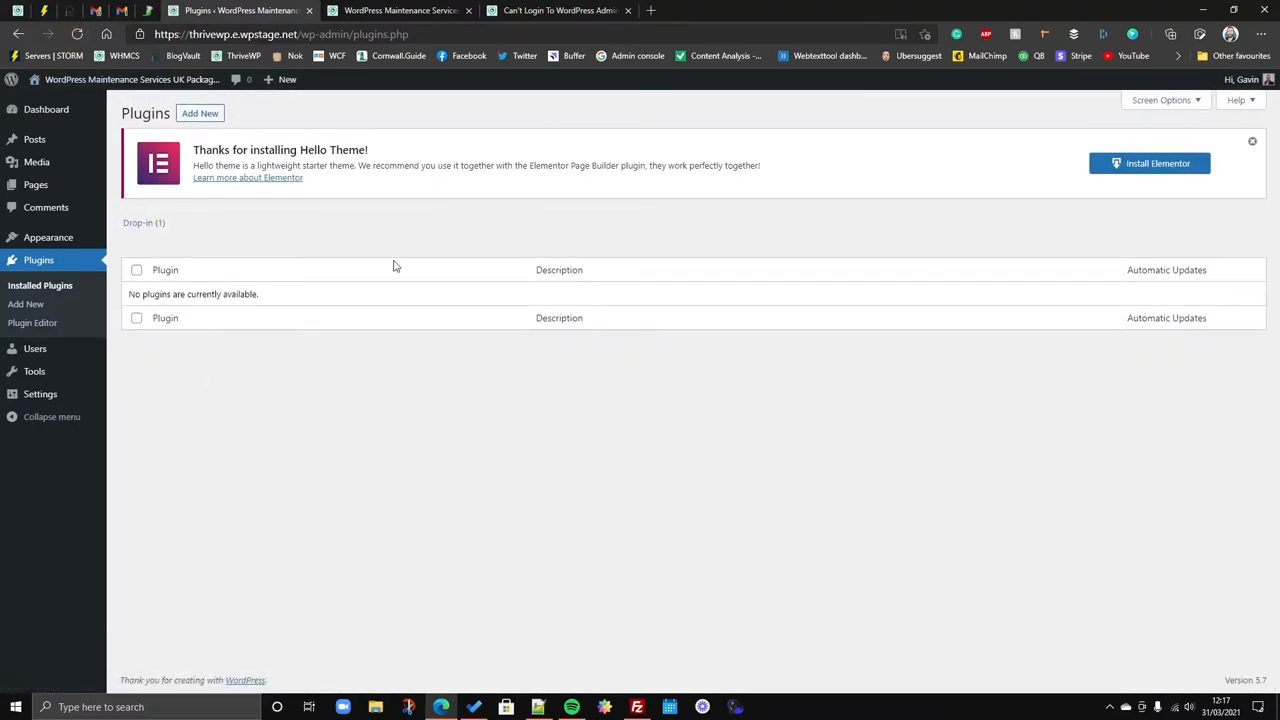
mouse_move(359, 600)
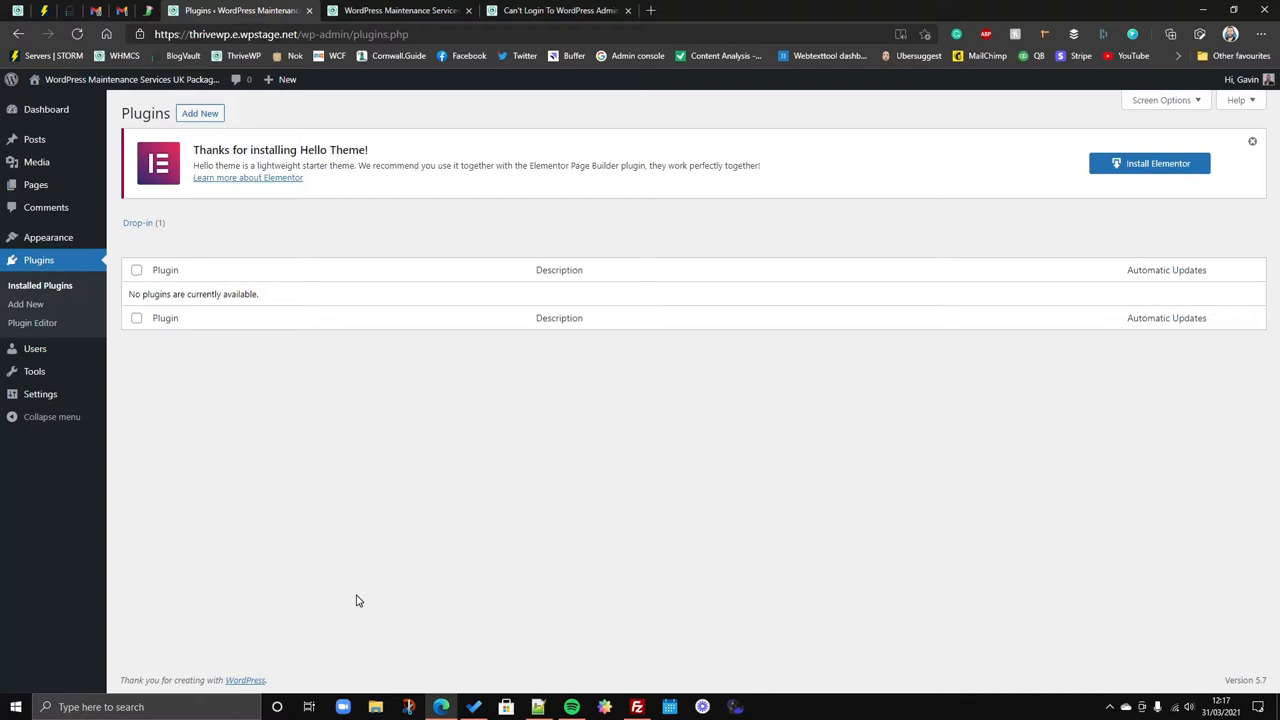
mouse_move(377, 396)
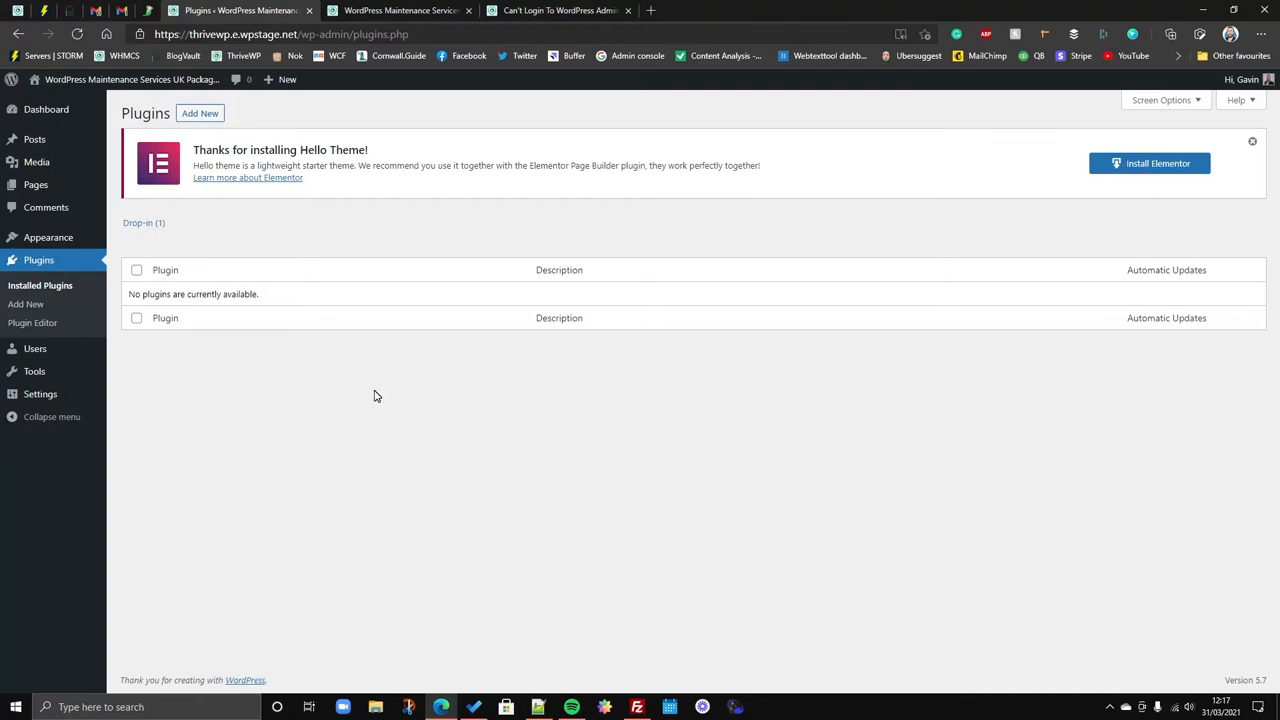
mouse_move(557, 431)
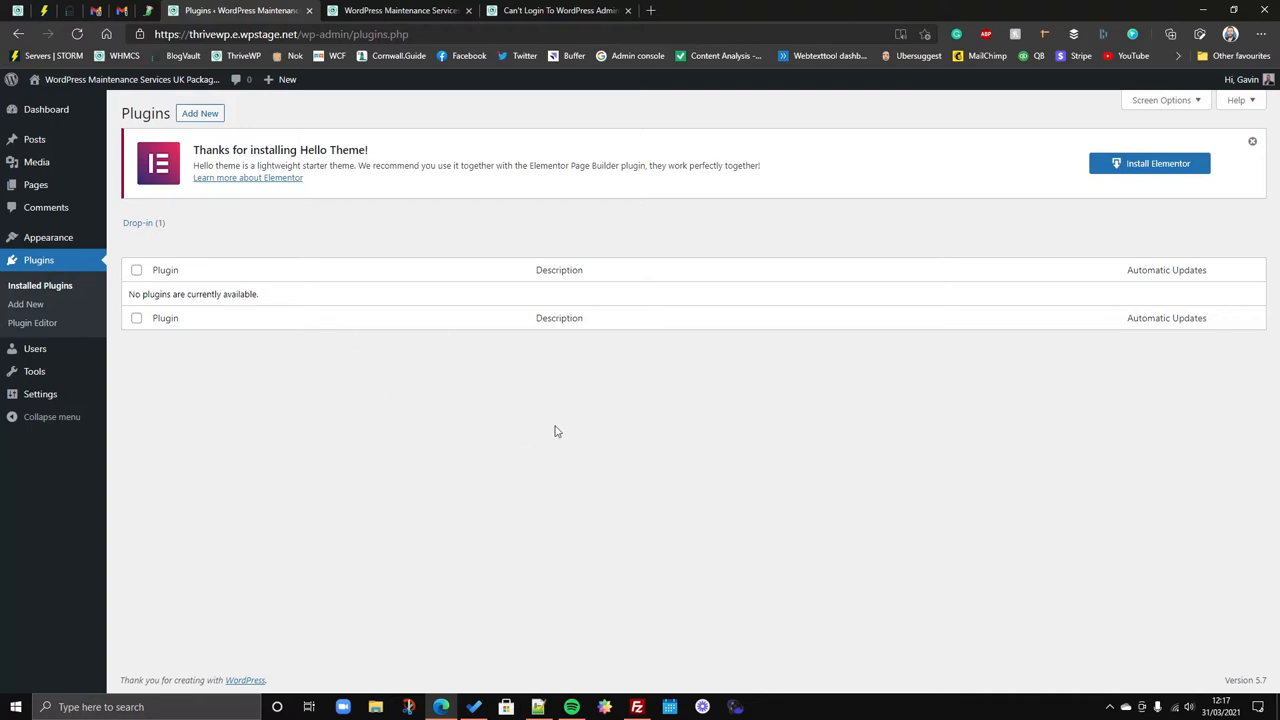
mouse_move(226, 227)
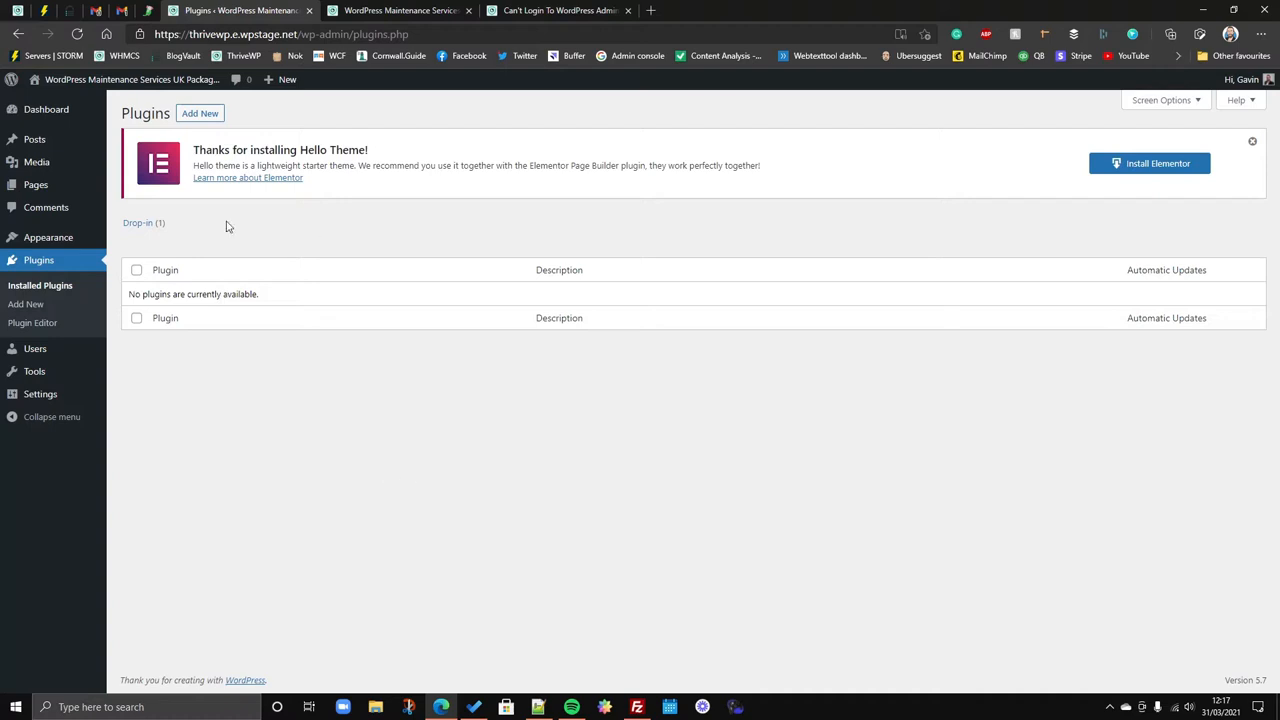
mouse_move(583, 513)
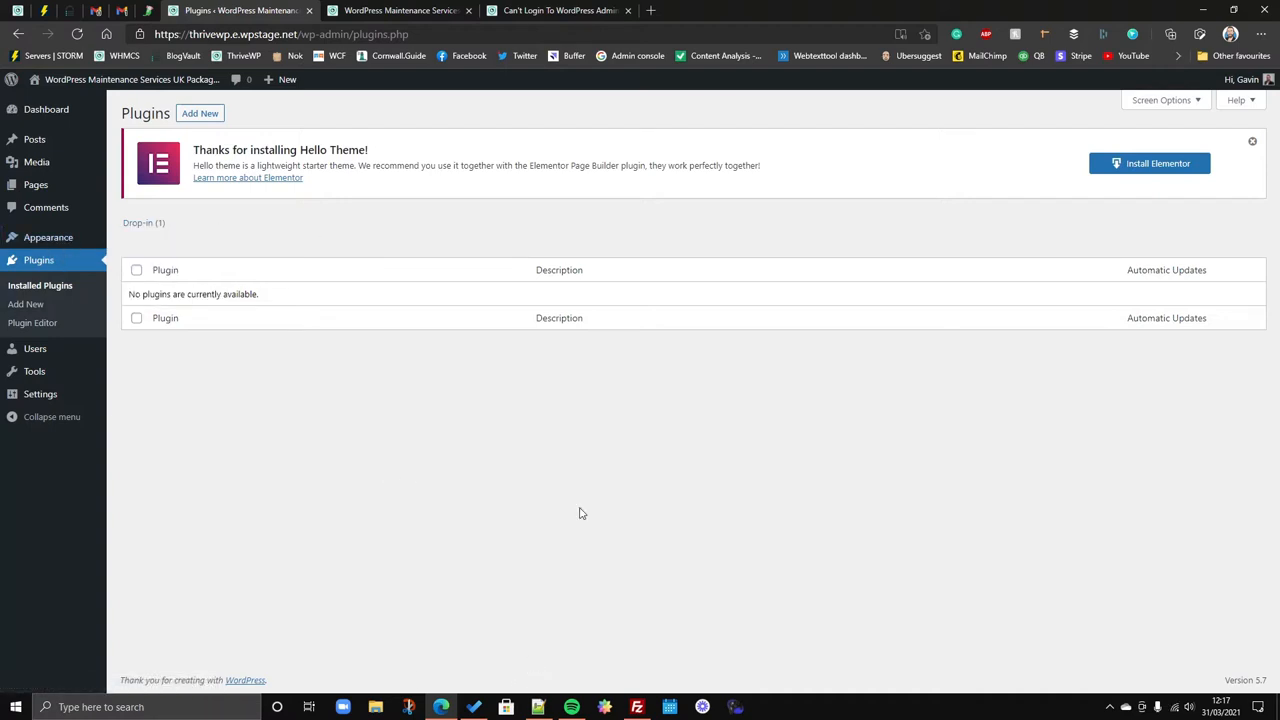
click(637, 707)
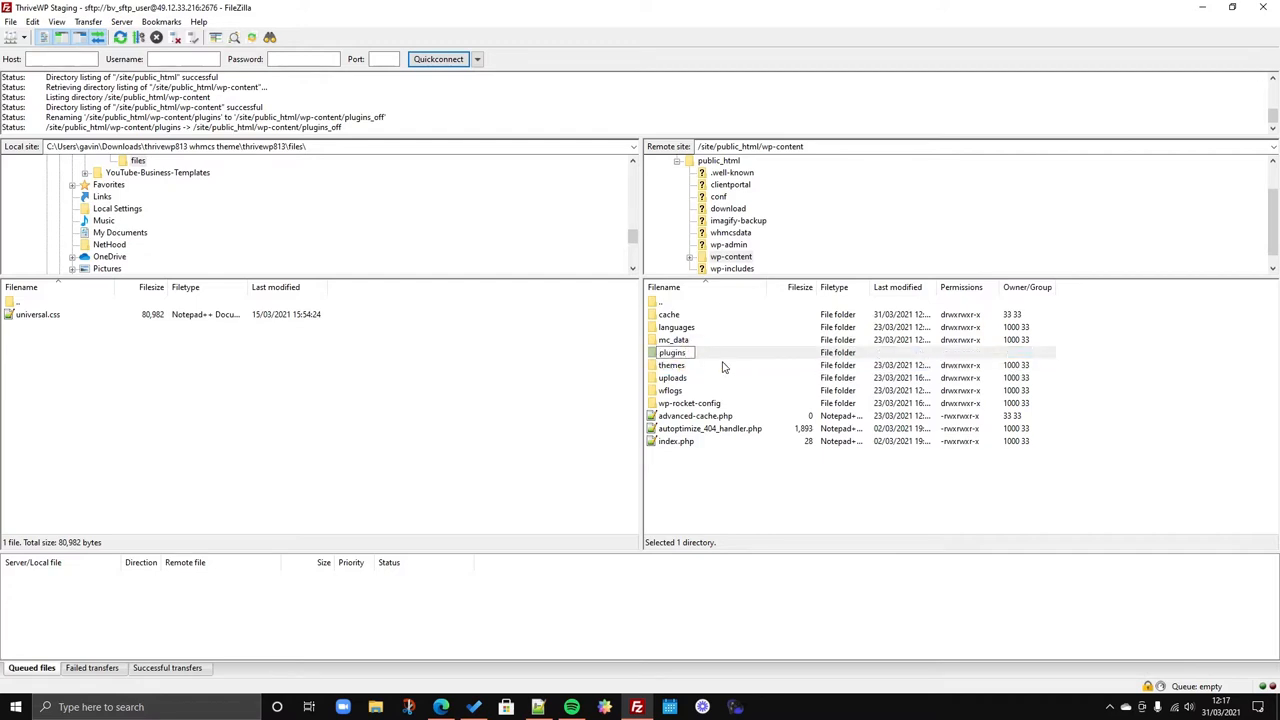
Rename plugins_off back to plugins.
click(441, 707)
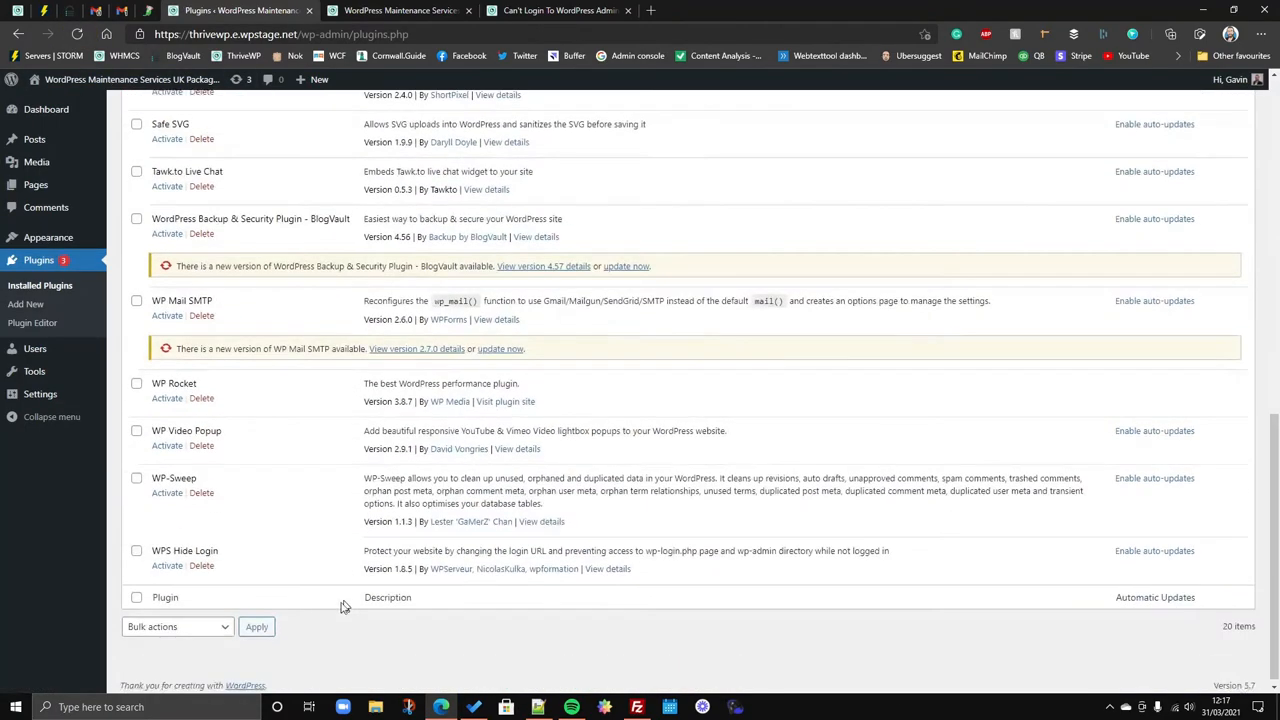
Activate Asset CleanUp, then bulk-activate the remaining plugins, leaving 19 active.
scroll(up, 3)
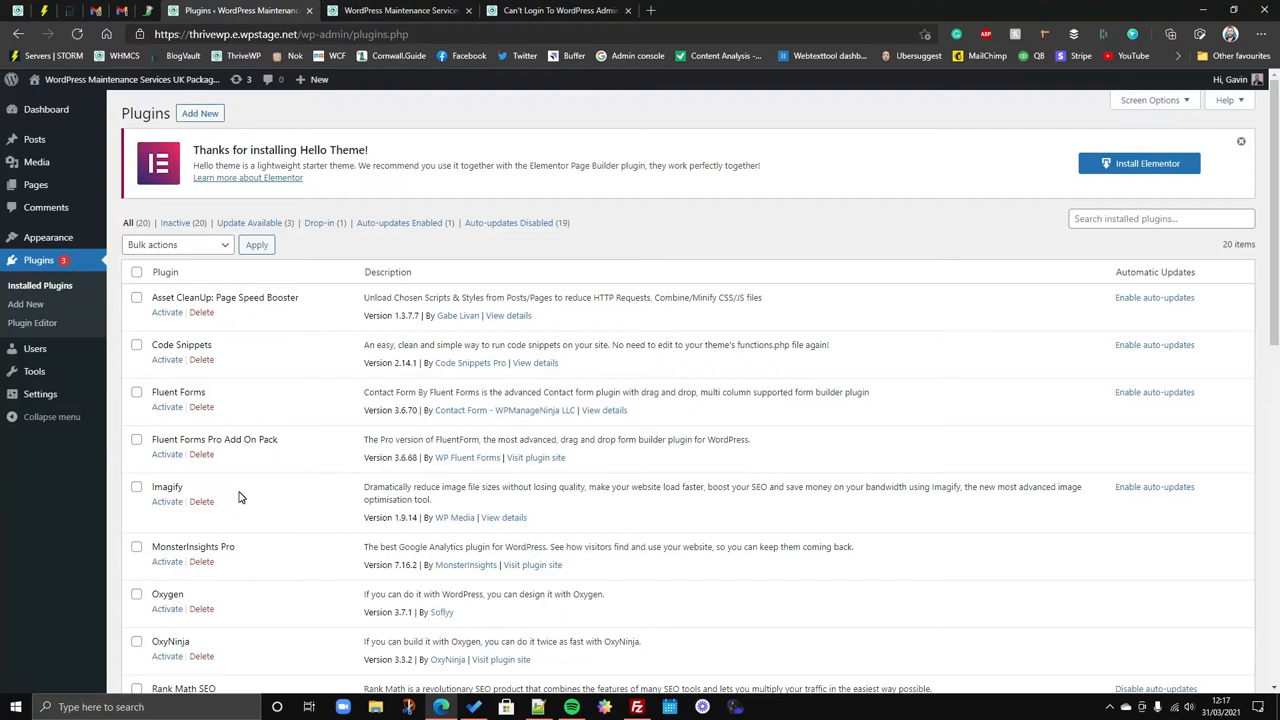
mouse_move(834, 233)
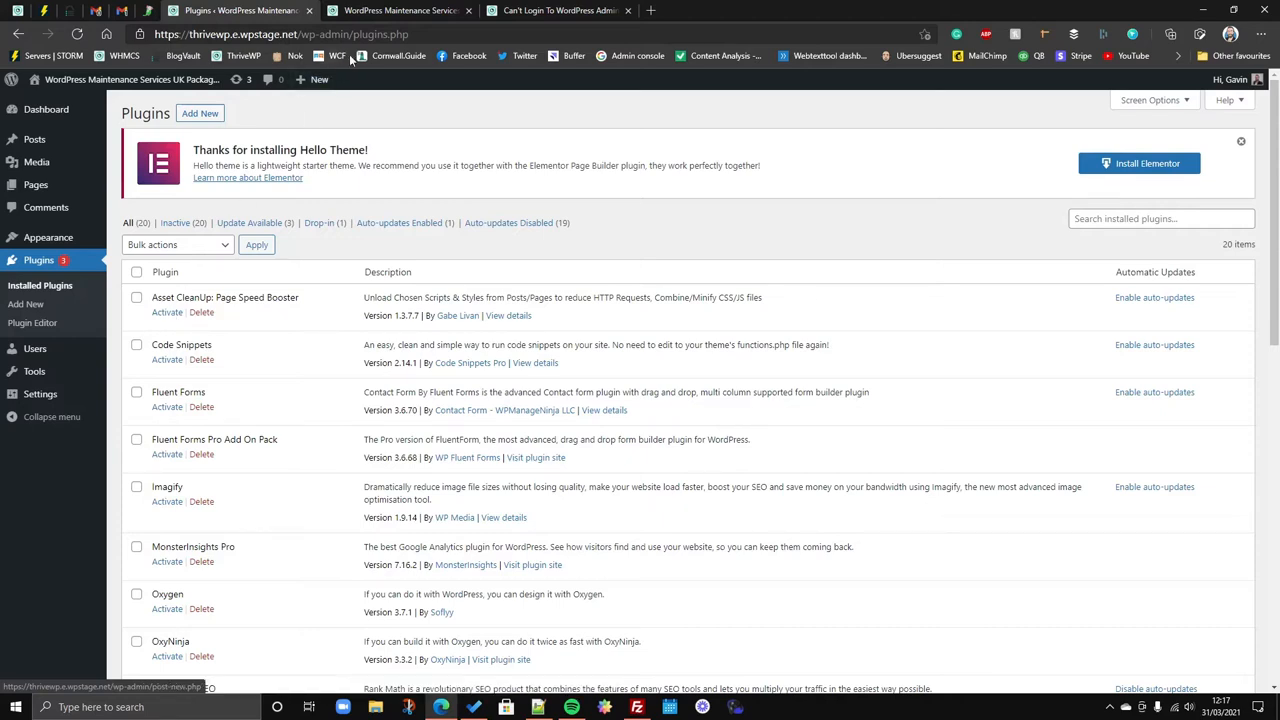
click(167, 312)
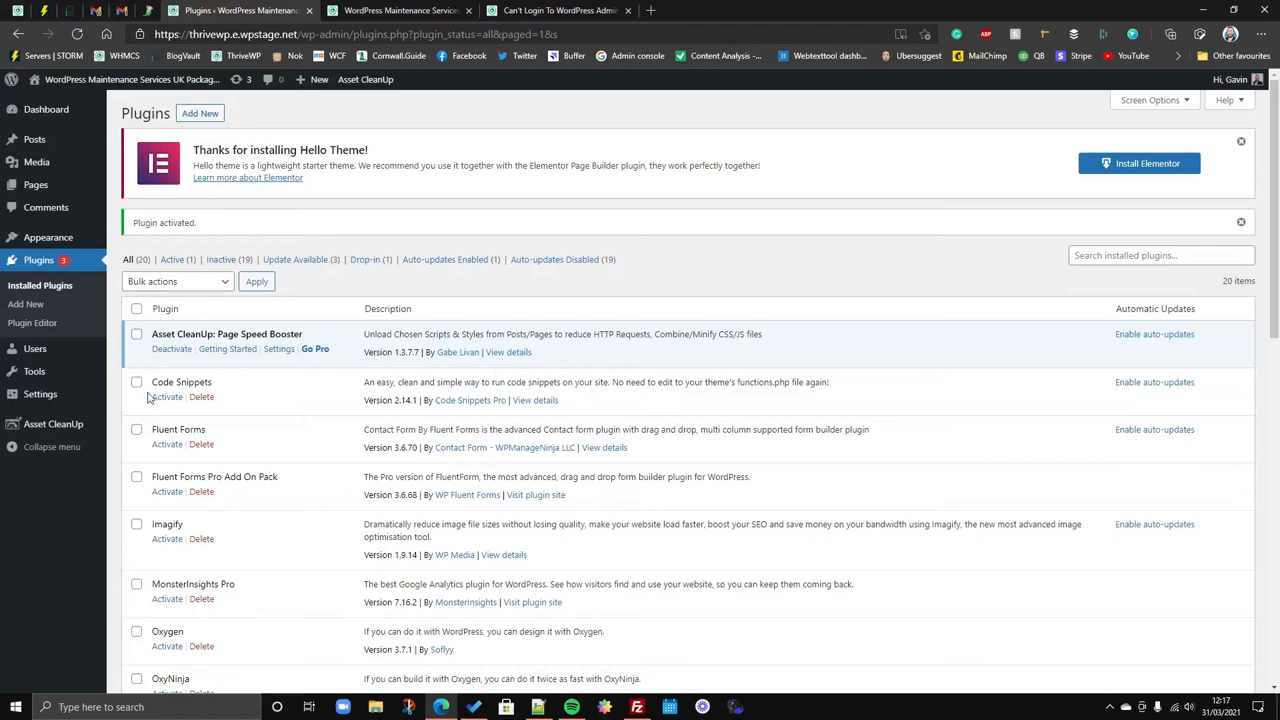
click(400, 10)
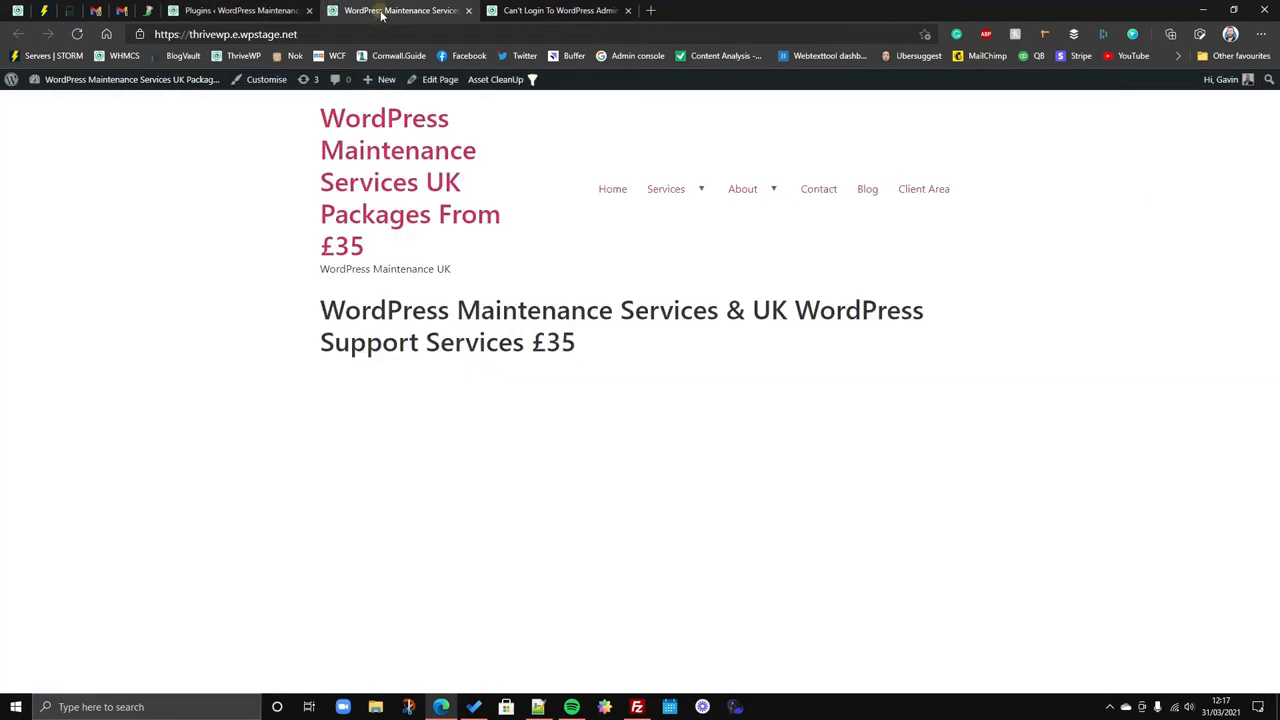
click(240, 10)
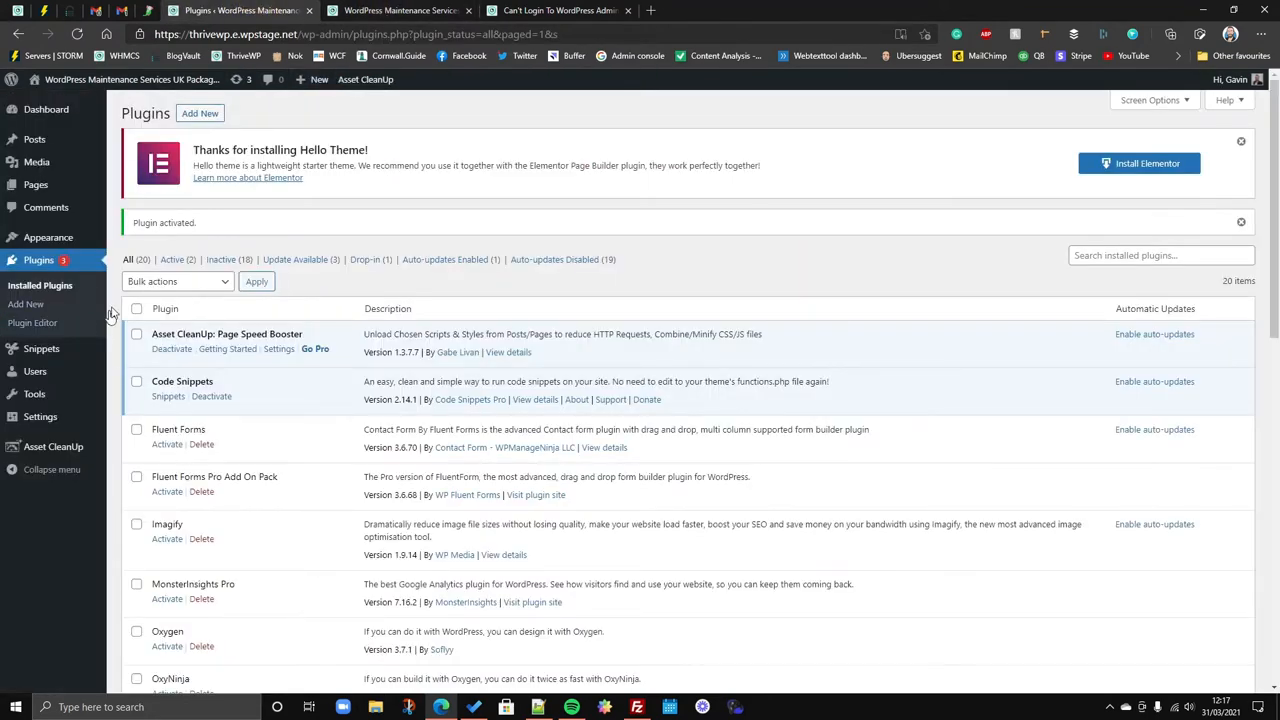
click(136, 308)
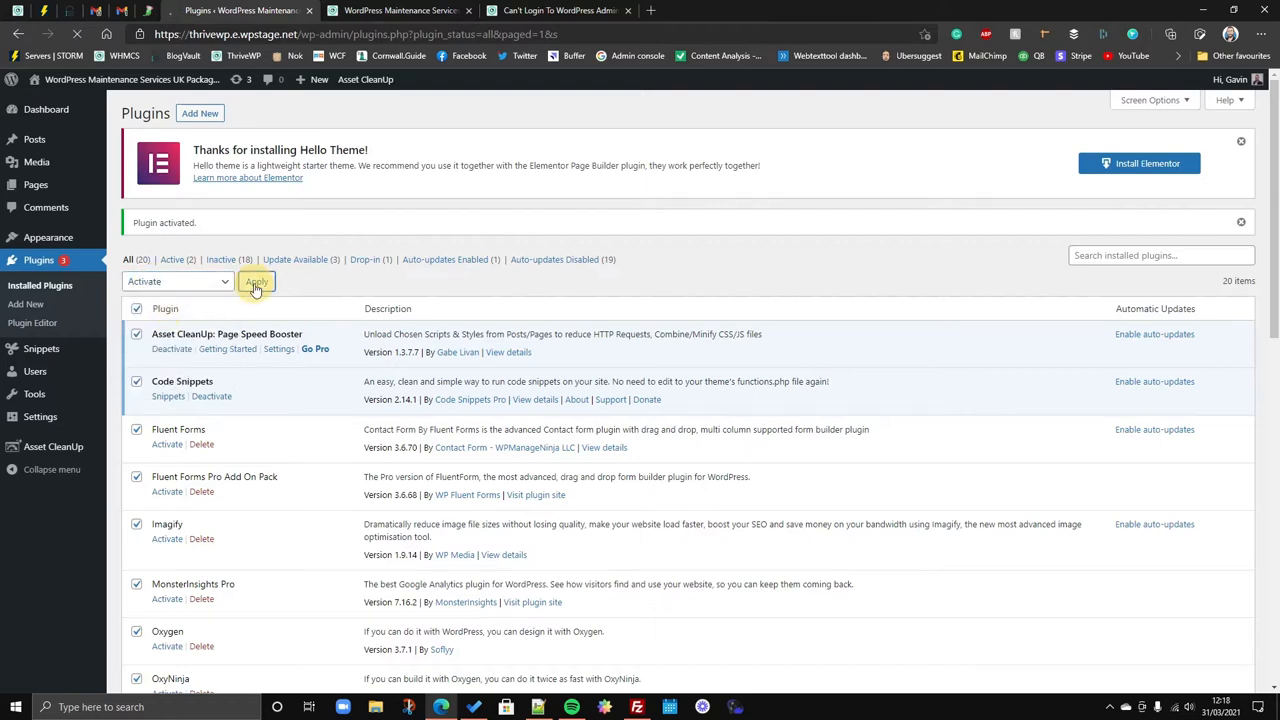
mouse_move(400, 10)
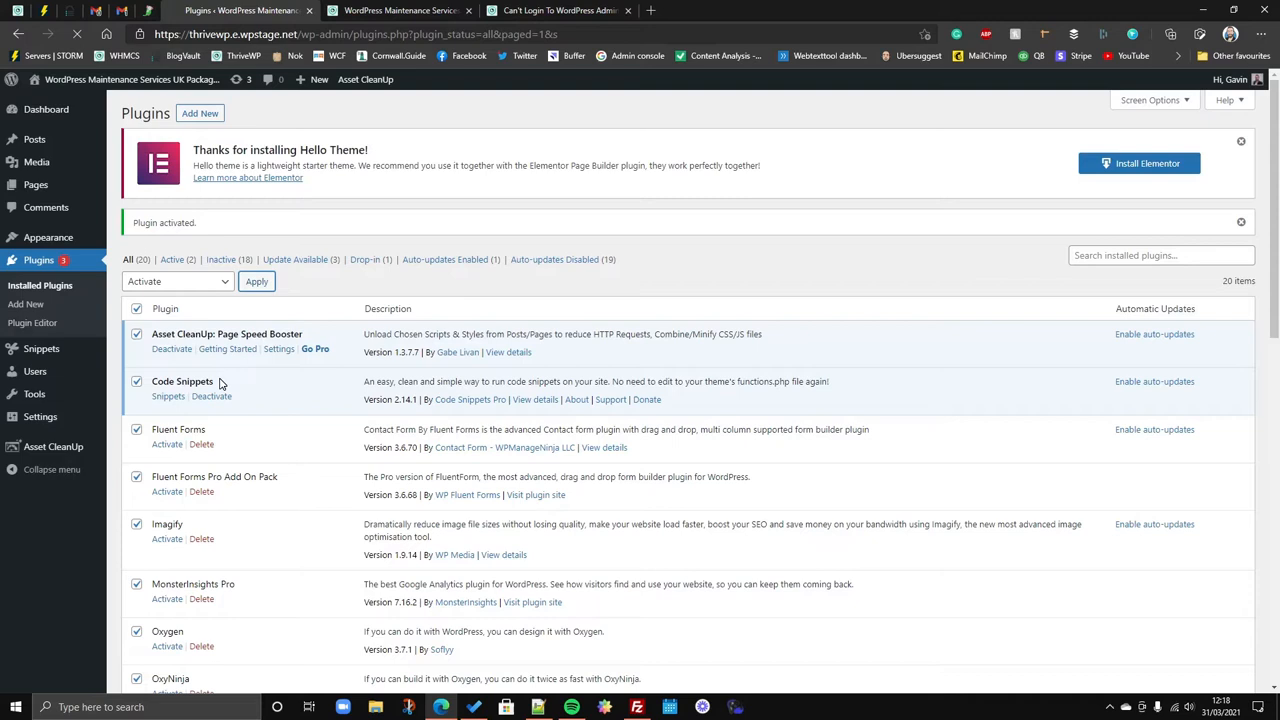
mouse_move(267, 414)
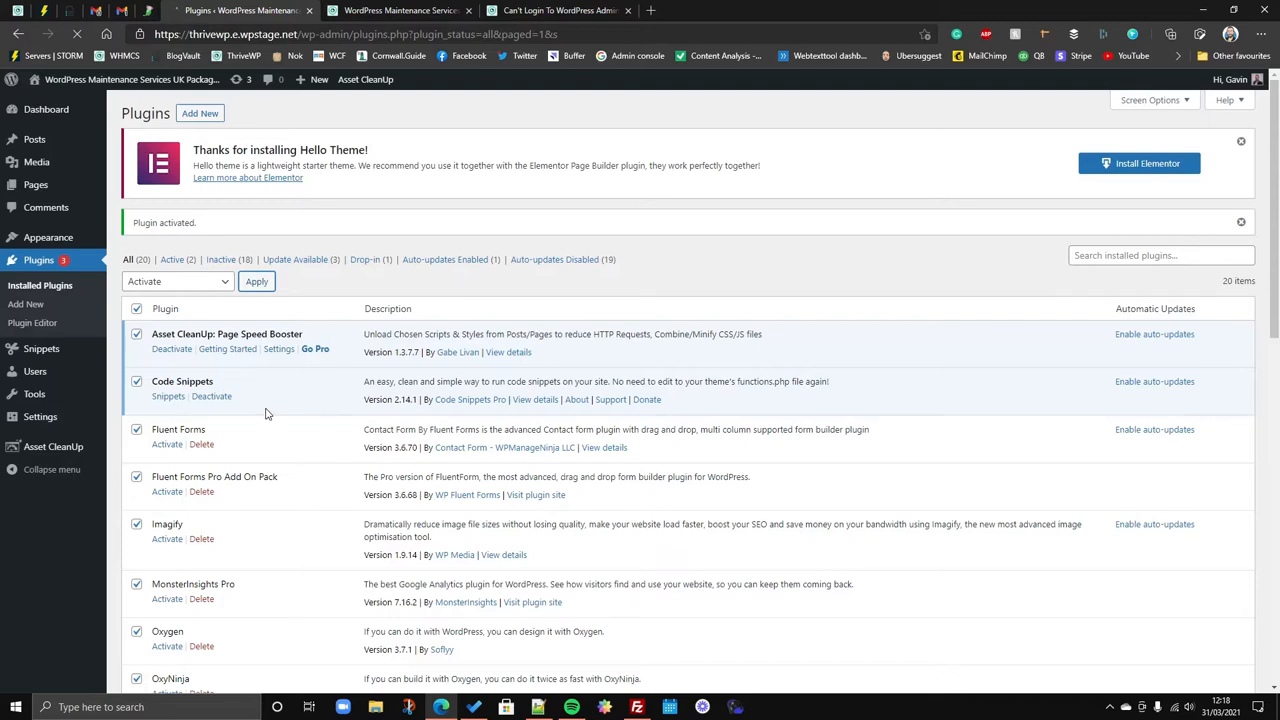
click(256, 281)
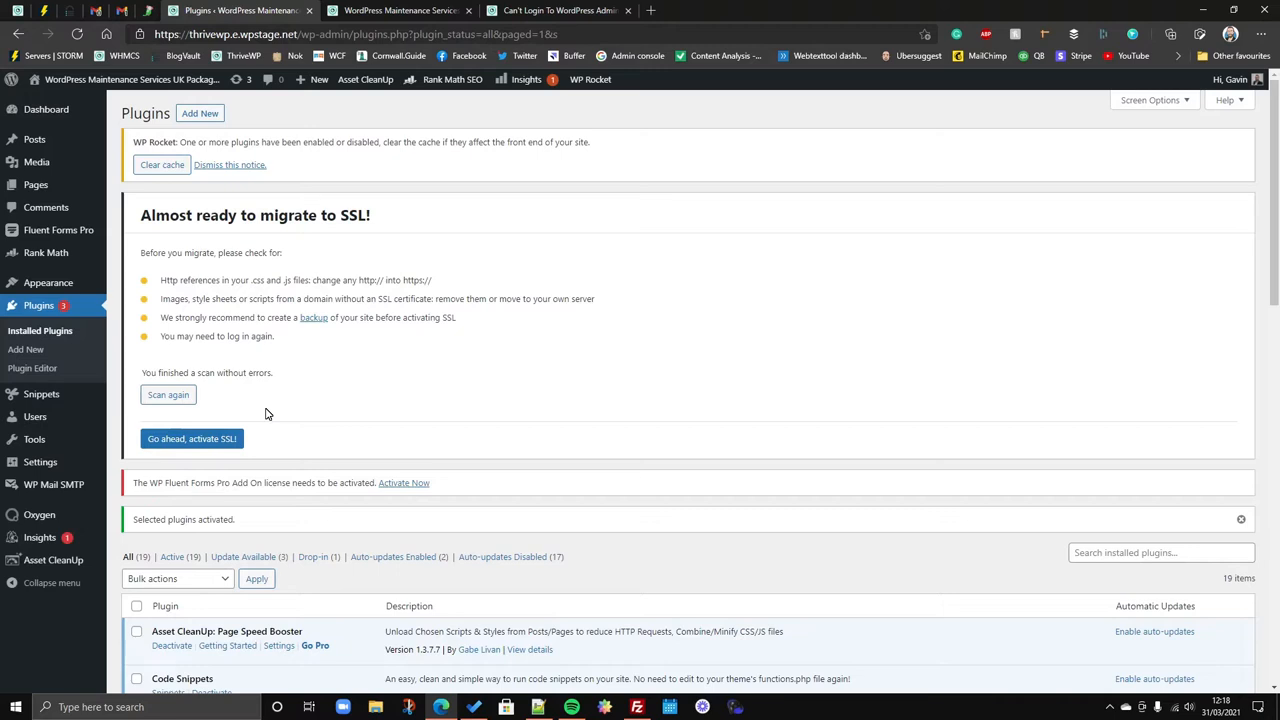
mouse_move(425, 390)
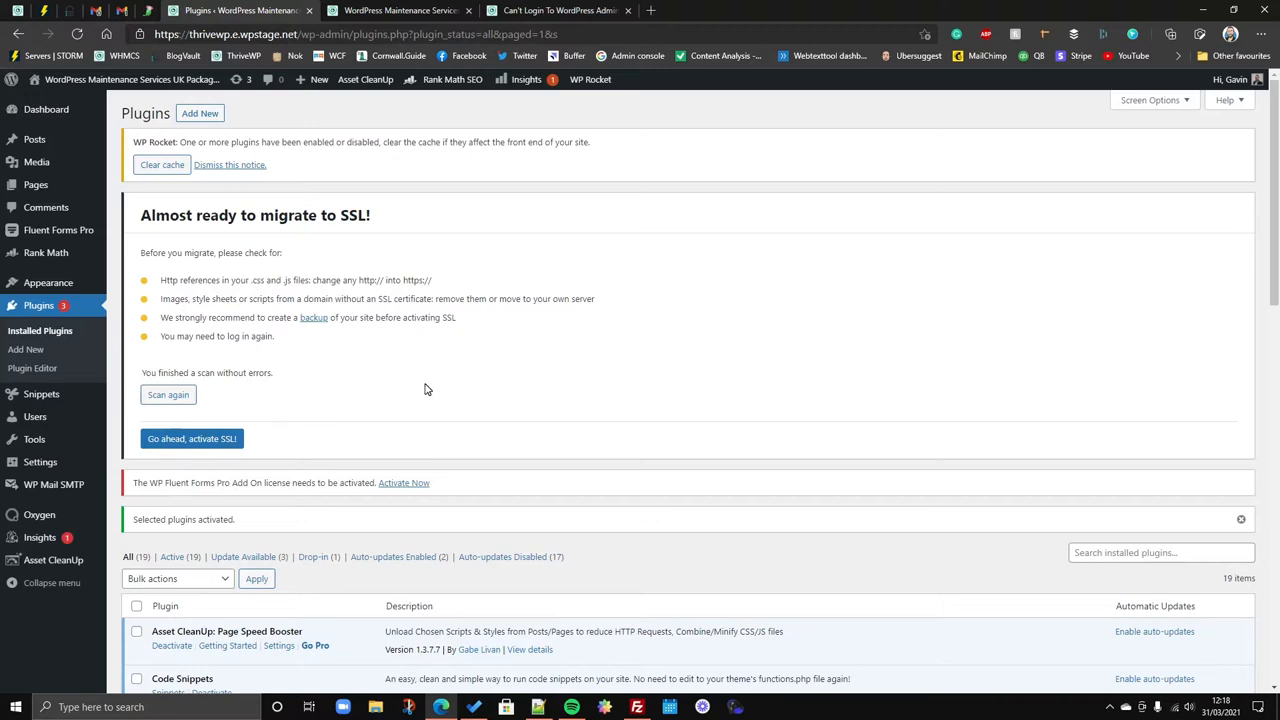
mouse_move(444, 397)
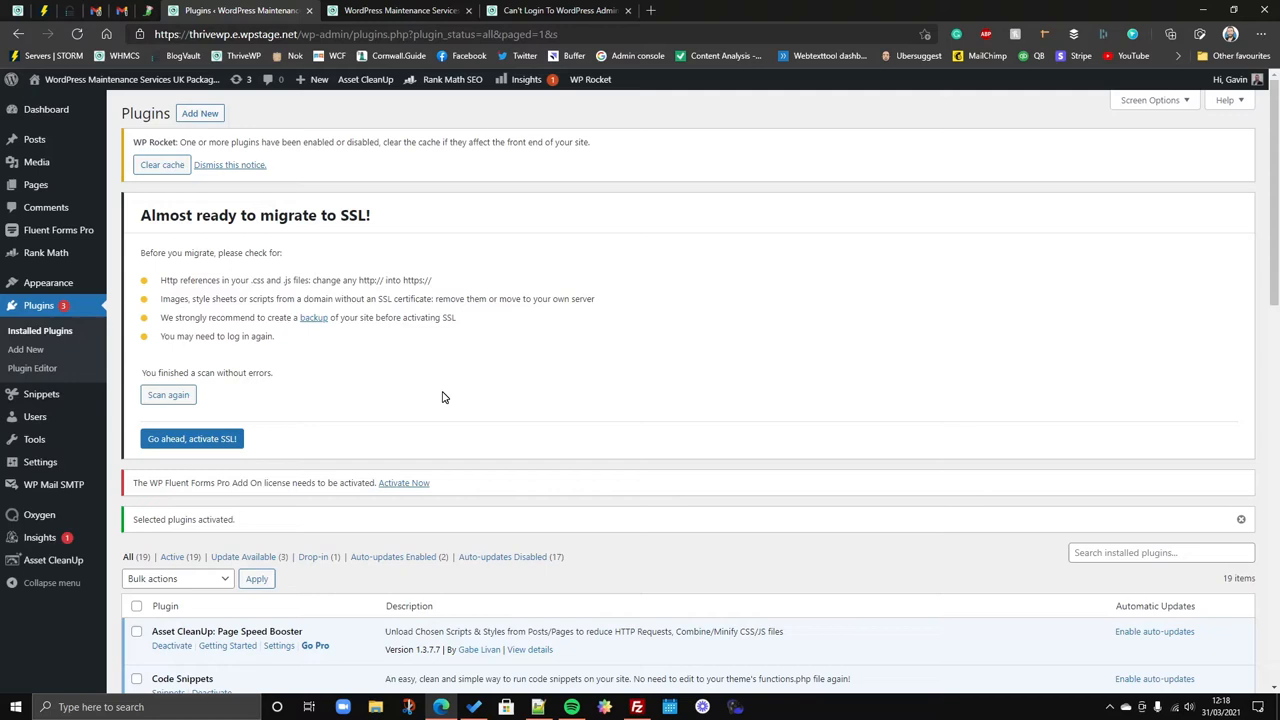
click(637, 707)
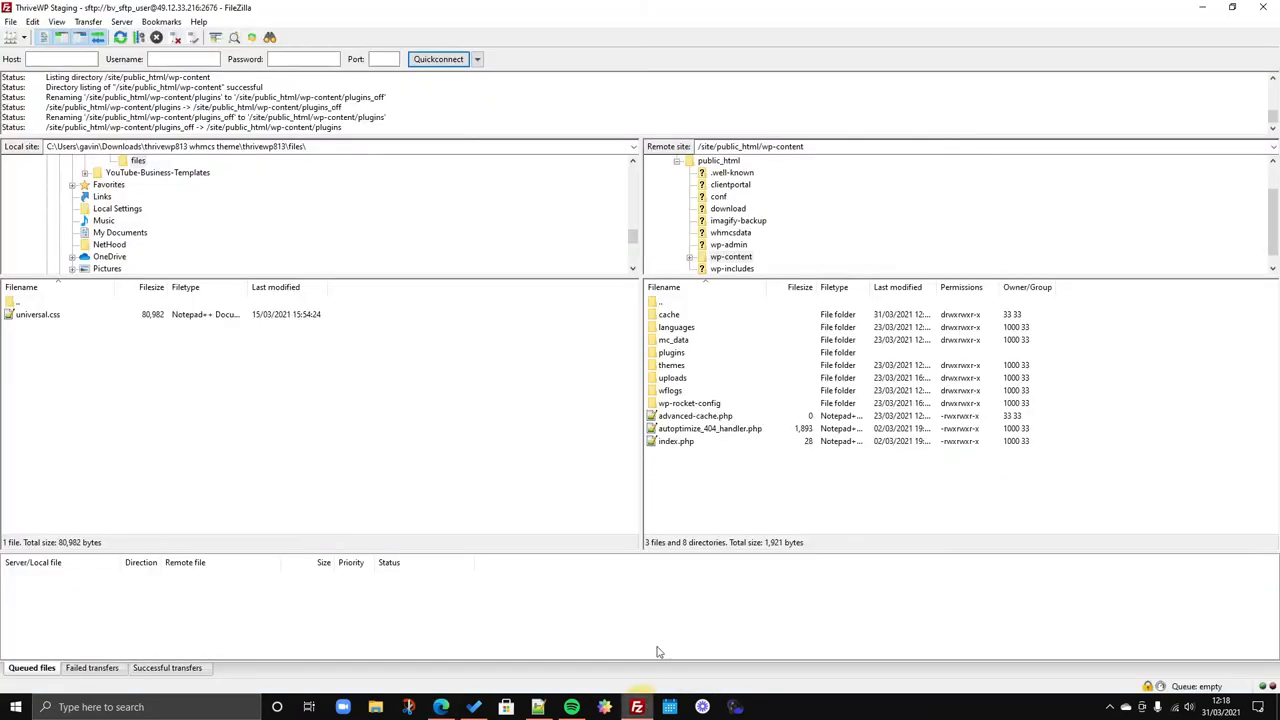
click(671, 365)
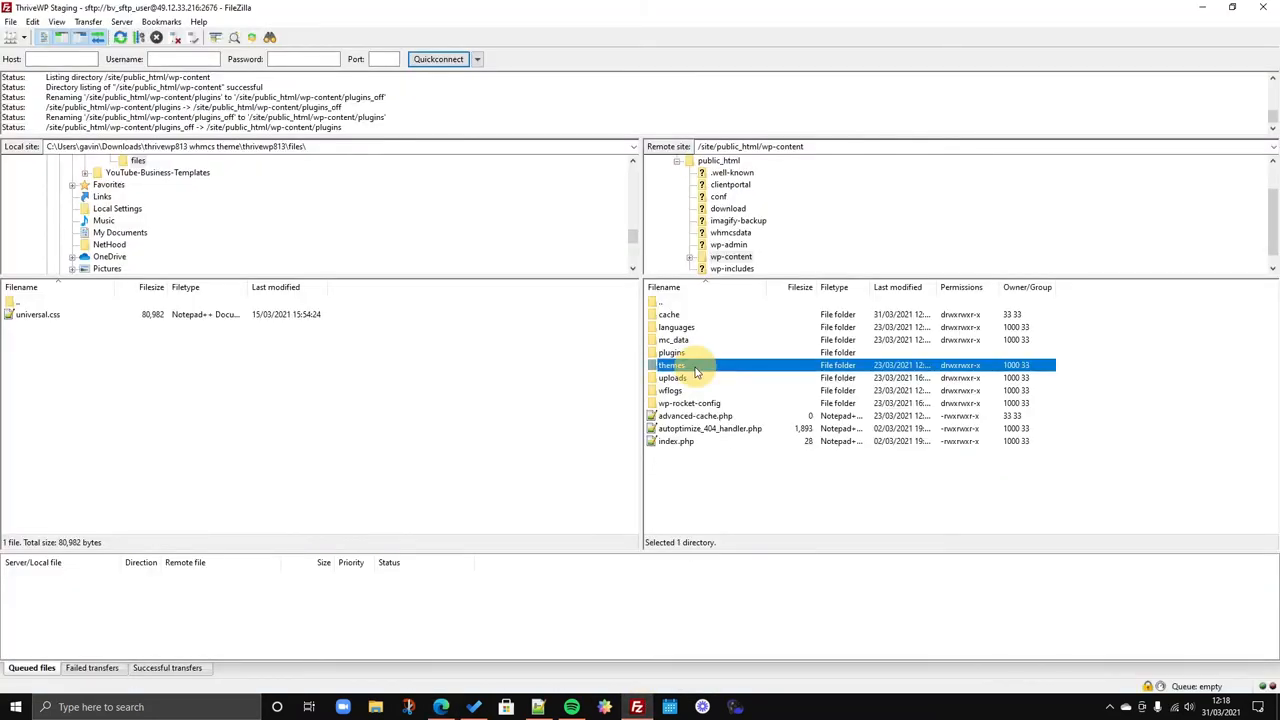
click(671, 365)
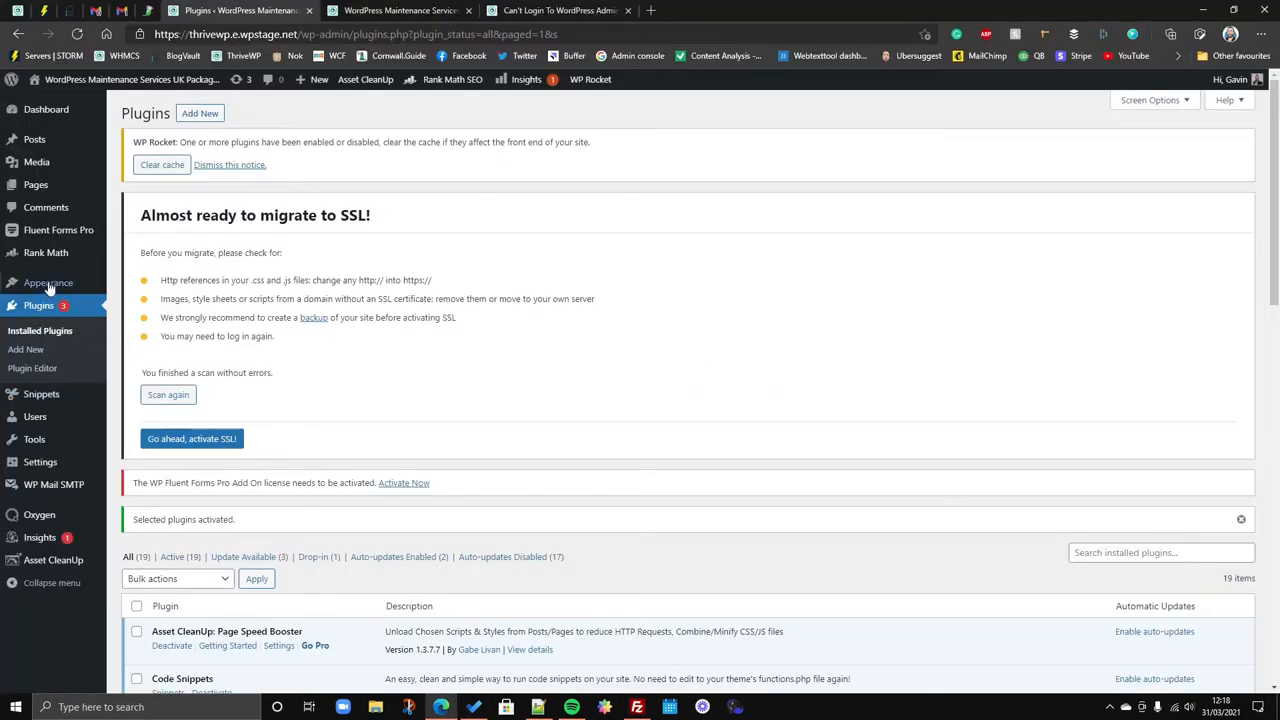
mouse_move(436, 356)
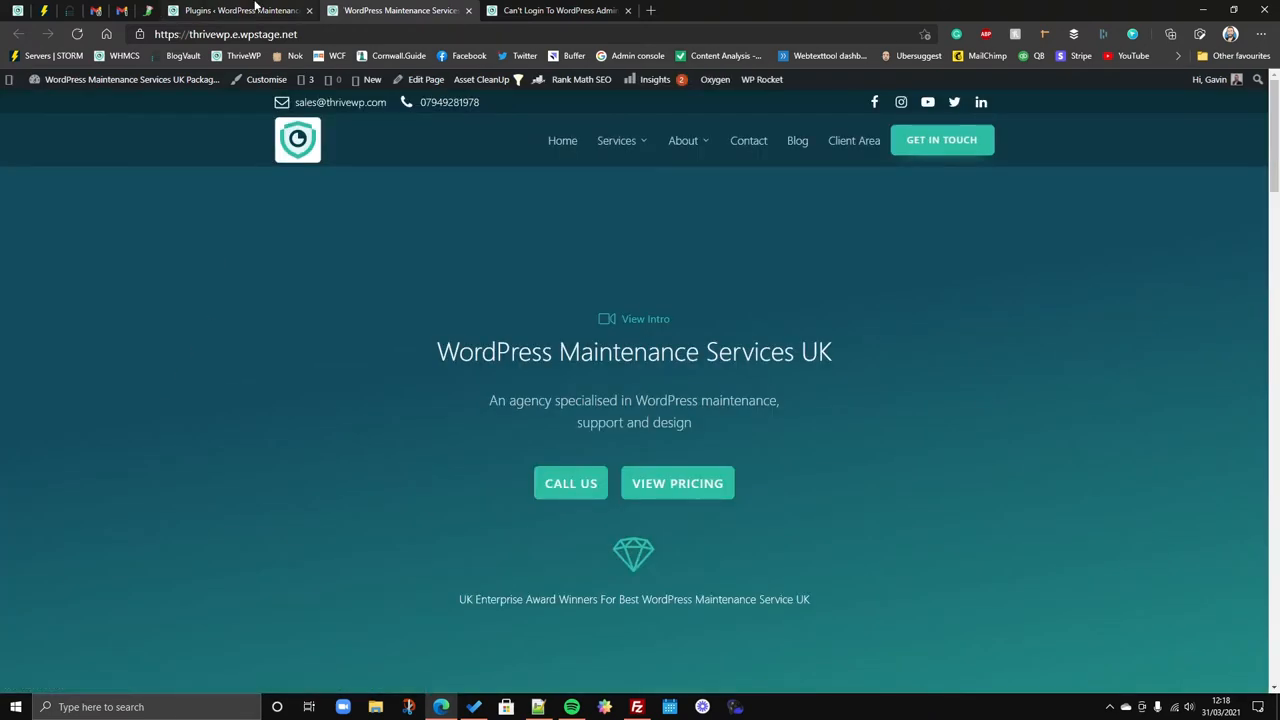
click(240, 10)
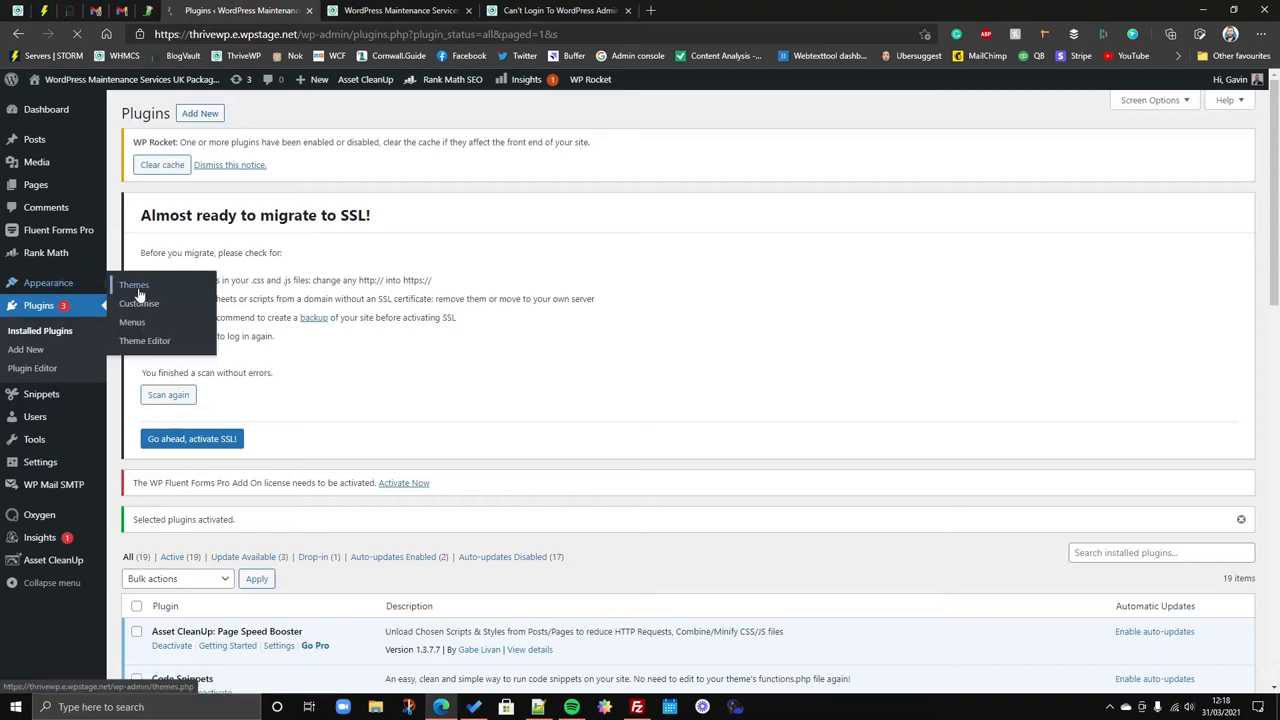
Read the Themes page error about the missing hello-child theme directory, then return to FileZilla.
click(134, 285)
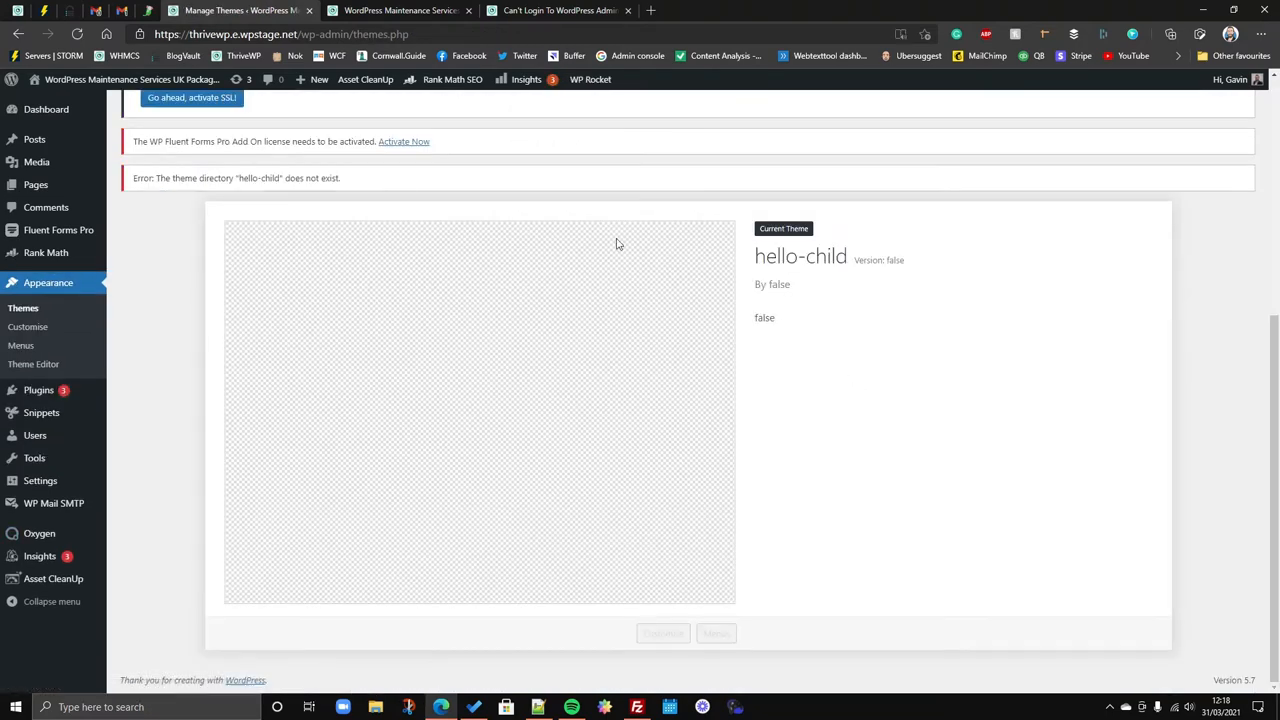
scroll(up, 3)
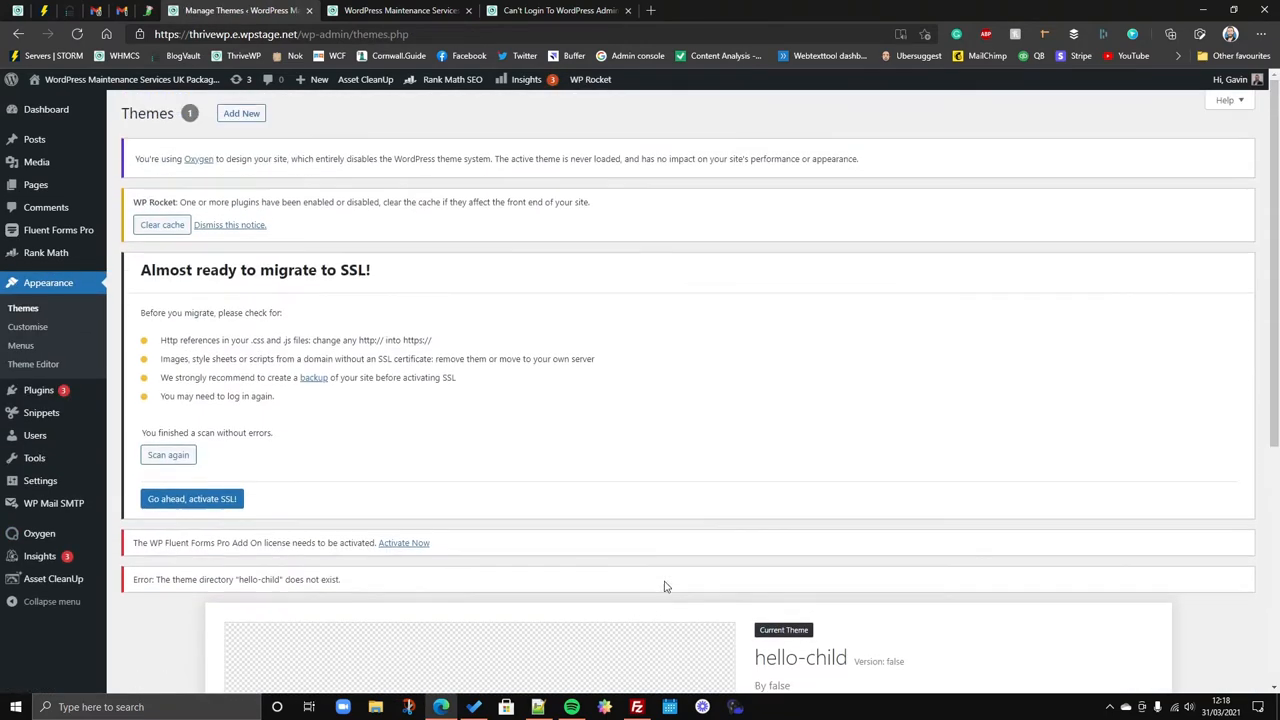
scroll(down, 3)
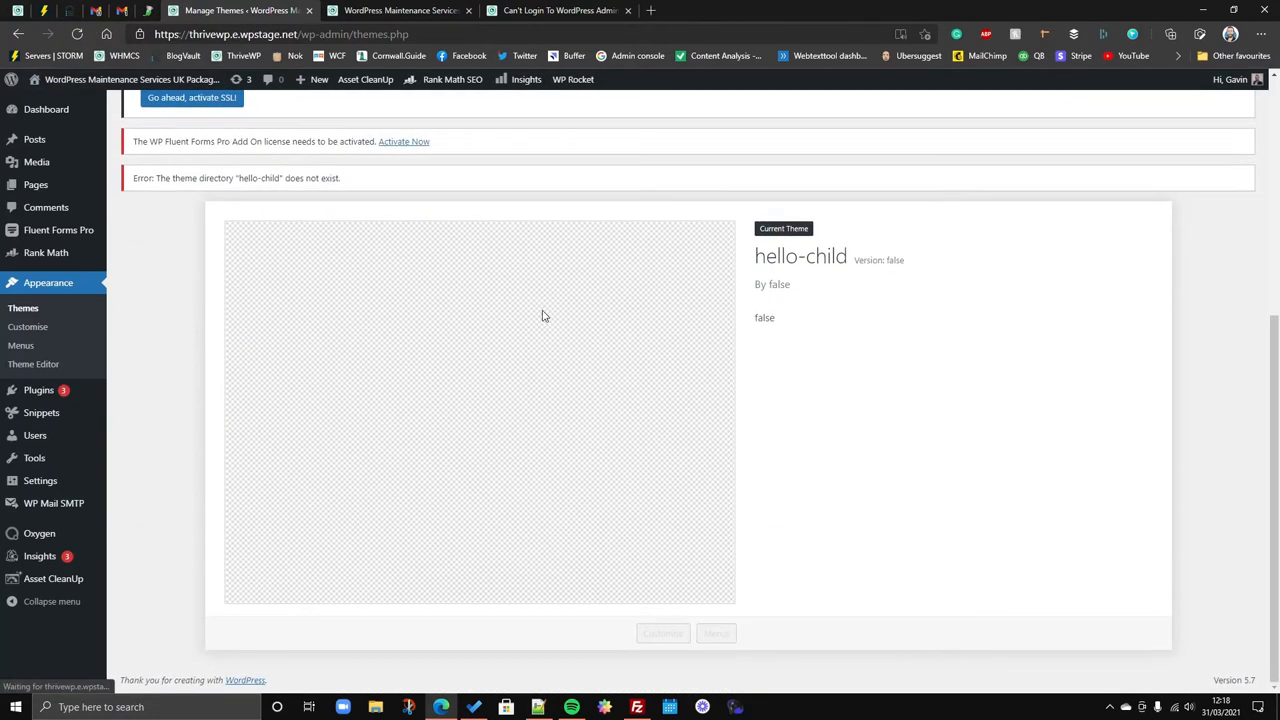
scroll(up, 3)
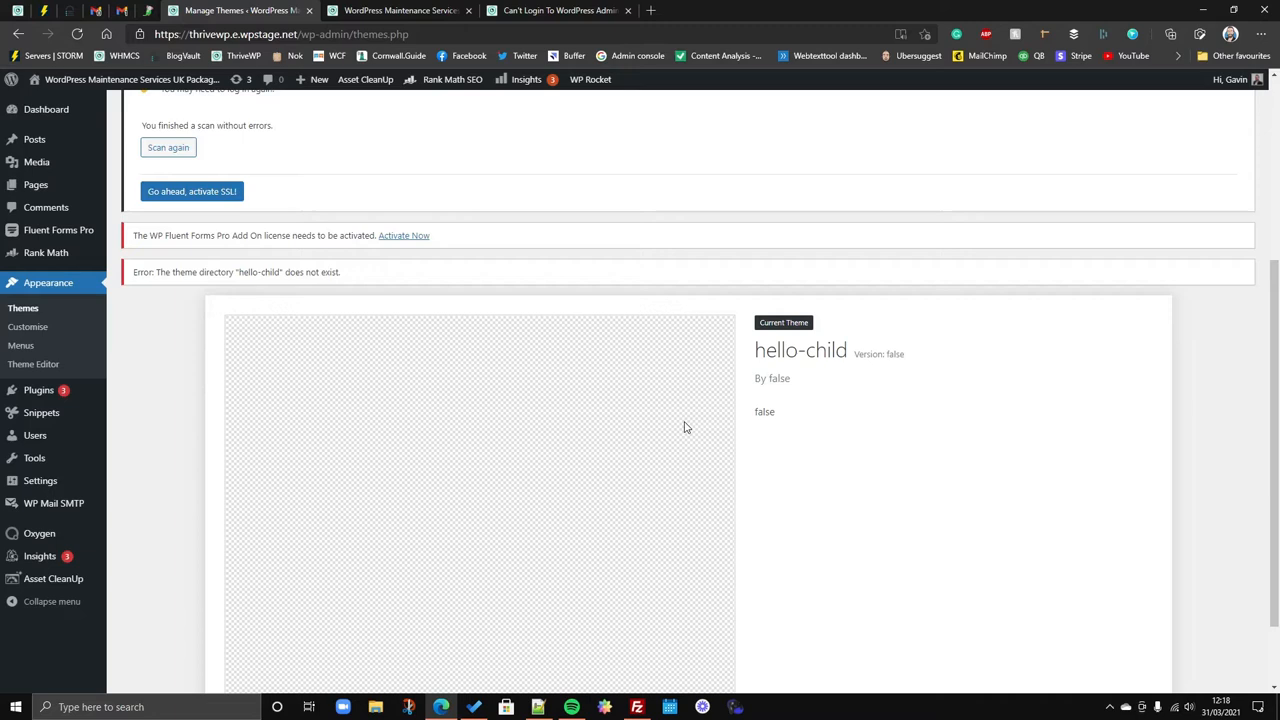
scroll(down, 3)
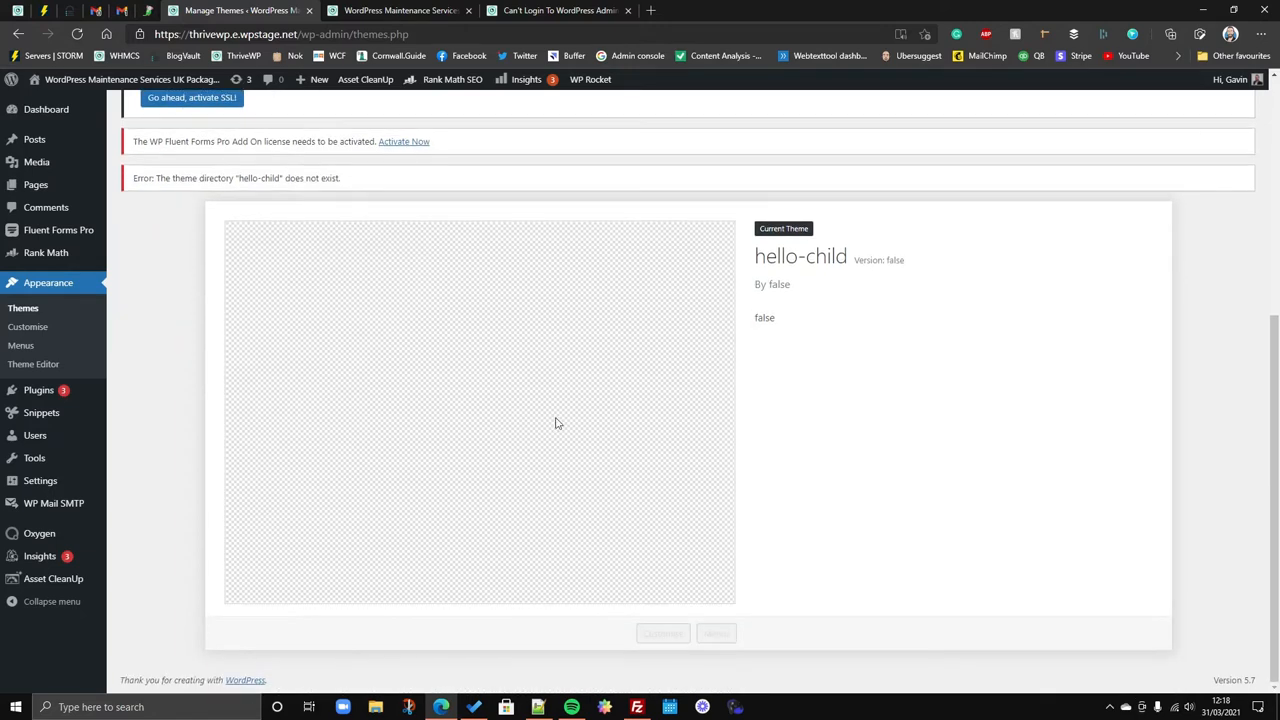
click(636, 707)
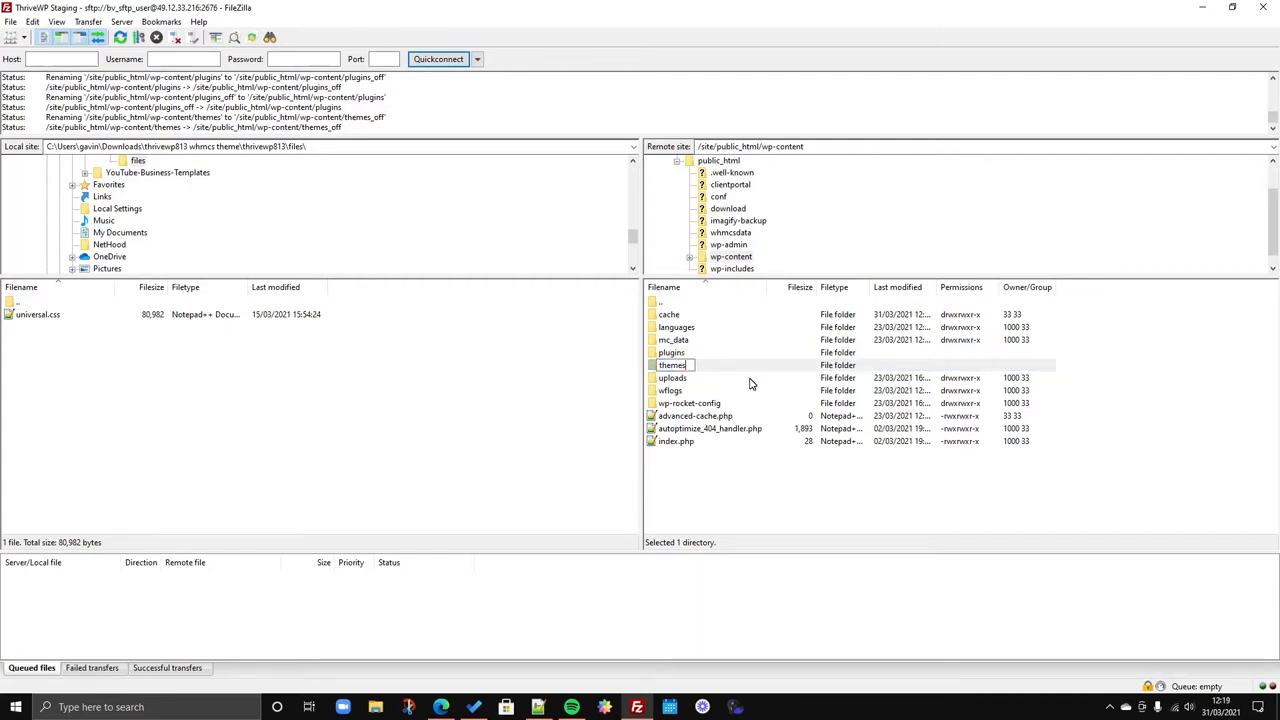
Rename themes_off back to themes and check the Themes page.
click(440, 707)
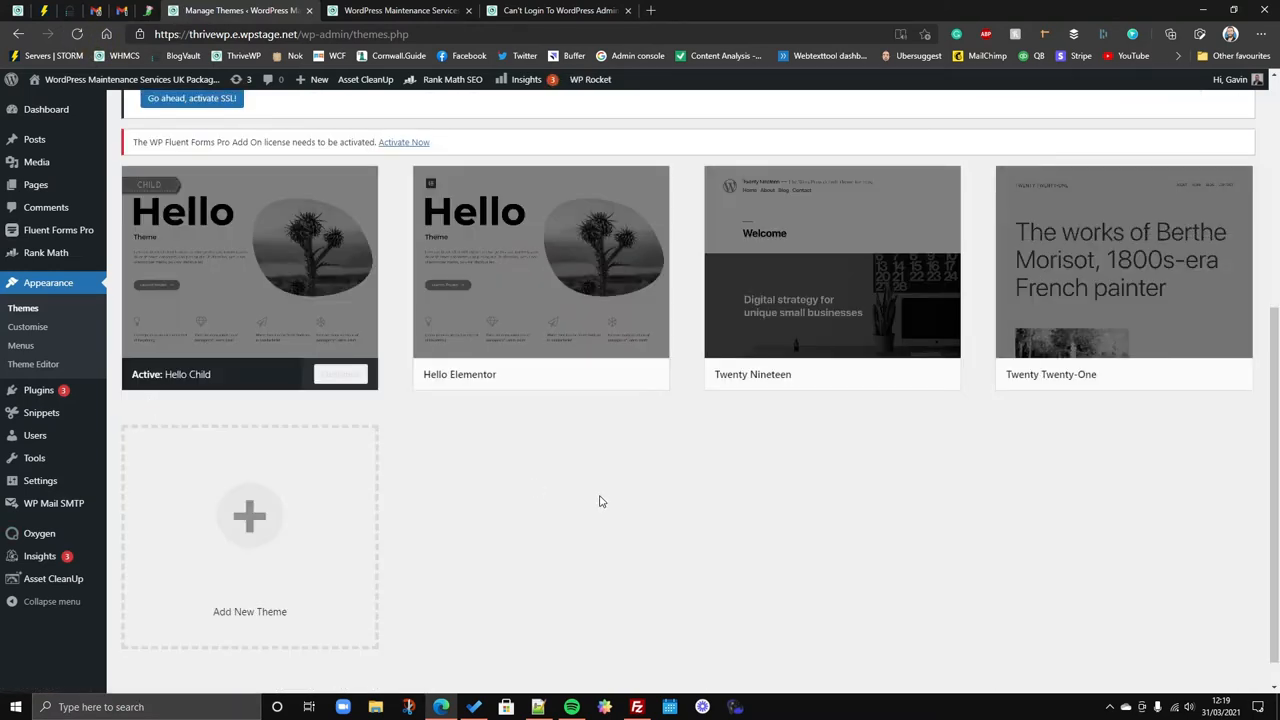
mouse_move(520, 529)
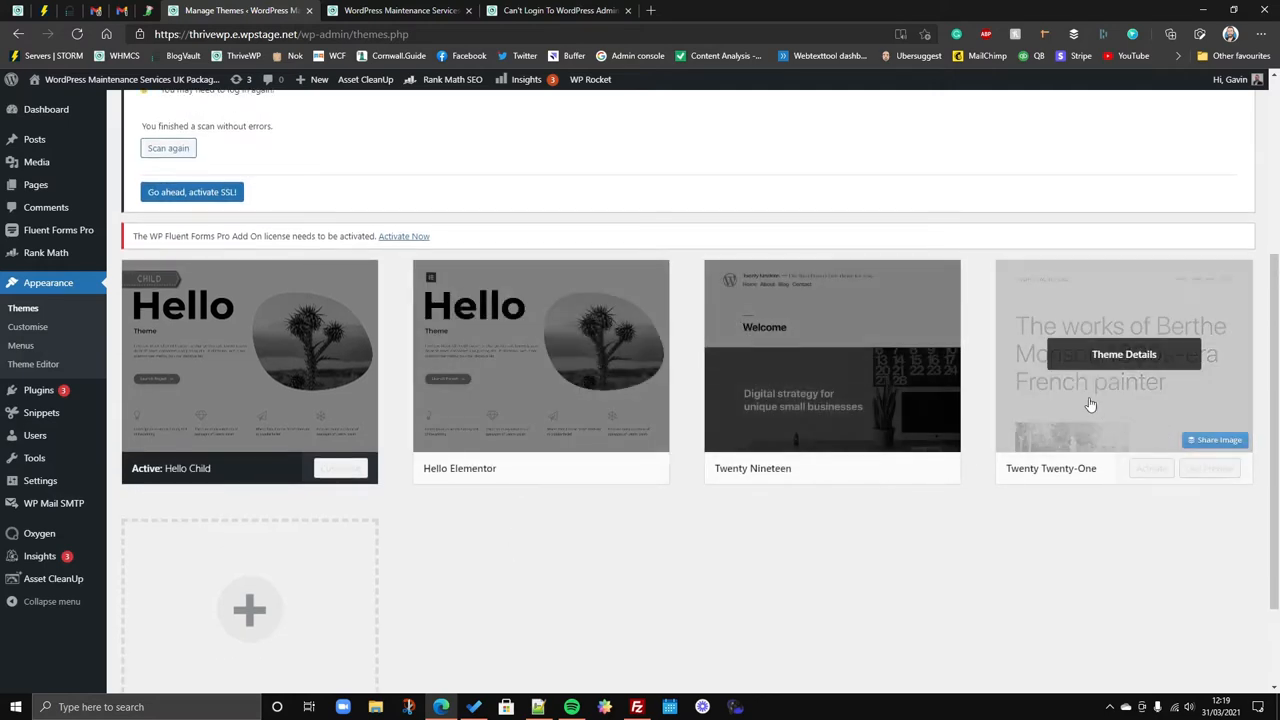
scroll(up, 3)
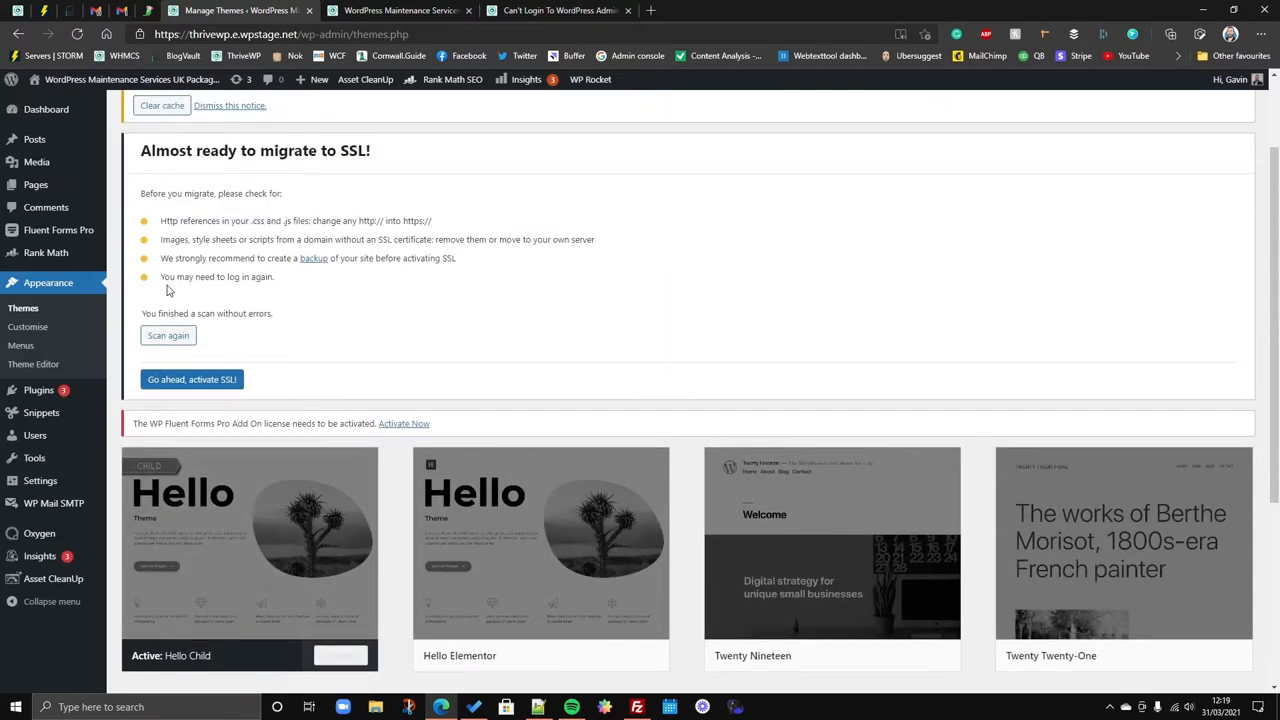
scroll(down, 3)
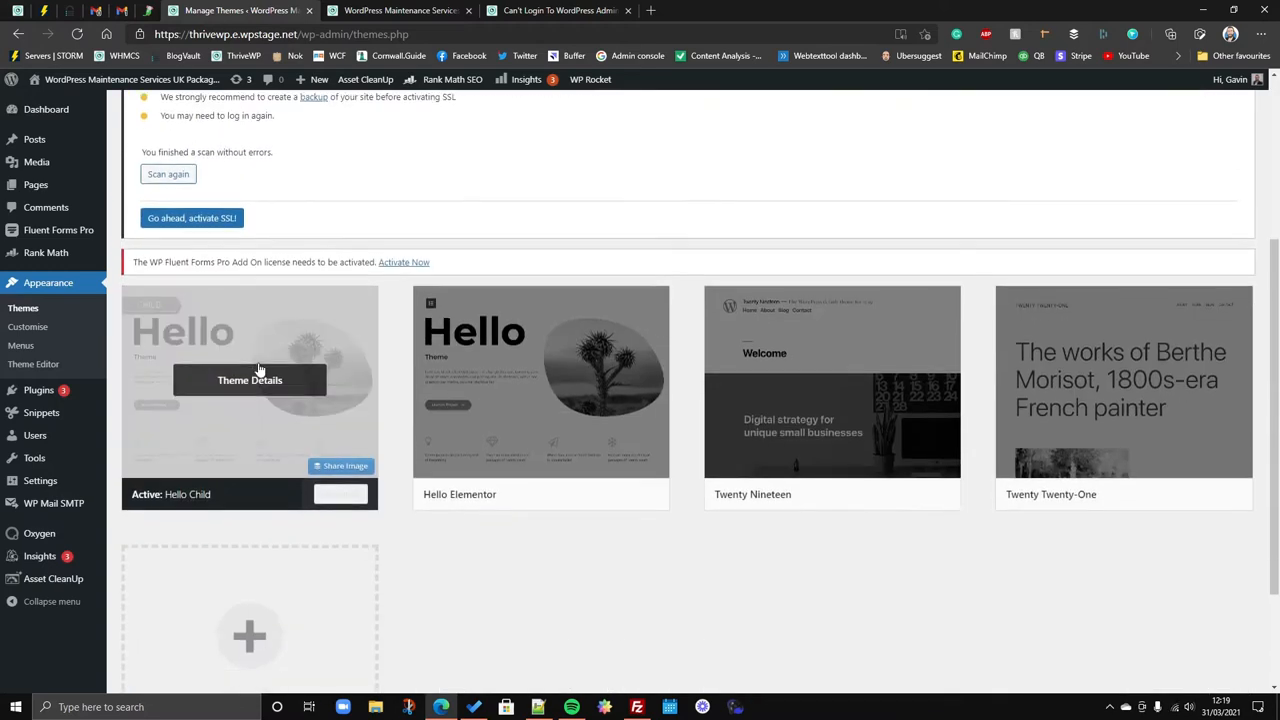
mouse_move(680, 646)
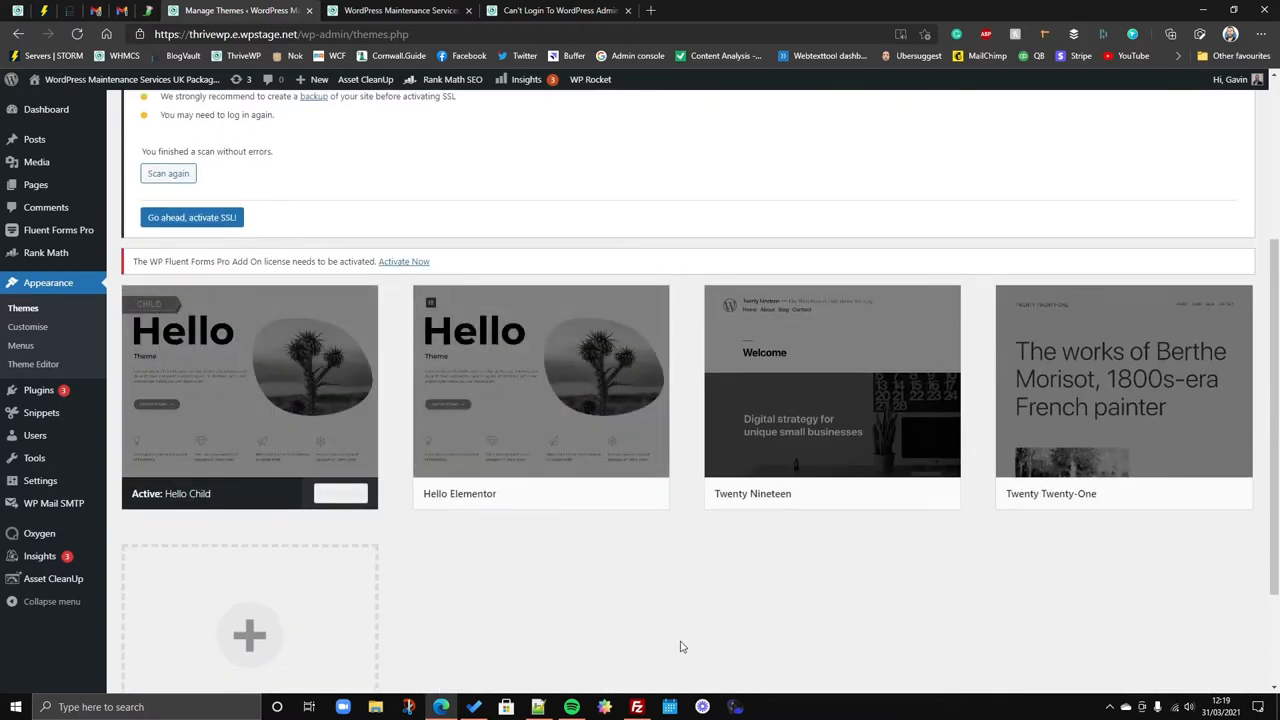
mouse_move(587, 646)
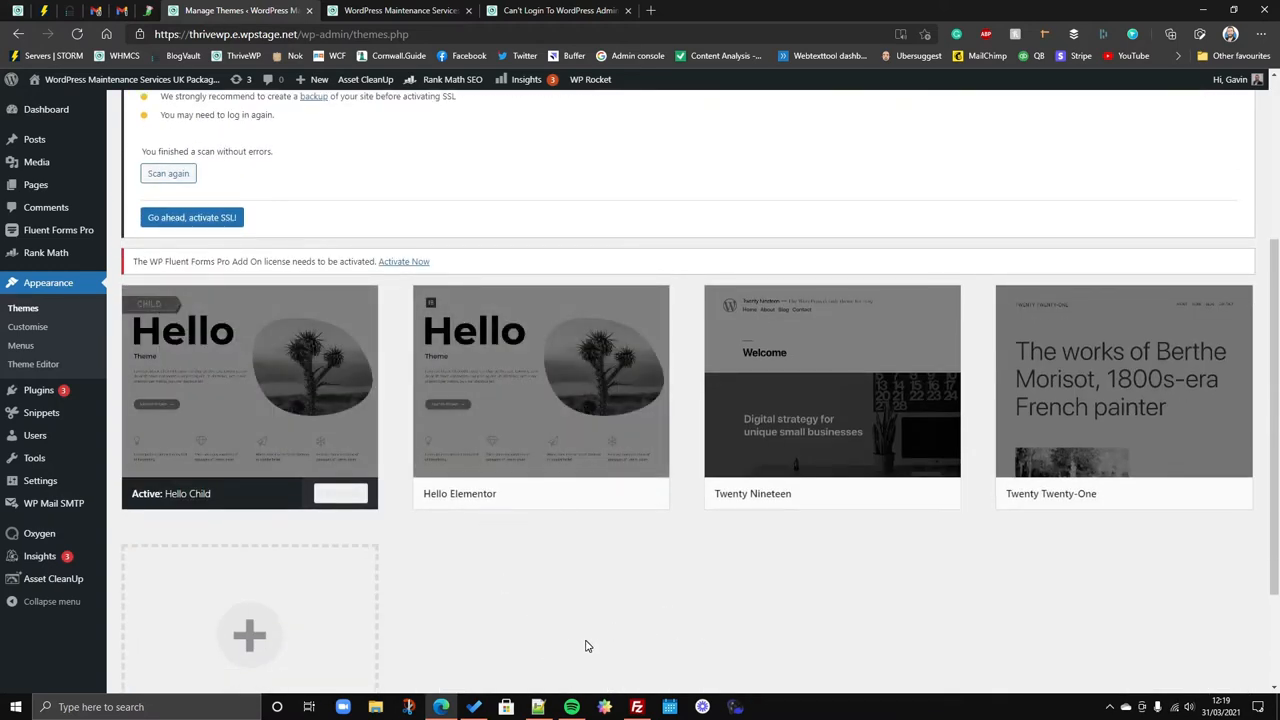
mouse_move(555, 642)
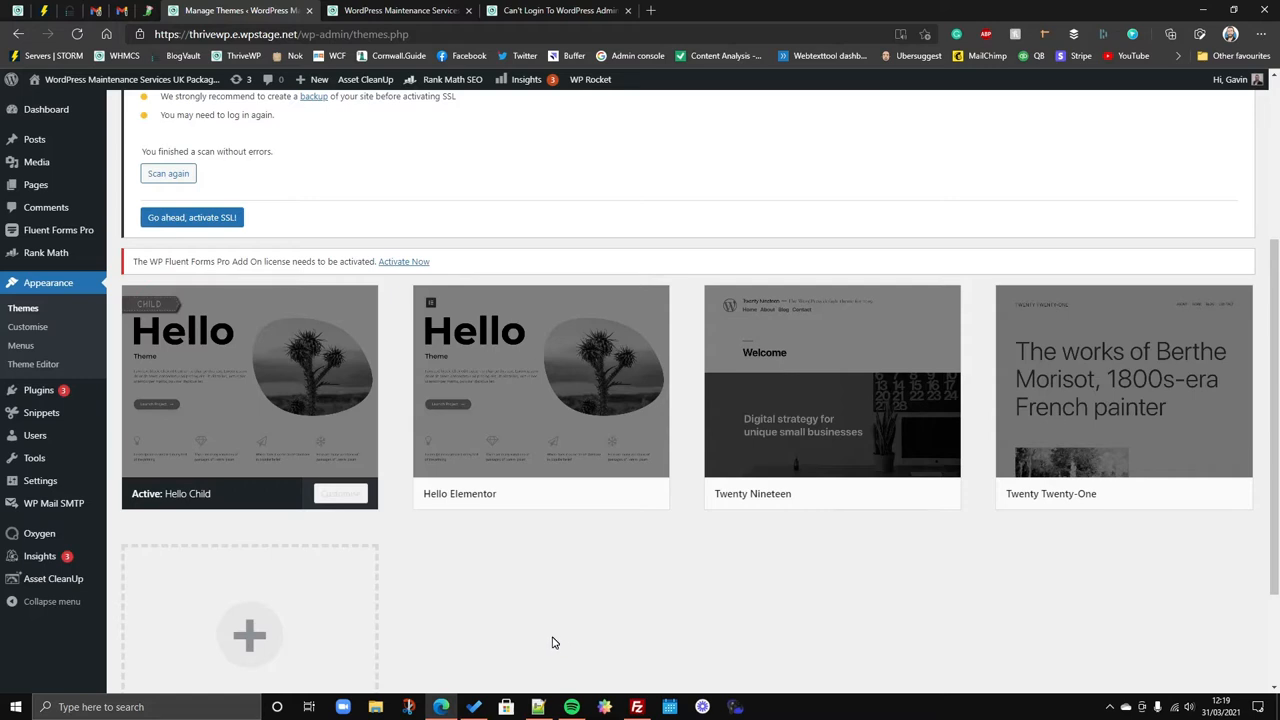
mouse_move(448, 613)
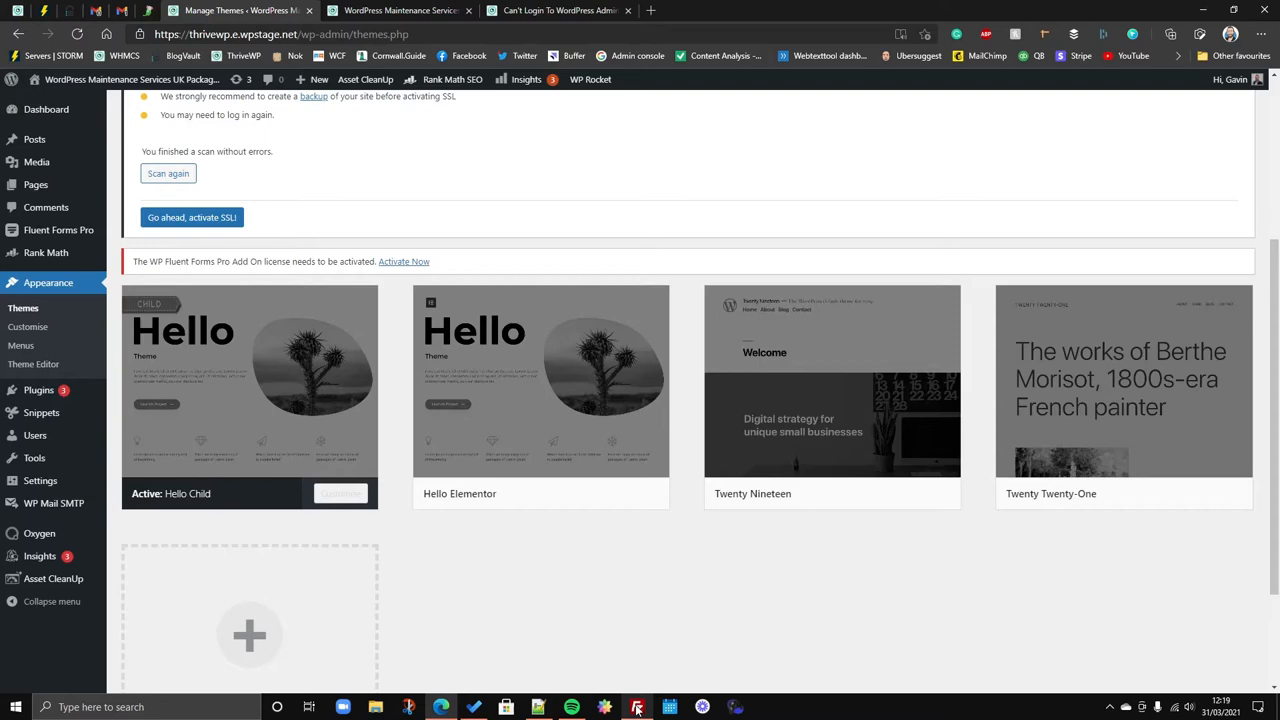
Recheck the Themes page showing Hello Child active, then open the Can't Login article.
click(637, 707)
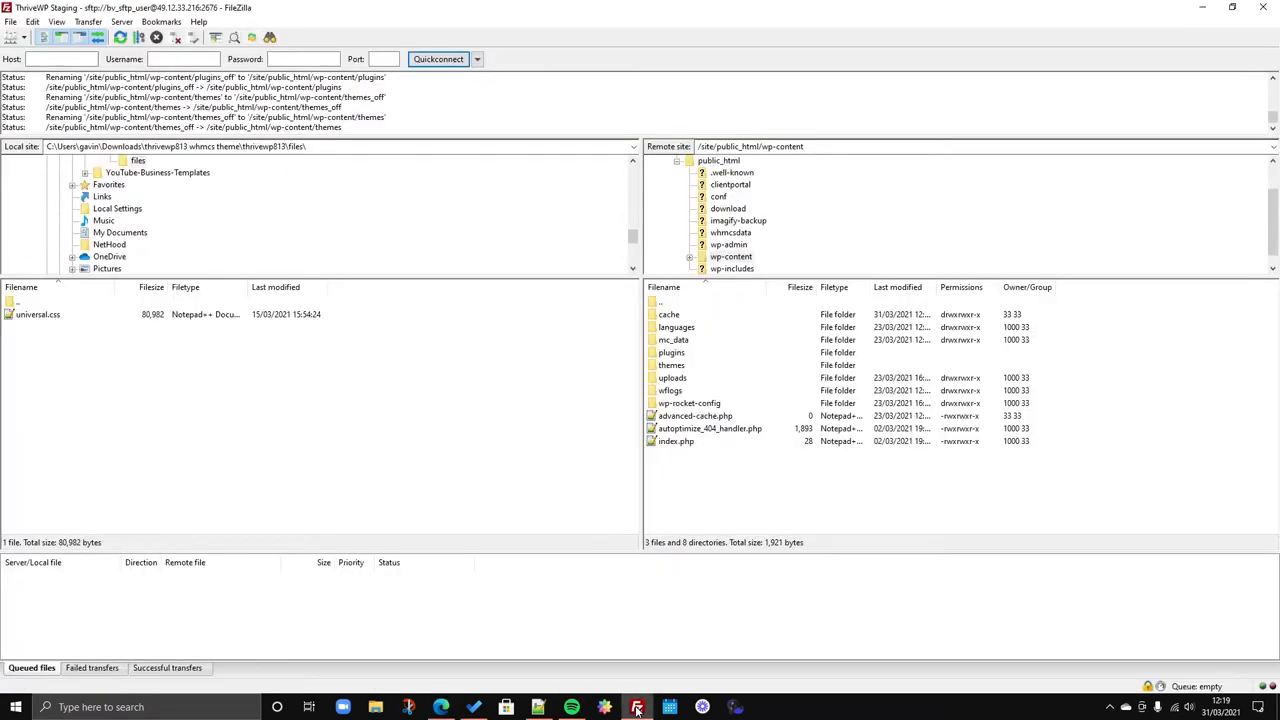
click(441, 707)
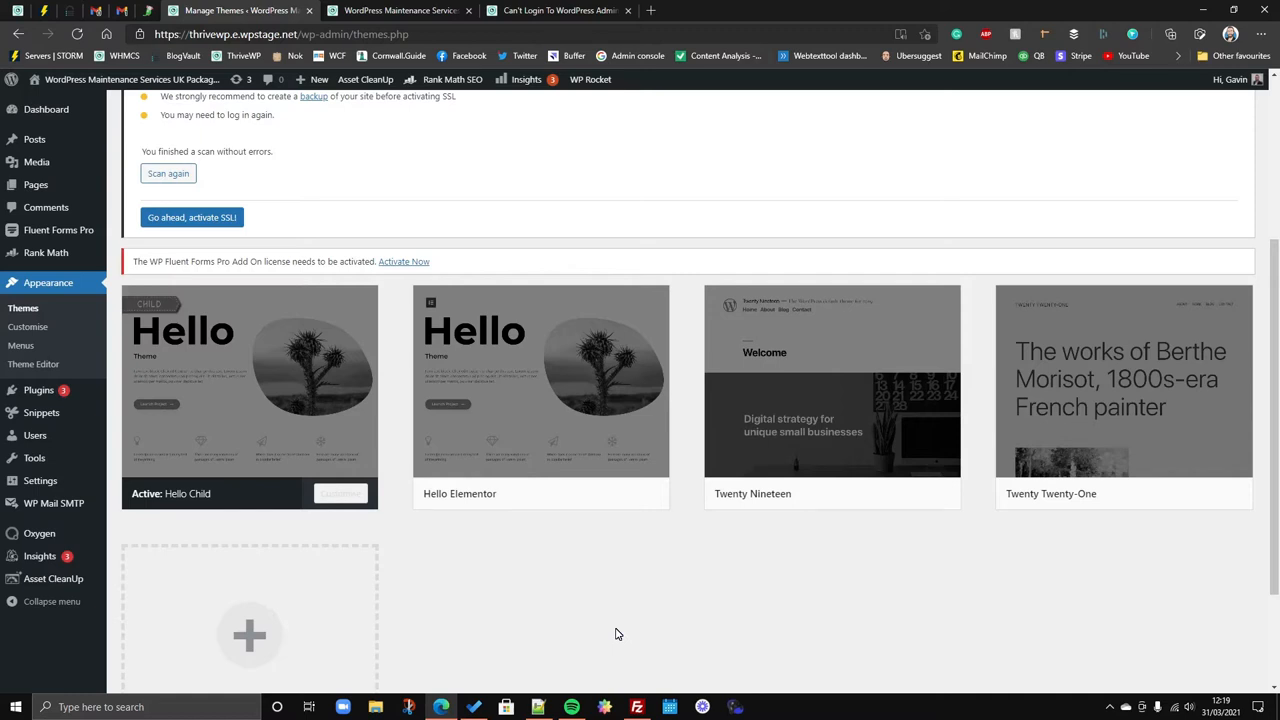
mouse_move(618, 680)
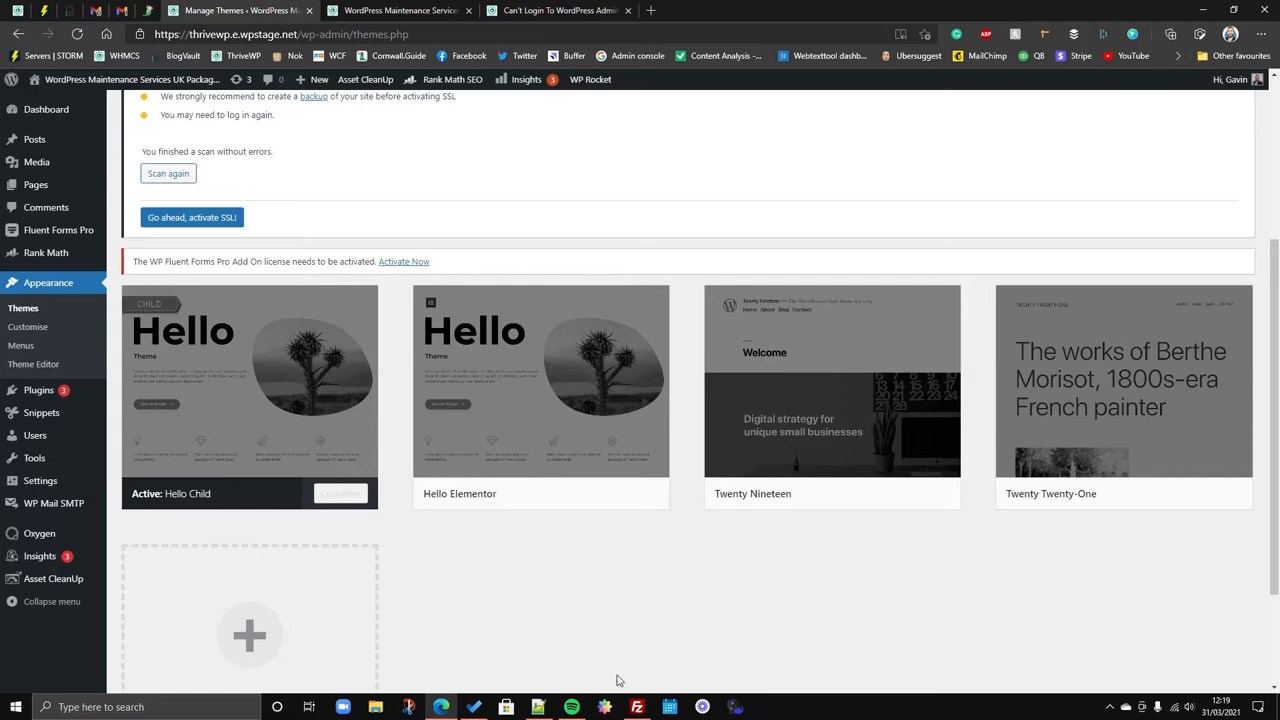
click(636, 707)
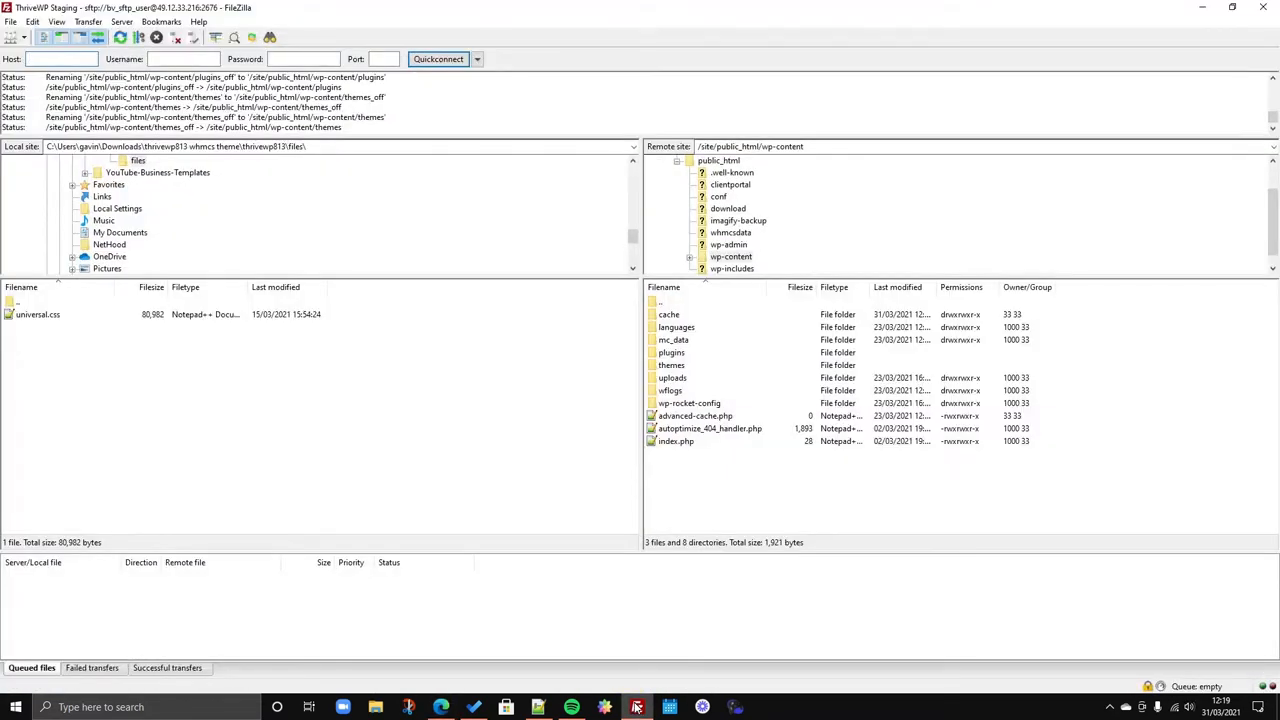
click(441, 707)
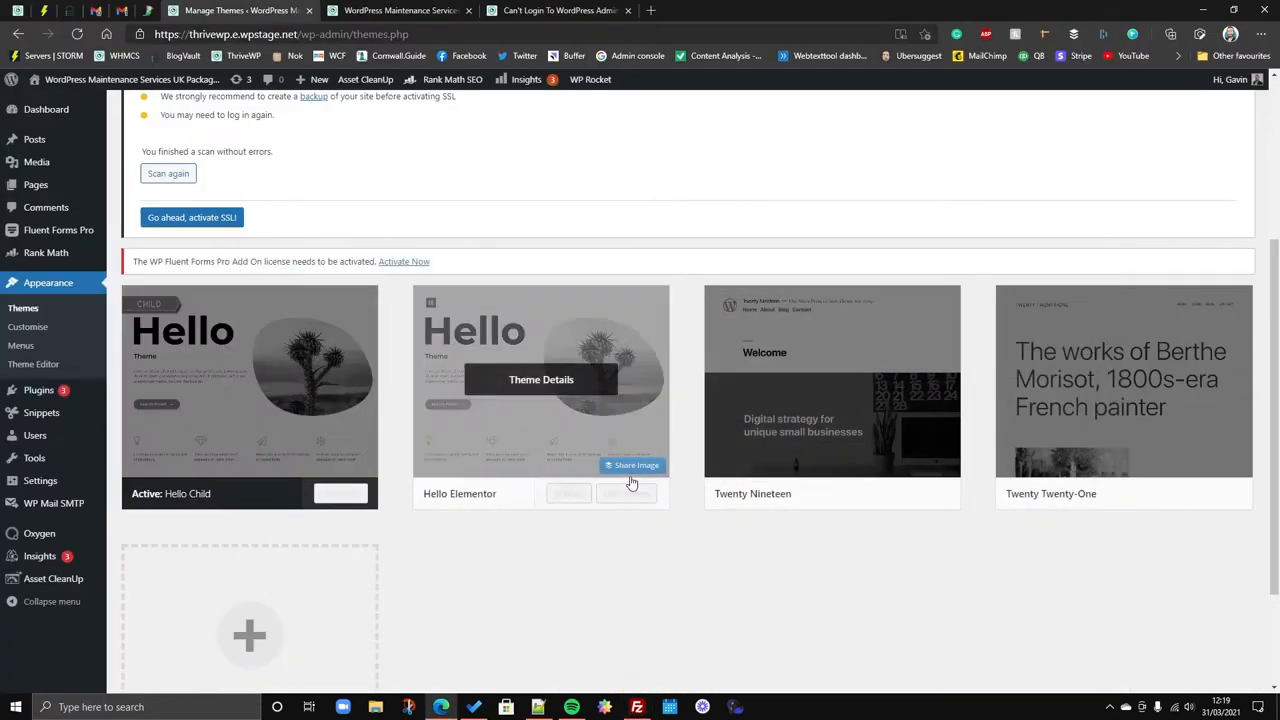
click(556, 10)
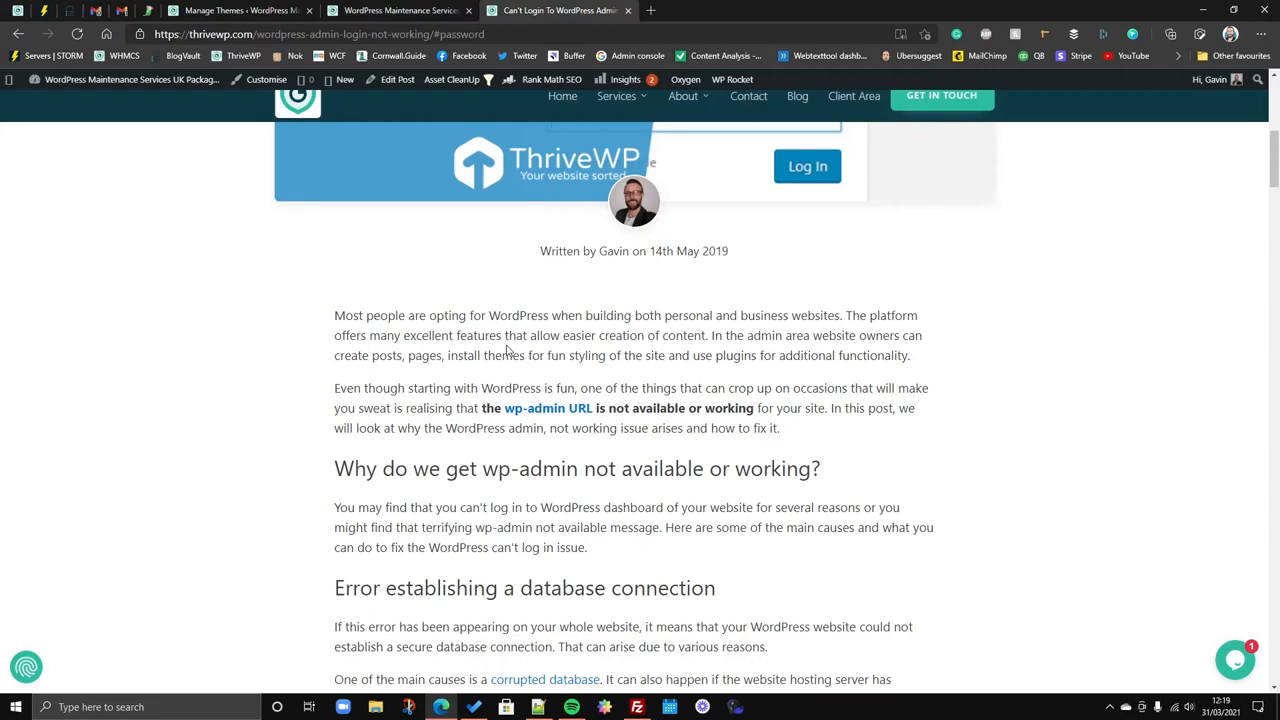
mouse_move(309, 431)
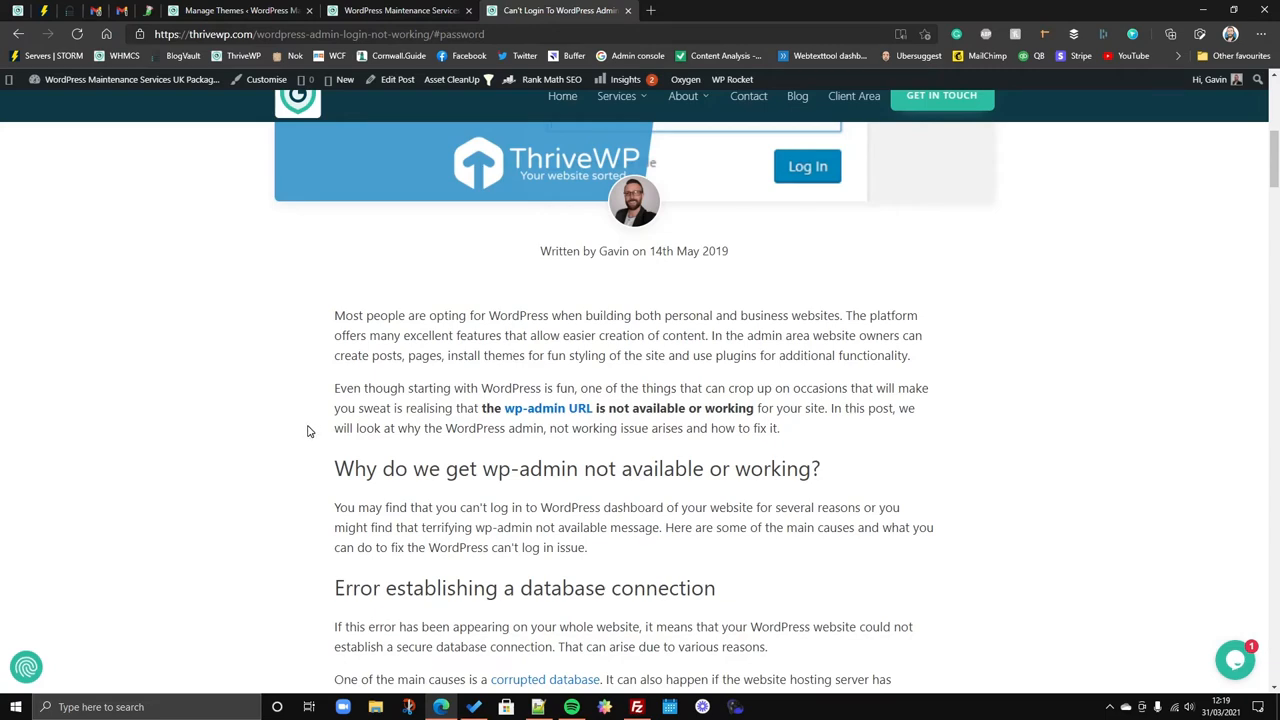
Scroll the login-failure article, glance at the staging homepage, then return to FileZilla.
scroll(down, 3)
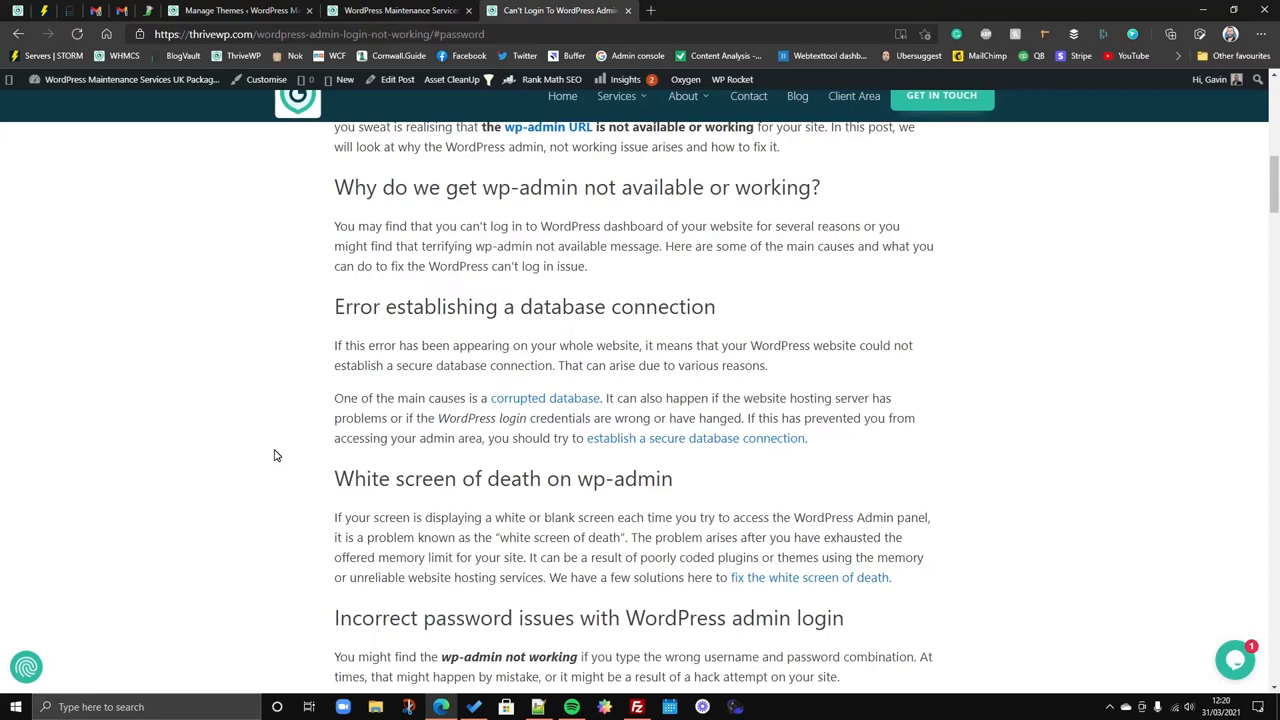
click(400, 10)
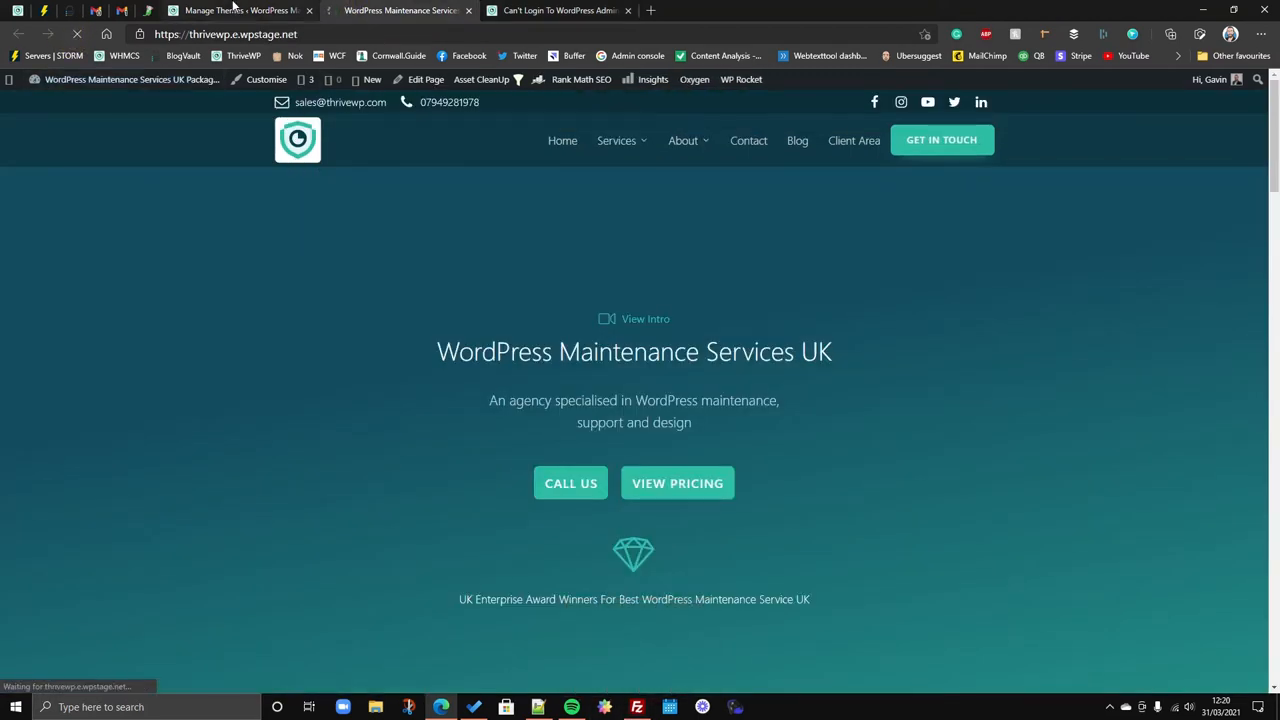
click(240, 10)
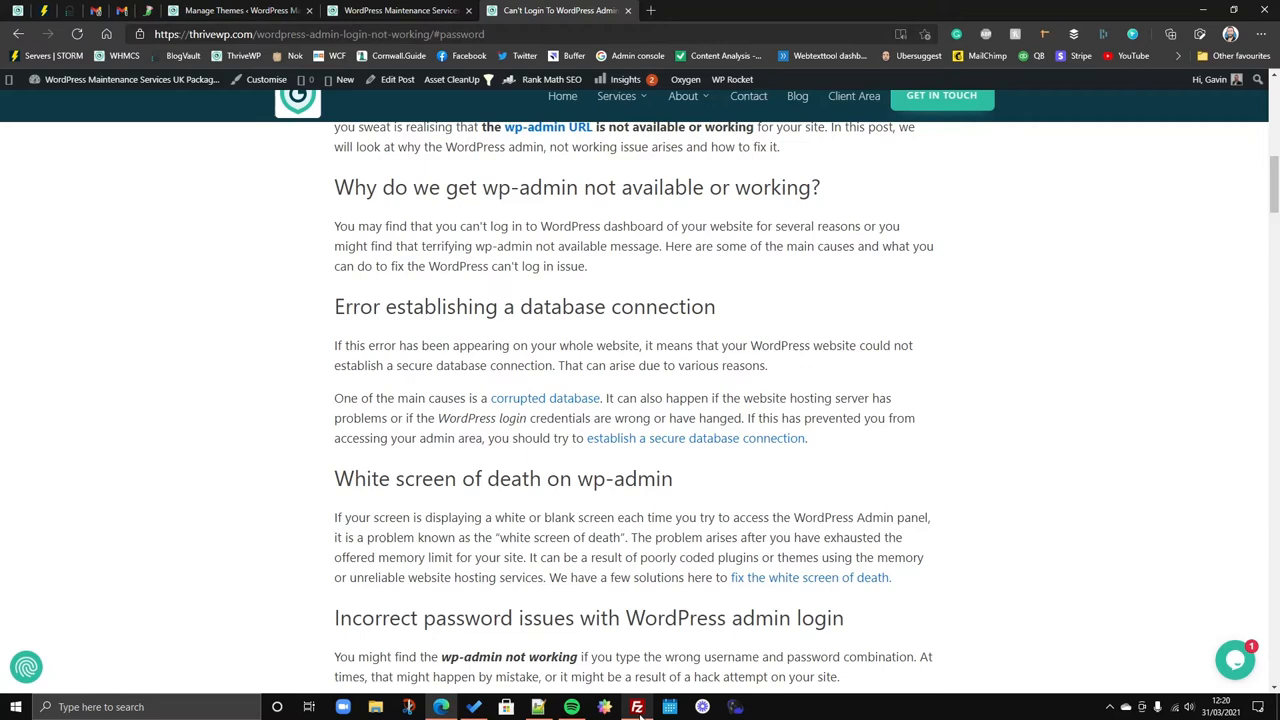
click(636, 707)
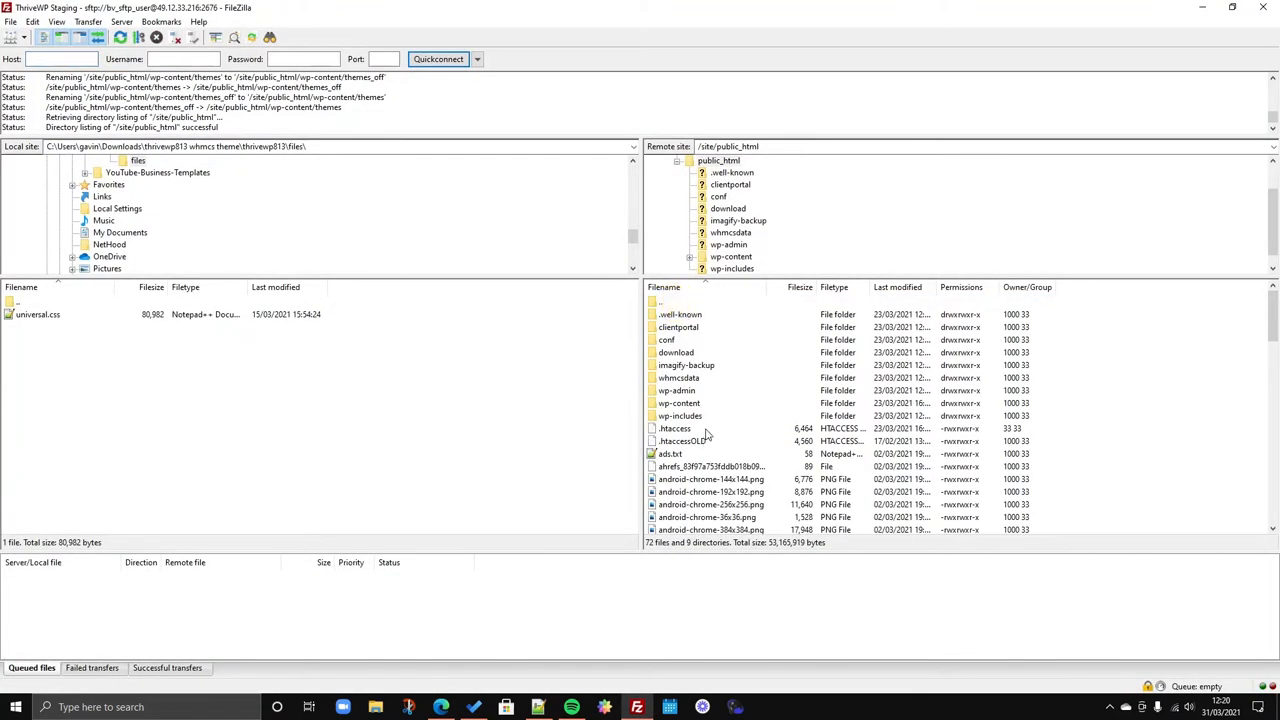
Confirm .htaccess in public_html and open wp-config.php via View/Edit in Notepad++.
scroll(down, 3)
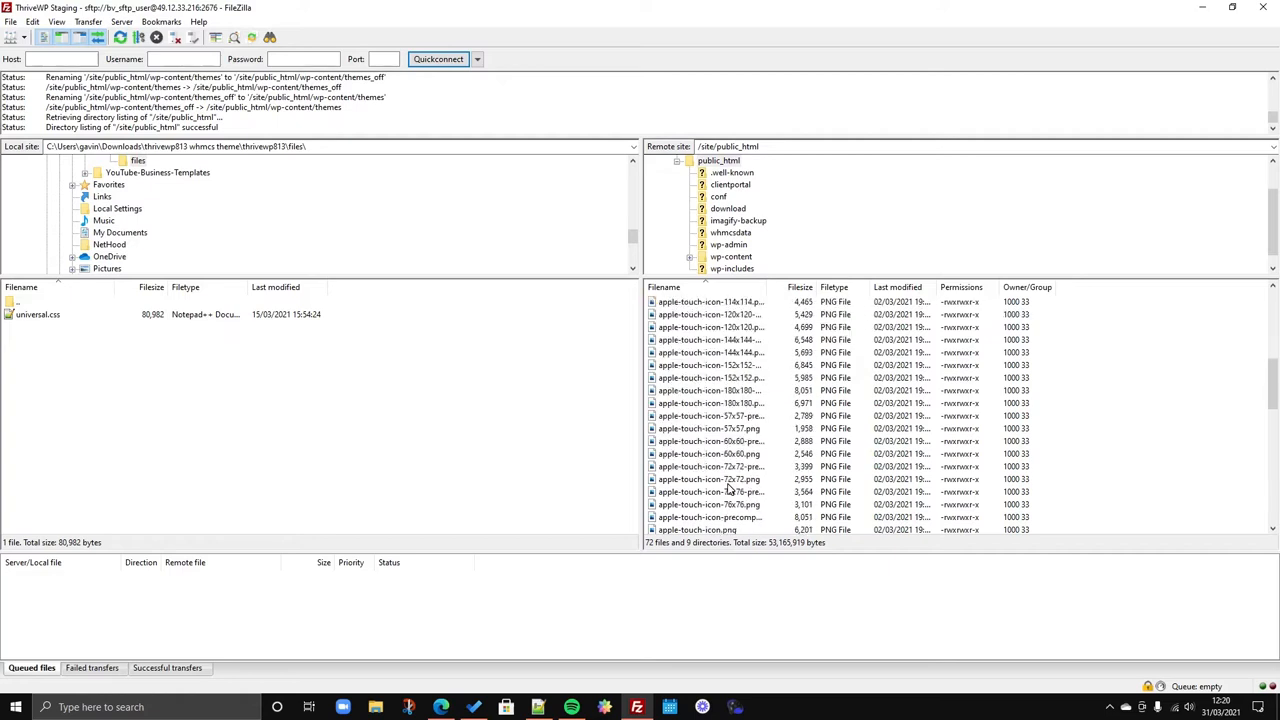
scroll(down, 3)
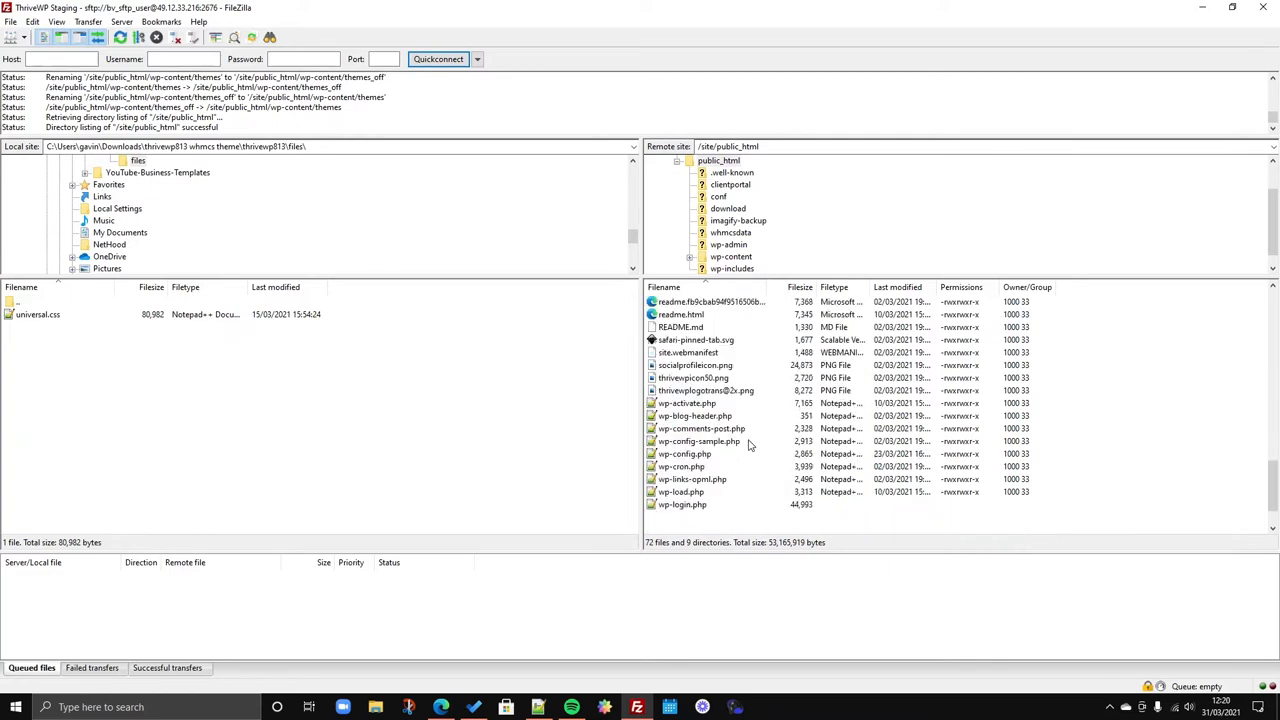
right_click(684, 403)
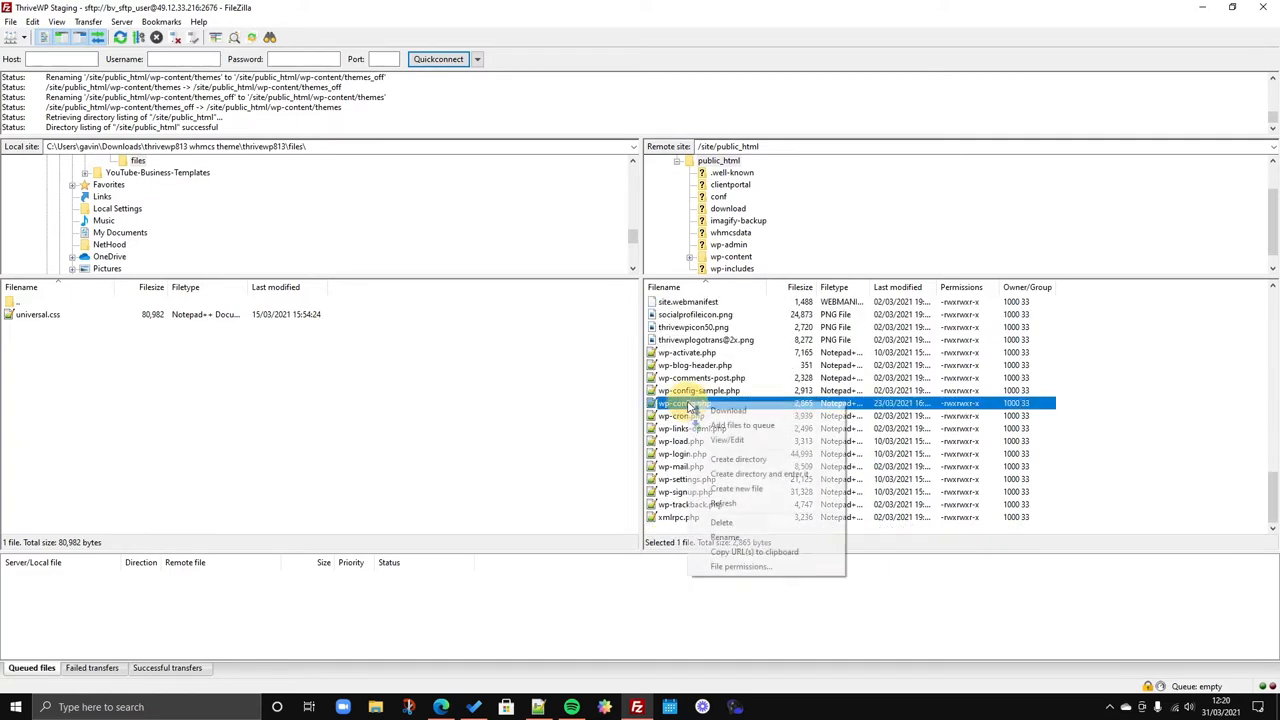
click(729, 440)
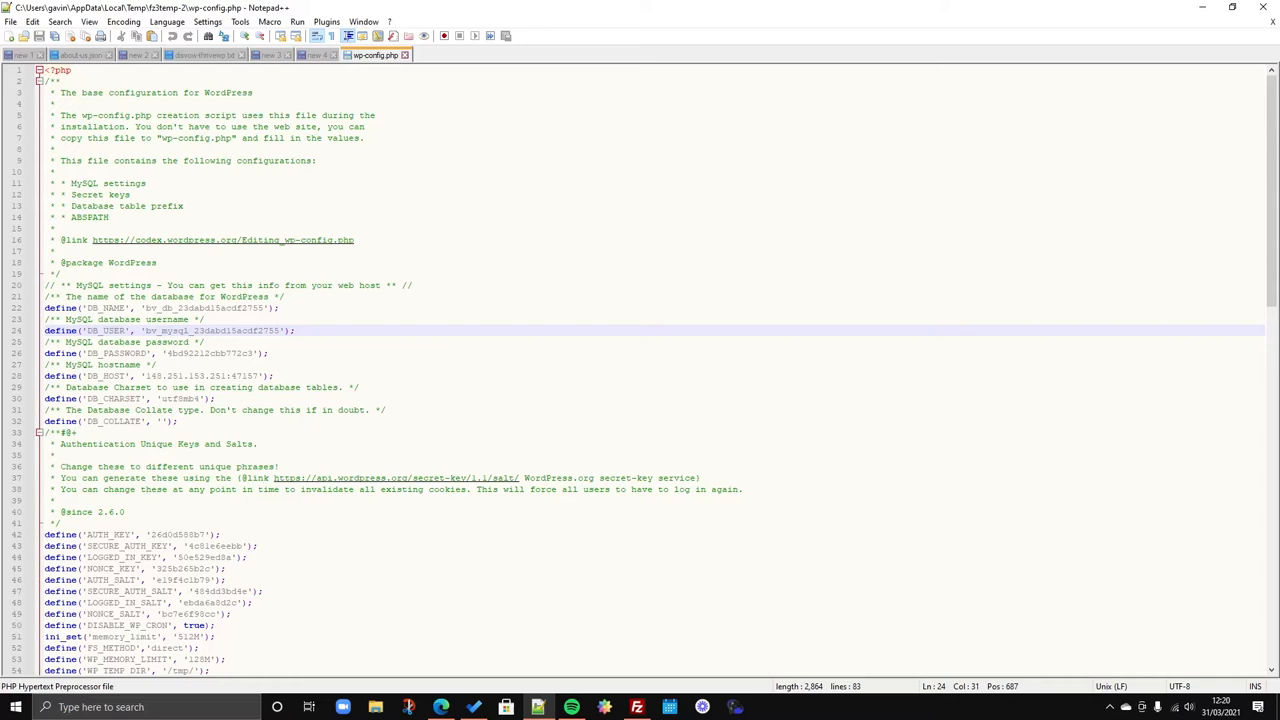
Alter a database credential in wp-config.php by typing 'x', then return to FileZilla.
double_click(205, 353)
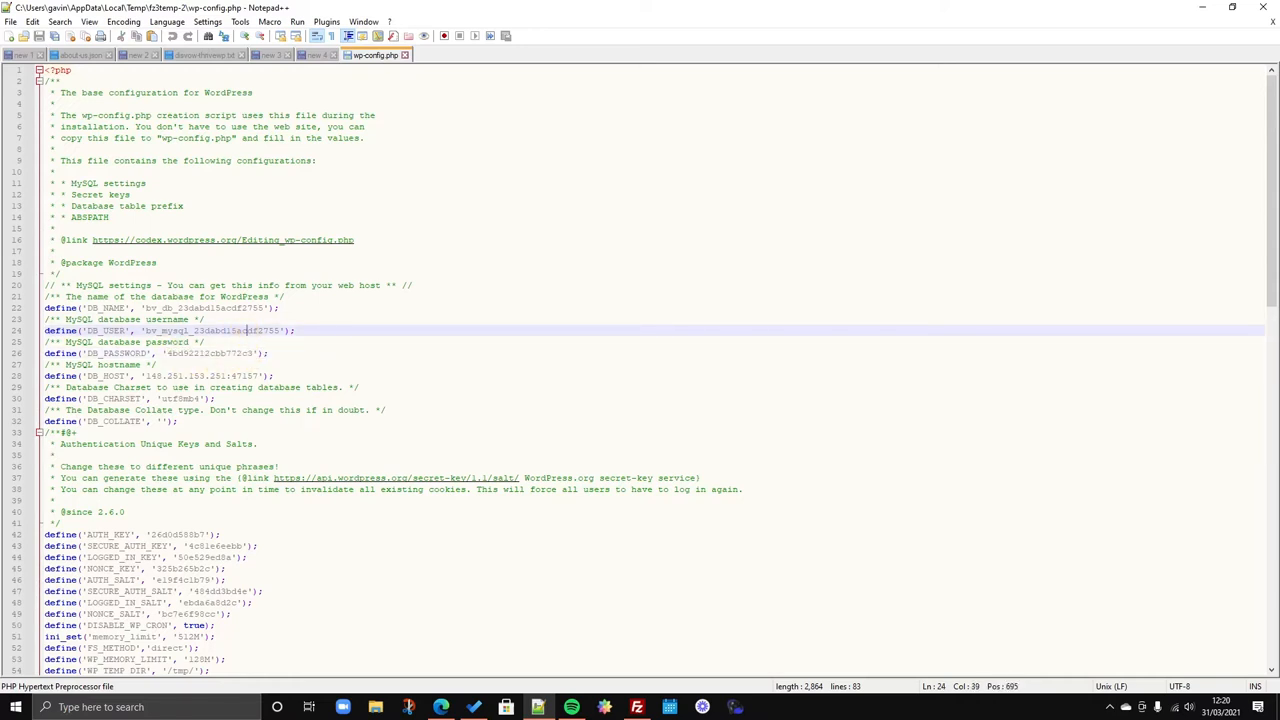
double_click(200, 307)
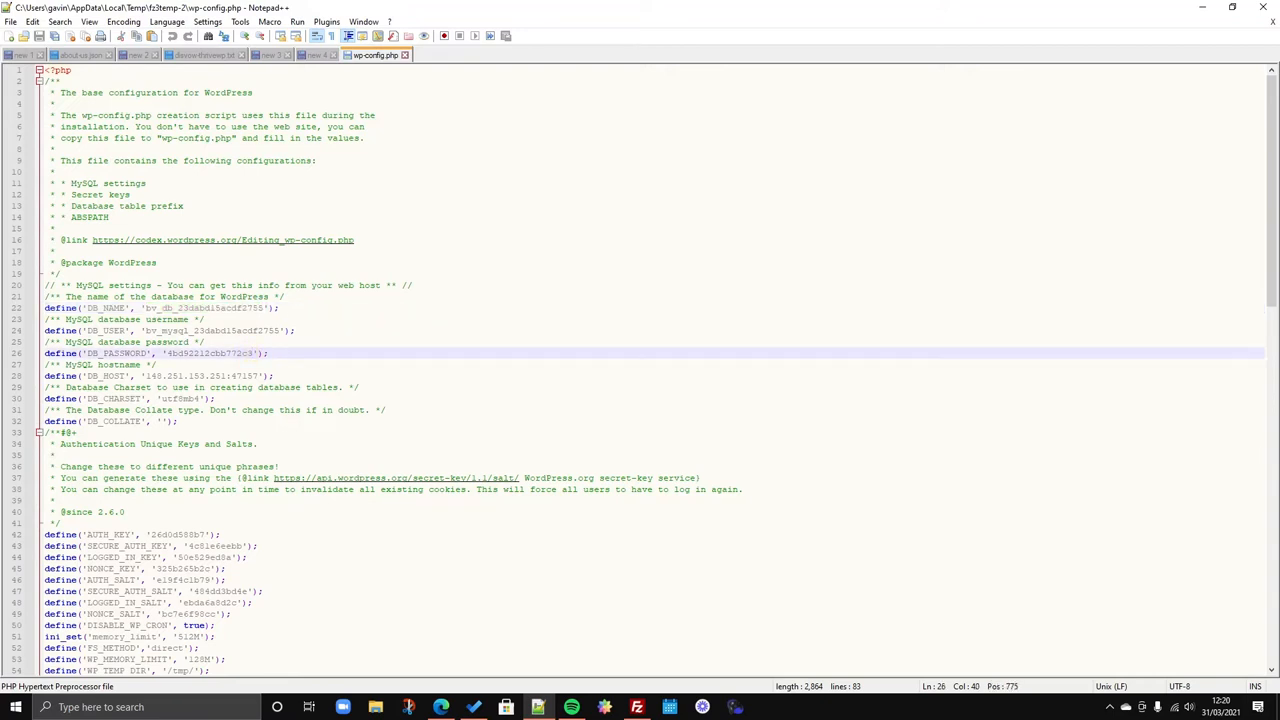
text(x)
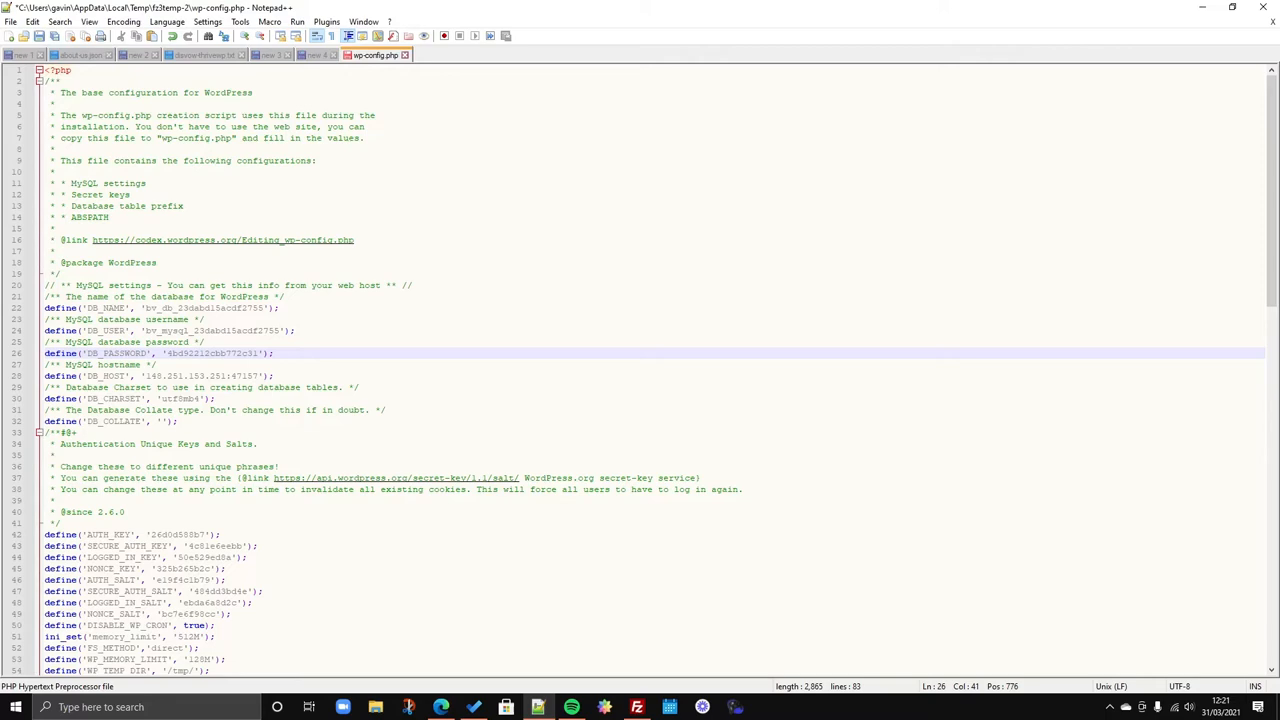
click(636, 707)
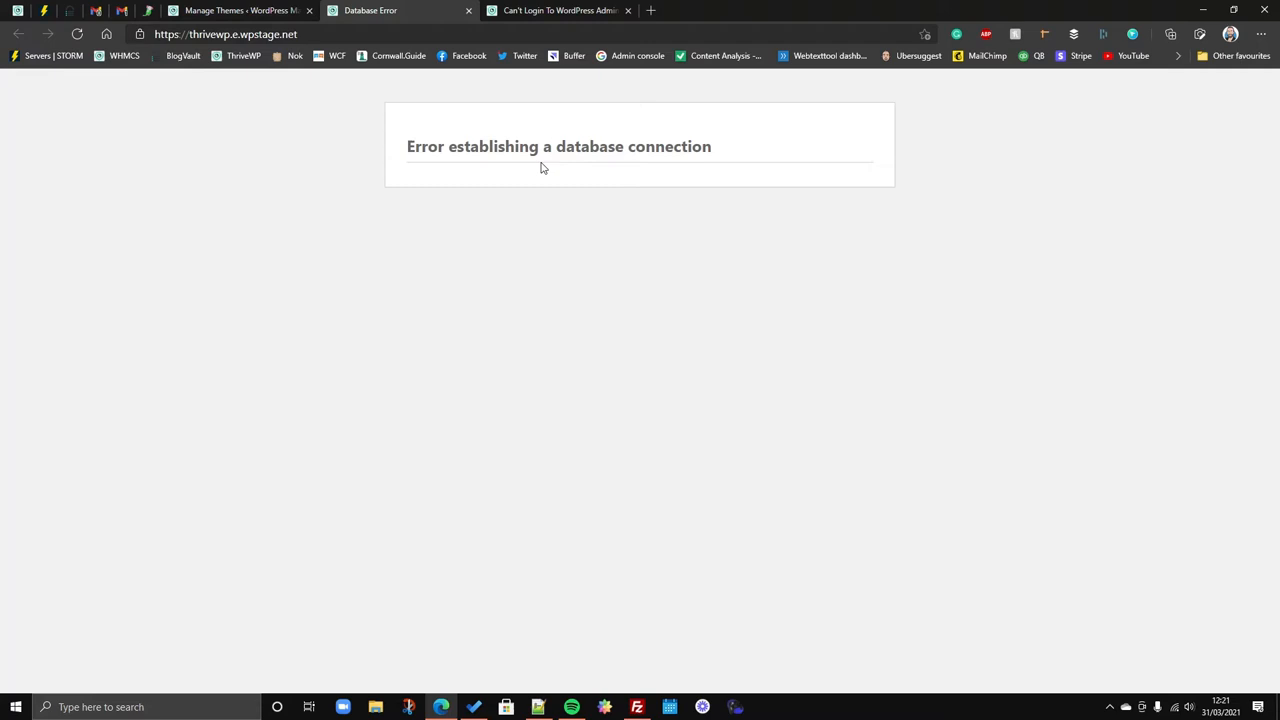
mouse_move(587, 244)
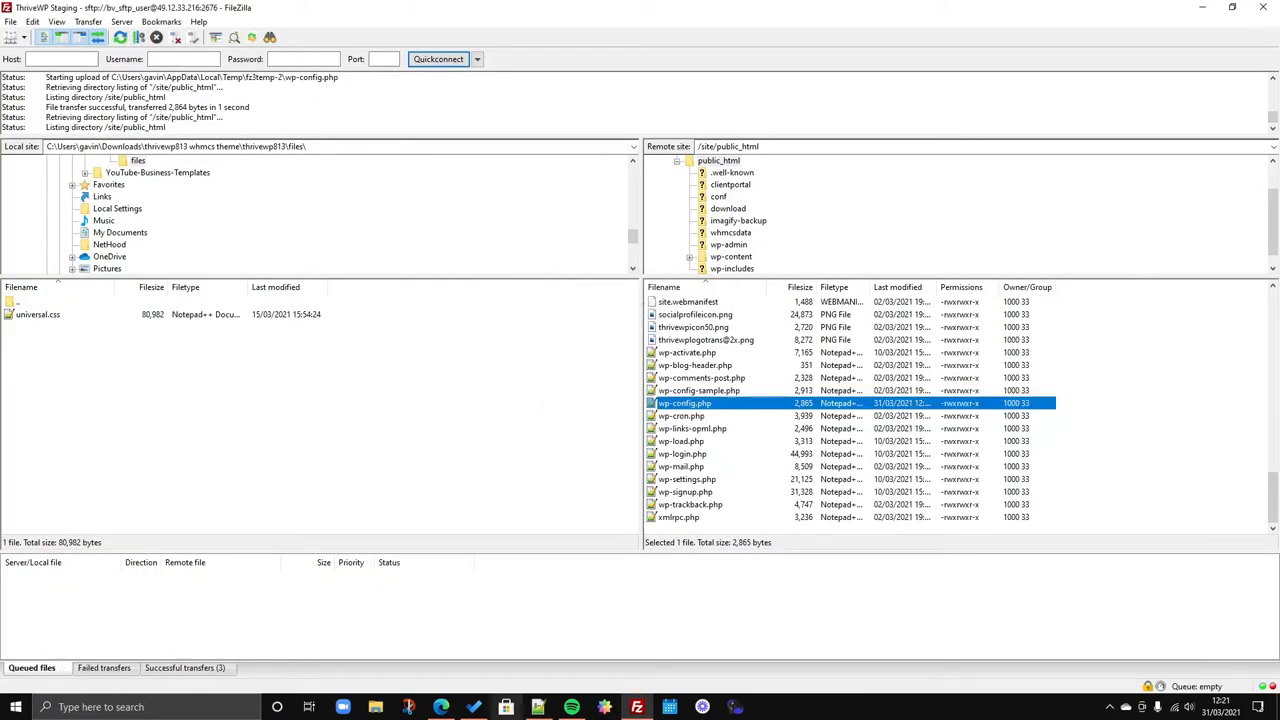
Refresh the thrivewp staging tab in Edge to replace the database connection error.
click(440, 707)
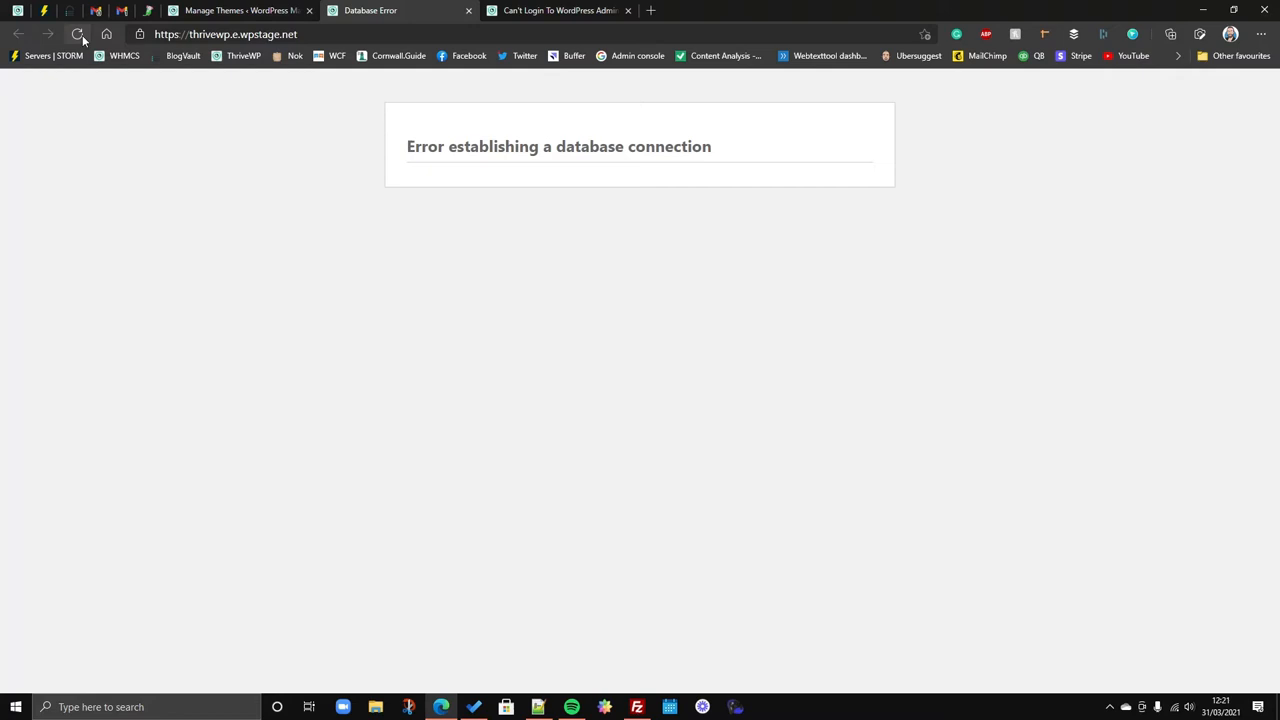
click(78, 34)
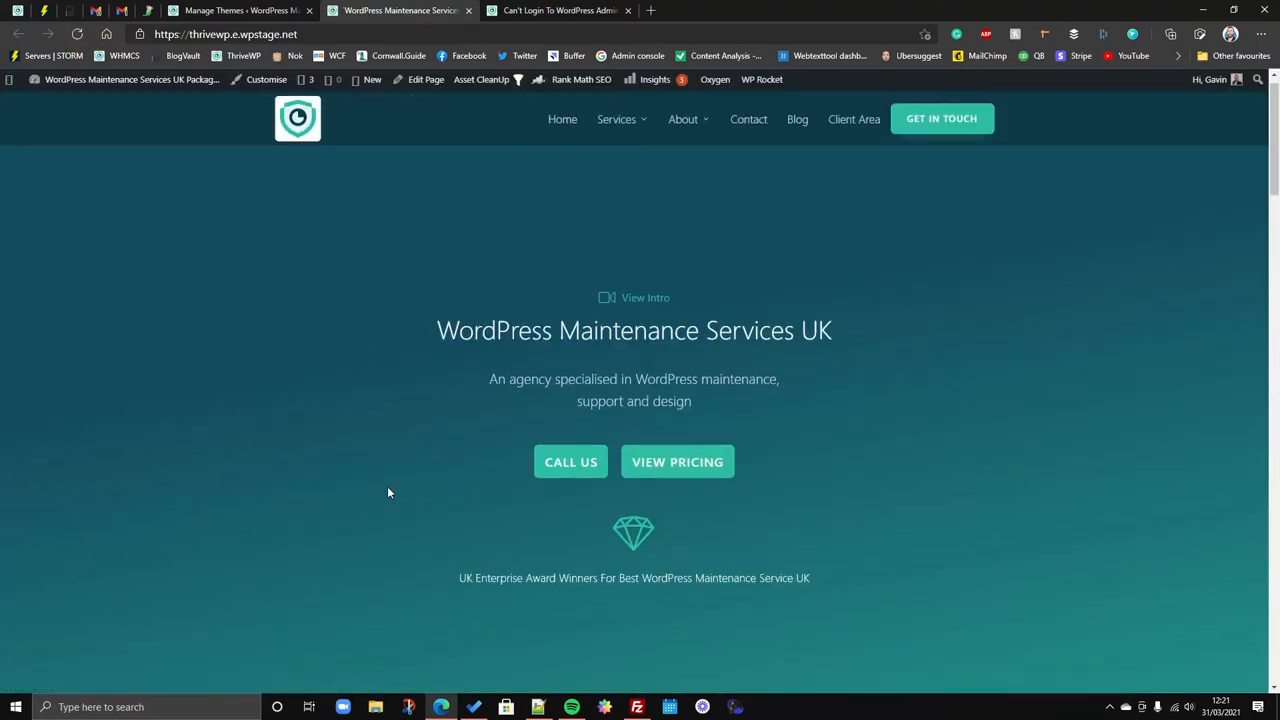
mouse_move(646, 529)
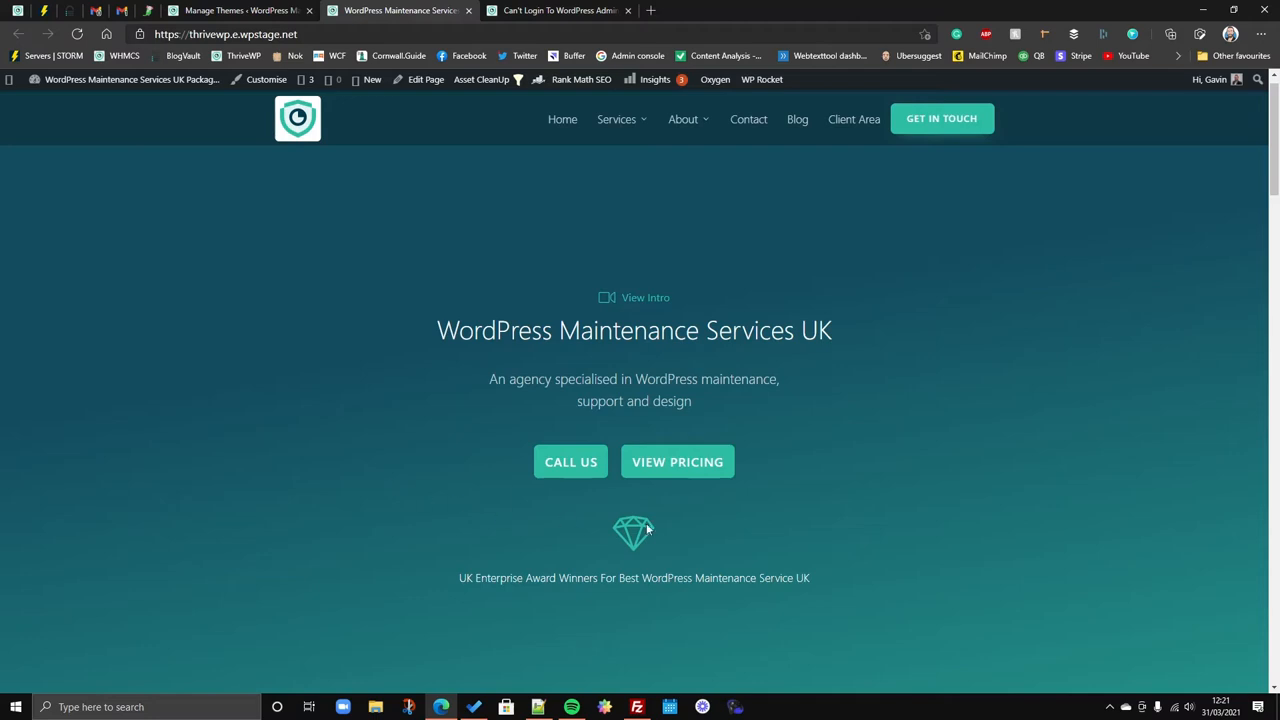
mouse_move(639, 621)
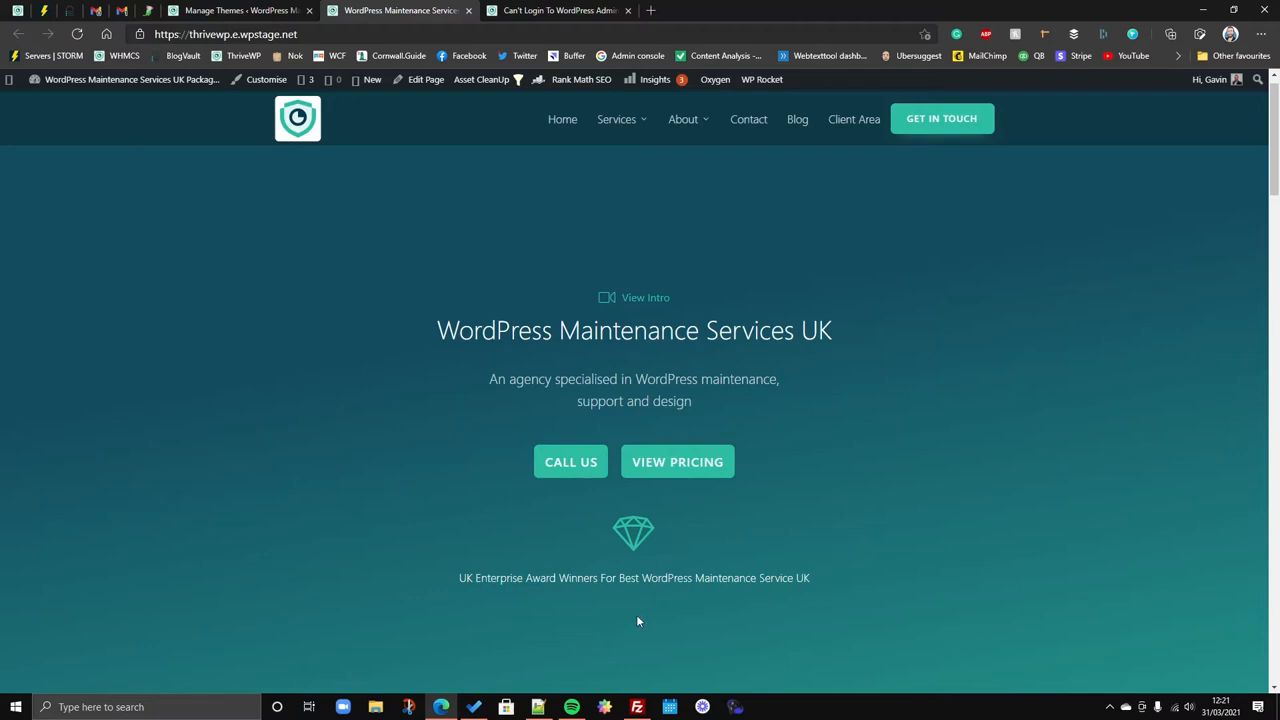
mouse_move(637, 707)
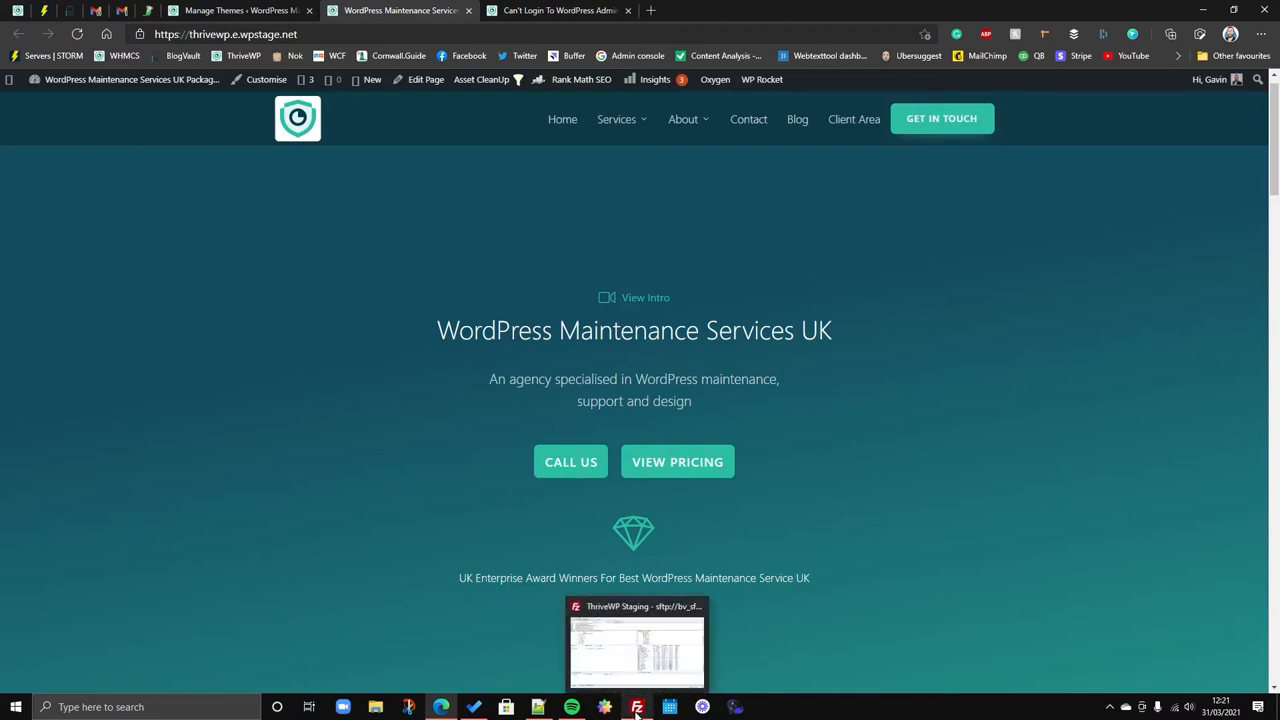
mouse_move(637, 707)
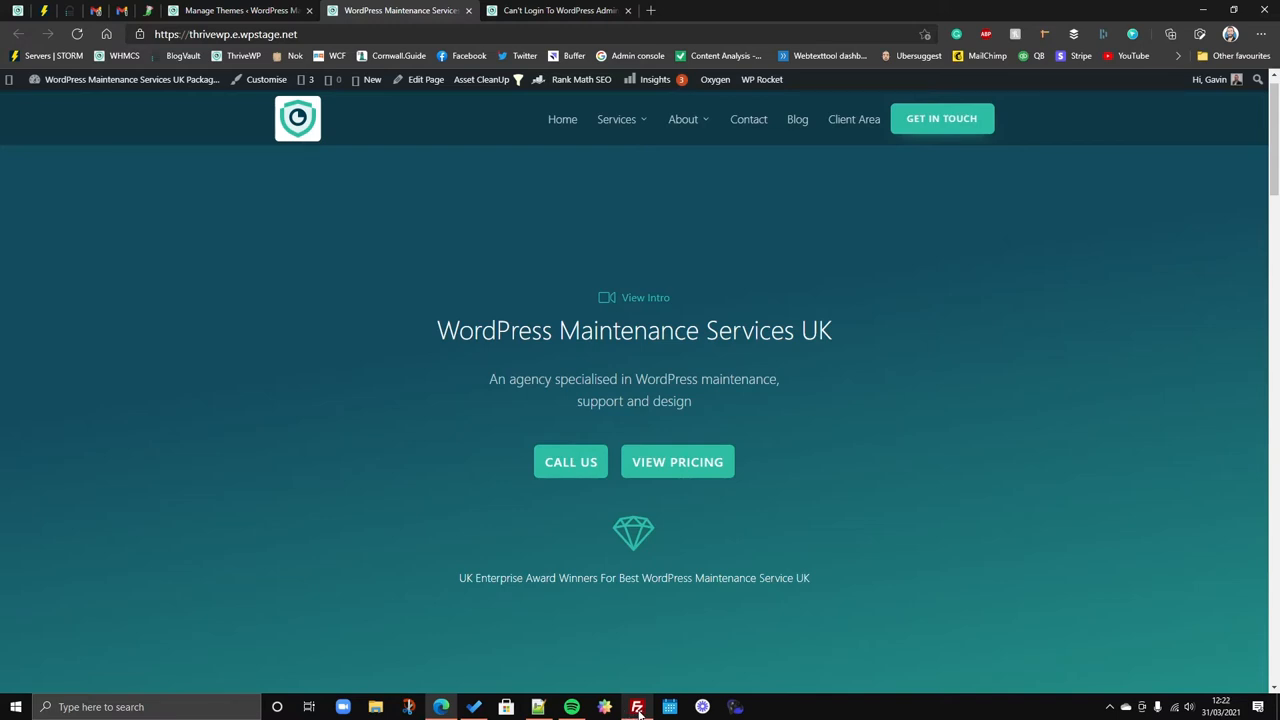
mouse_move(604, 707)
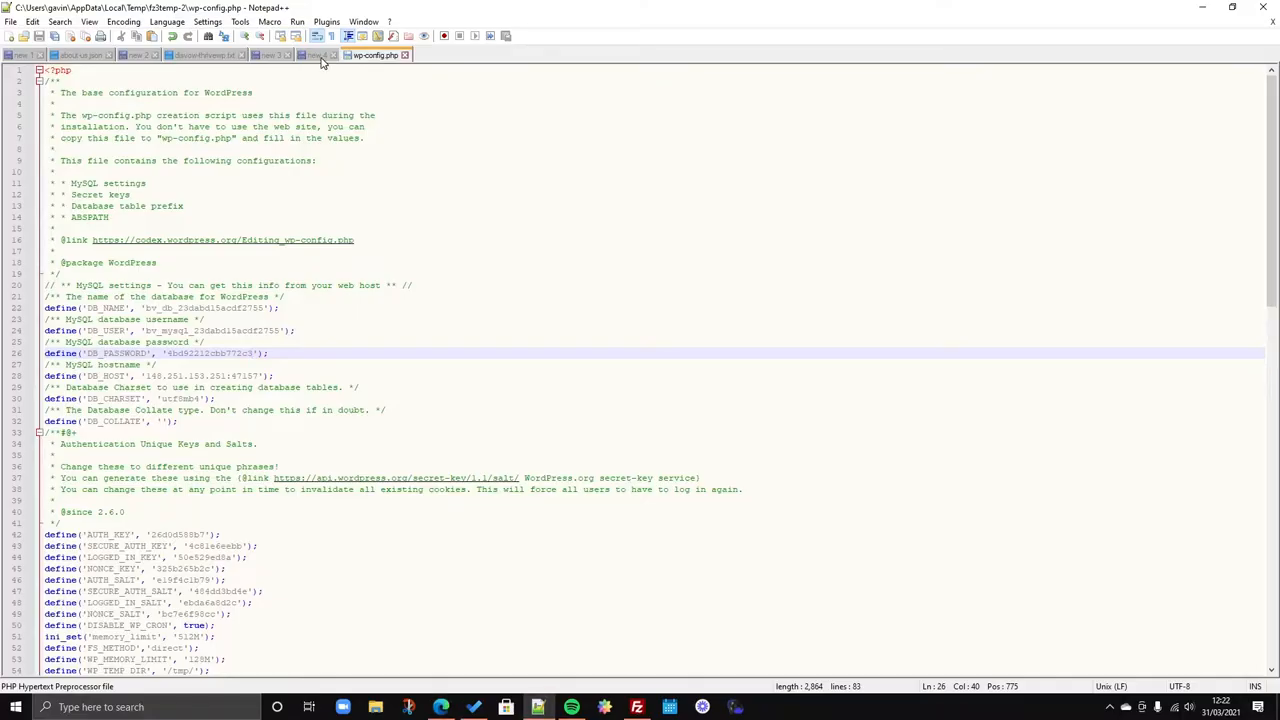
Paste define('WP_ALLOW_REPAIR', true); below $table_prefix in wp-config.php.
click(314, 55)
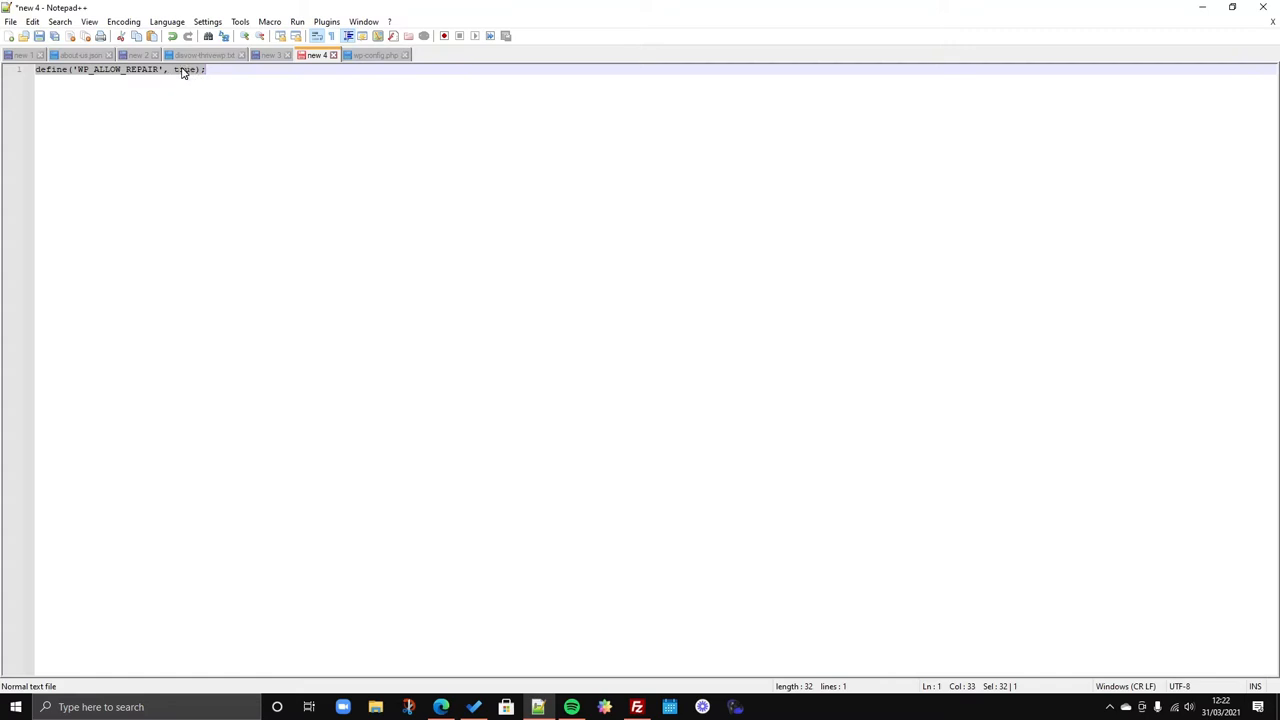
click(378, 55)
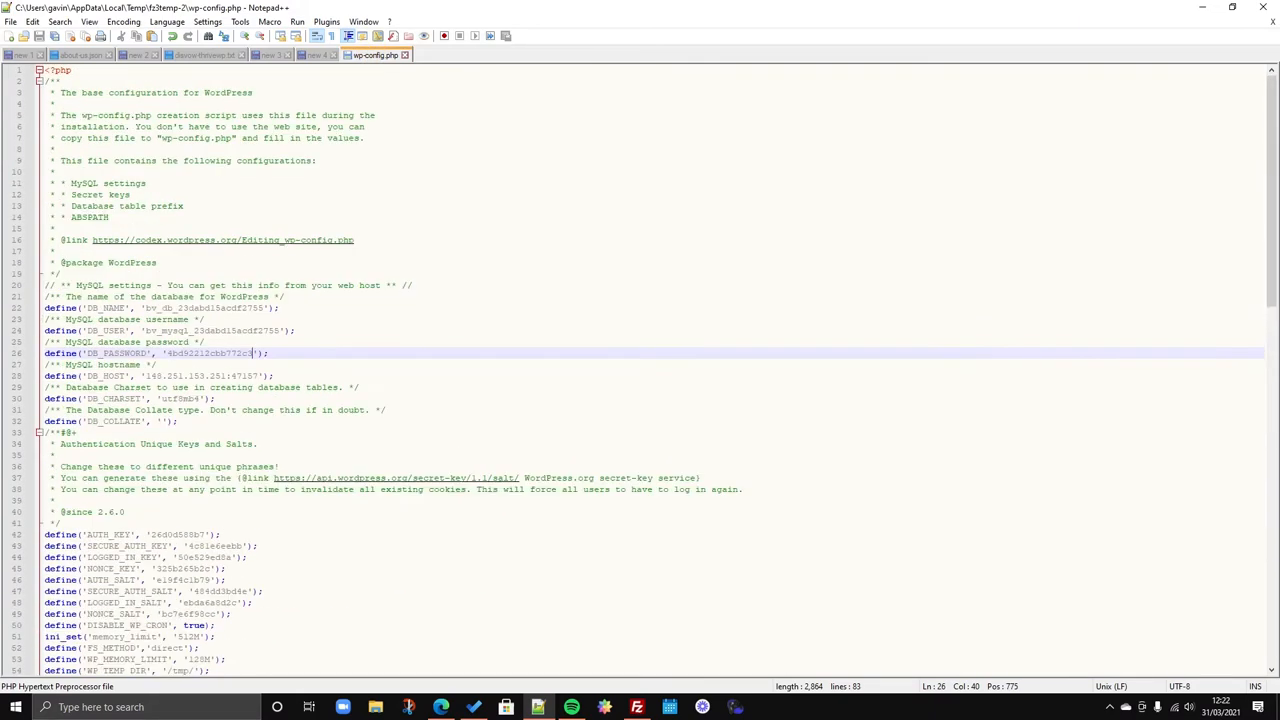
scroll(down, 3)
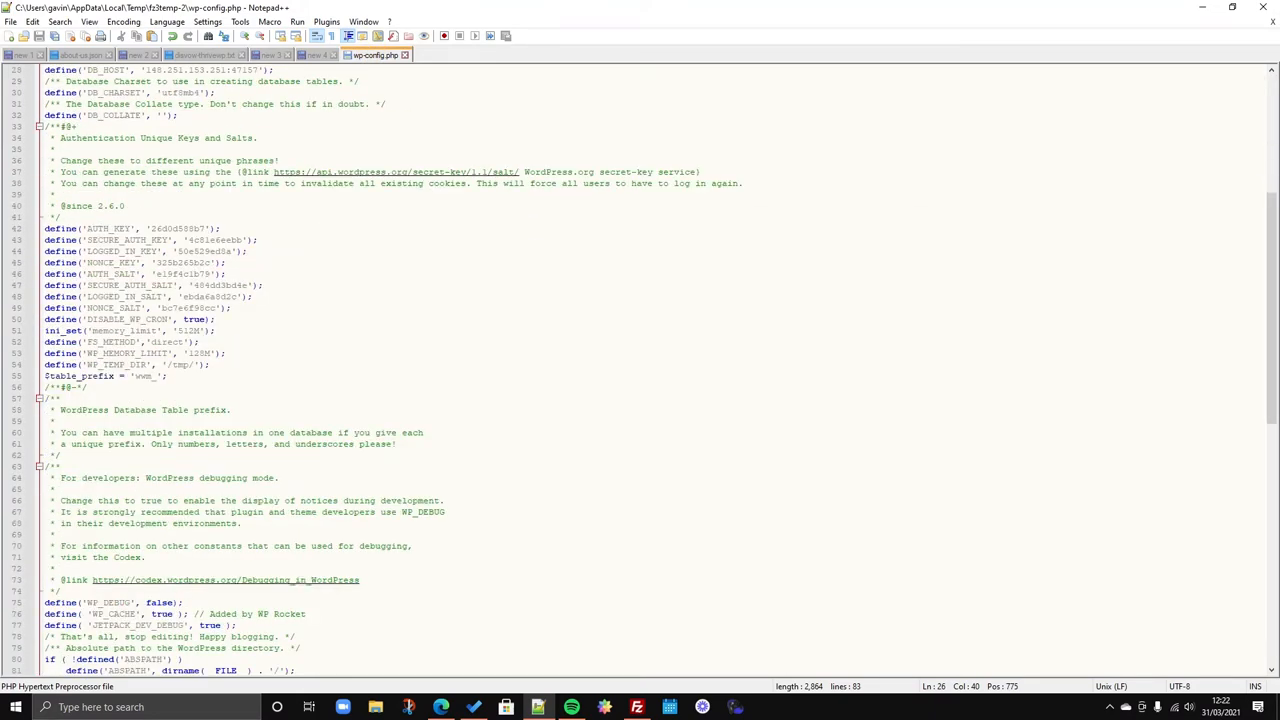
scroll(down, 3)
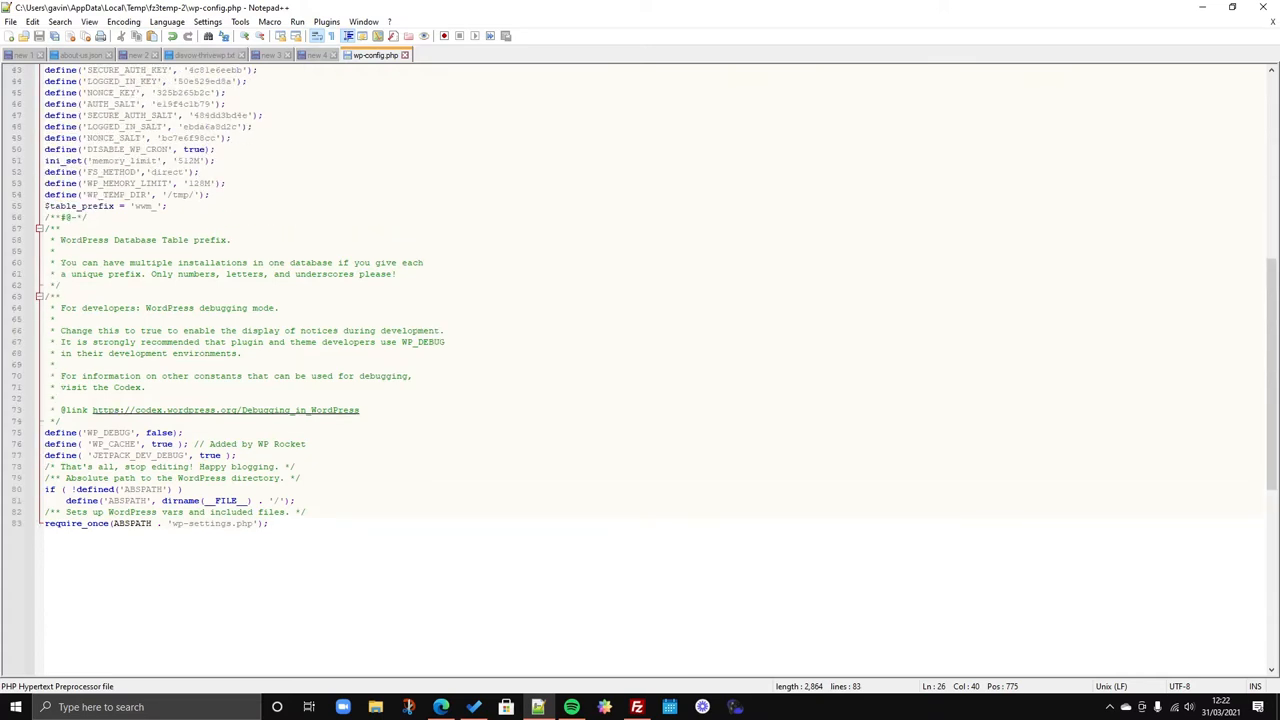
scroll(up, 3)
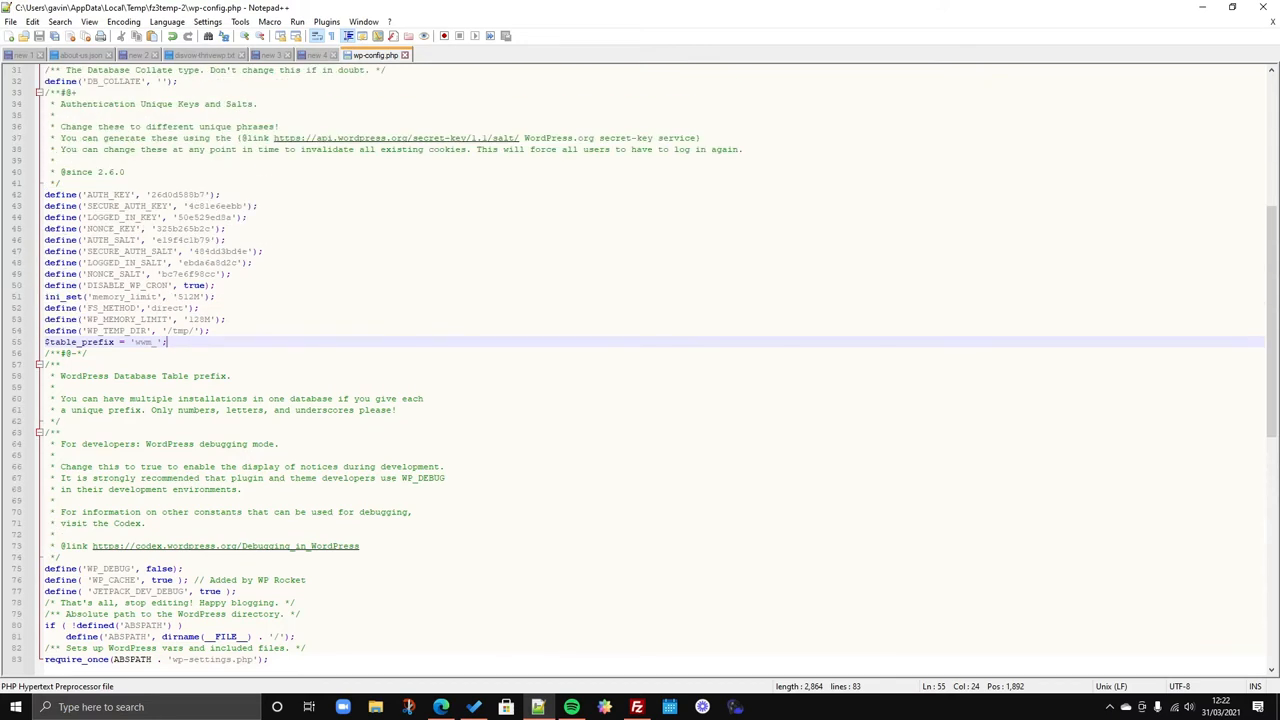
text(define('WP_ALLOW_REPAIR', true);)
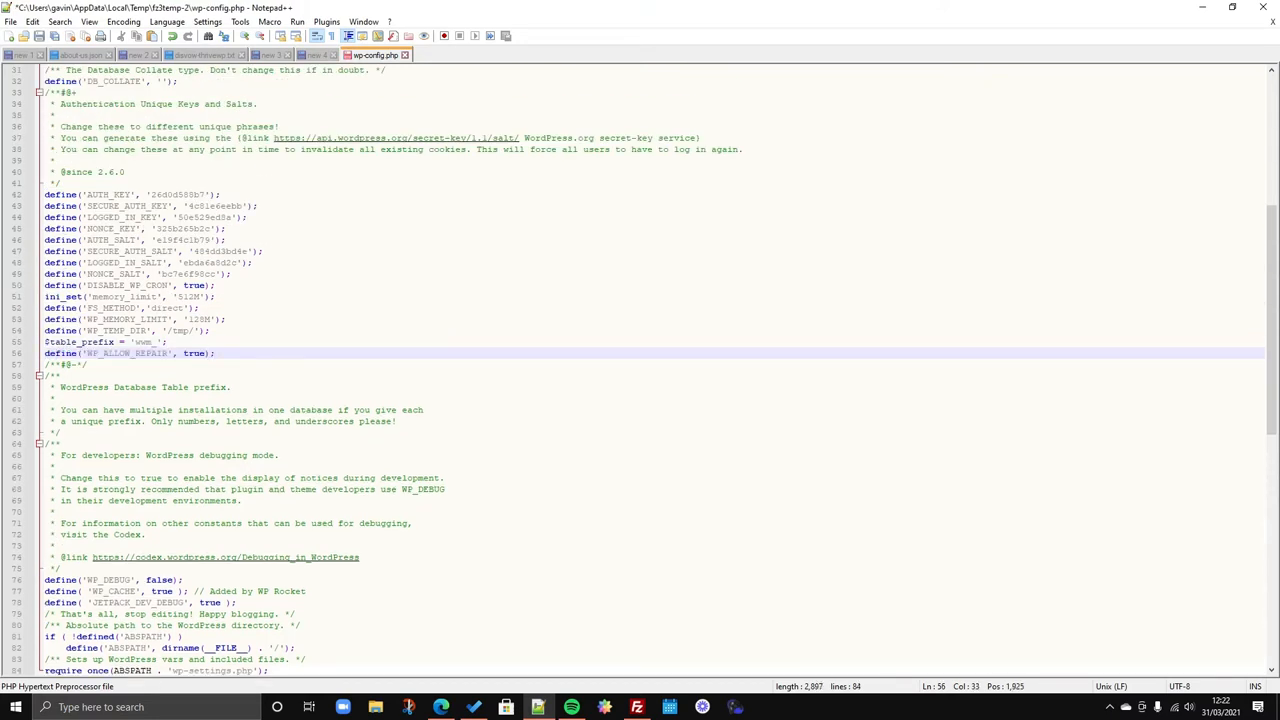
Upload the edited wp-config.php to the server through FileZilla.
scroll(down, 3)
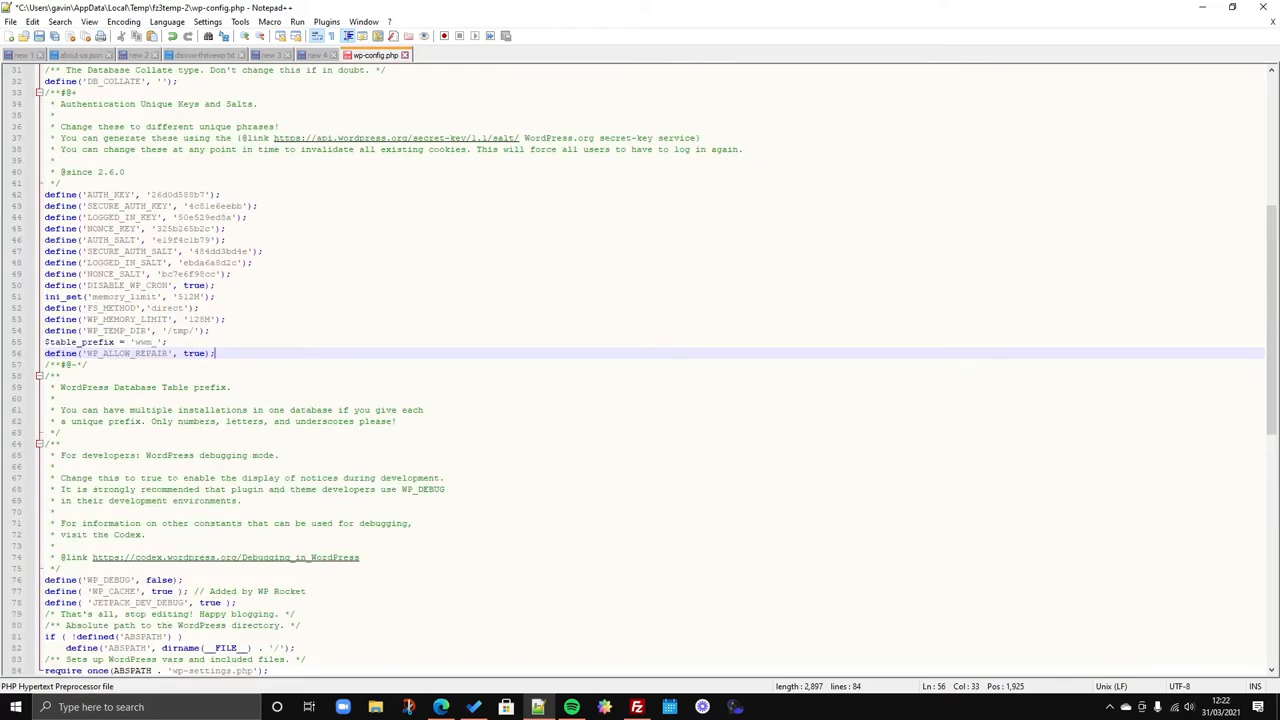
click(636, 707)
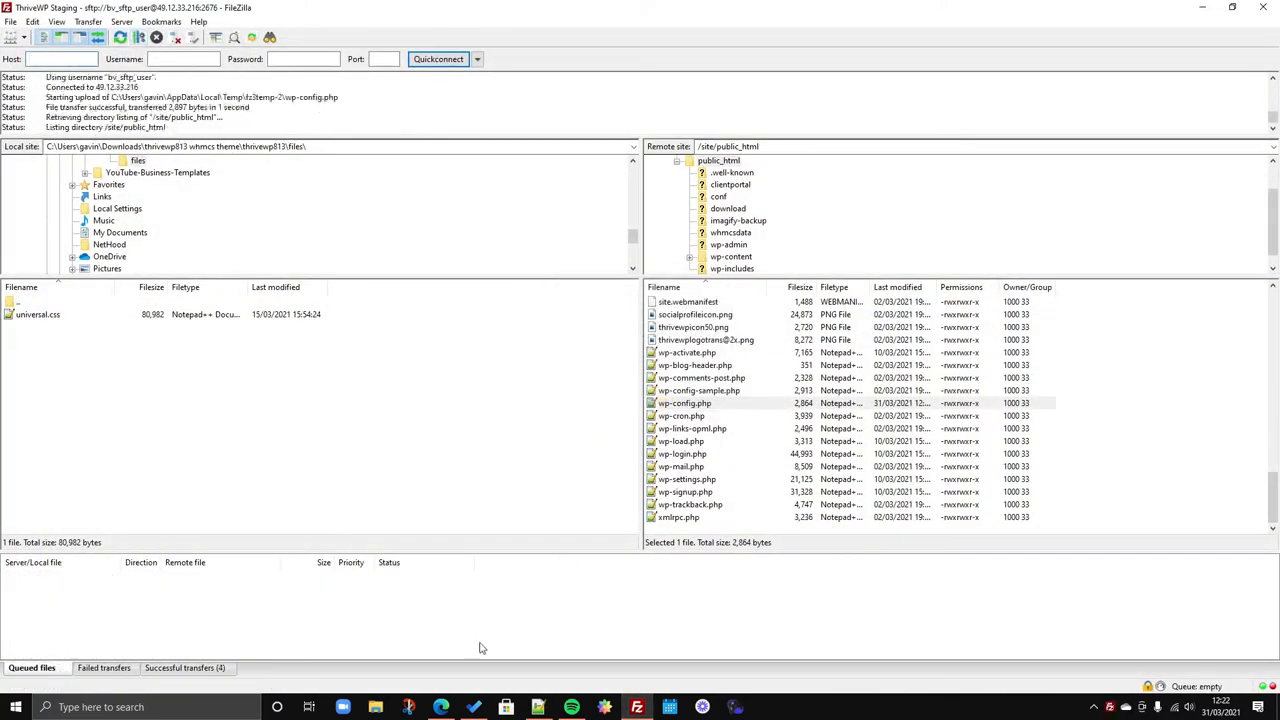
click(441, 707)
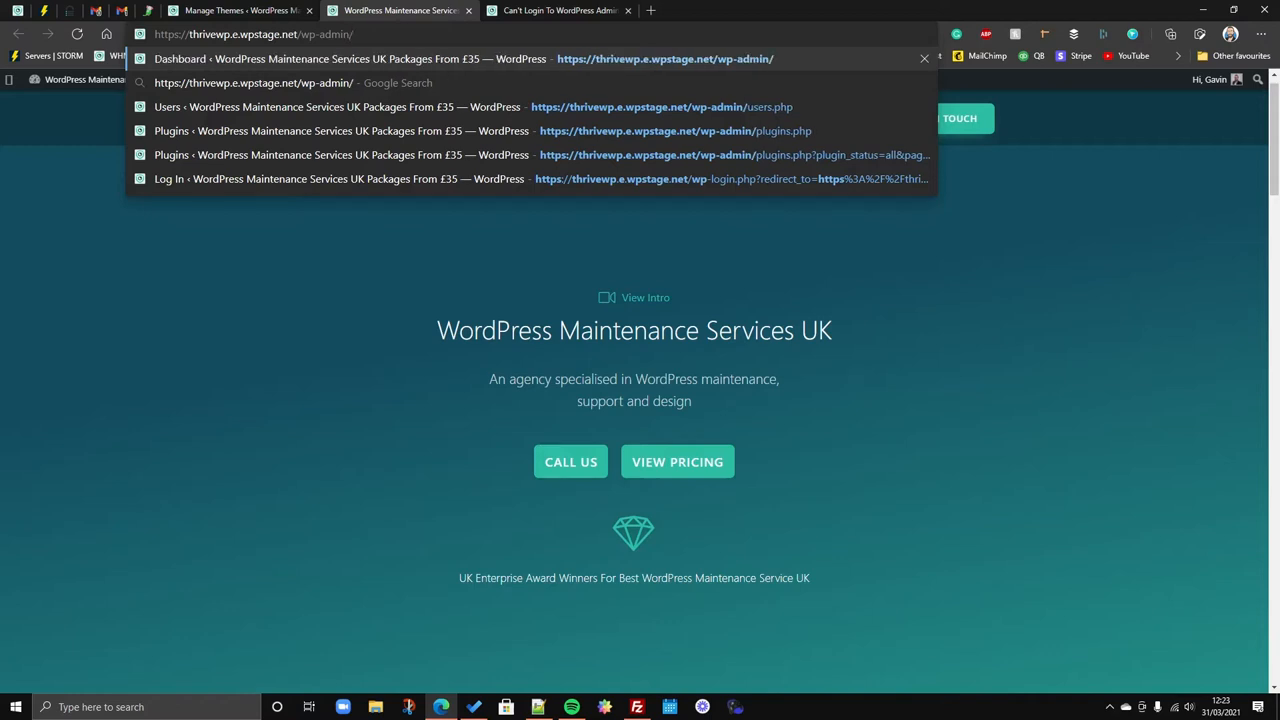
Go to /wp-admin/maint/repair.php and run Repair and Optimise Database.
text(maint)
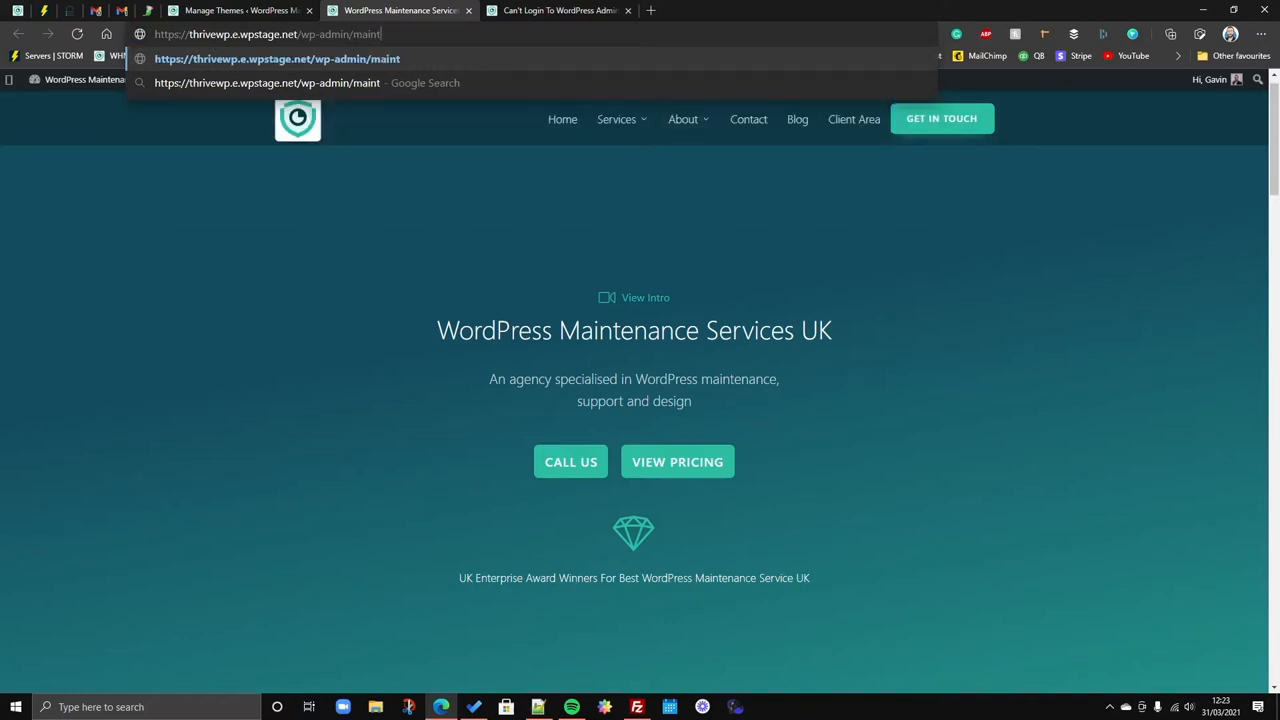
text(/repair.php)
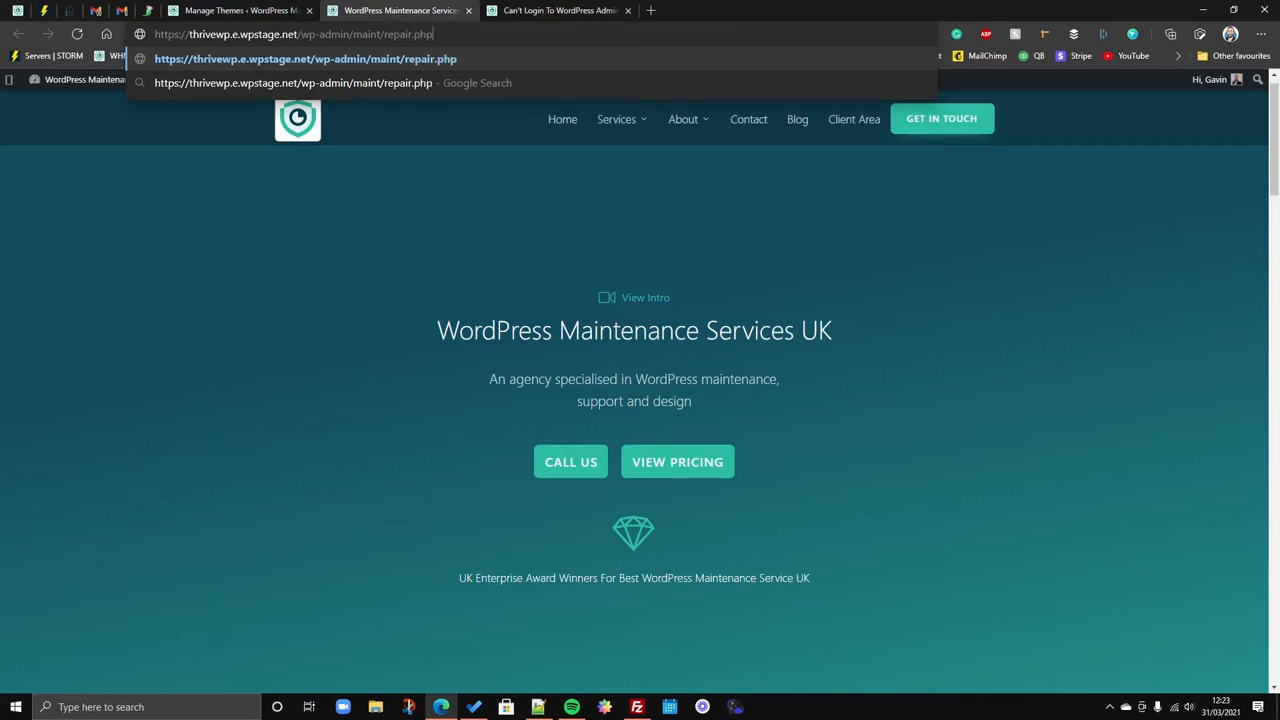
key(Return)
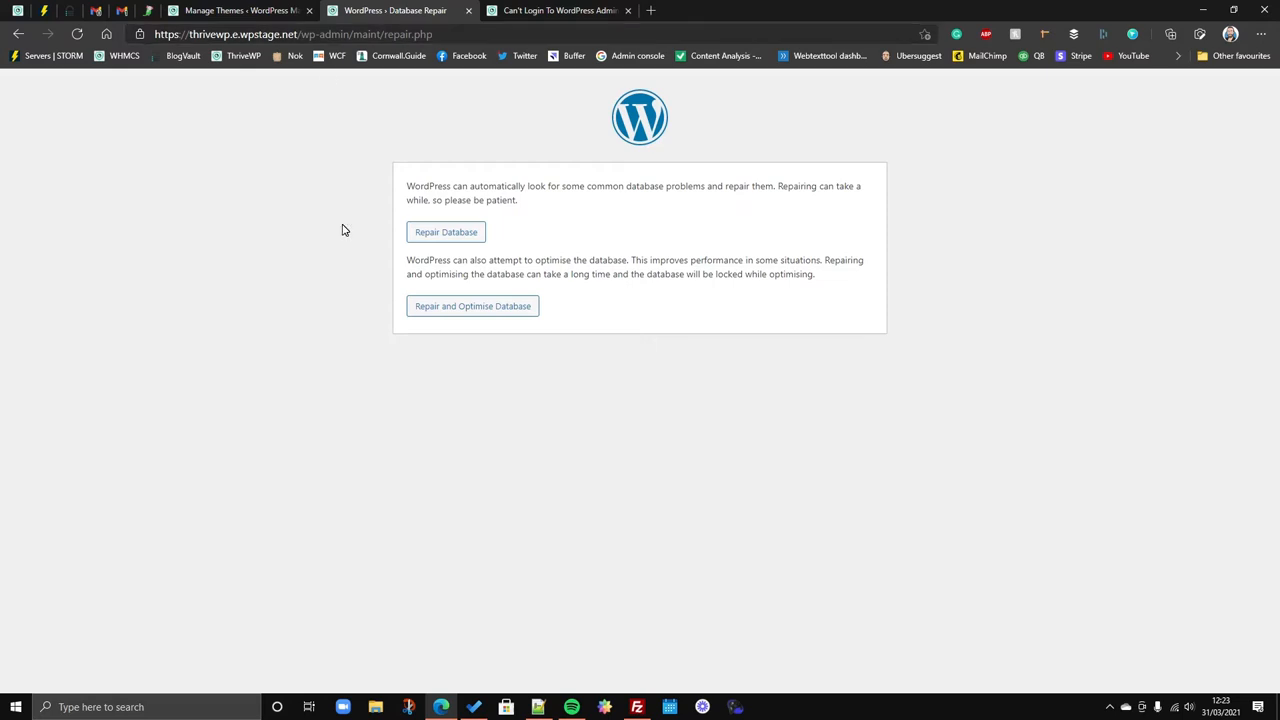
mouse_move(681, 206)
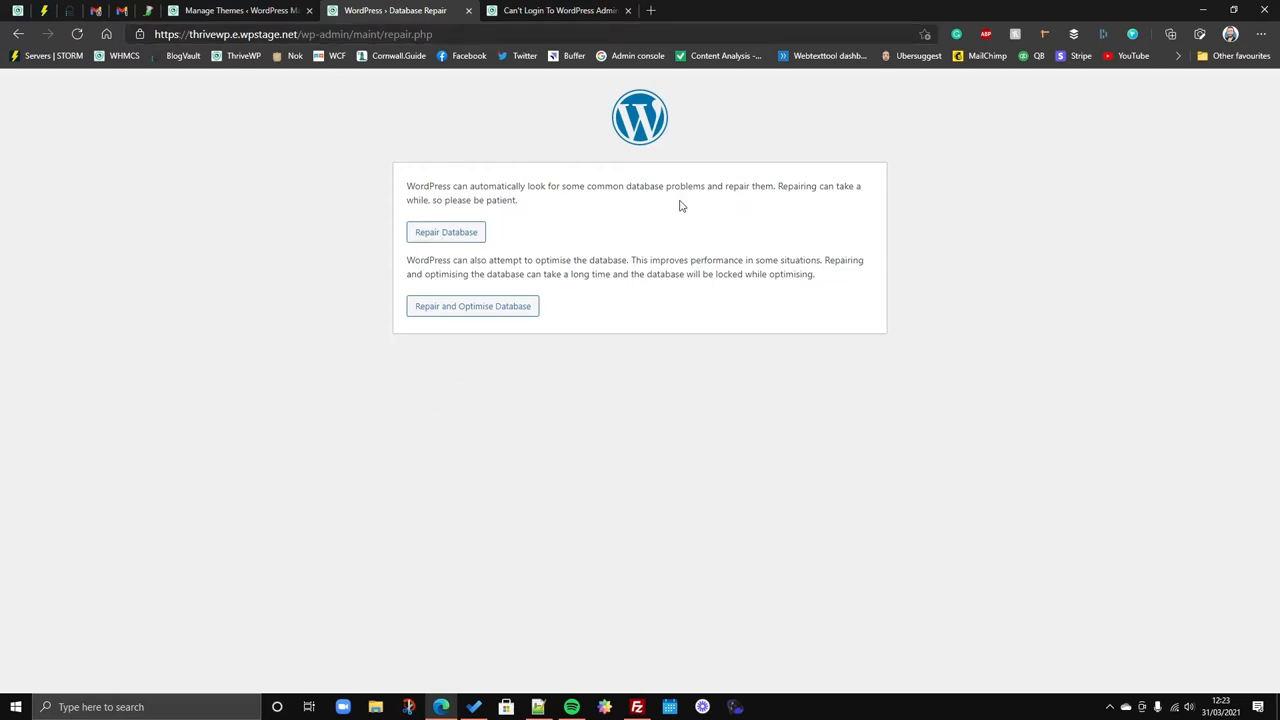
mouse_move(434, 214)
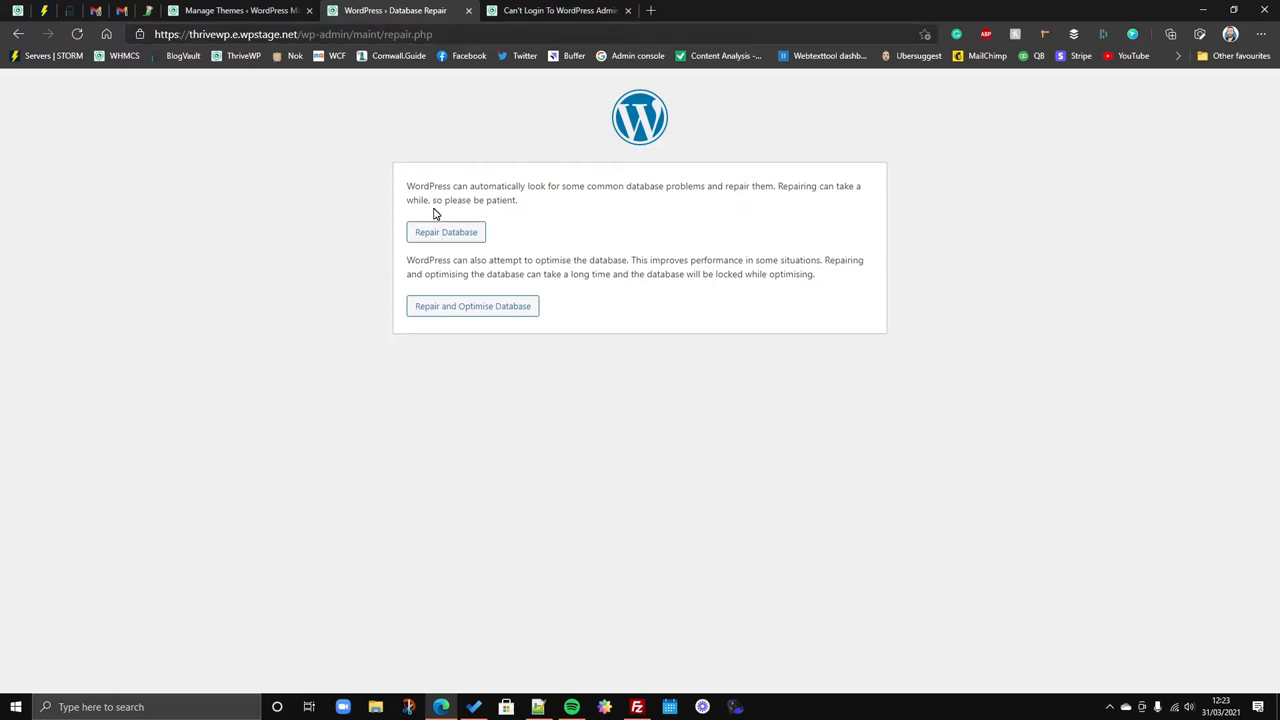
mouse_move(445, 232)
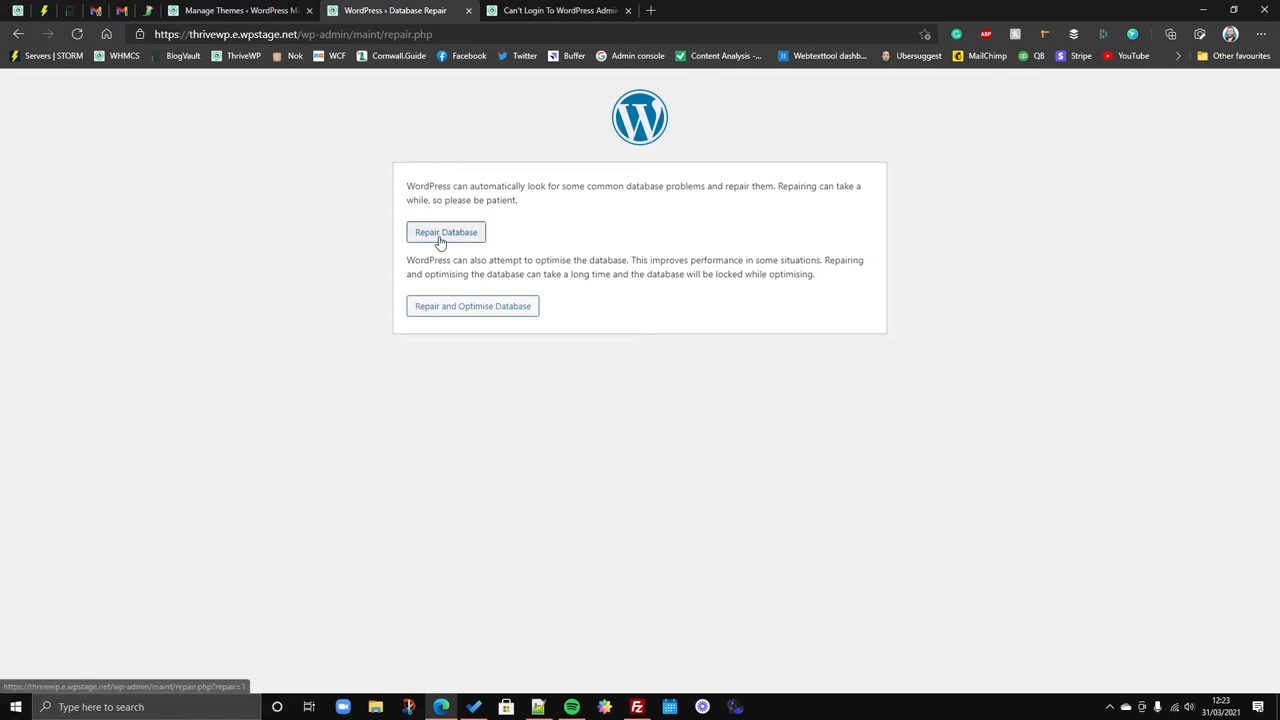
mouse_move(472, 306)
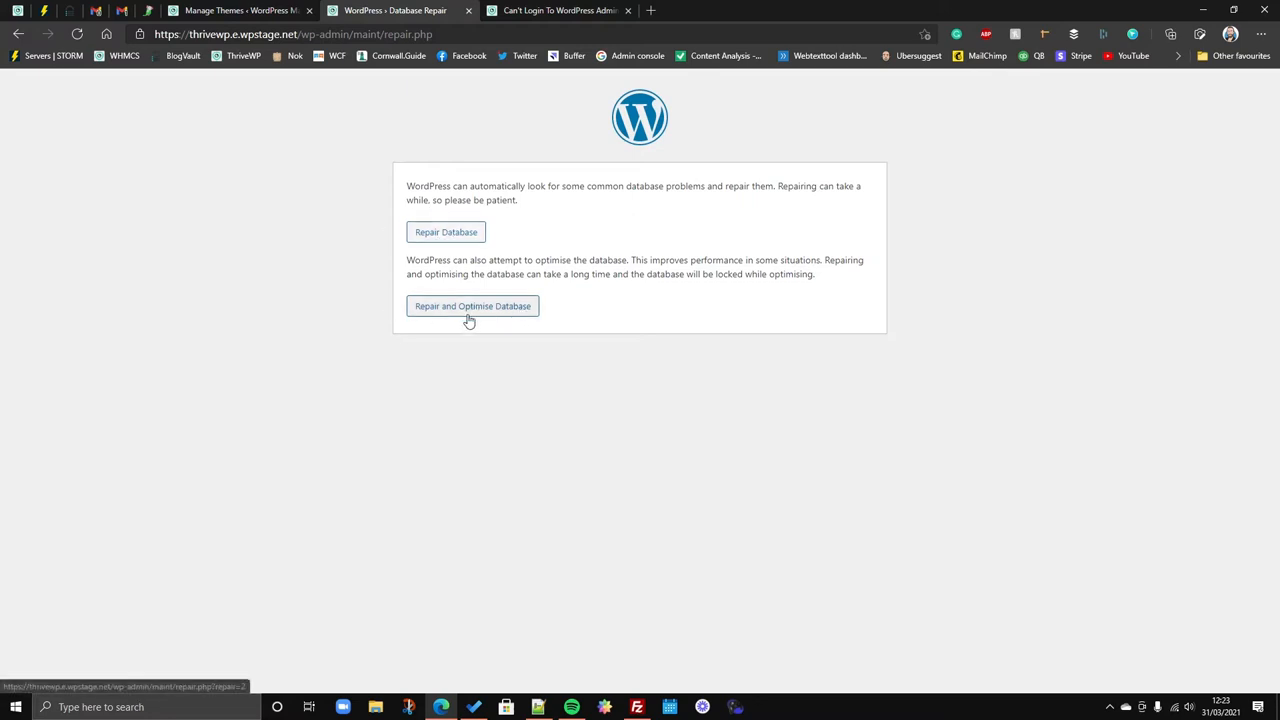
mouse_move(491, 318)
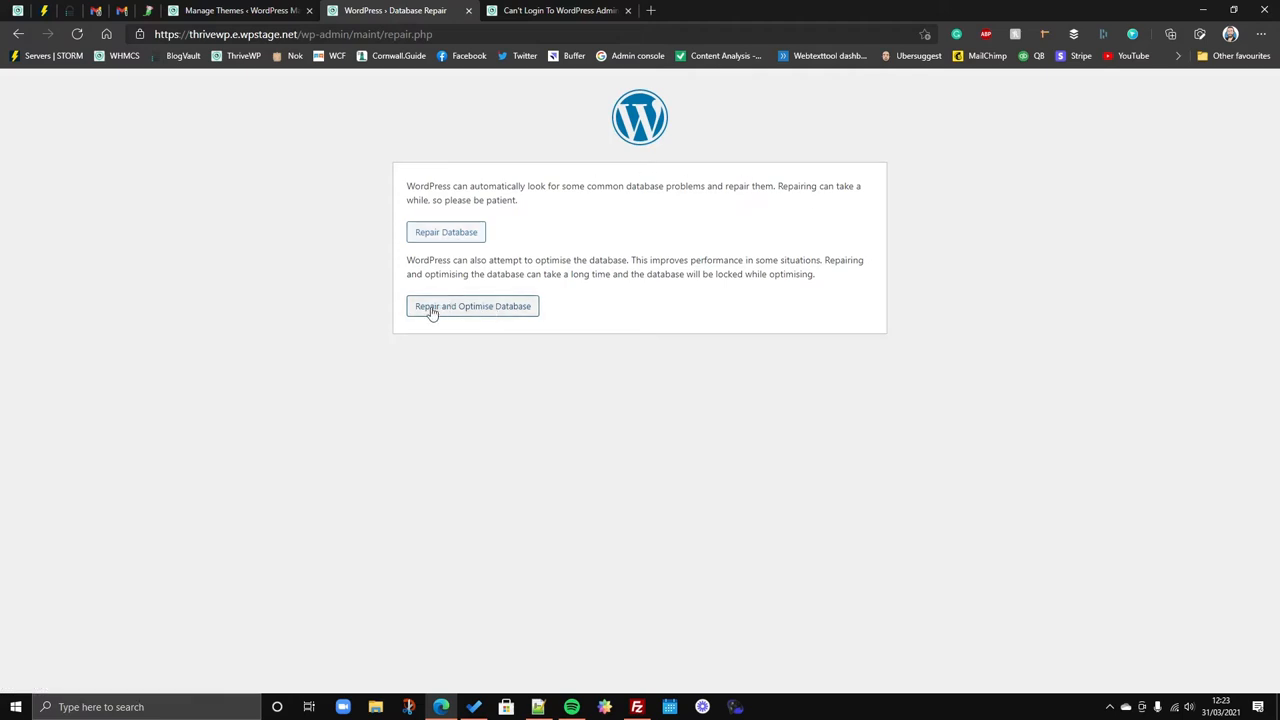
click(472, 306)
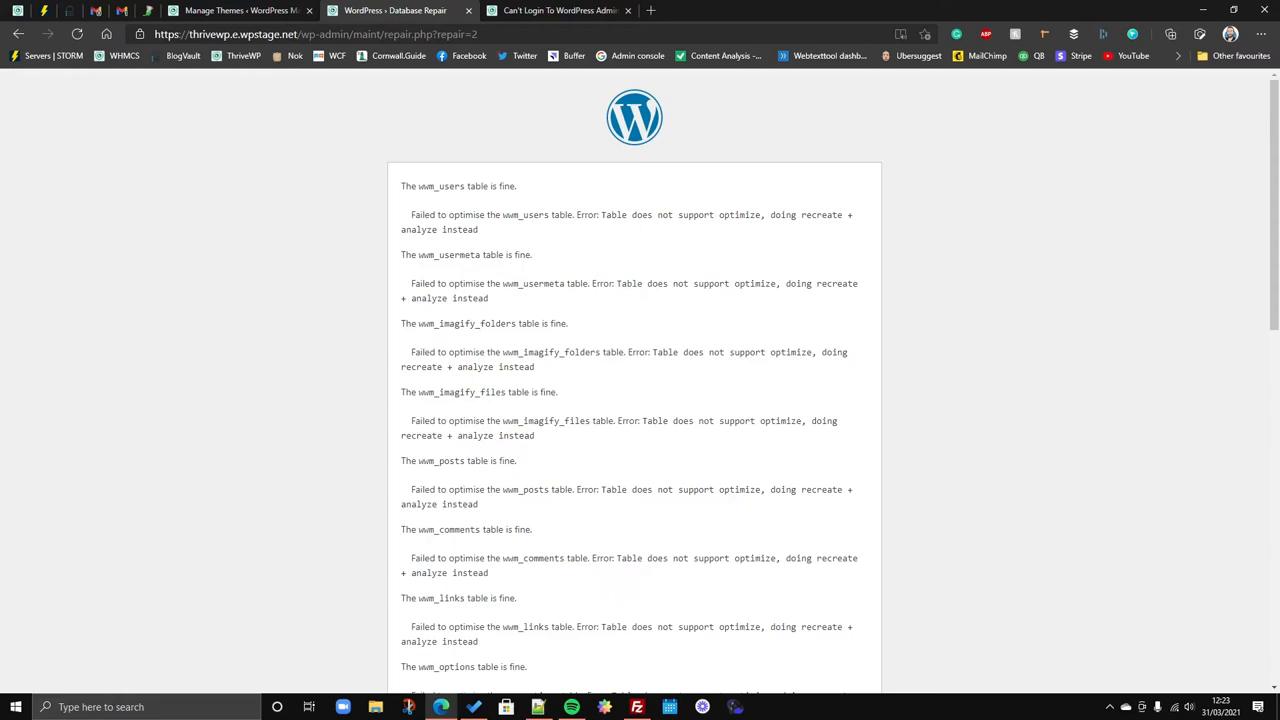
mouse_move(366, 325)
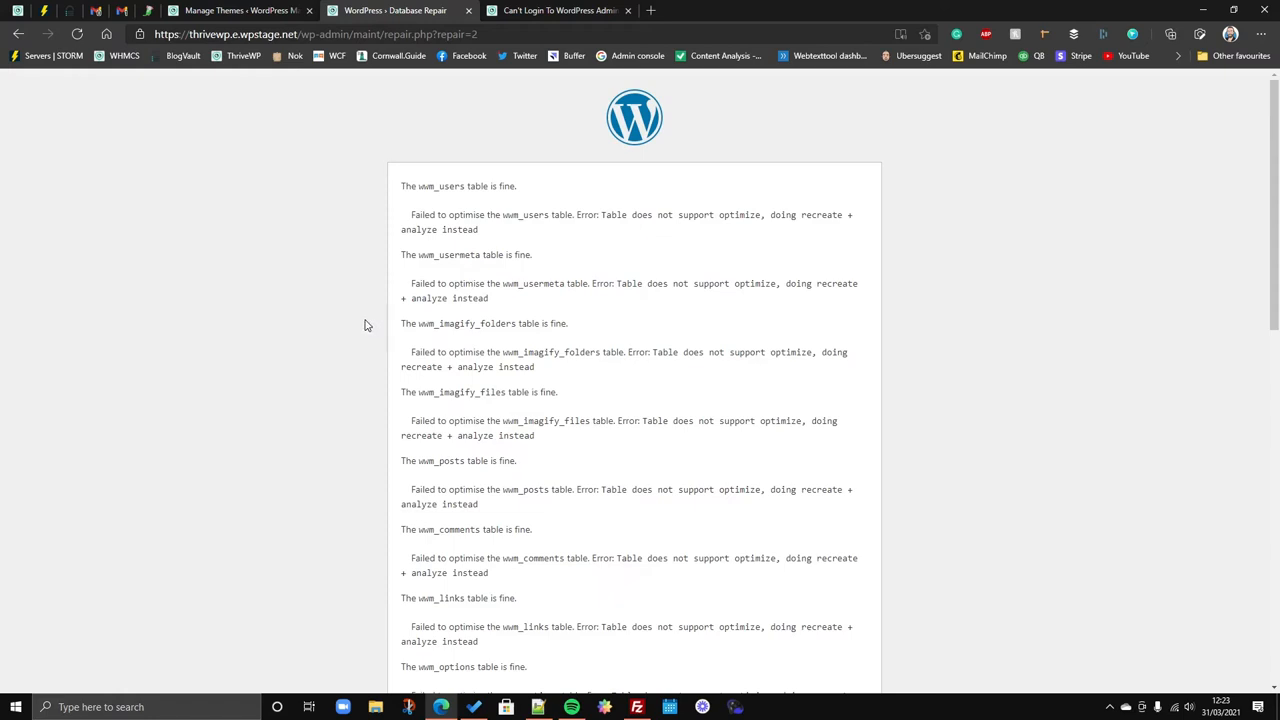
mouse_move(387, 324)
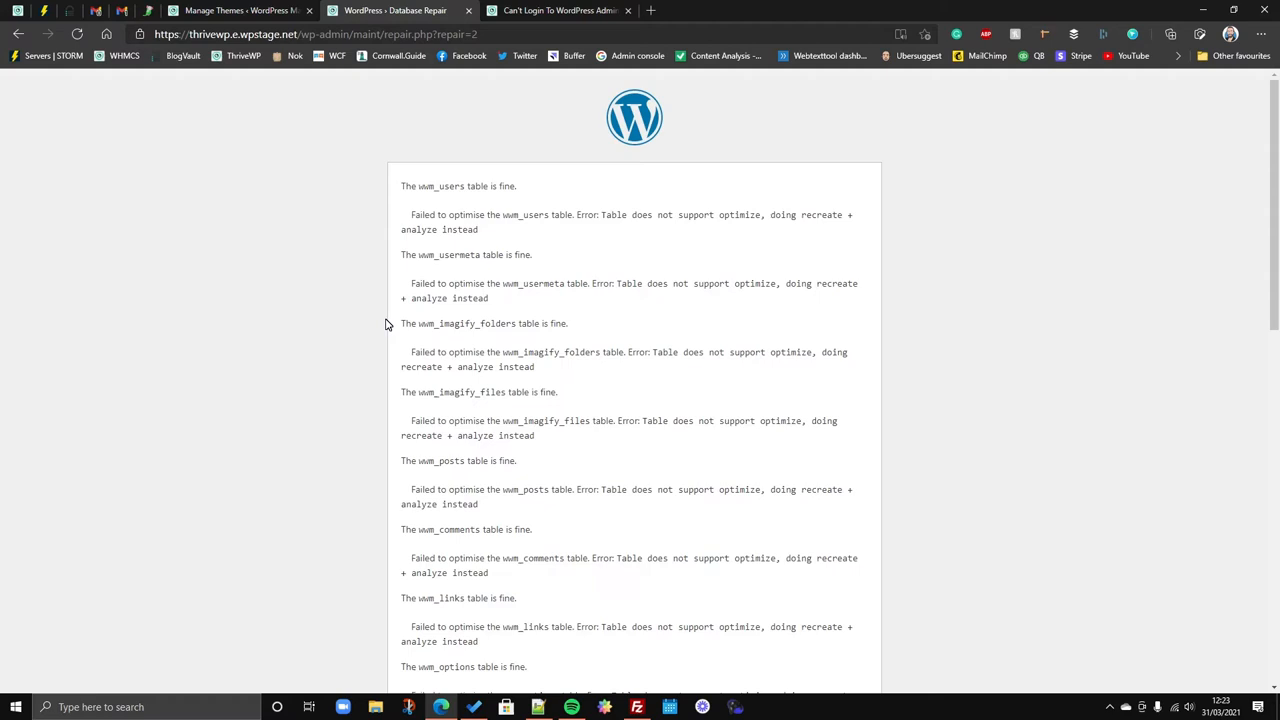
mouse_move(373, 332)
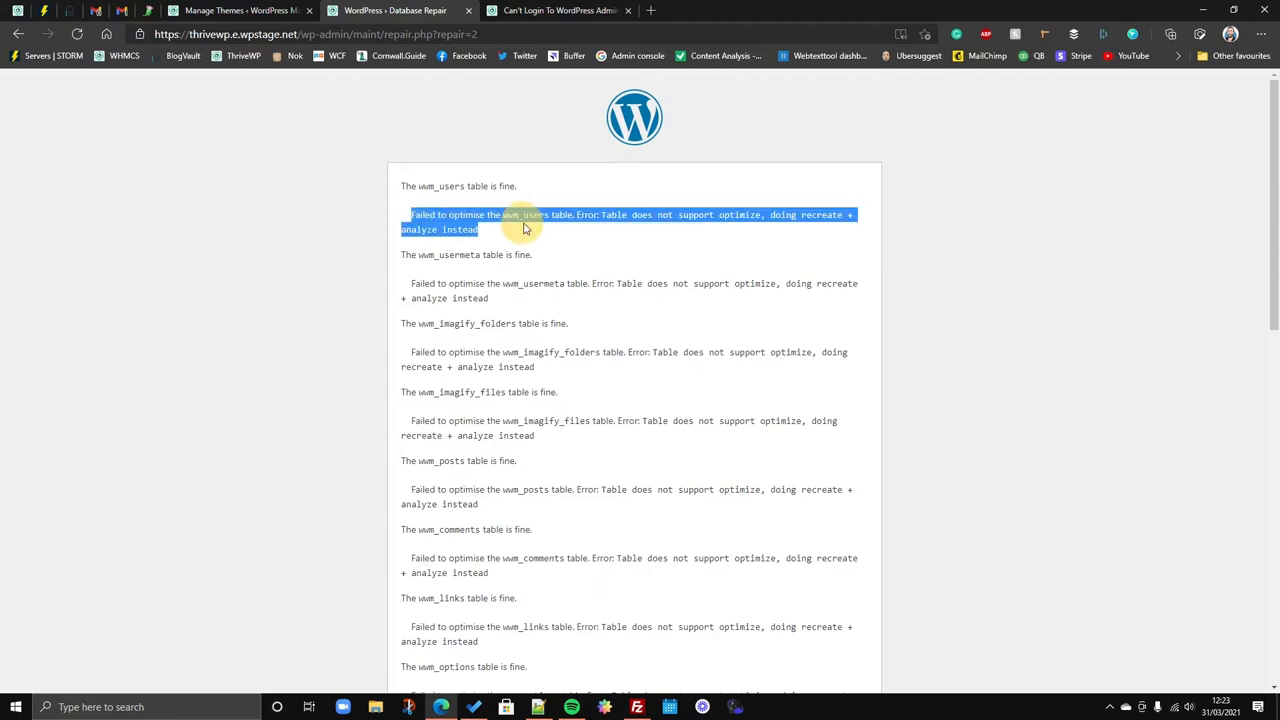
Scroll the repair results down to the 'Repairs complete' notice and back up.
click(523, 228)
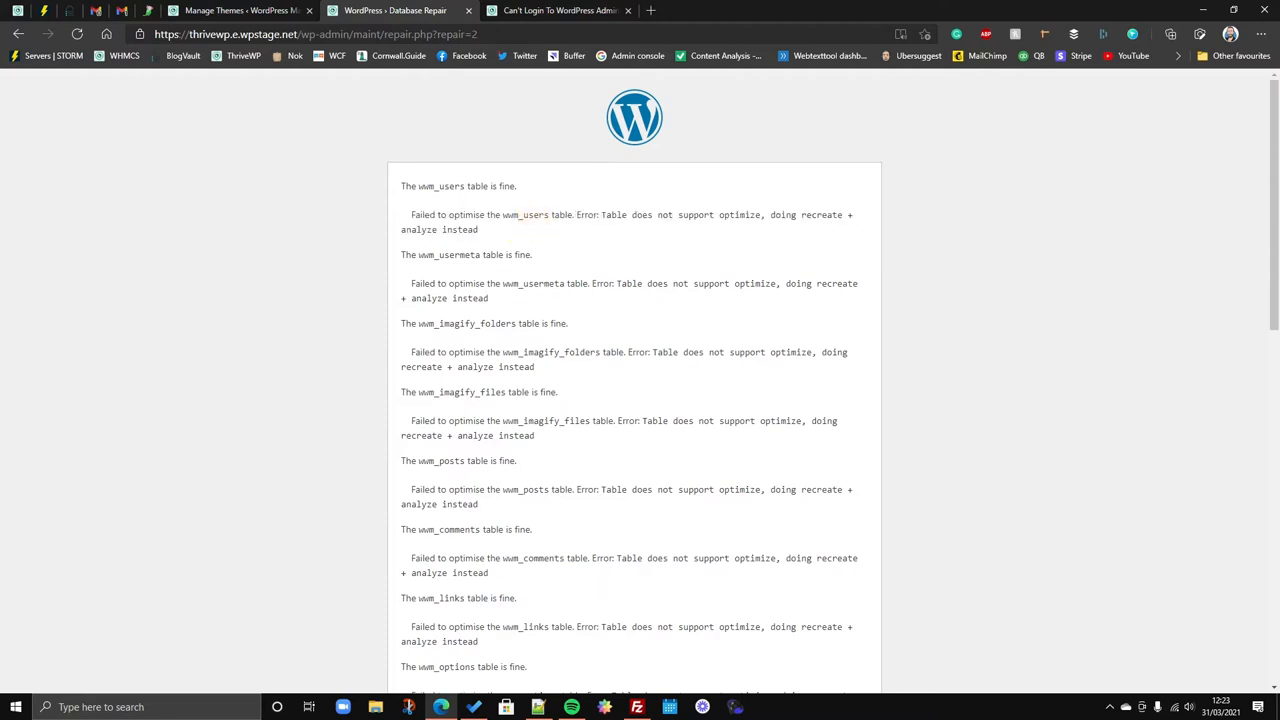
mouse_move(328, 191)
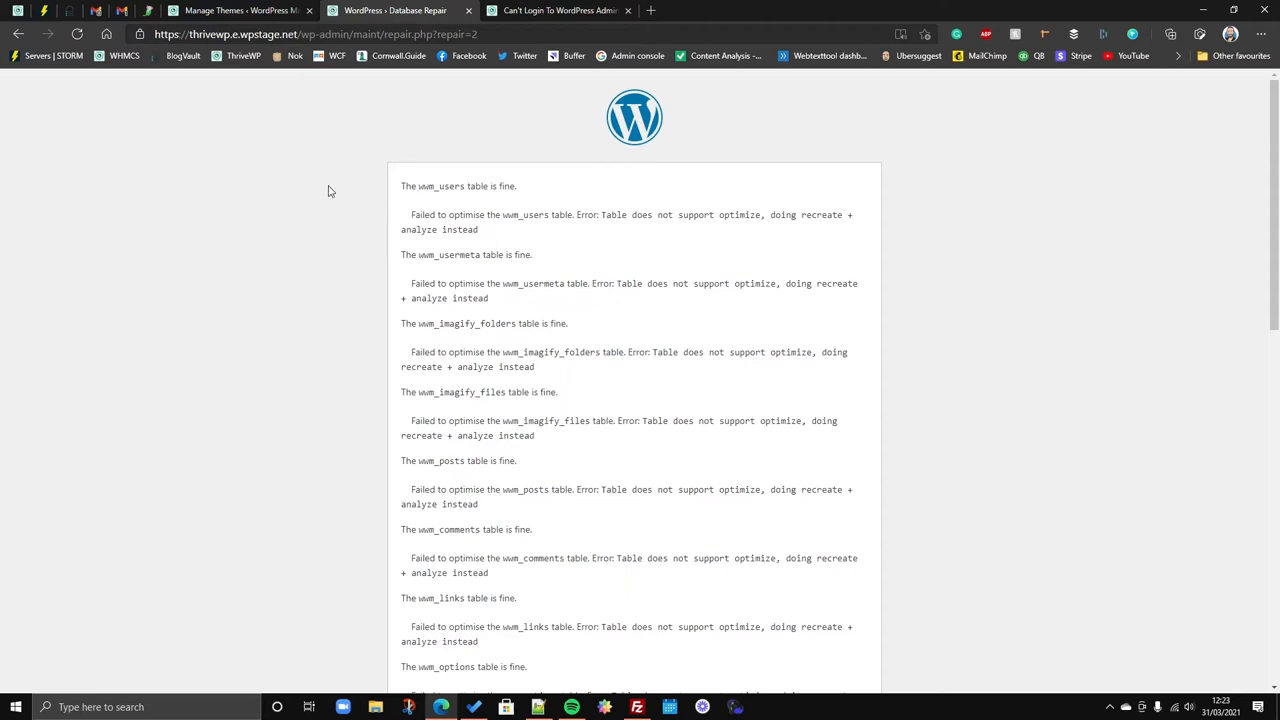
mouse_move(266, 281)
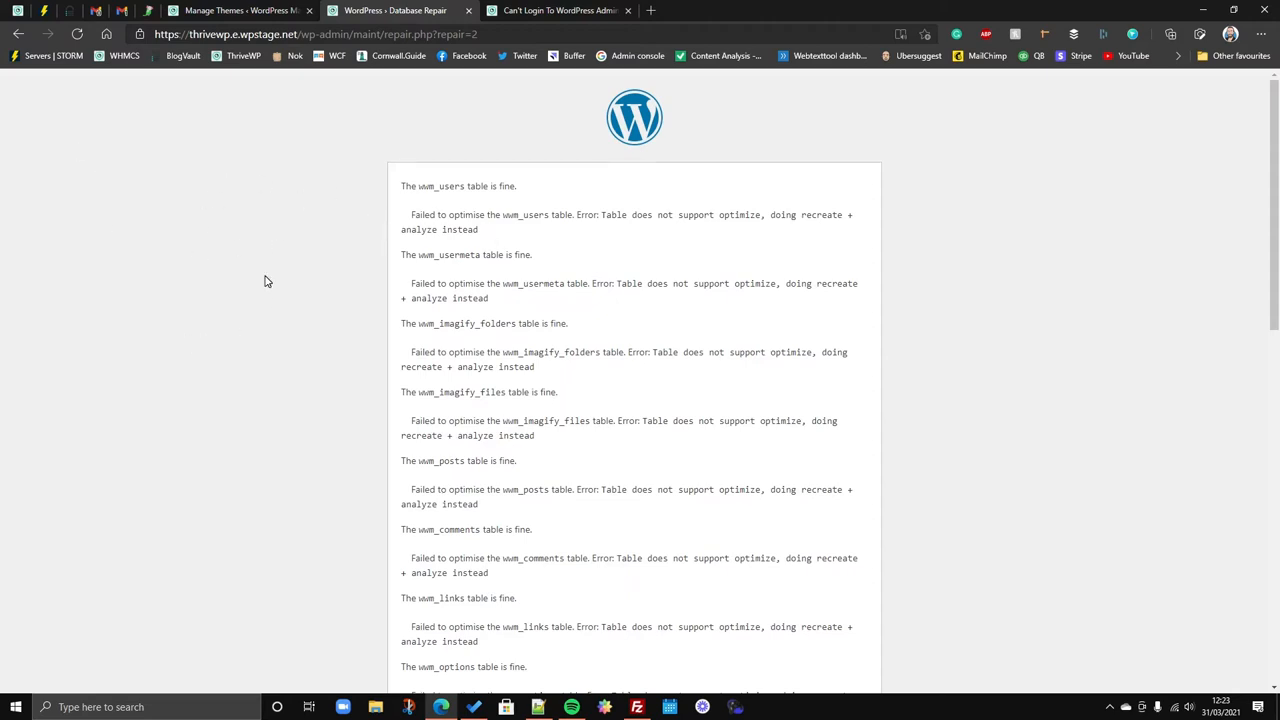
mouse_move(305, 266)
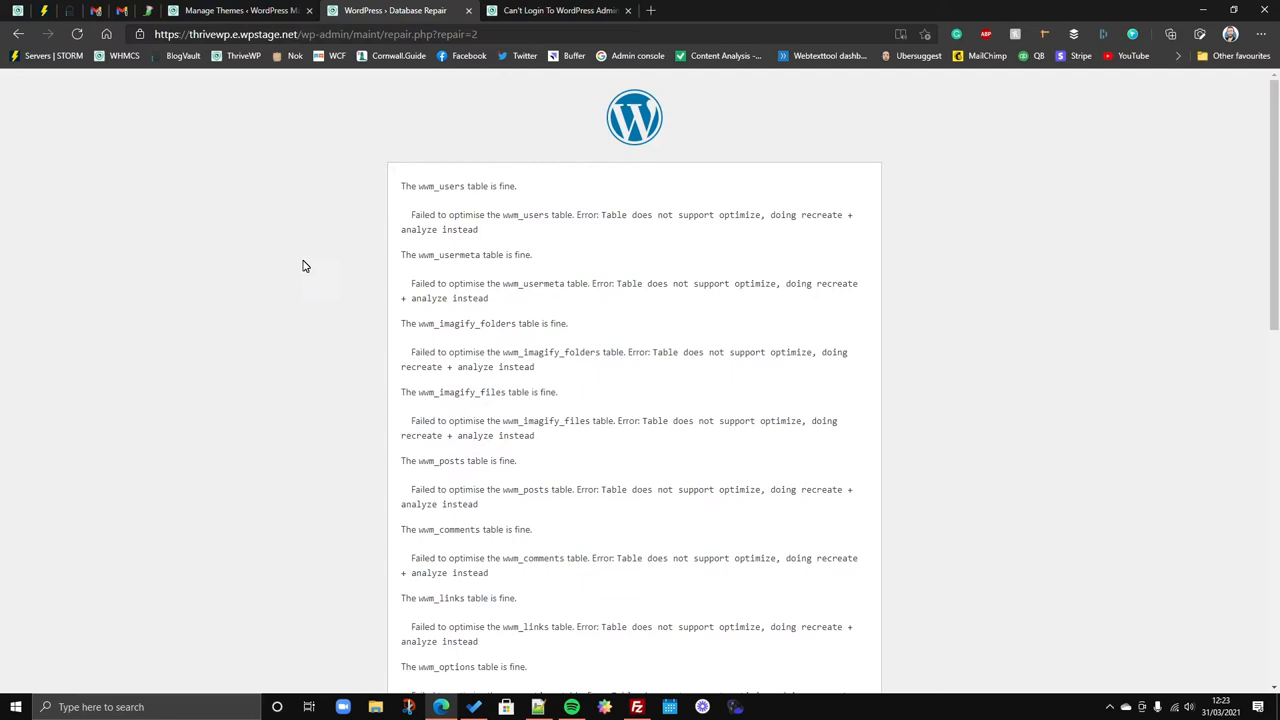
mouse_move(563, 234)
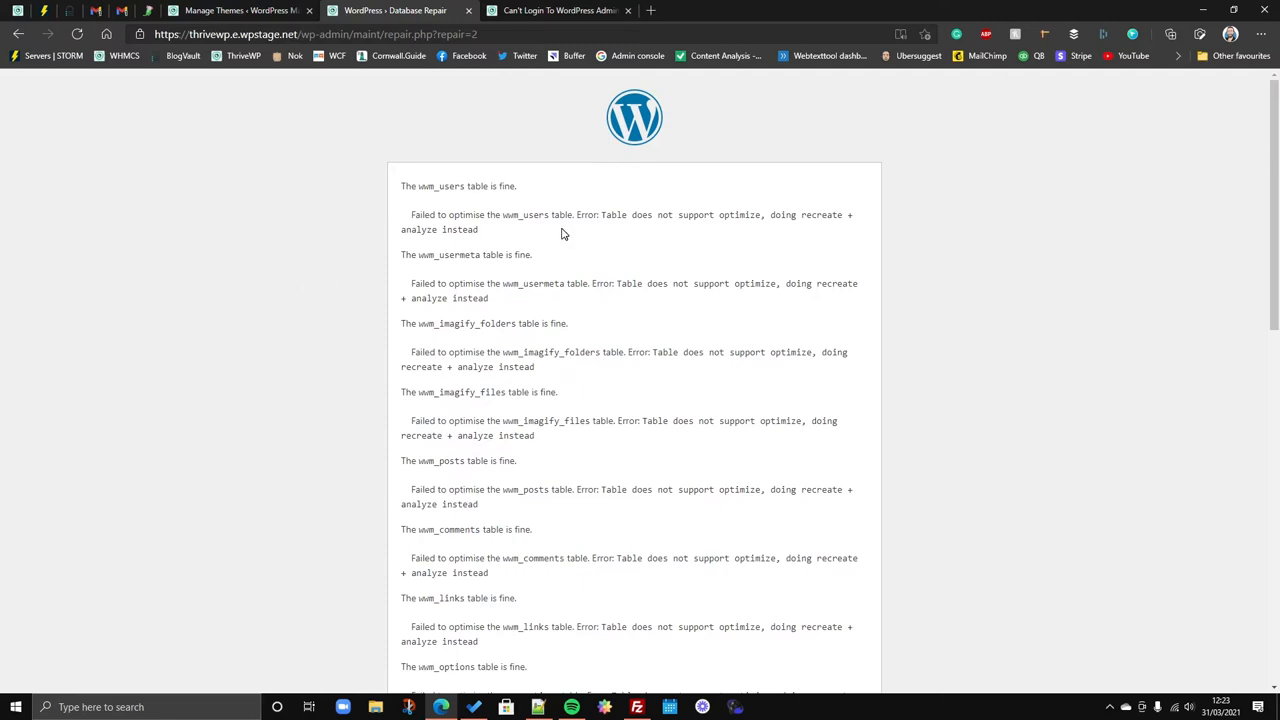
mouse_move(488, 235)
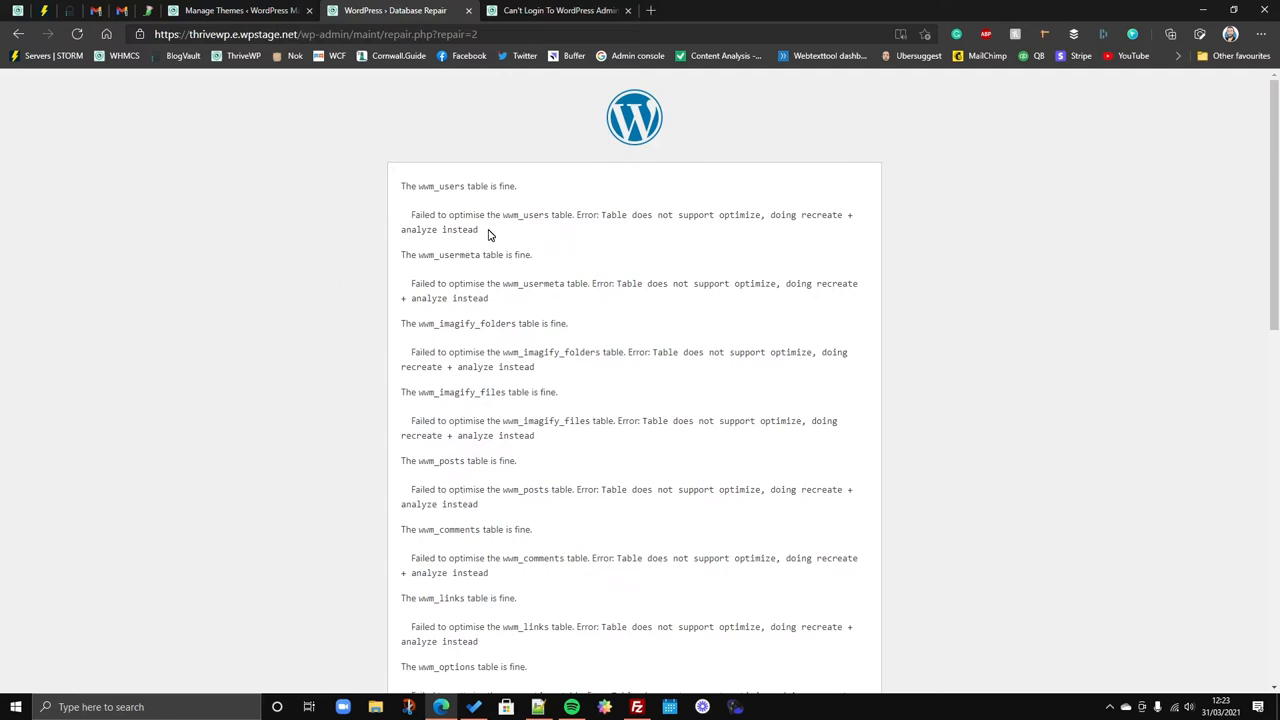
mouse_move(834, 227)
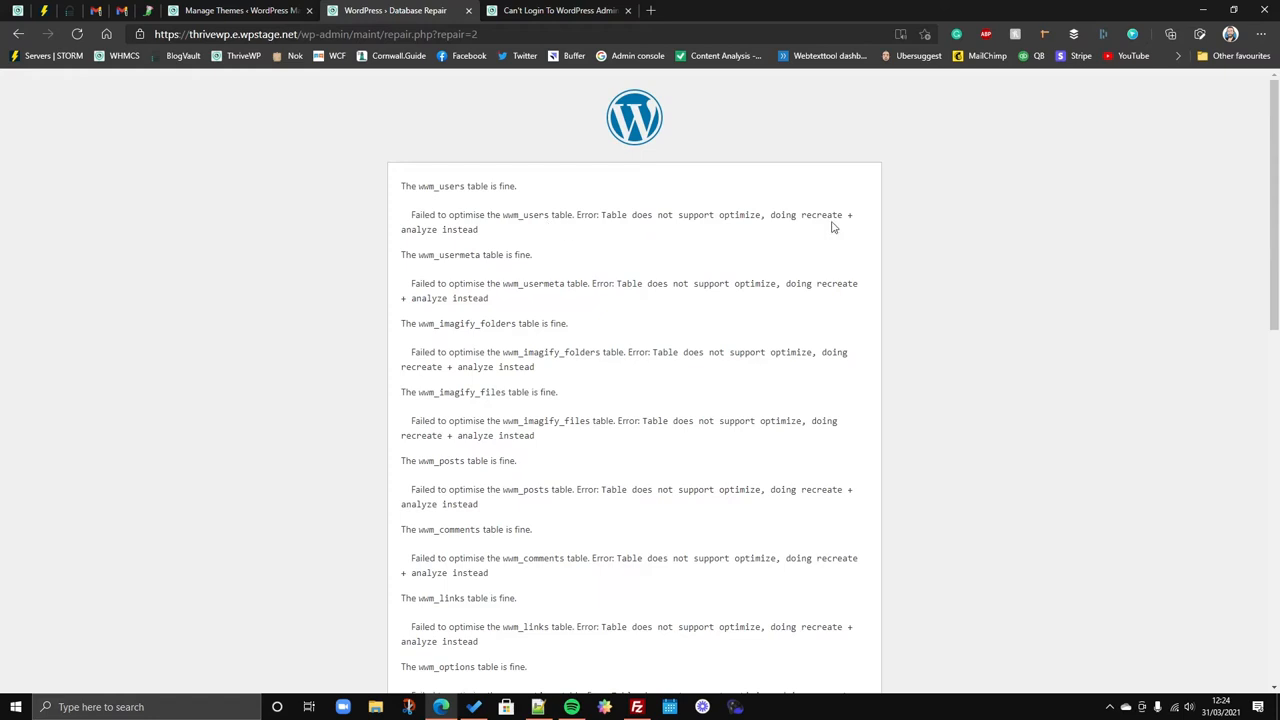
mouse_move(620, 232)
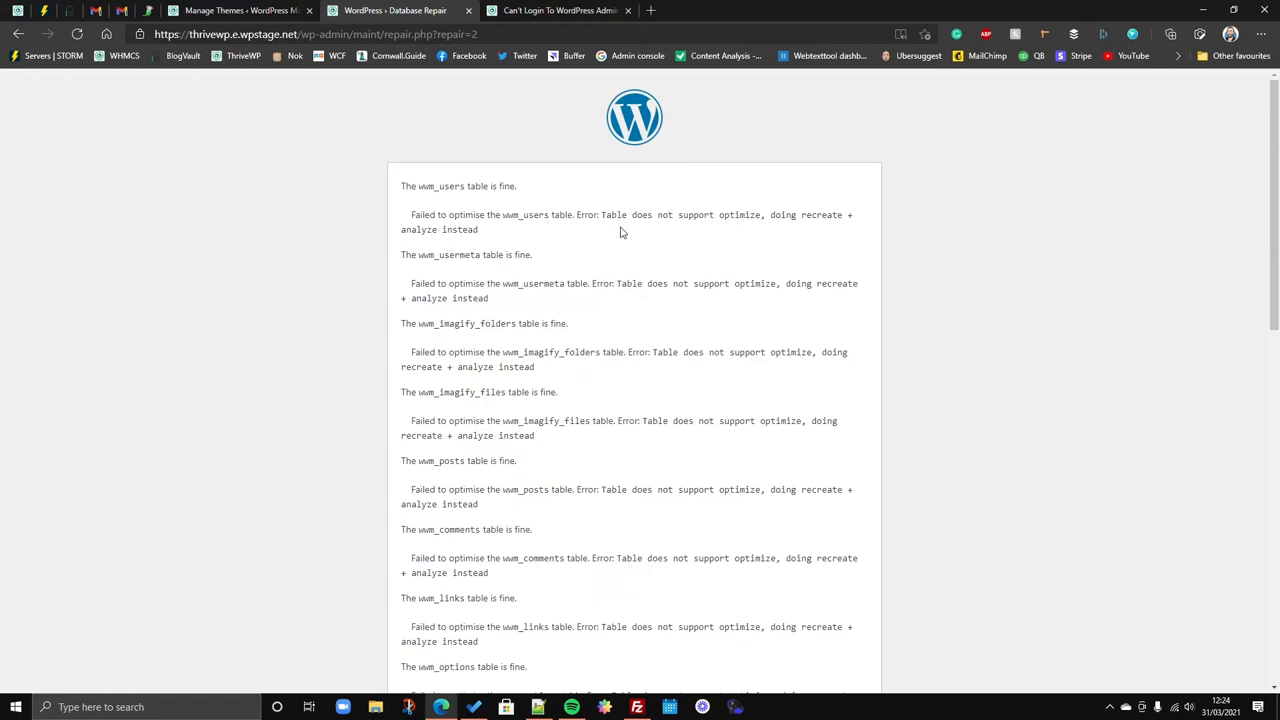
mouse_move(616, 236)
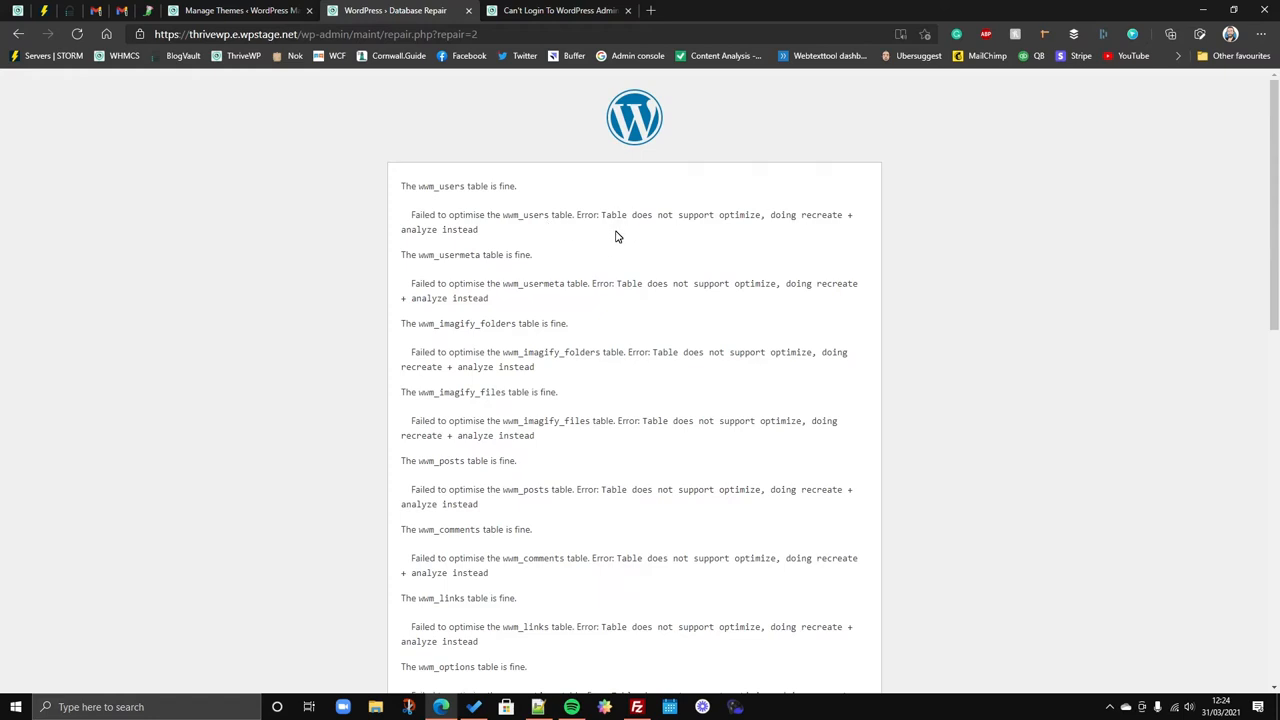
scroll(down, 3)
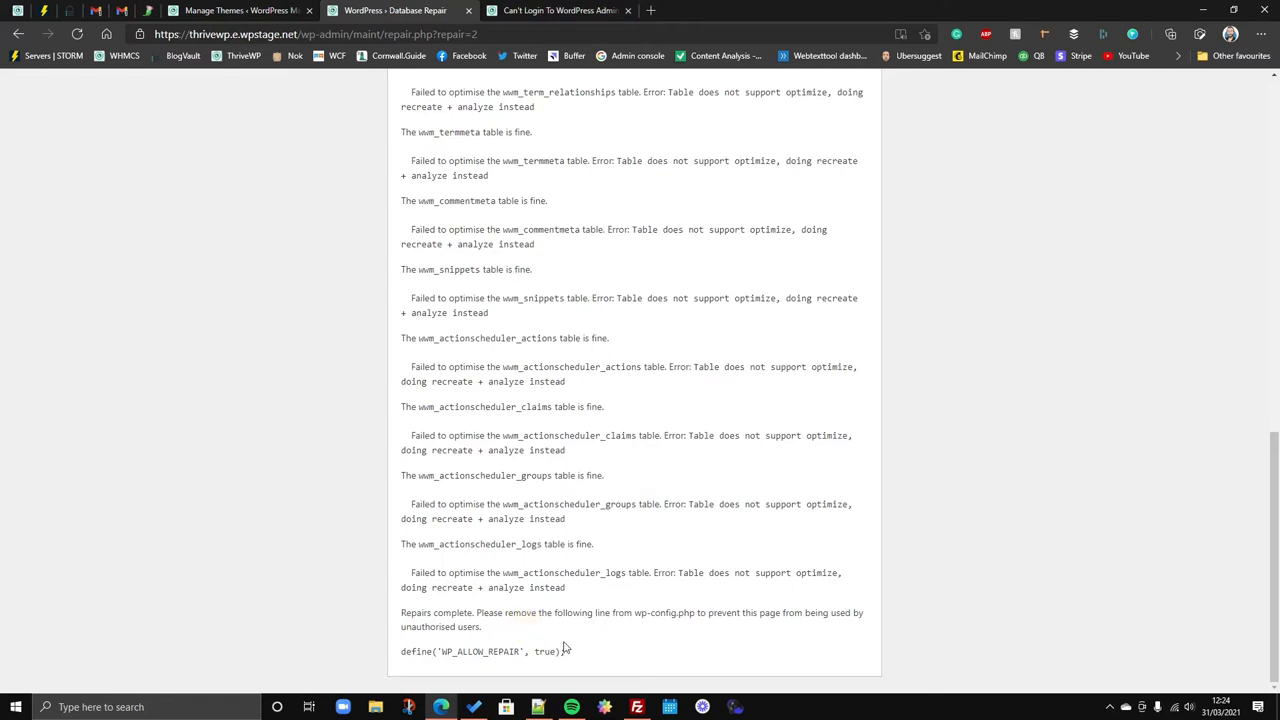
mouse_move(565, 647)
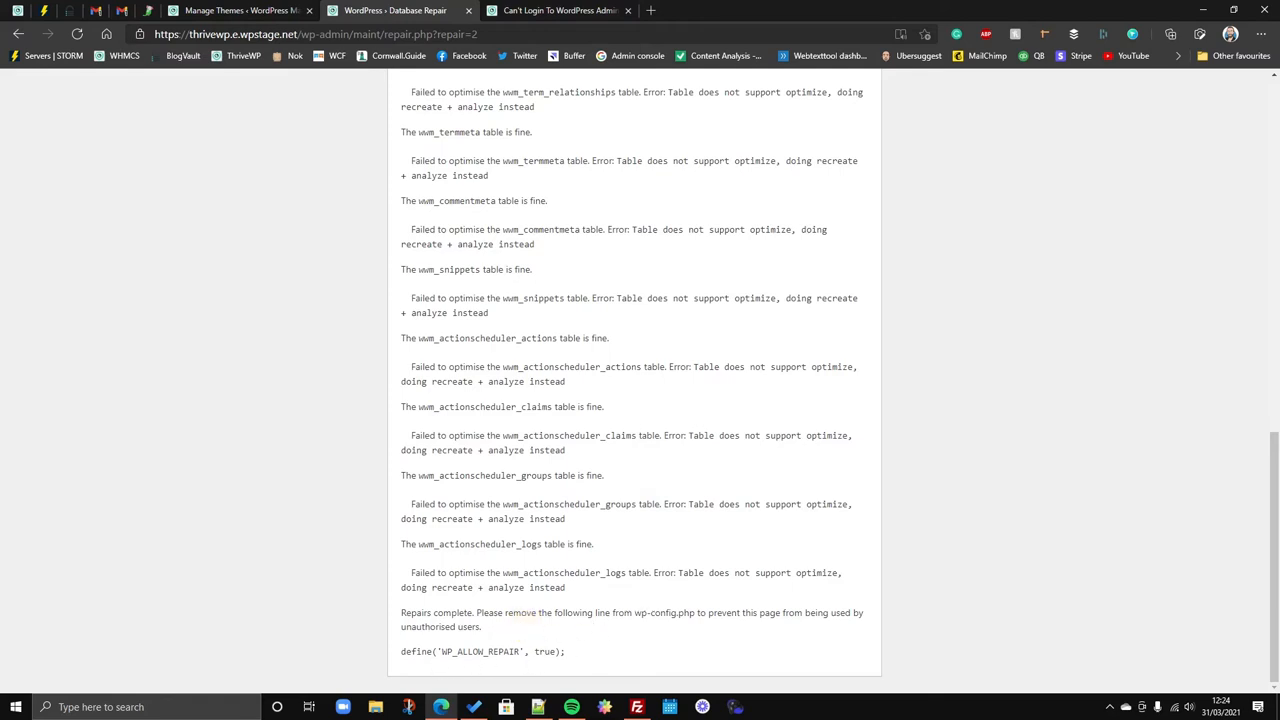
scroll(up, 3)
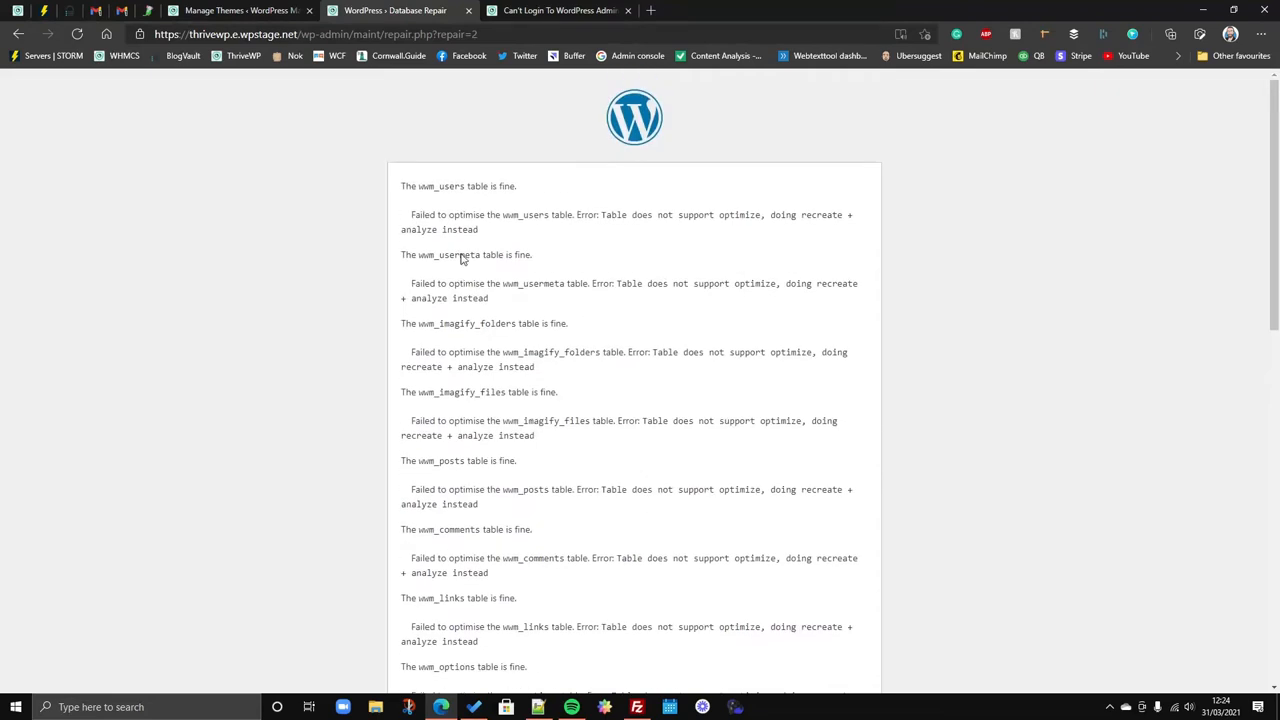
mouse_move(427, 357)
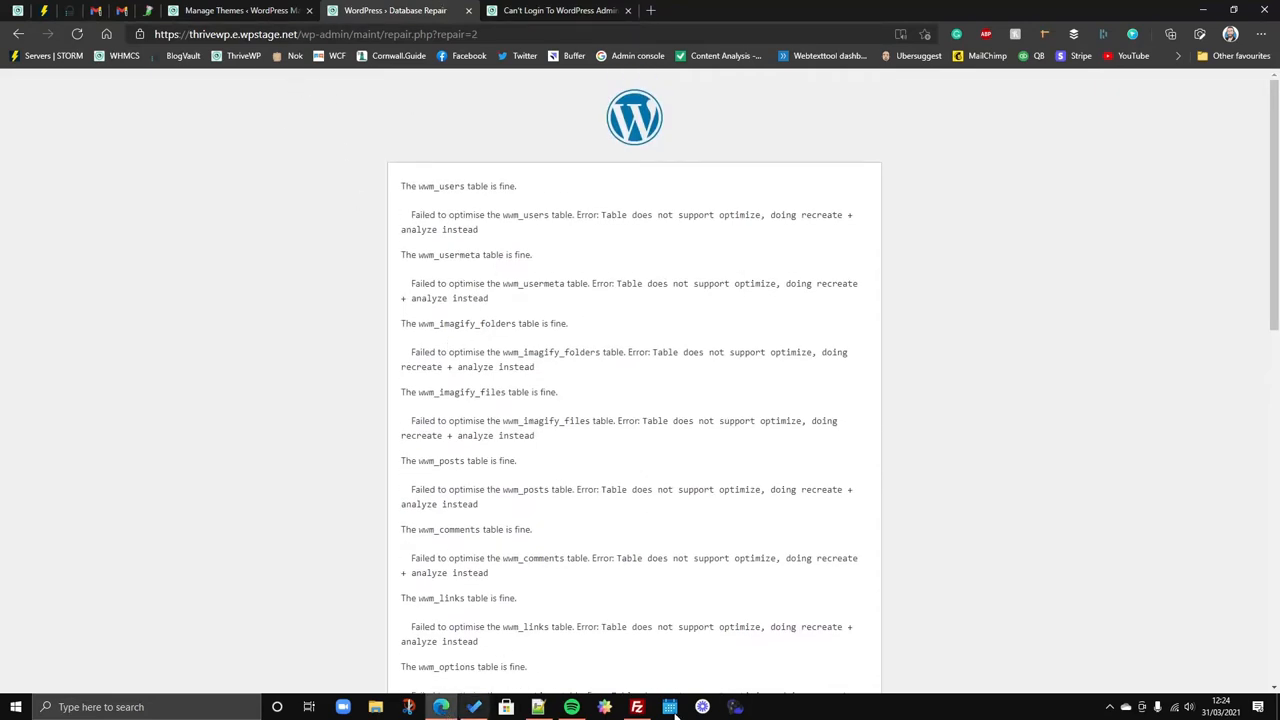
Delete the WP_ALLOW_REPAIR line from wp-config.php and confirm FileZilla's re-upload.
click(637, 707)
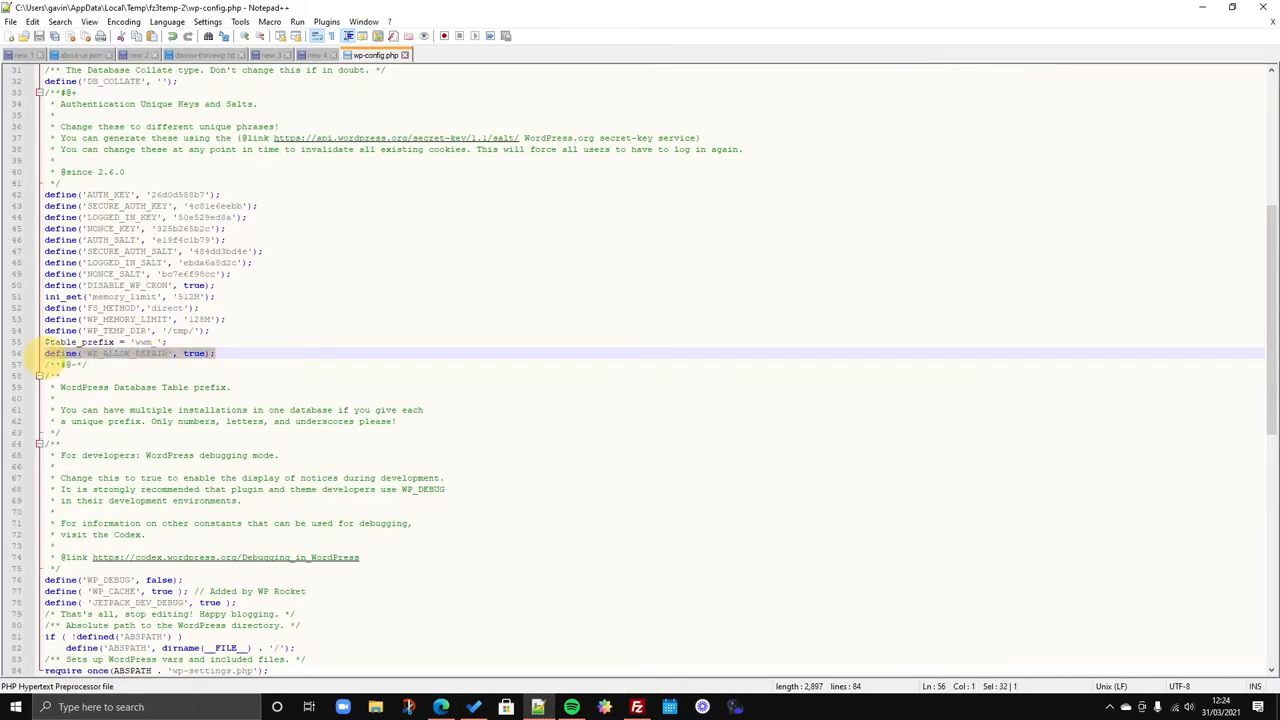
key(Delete)
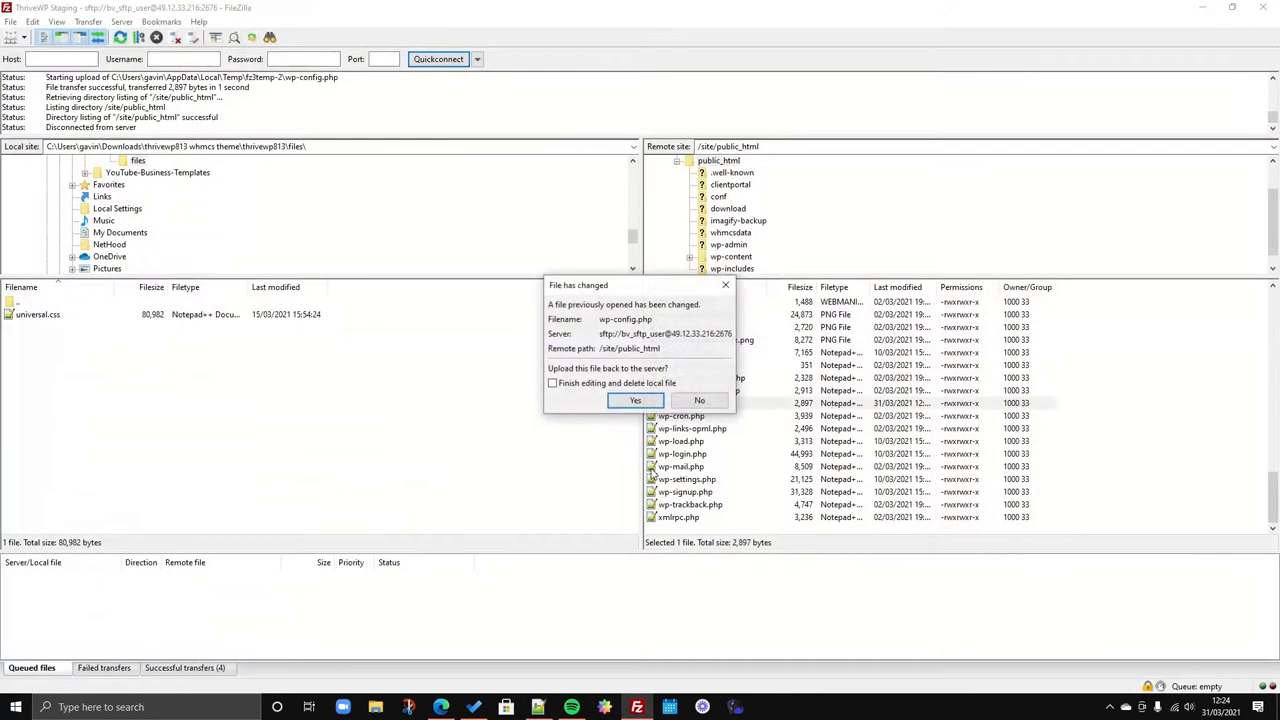
click(634, 400)
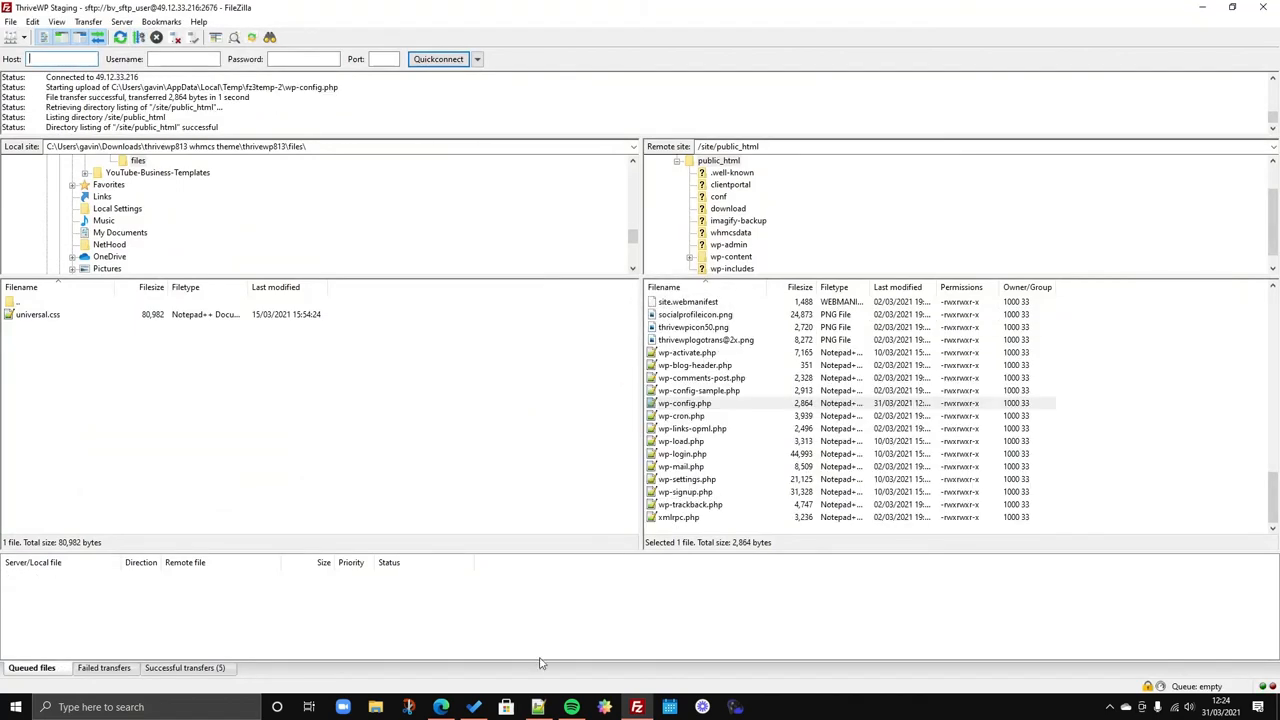
click(440, 707)
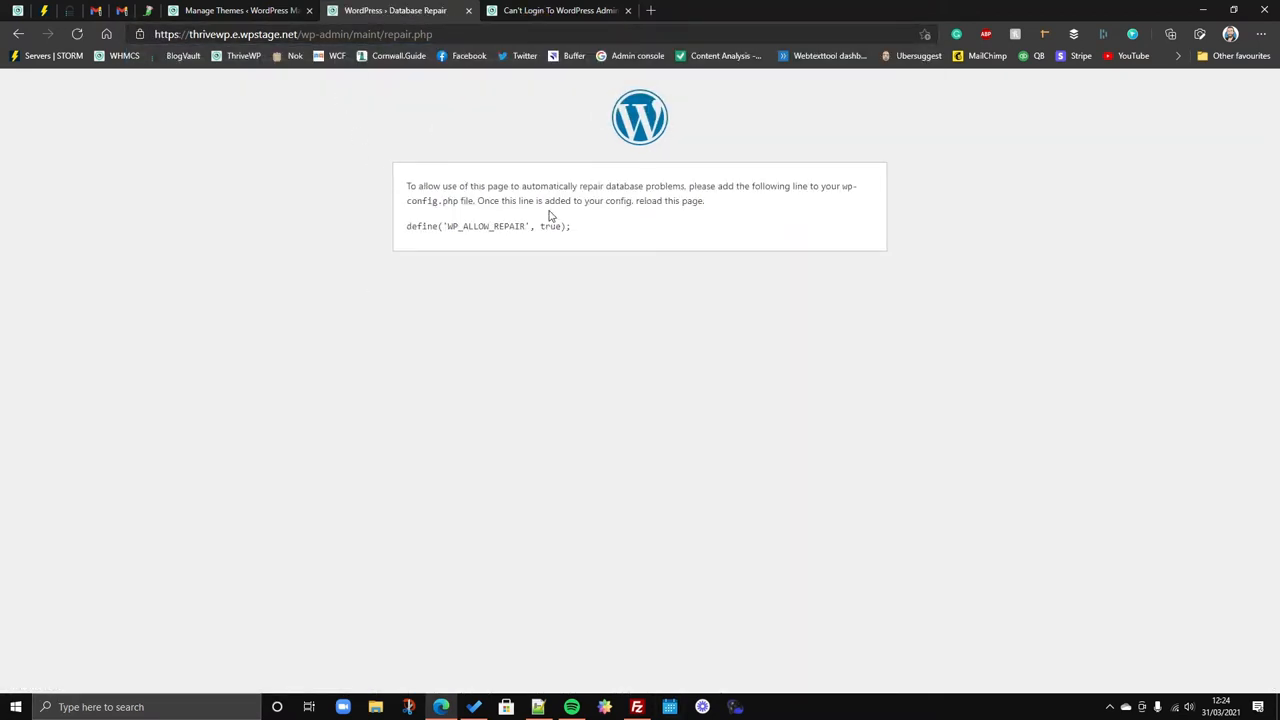
mouse_move(543, 254)
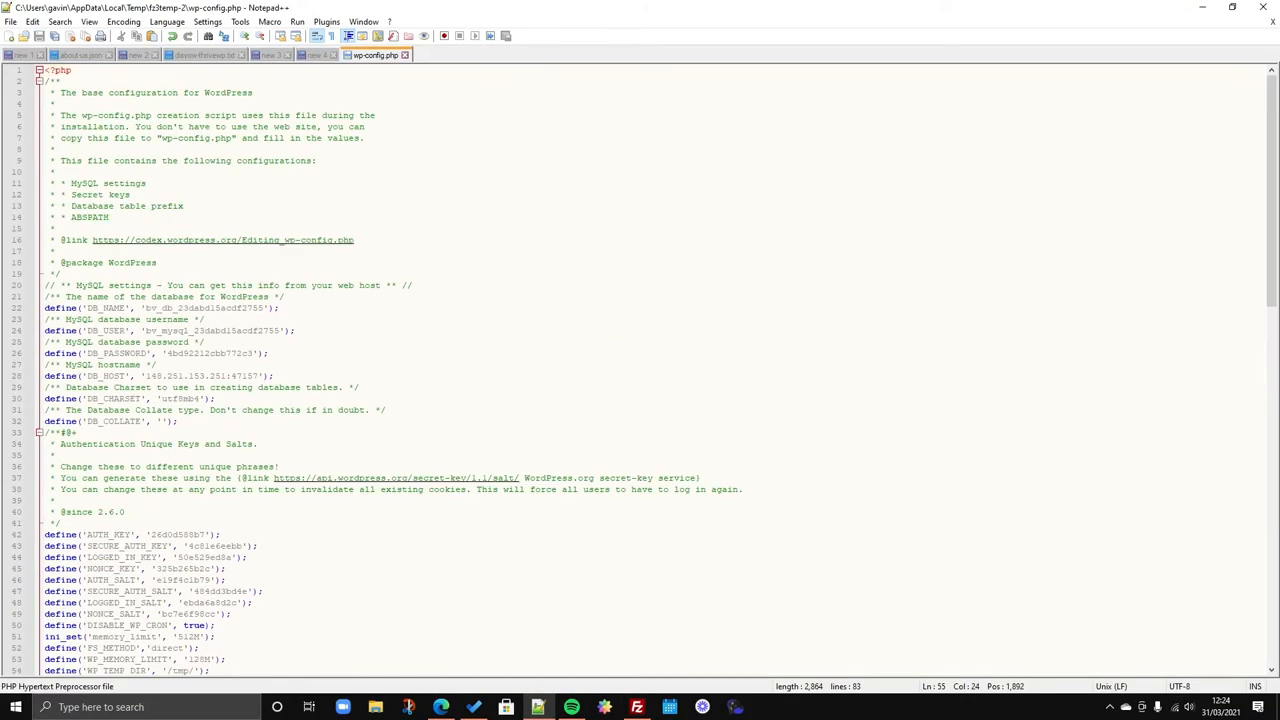
Return to Edge to load the ThriveWP staging homepage.
click(150, 353)
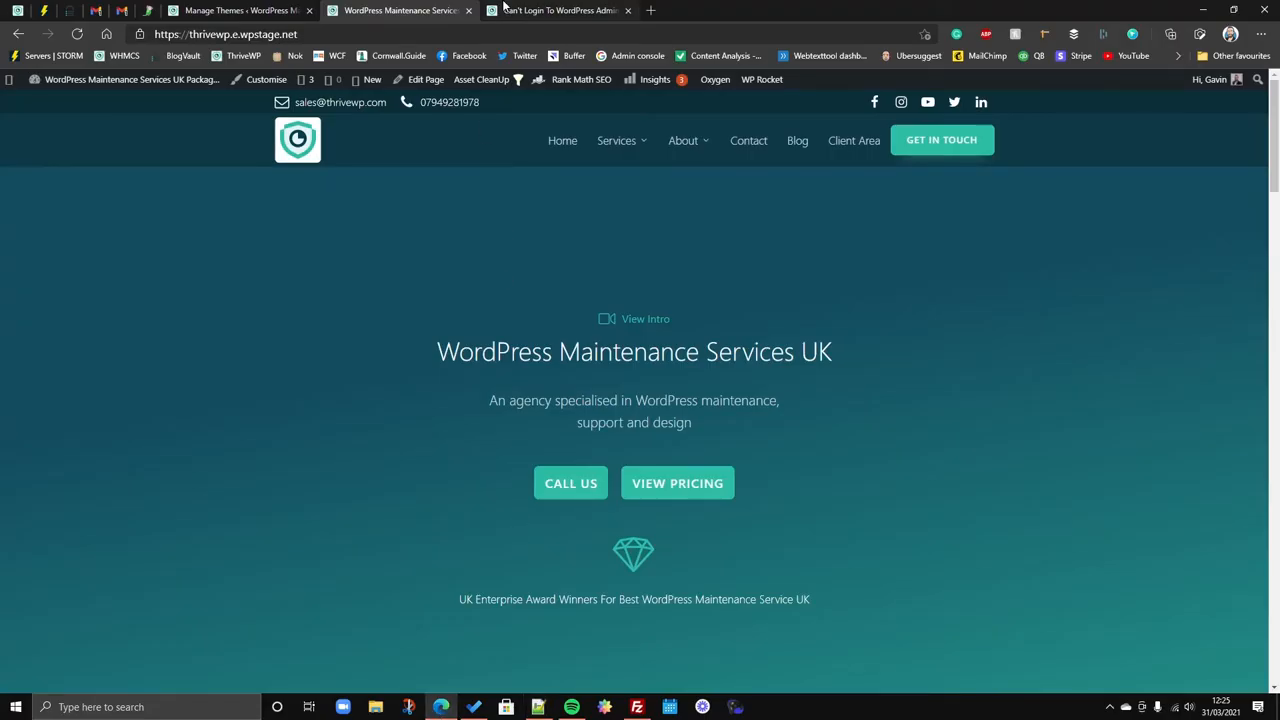
Open the 'Can't Login To WordPress Admin' article tab and scroll through it.
click(557, 10)
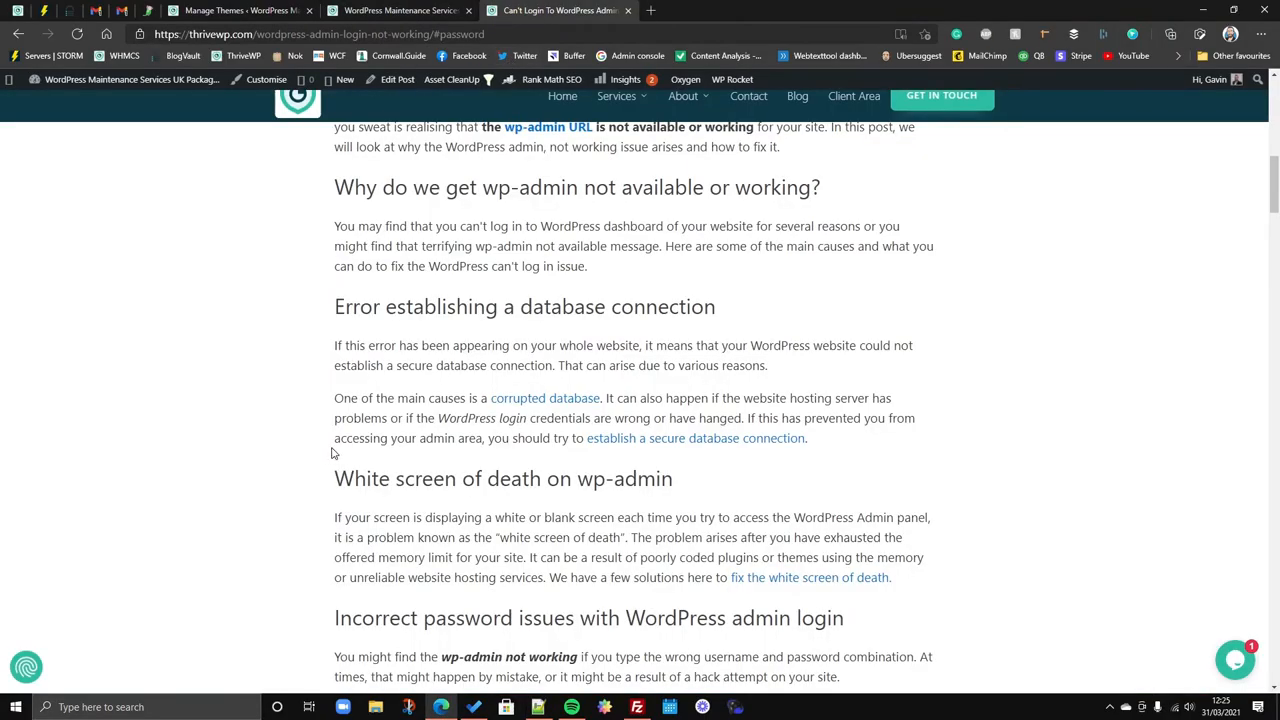
scroll(up, 3)
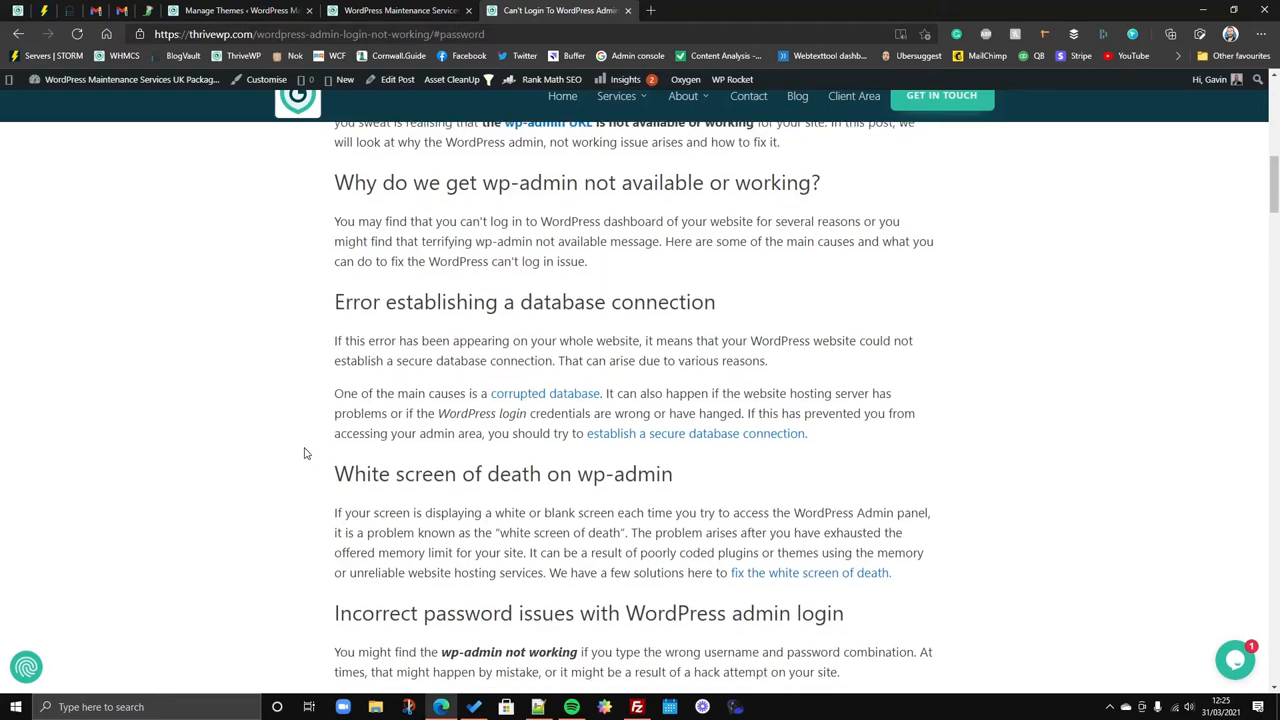
scroll(down, 3)
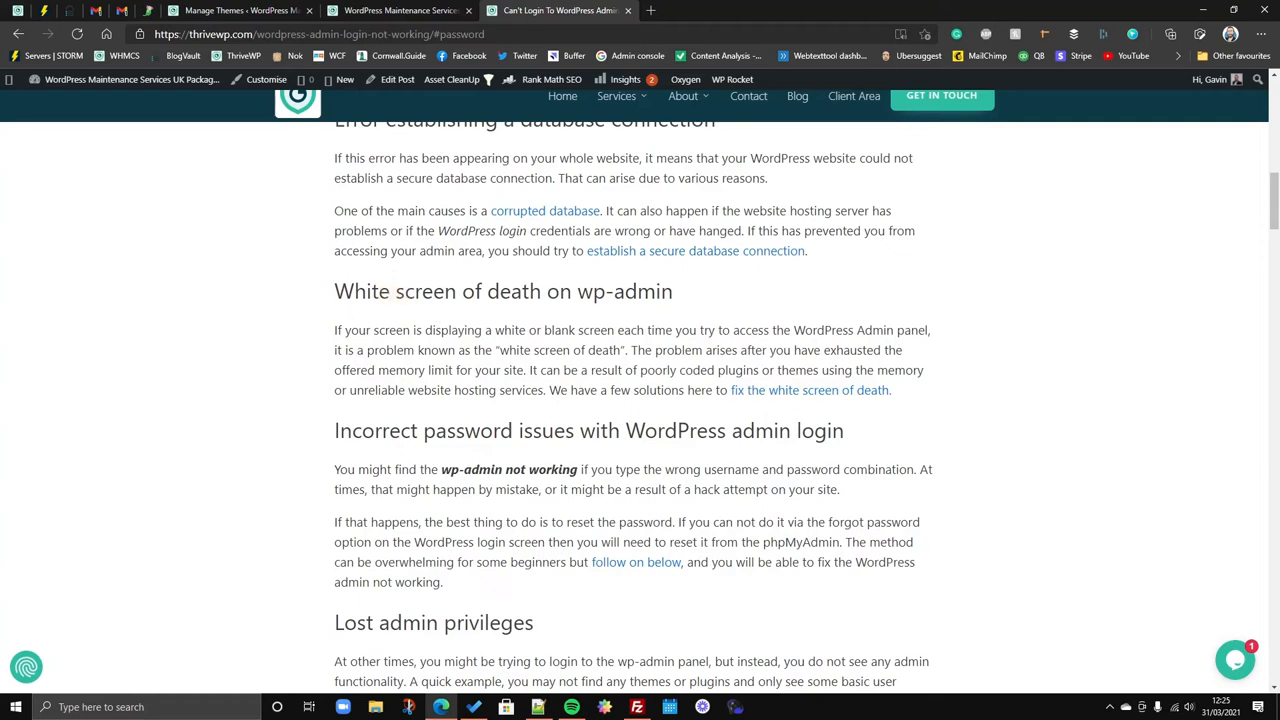
mouse_move(186, 457)
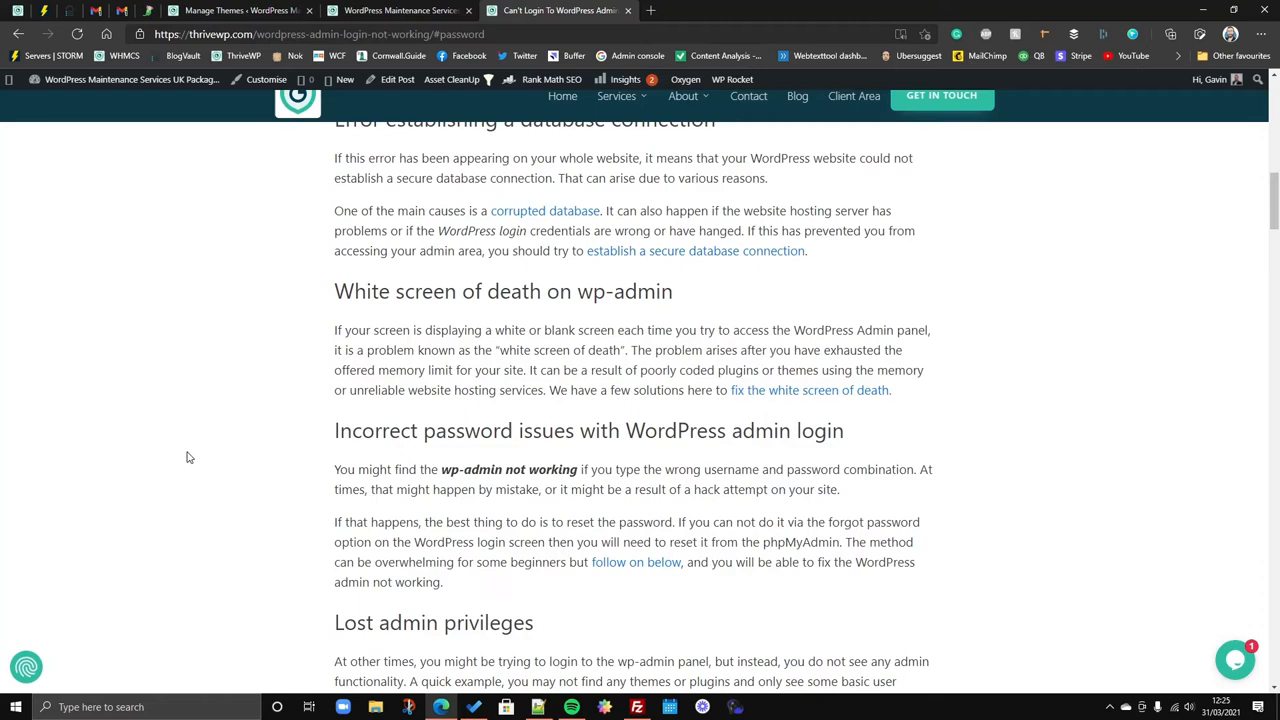
mouse_move(242, 461)
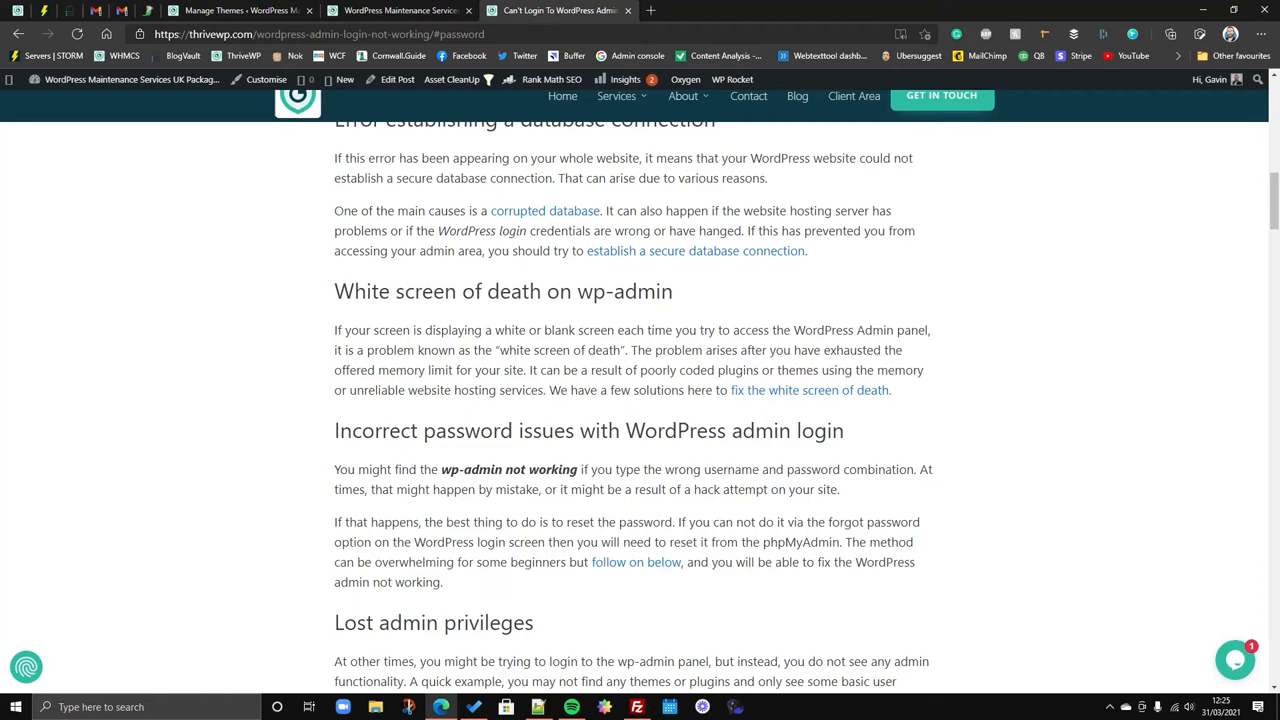
mouse_move(320, 367)
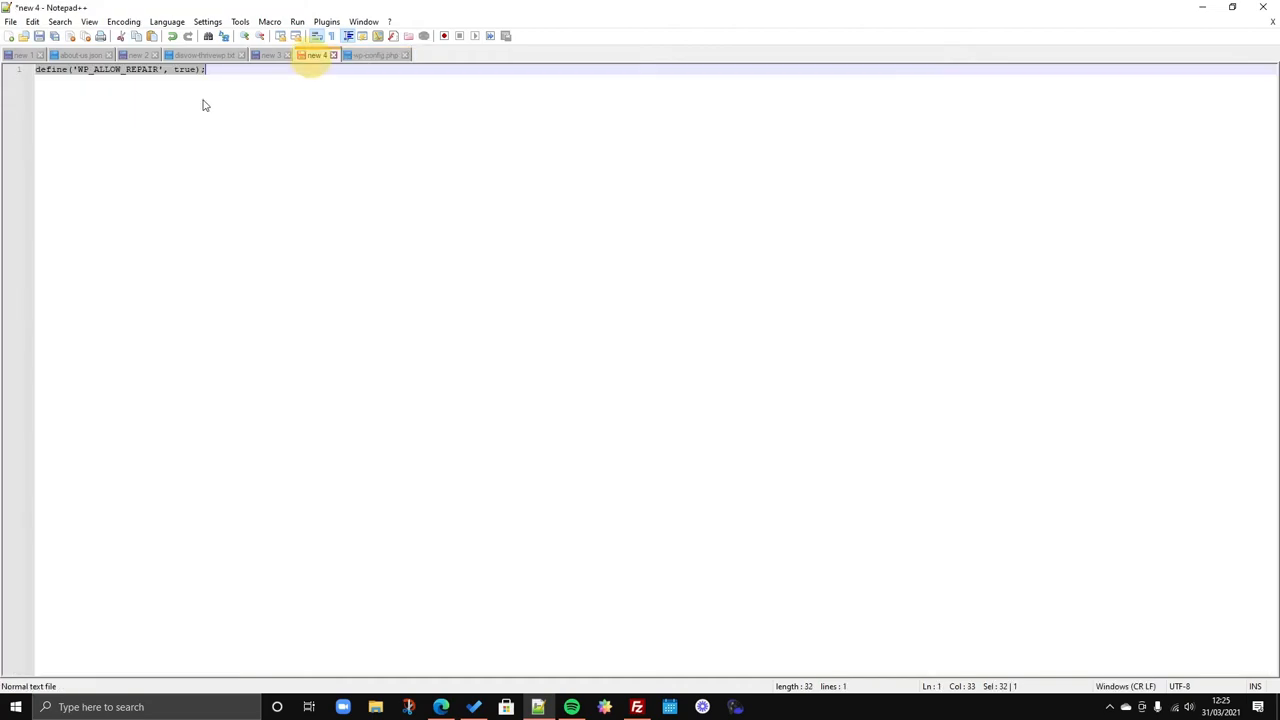
click(441, 707)
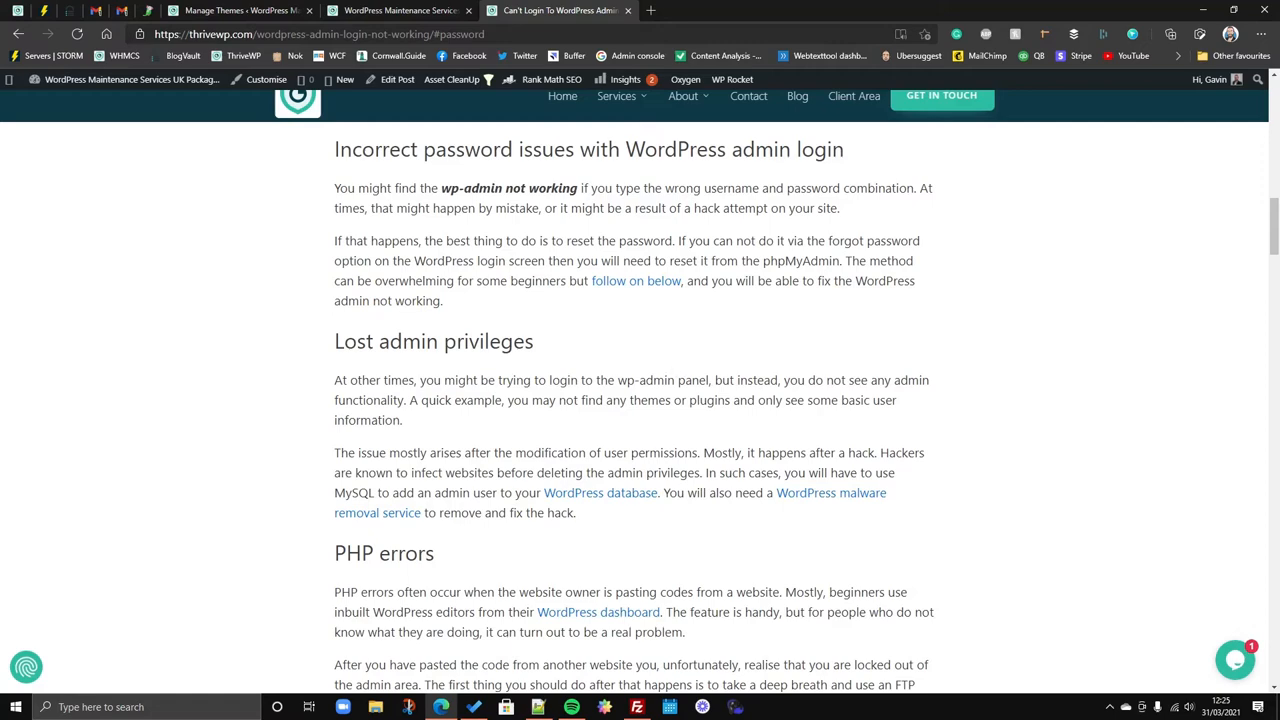
mouse_move(709, 304)
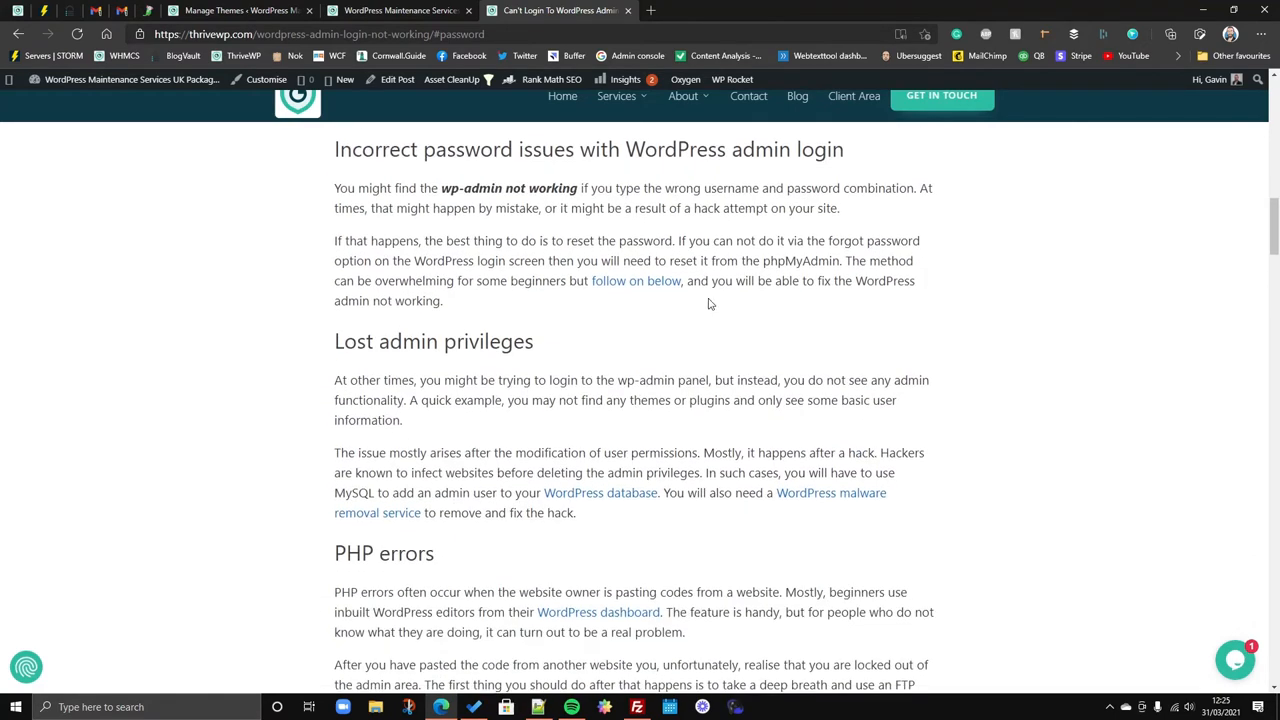
mouse_move(709, 304)
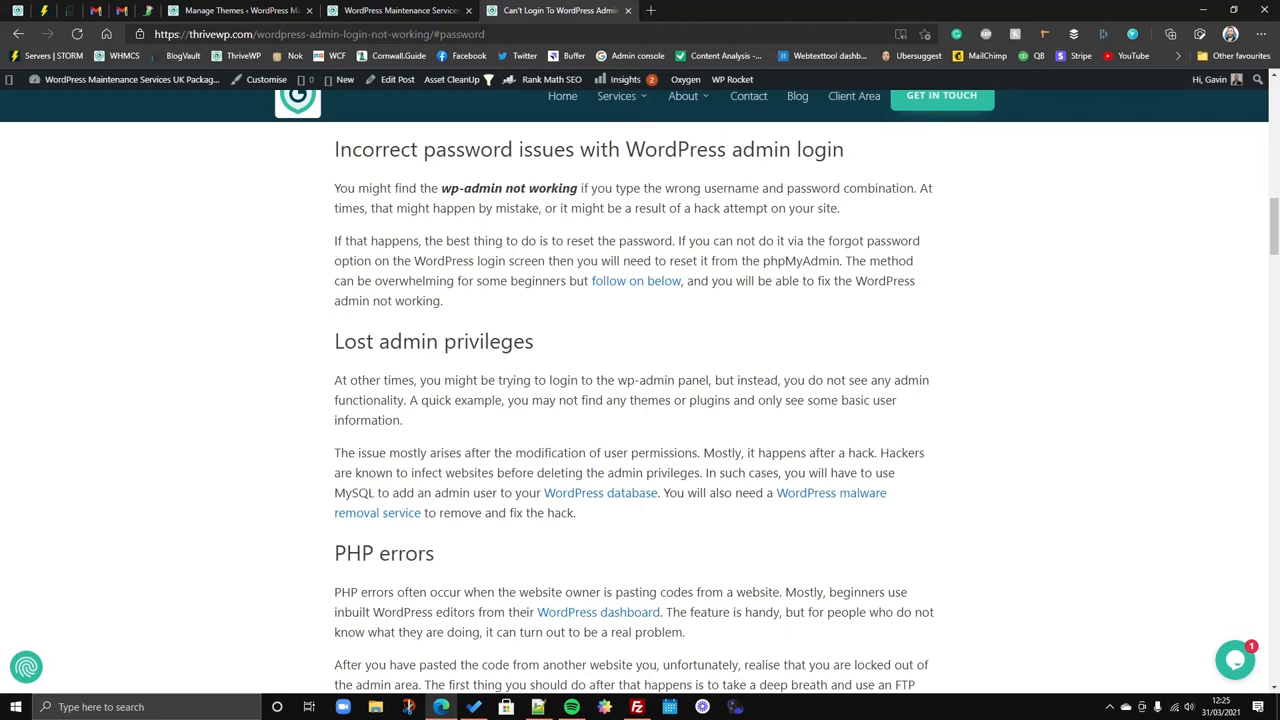
mouse_move(490, 235)
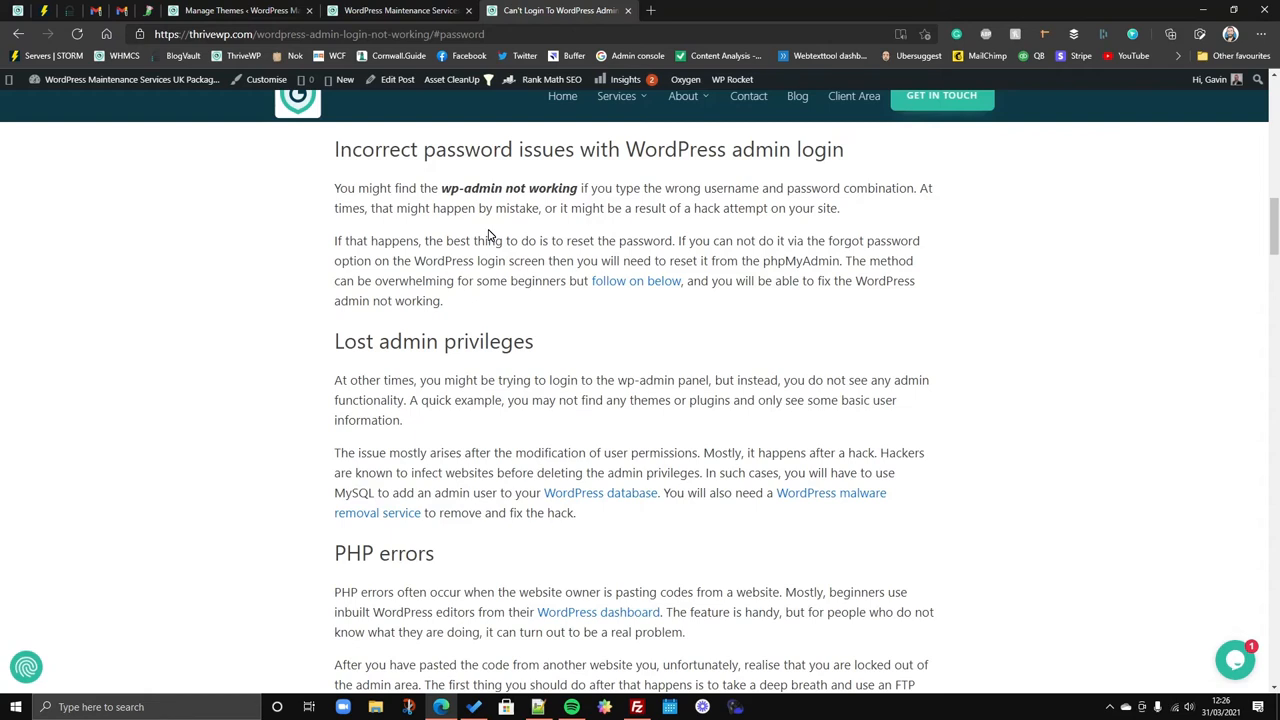
mouse_move(447, 415)
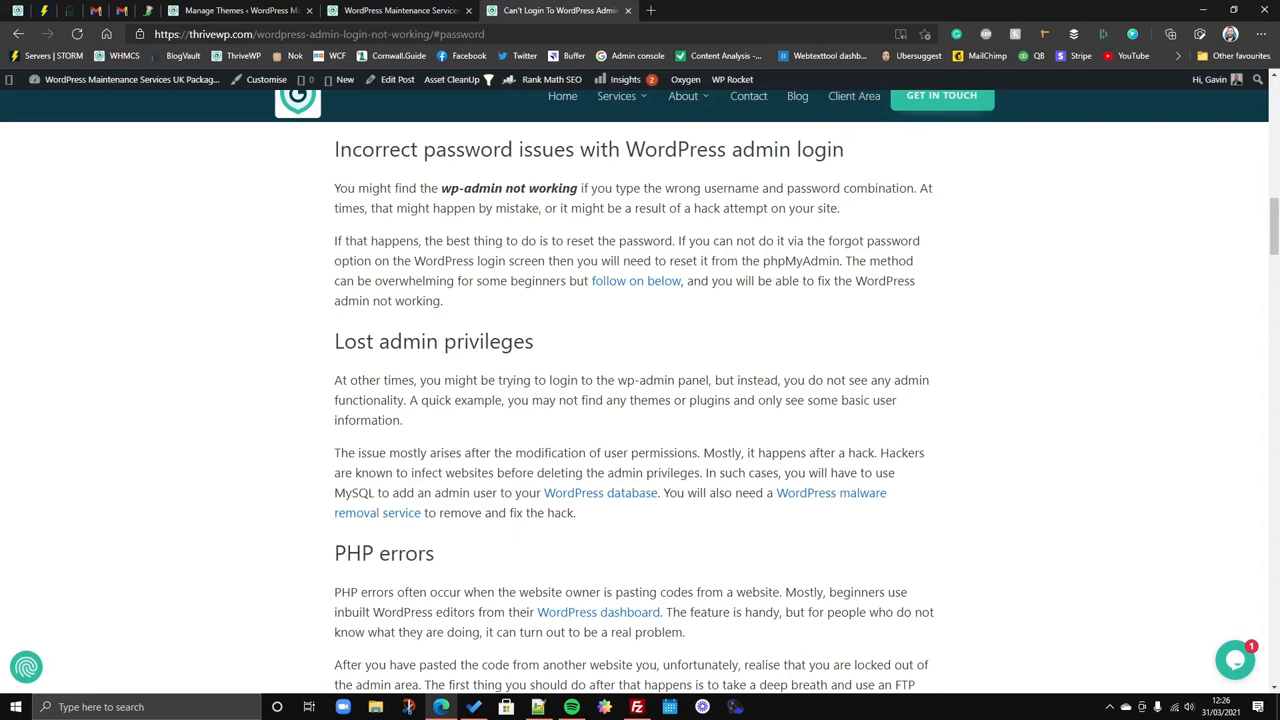
mouse_move(604, 433)
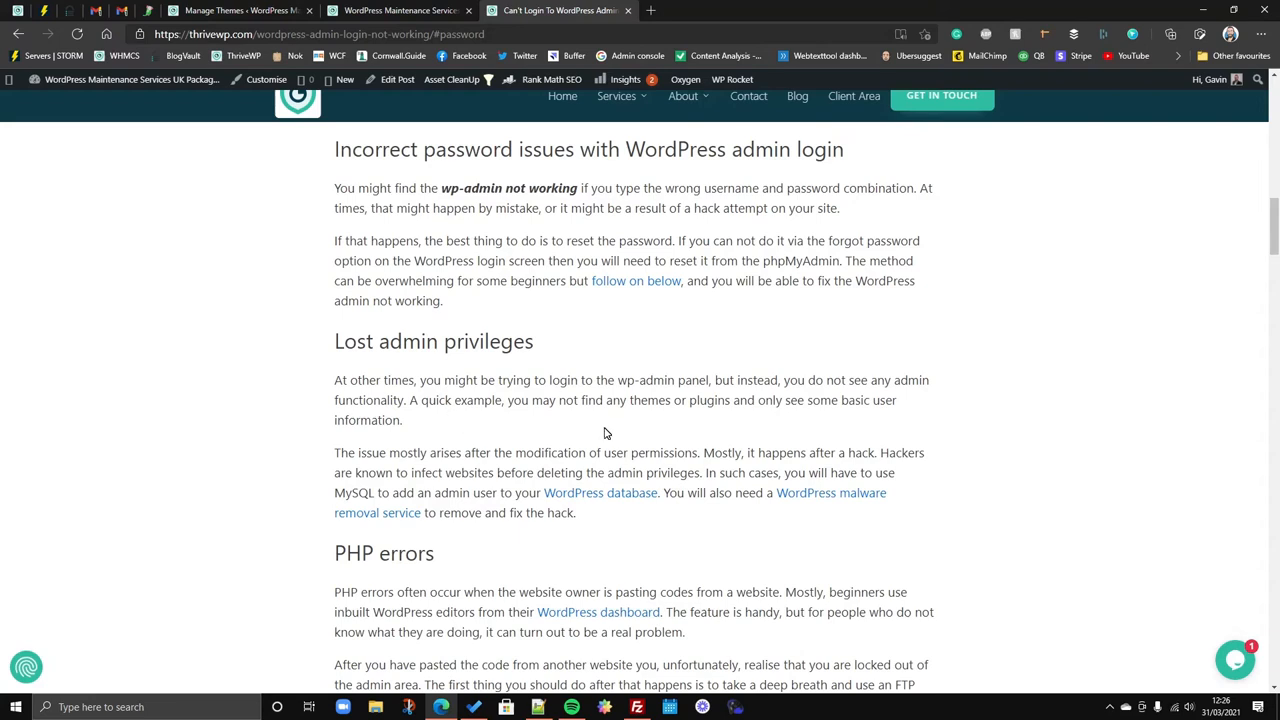
mouse_move(598, 511)
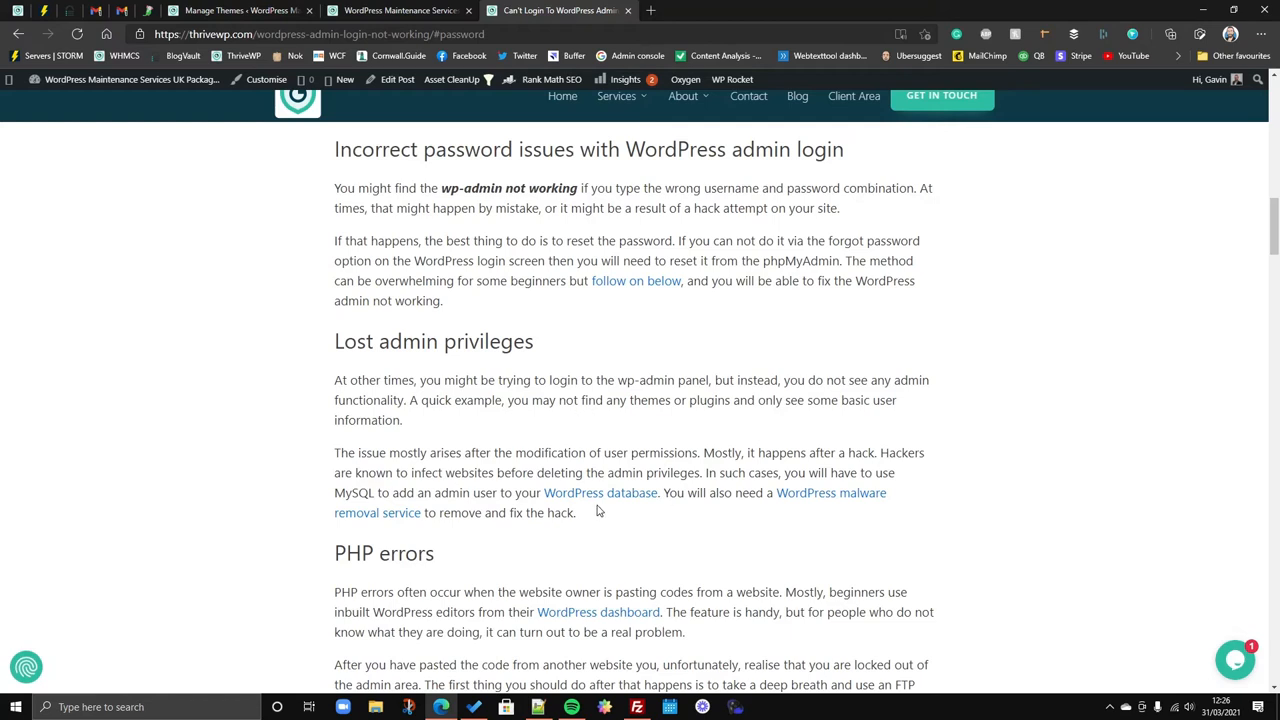
mouse_move(570, 426)
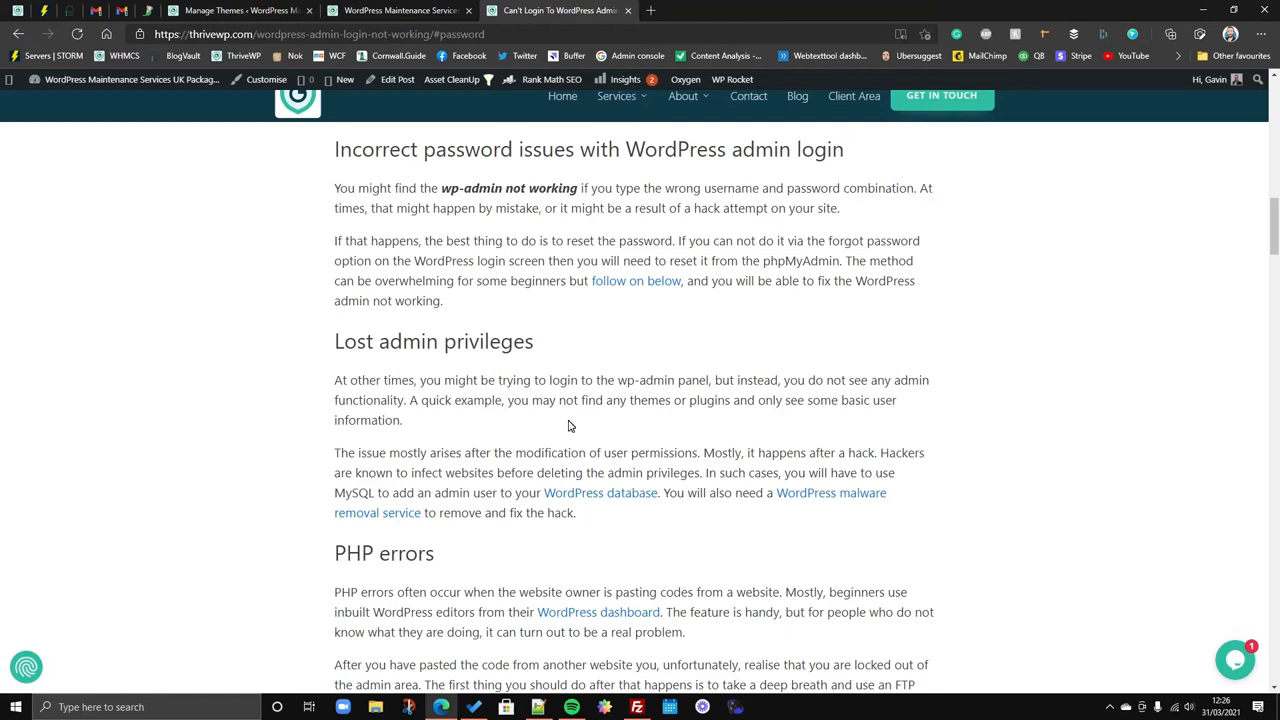
mouse_move(550, 430)
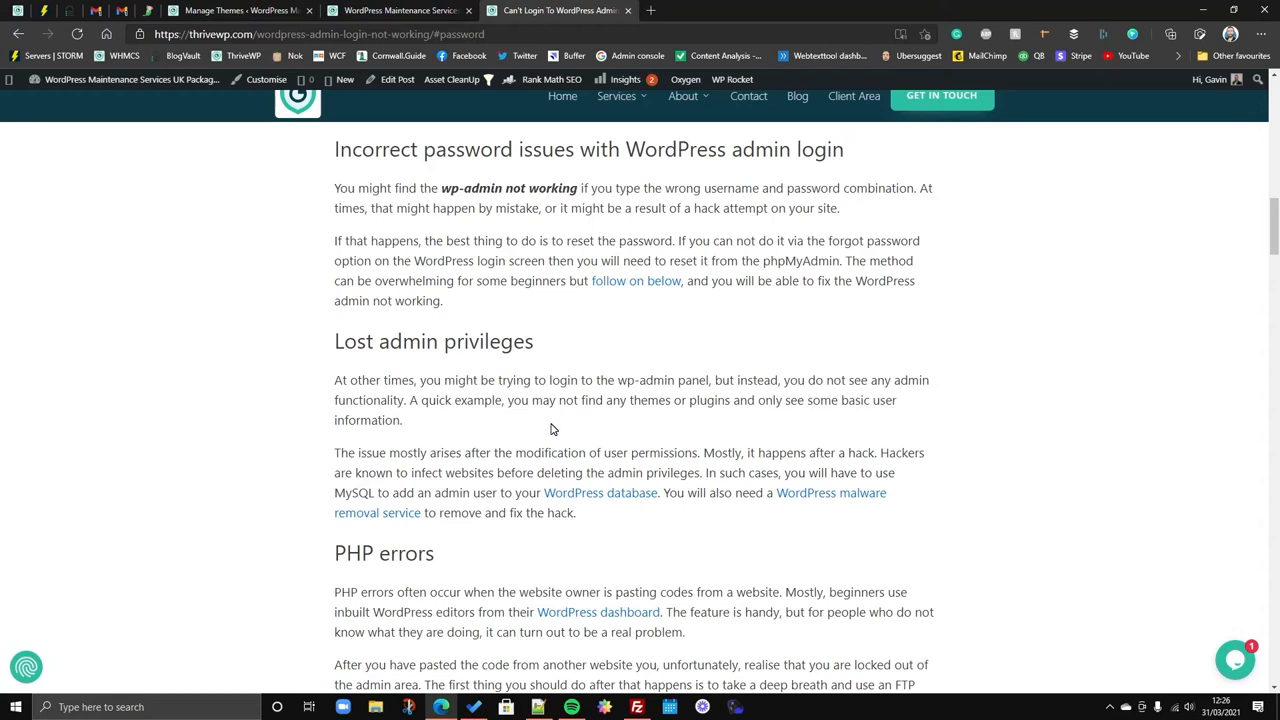
mouse_move(520, 418)
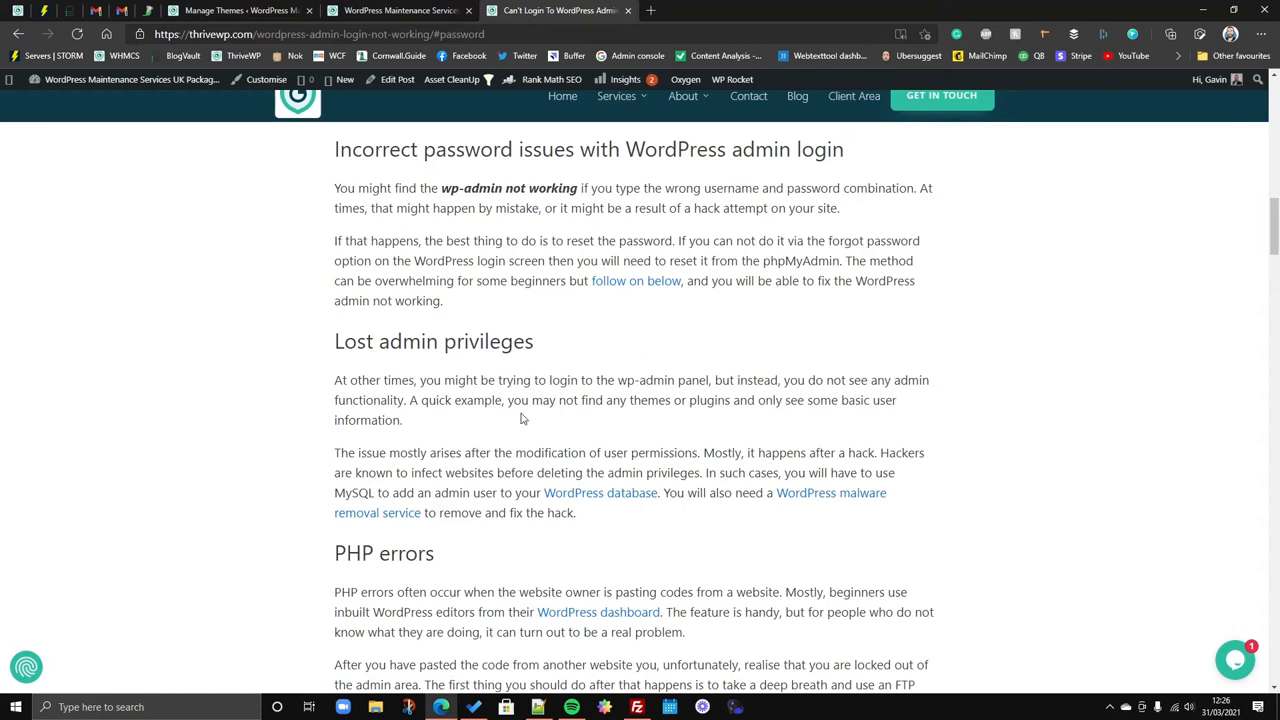
mouse_move(485, 430)
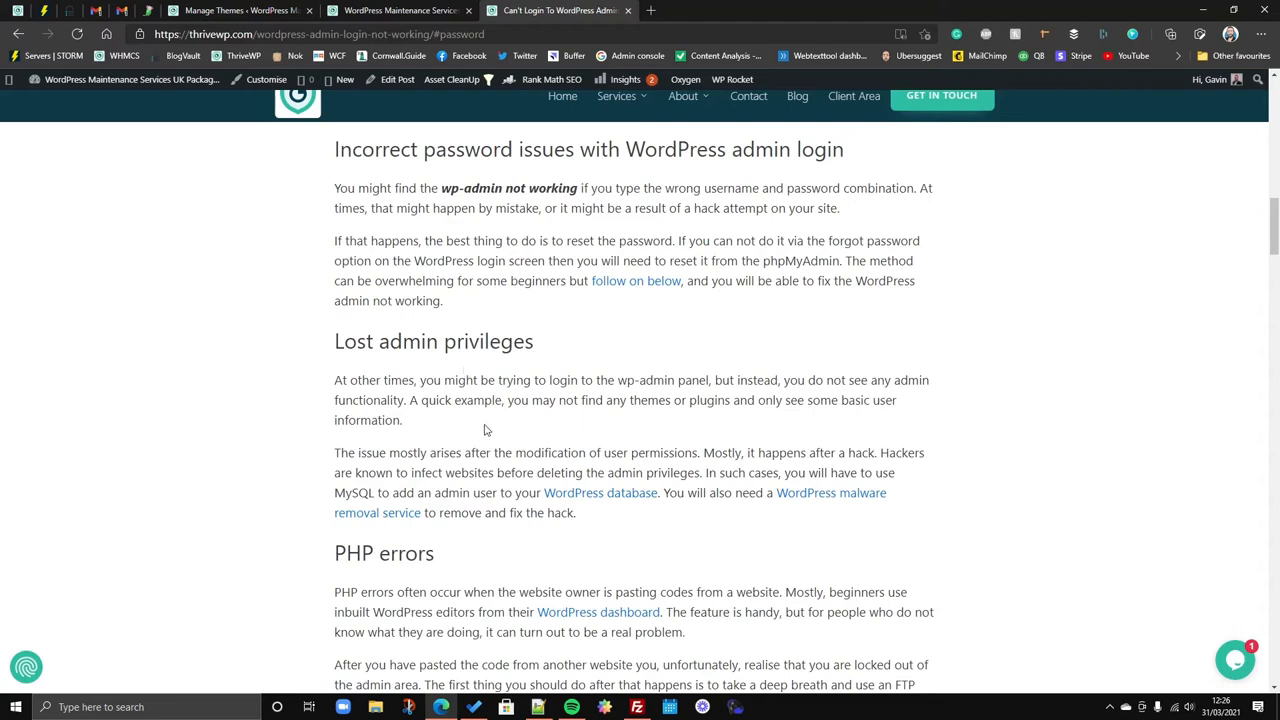
Scroll past the phpMyAdmin password reset screenshots to 'Problems associated with cookies'.
scroll(down, 3)
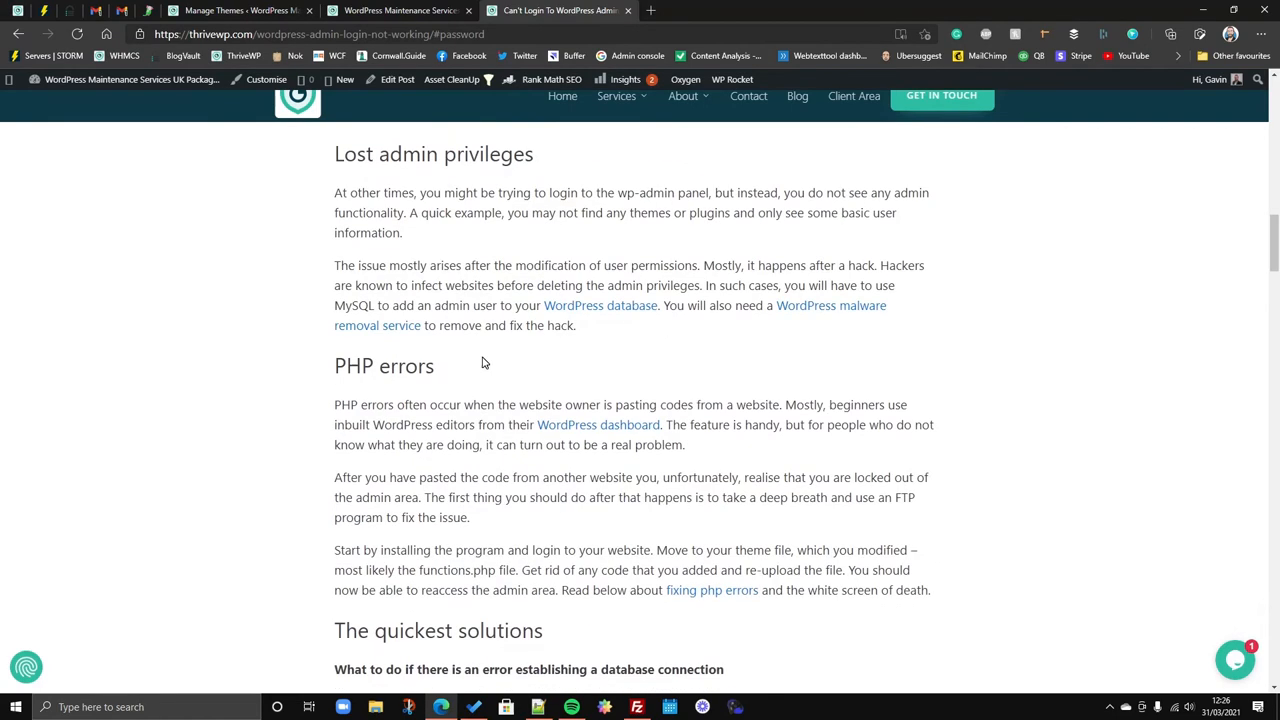
scroll(down, 3)
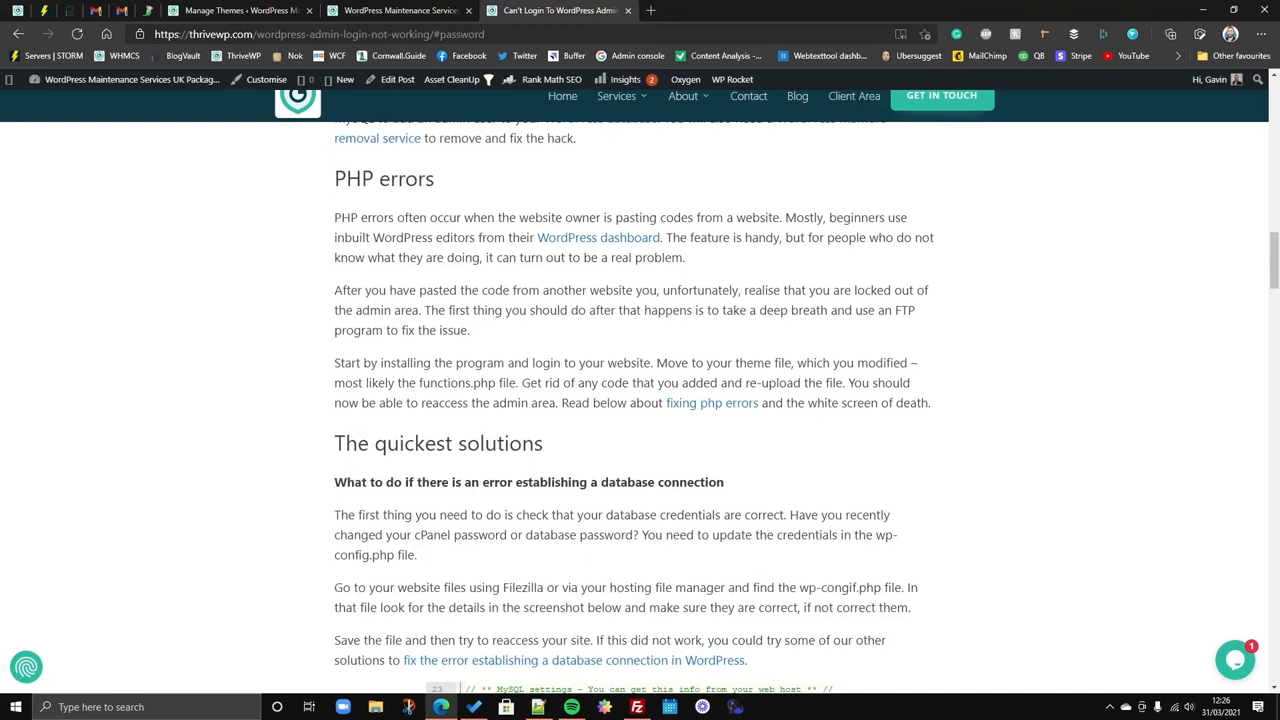
mouse_move(588, 347)
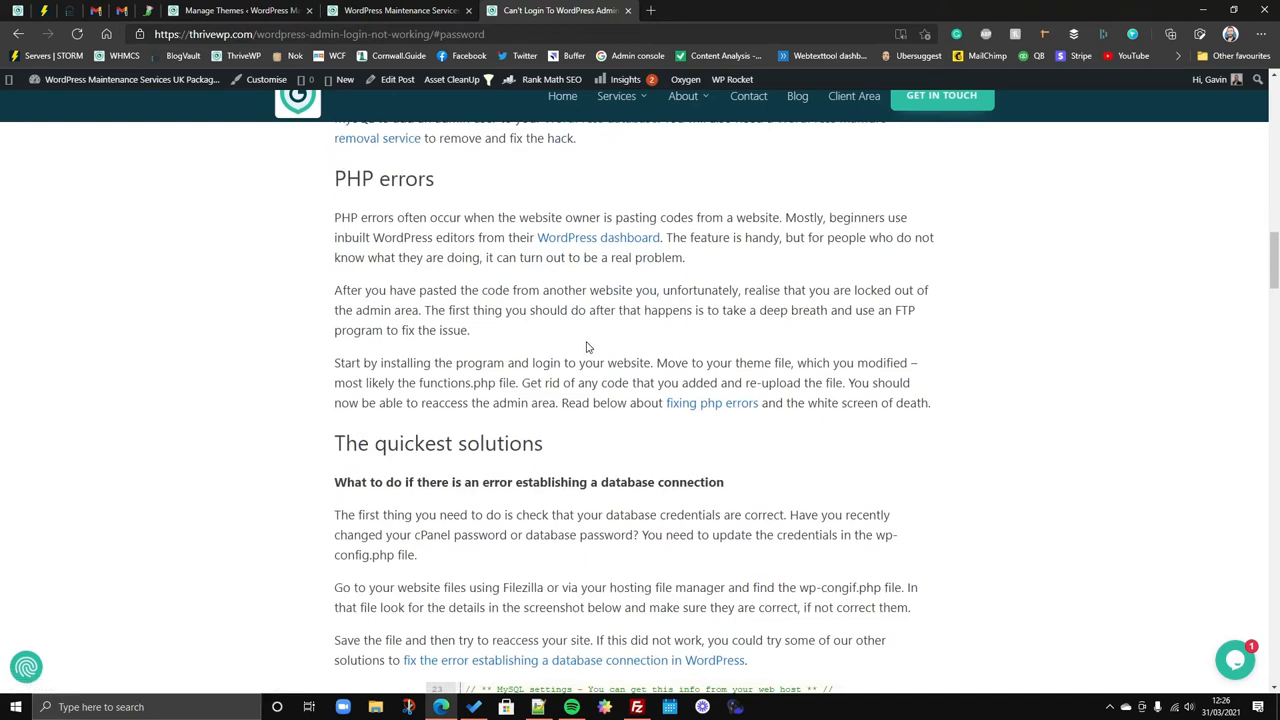
mouse_move(585, 332)
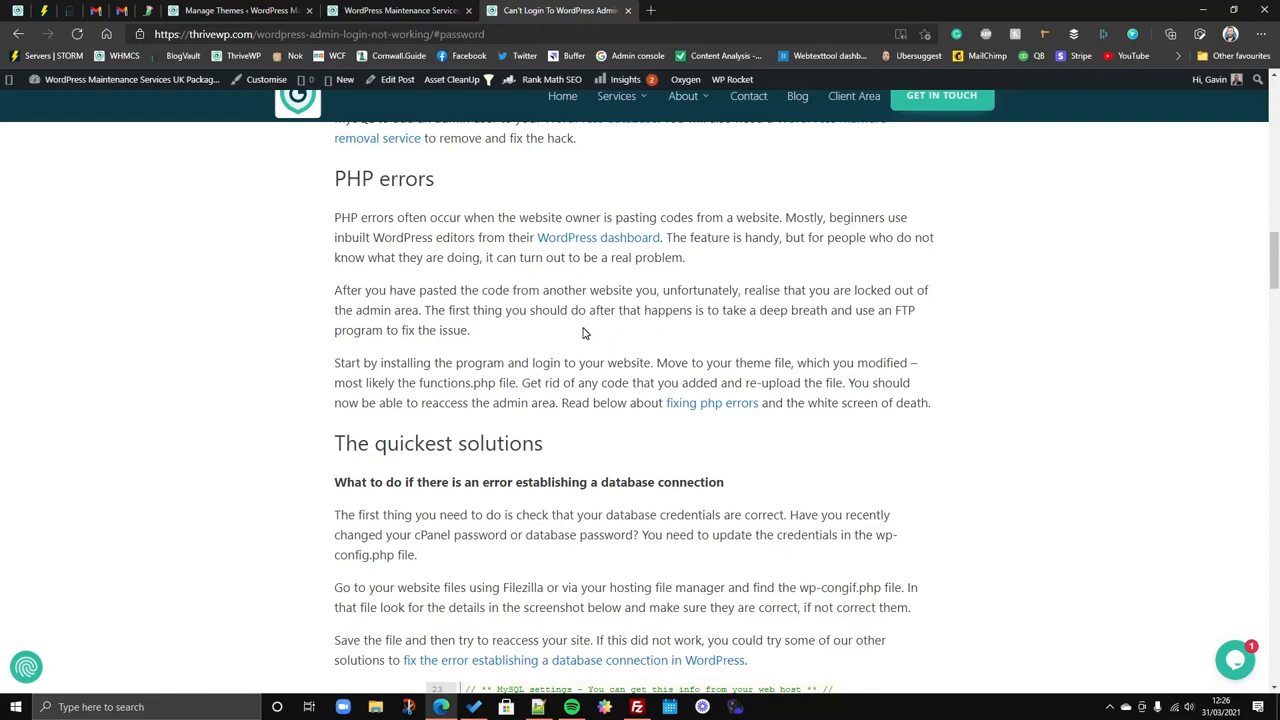
scroll(down, 3)
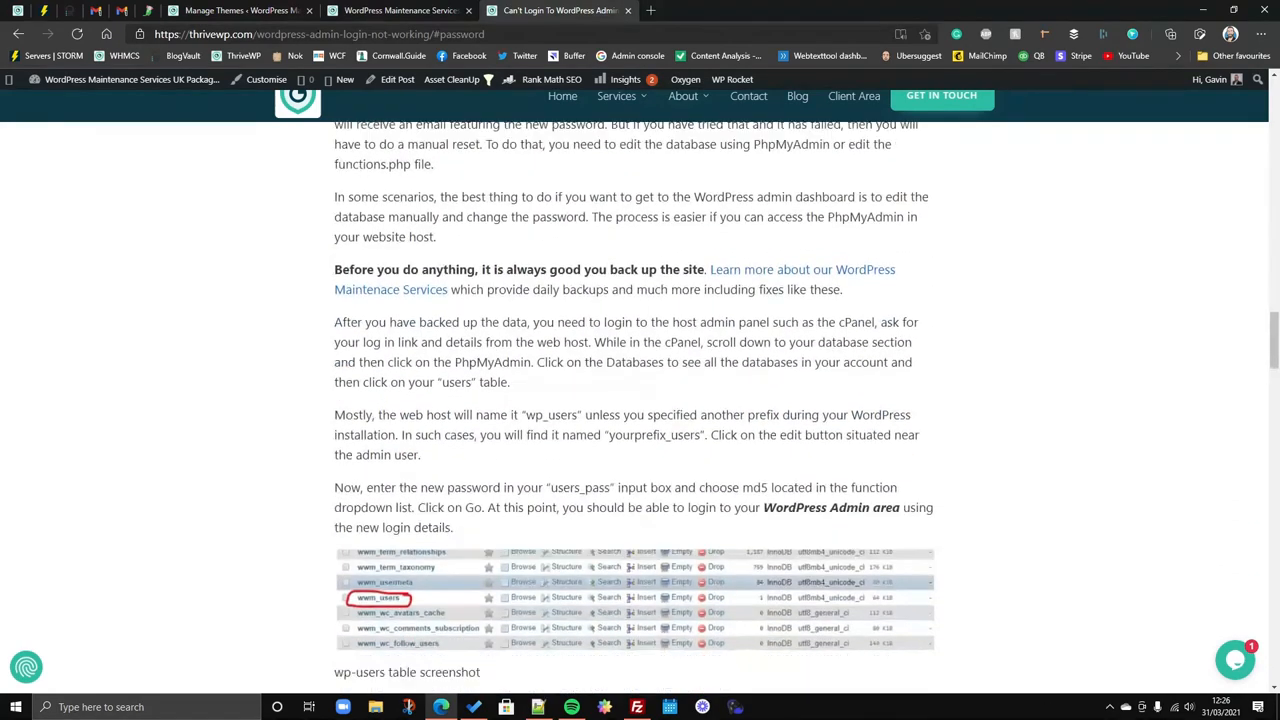
scroll(down, 3)
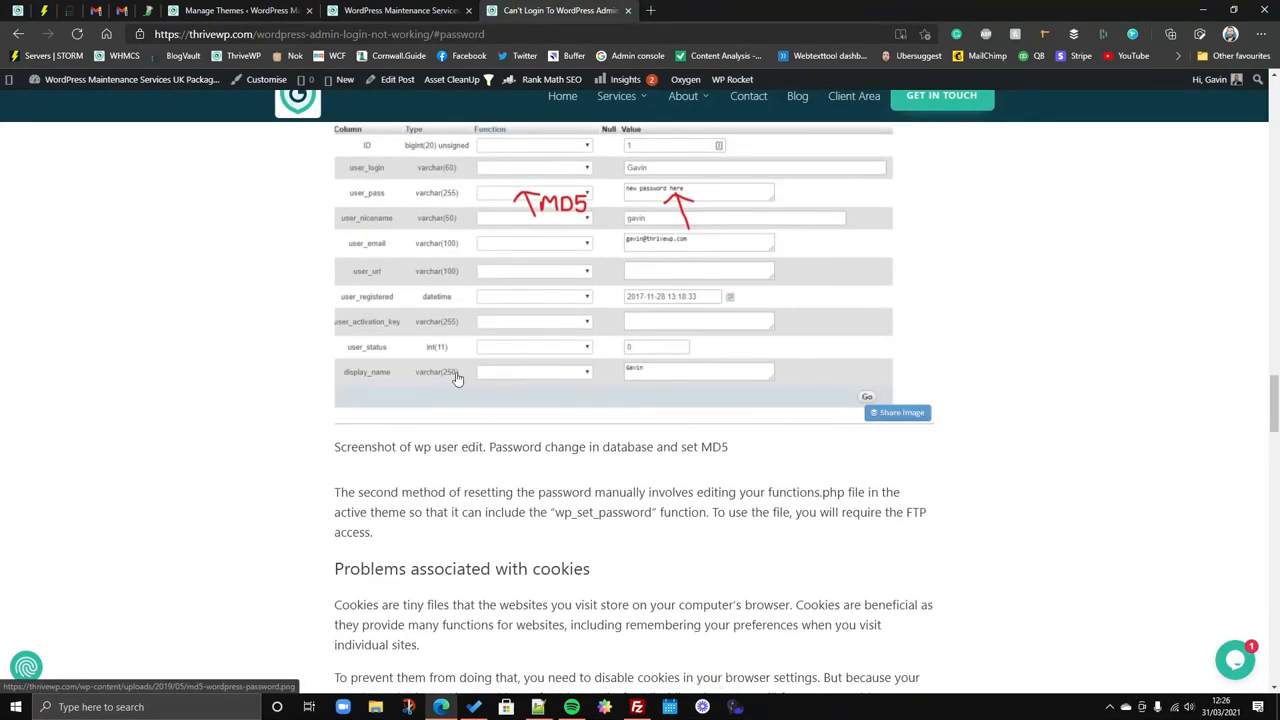
scroll(up, 3)
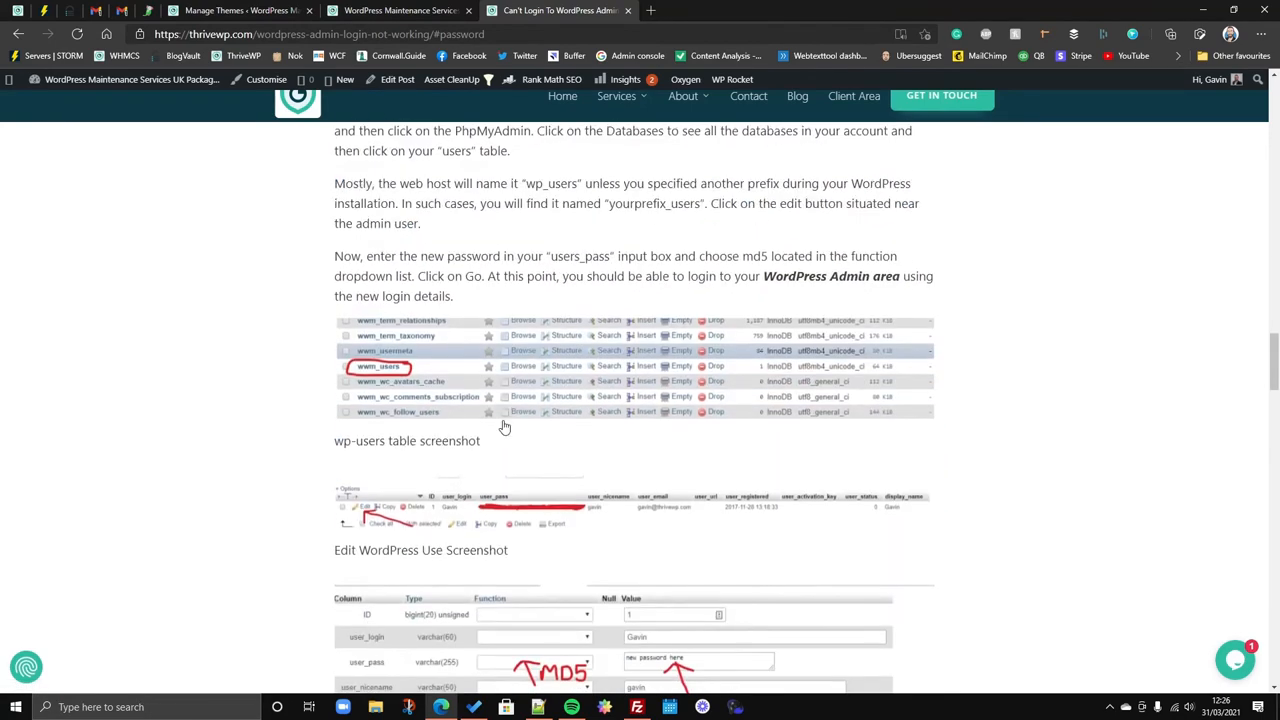
scroll(down, 3)
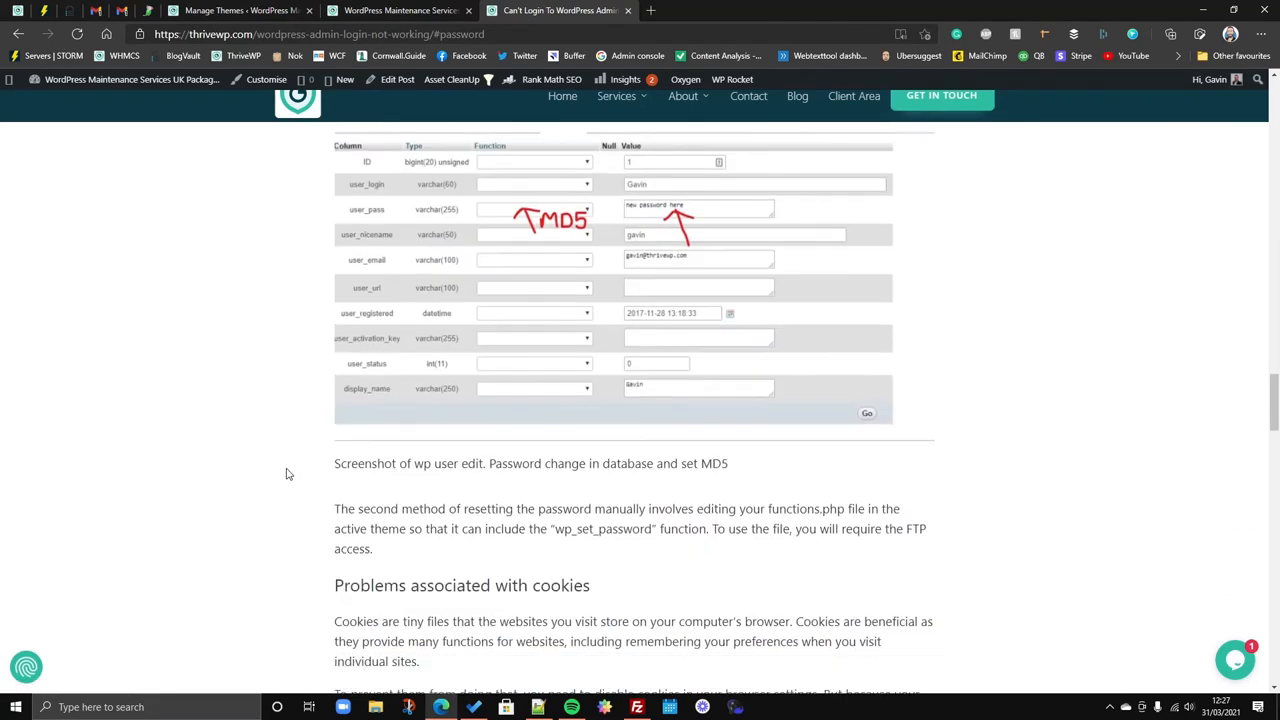
scroll(down, 3)
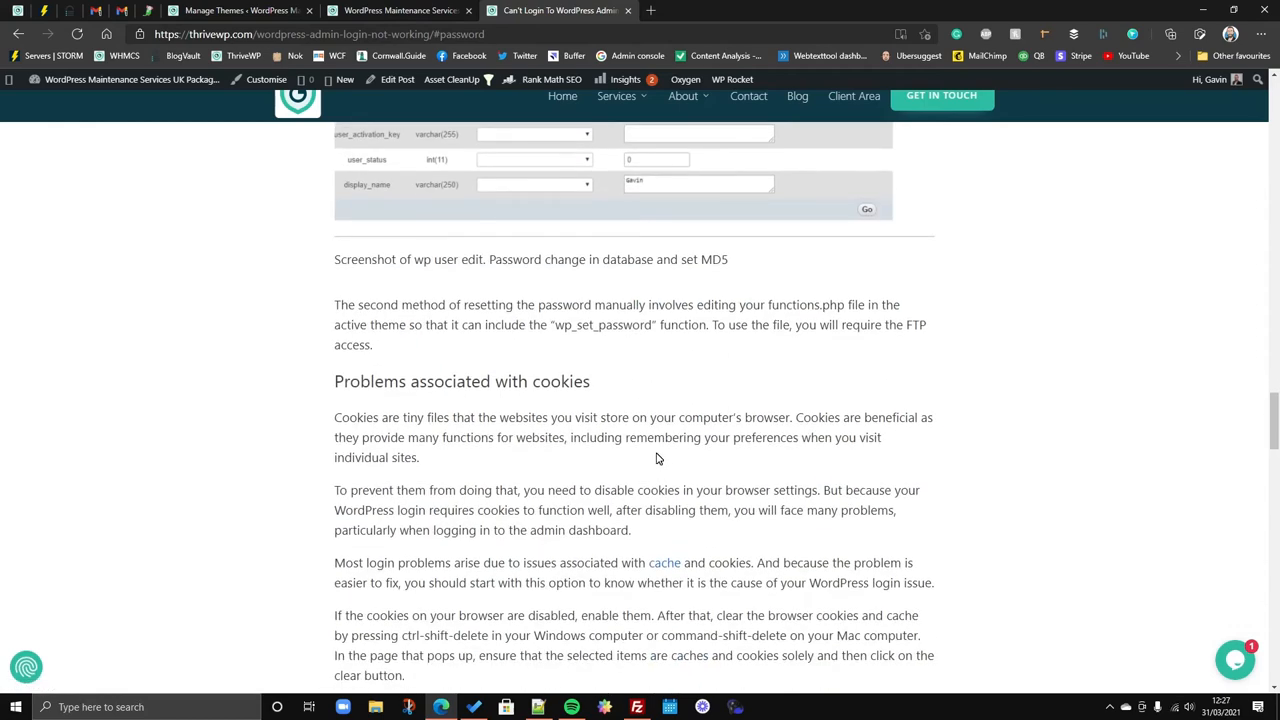
scroll(down, 3)
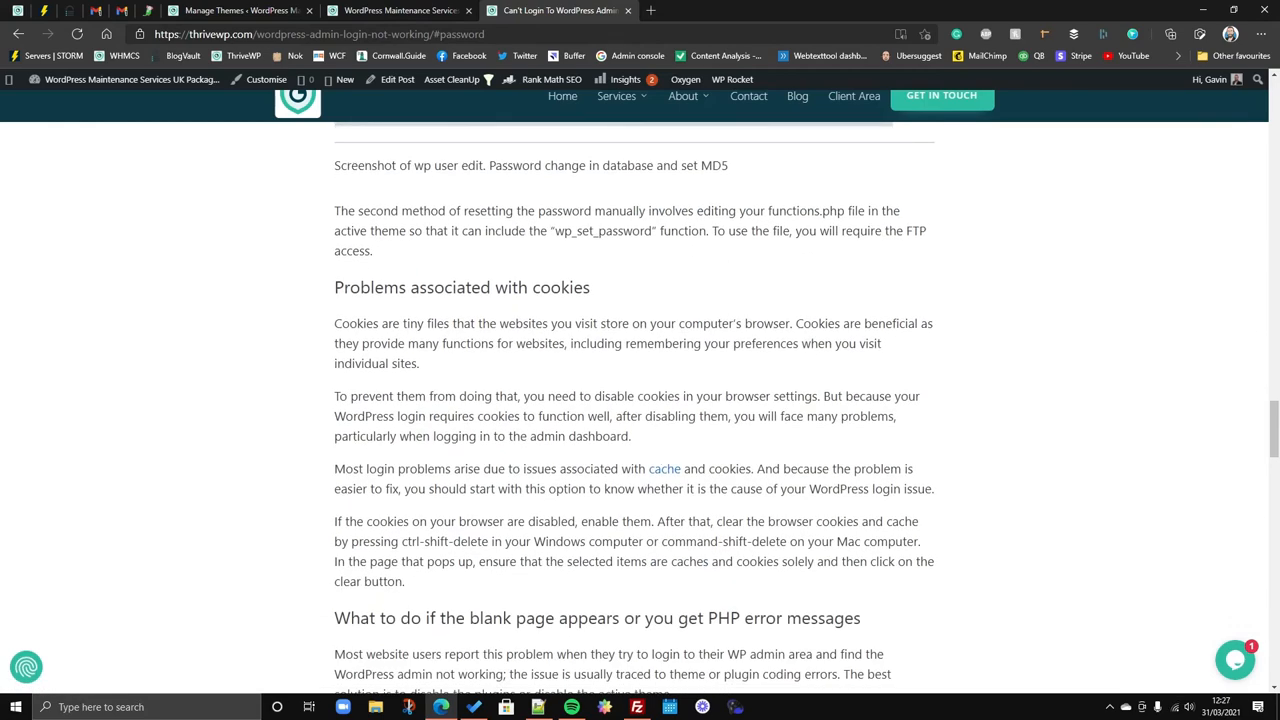
scroll(down, 3)
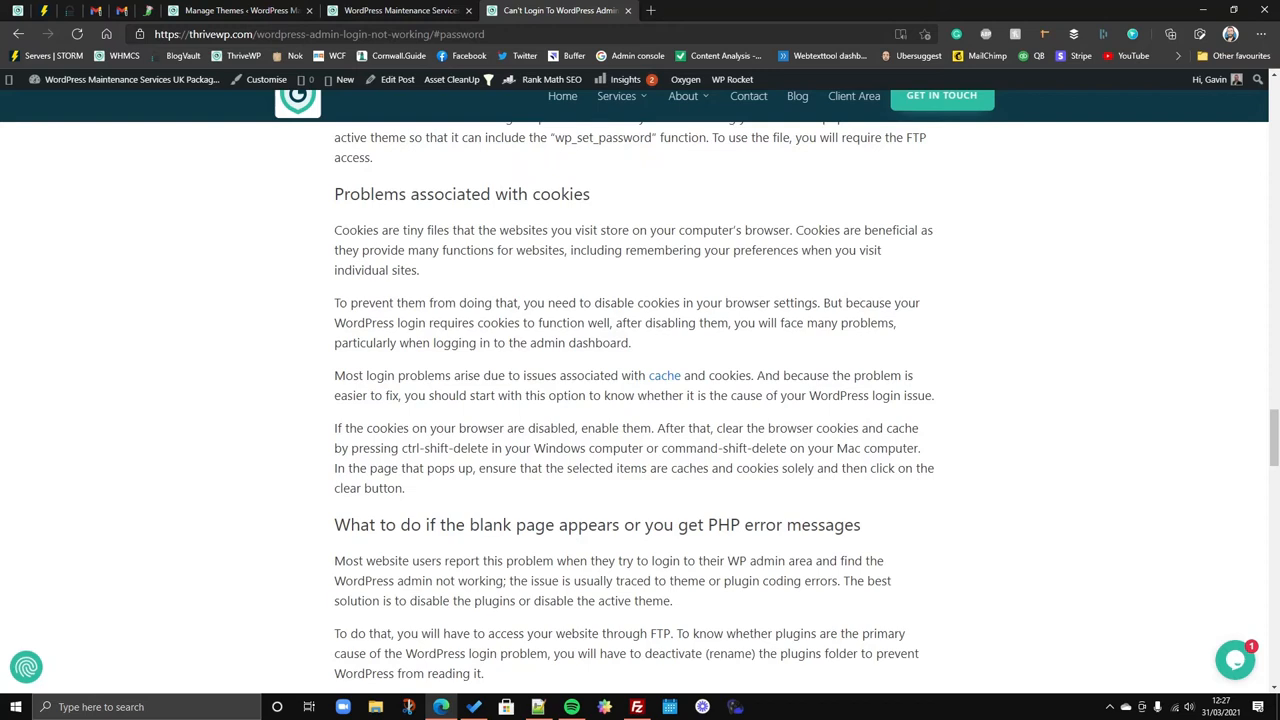
mouse_move(556, 419)
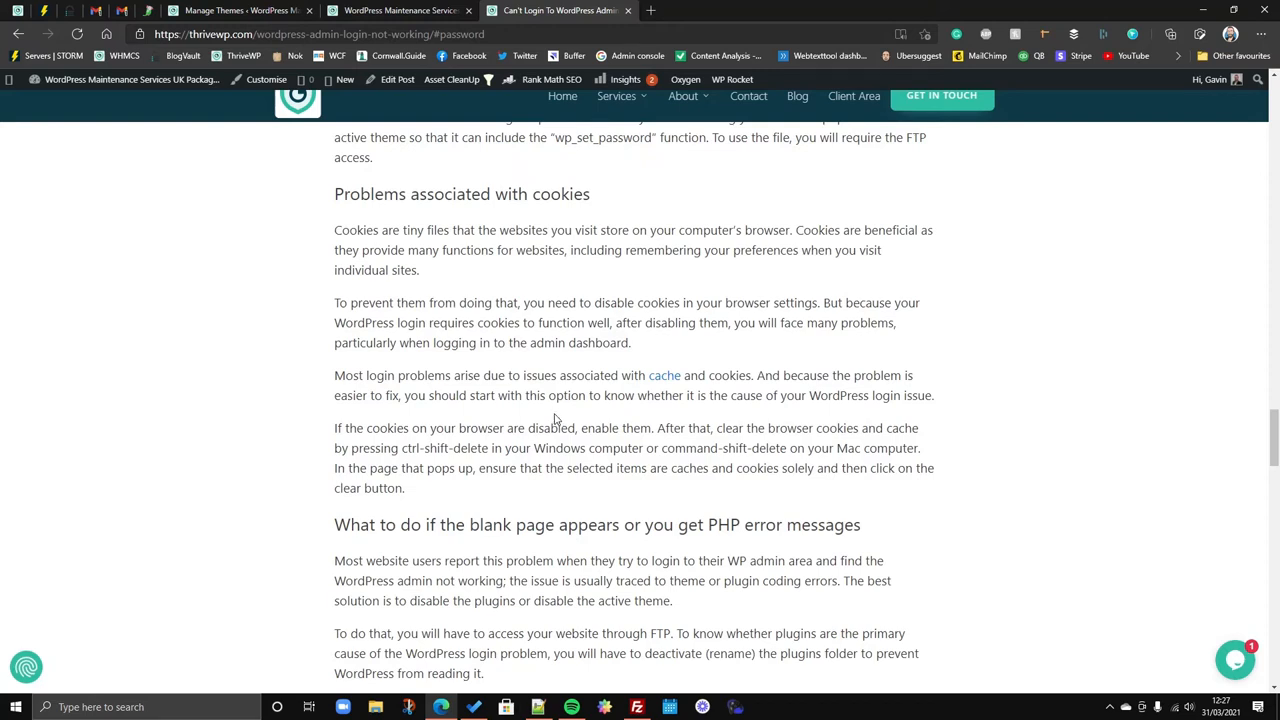
mouse_move(549, 416)
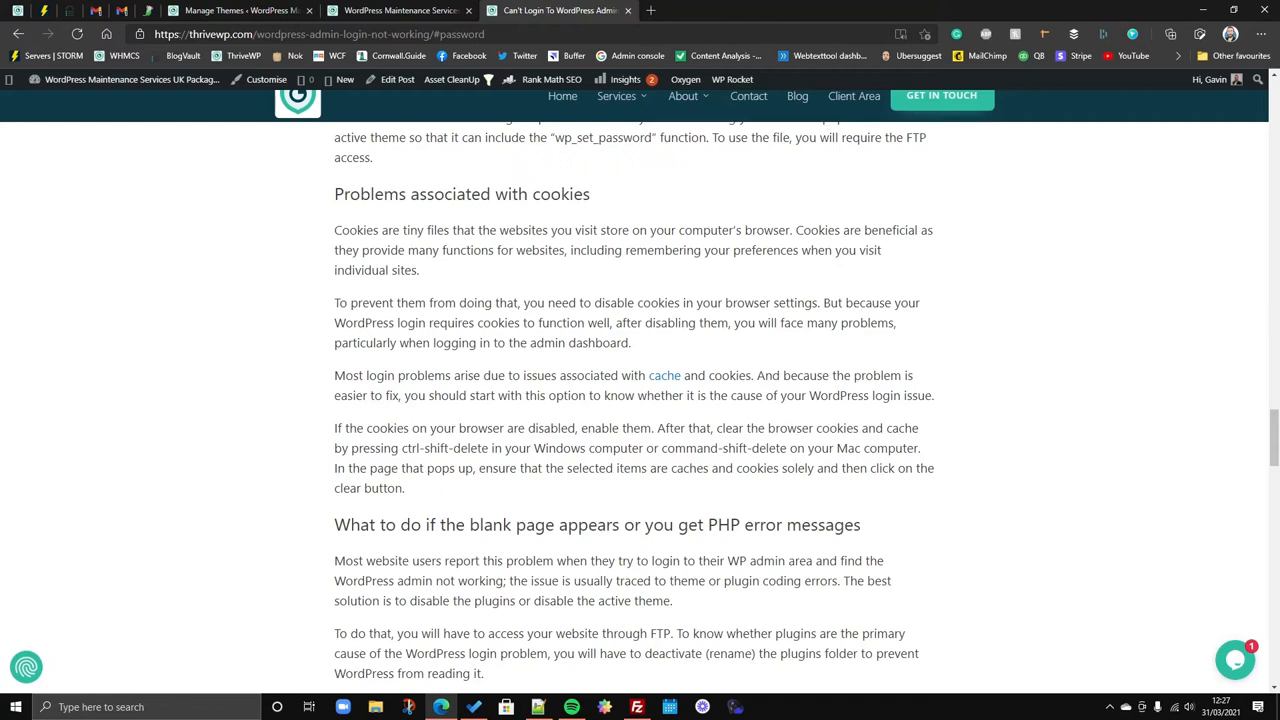
Scroll to 'What to do if the blank page appears' and double-click the WP_MEMORY_LIMIT line.
scroll(down, 3)
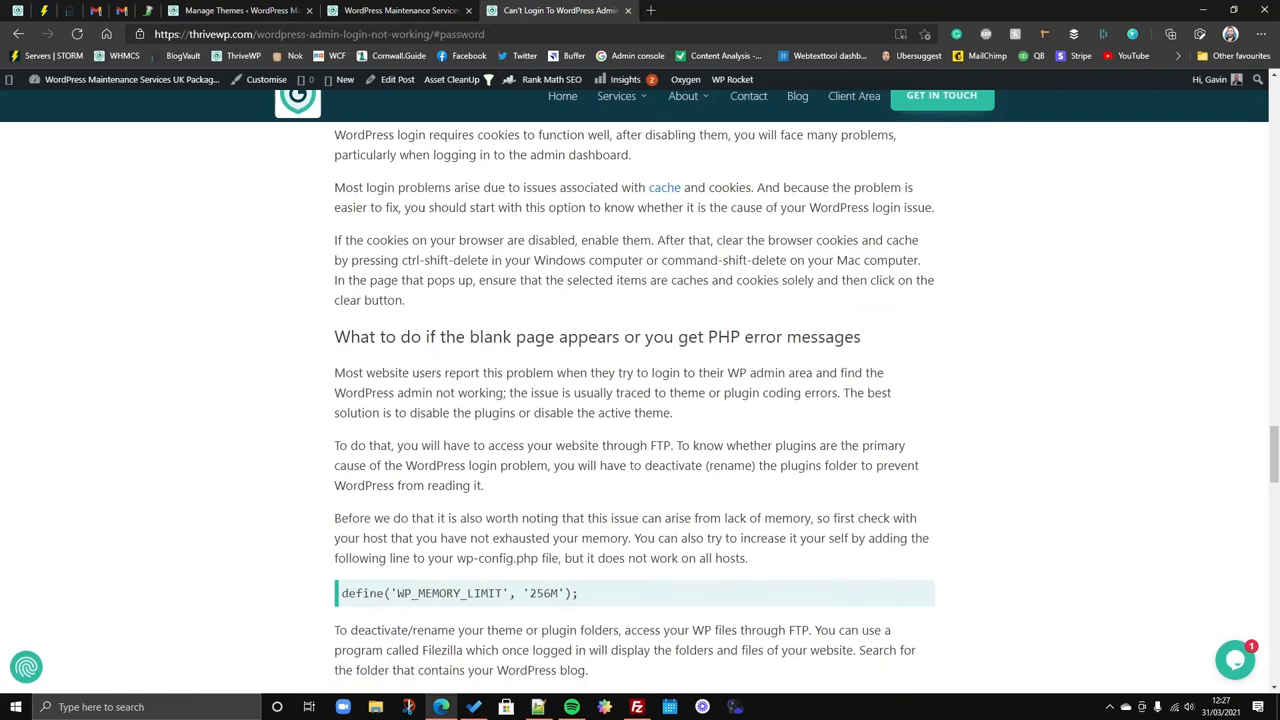
mouse_move(208, 498)
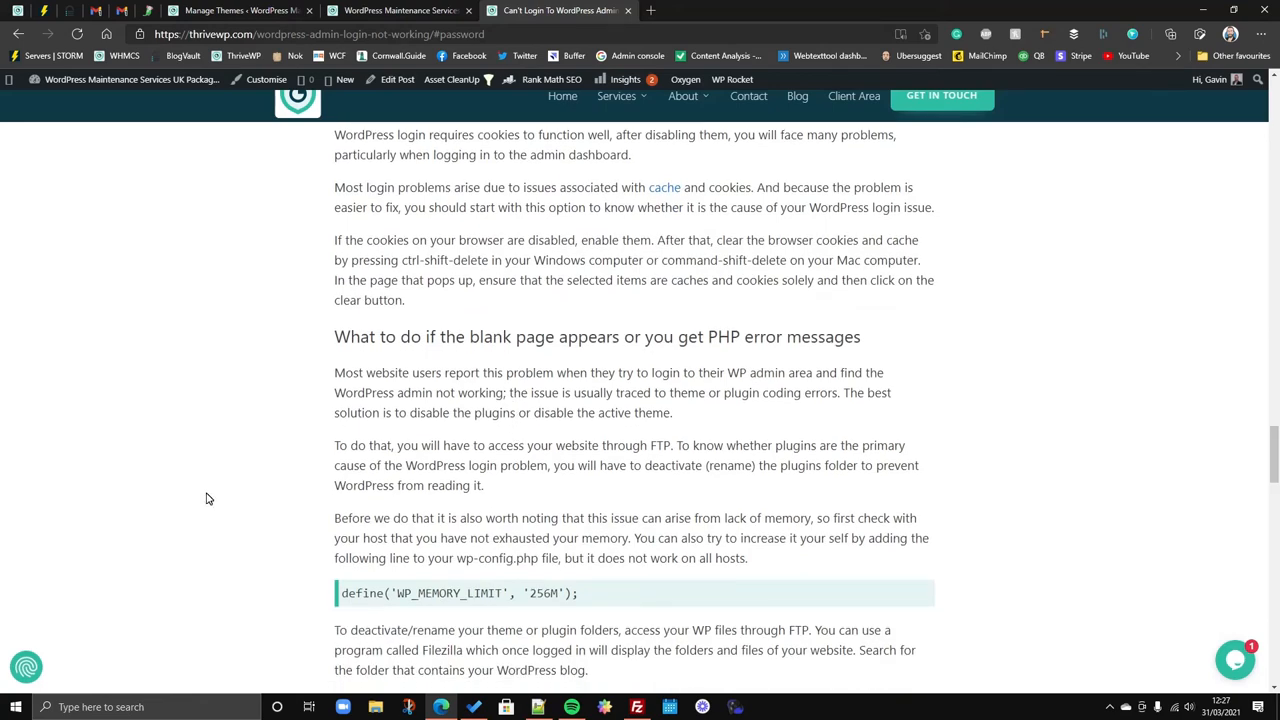
scroll(down, 3)
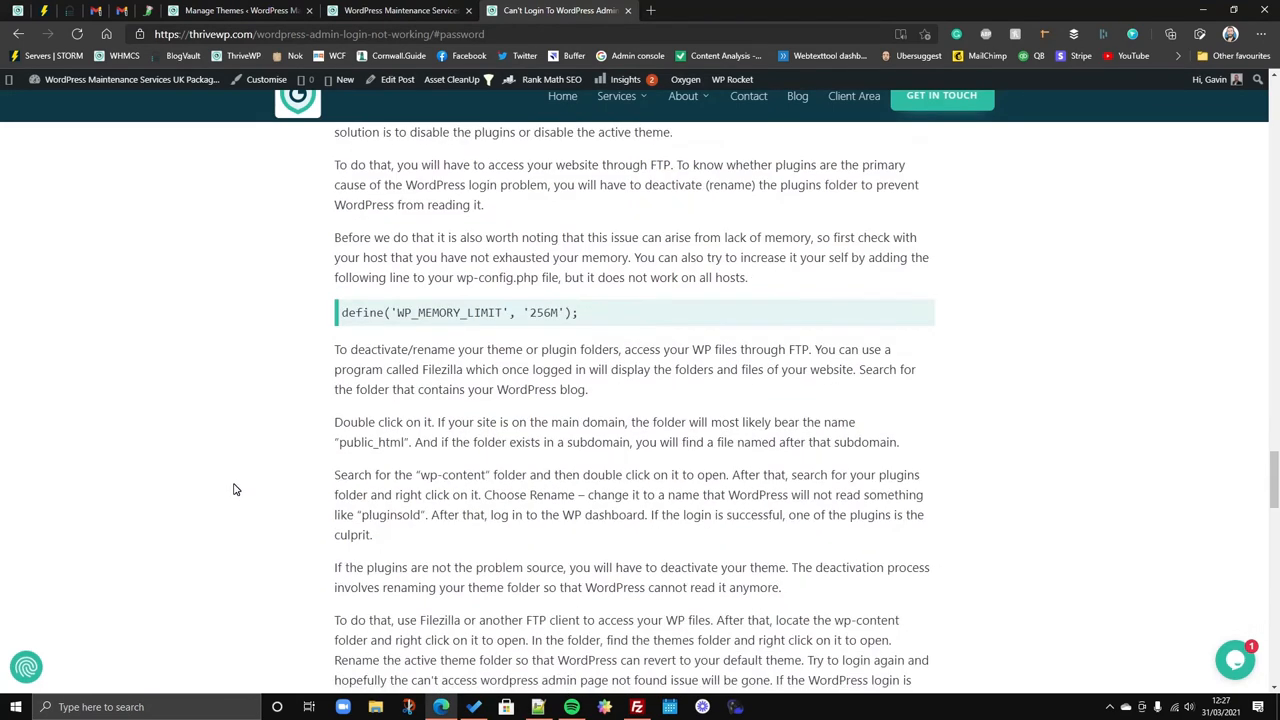
mouse_move(253, 502)
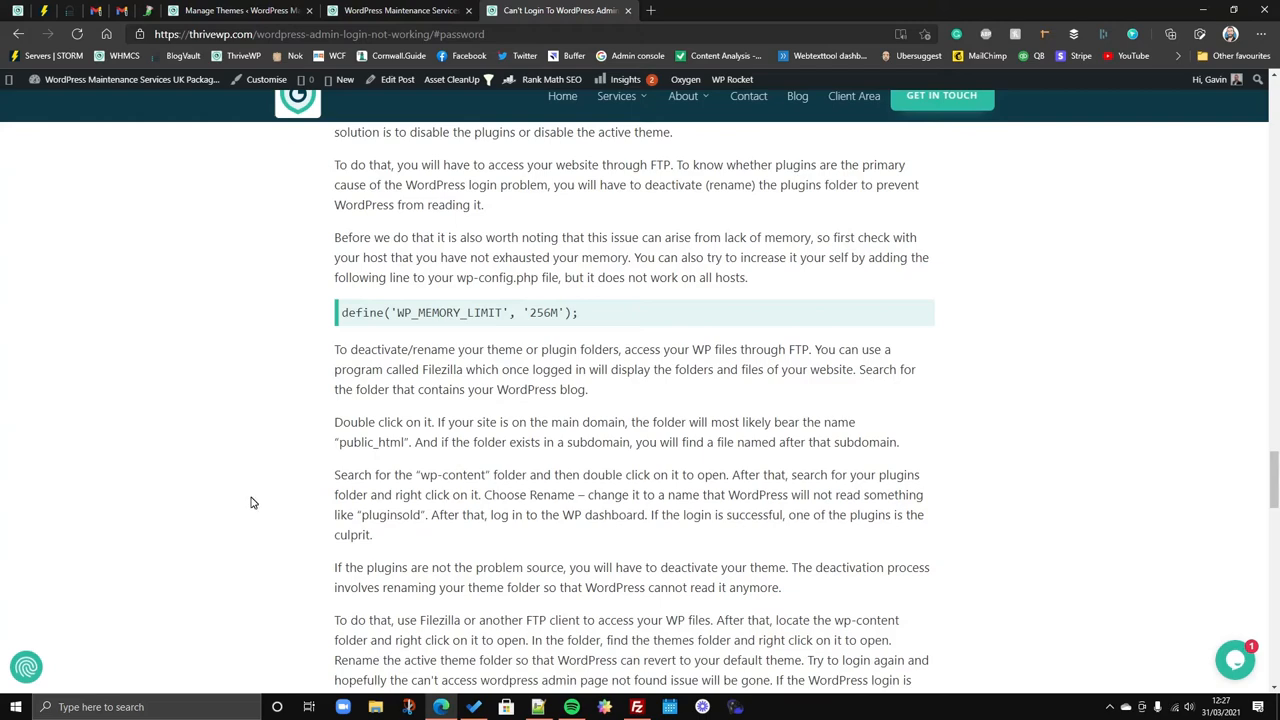
mouse_move(276, 518)
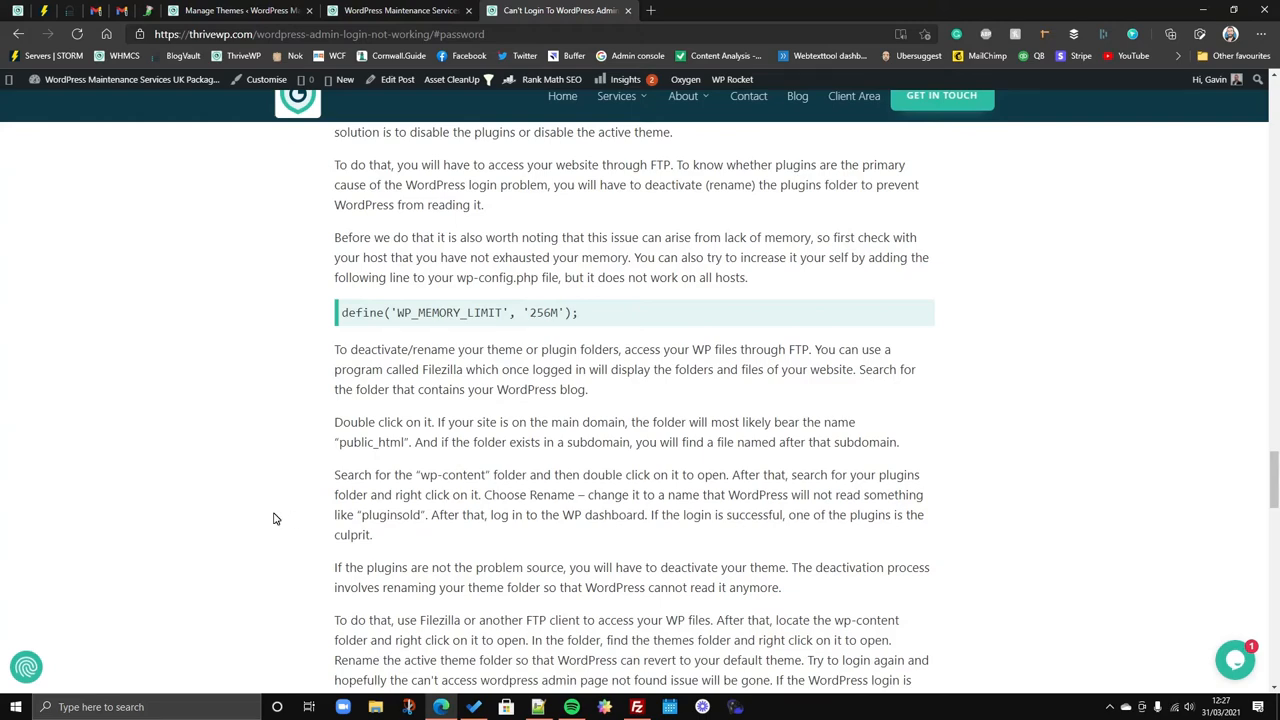
scroll(up, 3)
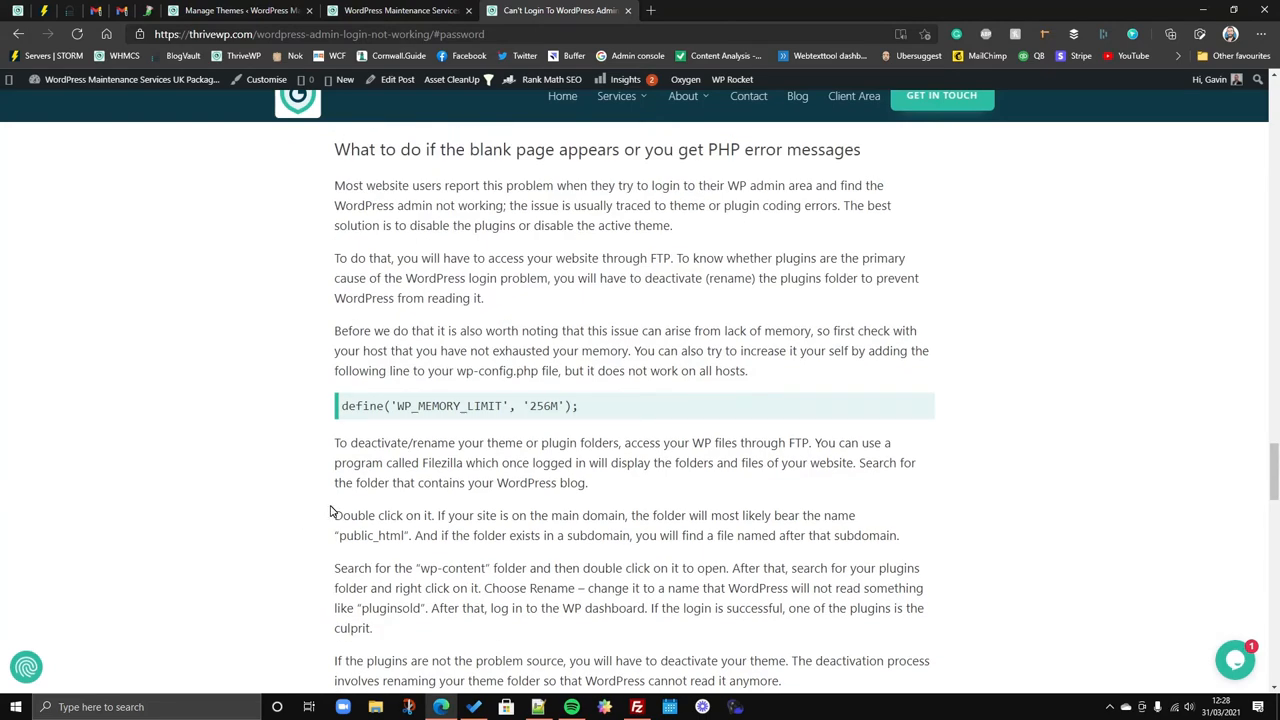
mouse_move(475, 457)
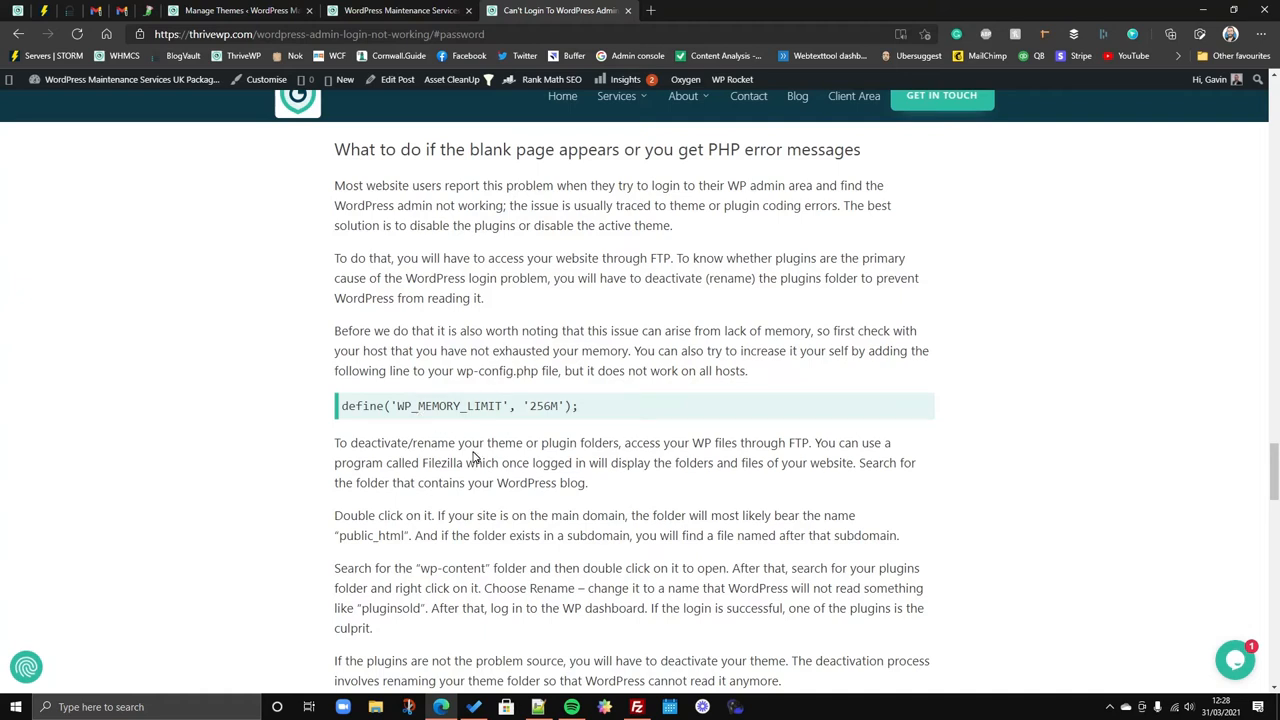
mouse_move(475, 457)
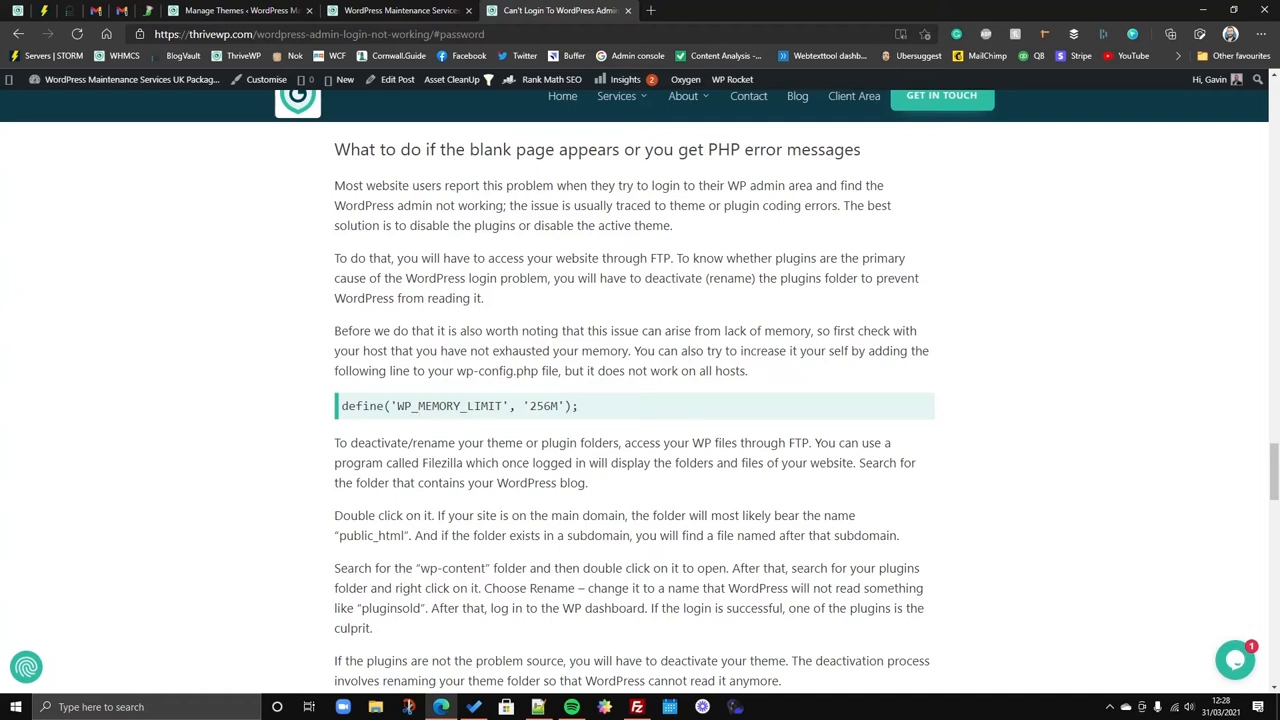
mouse_move(586, 411)
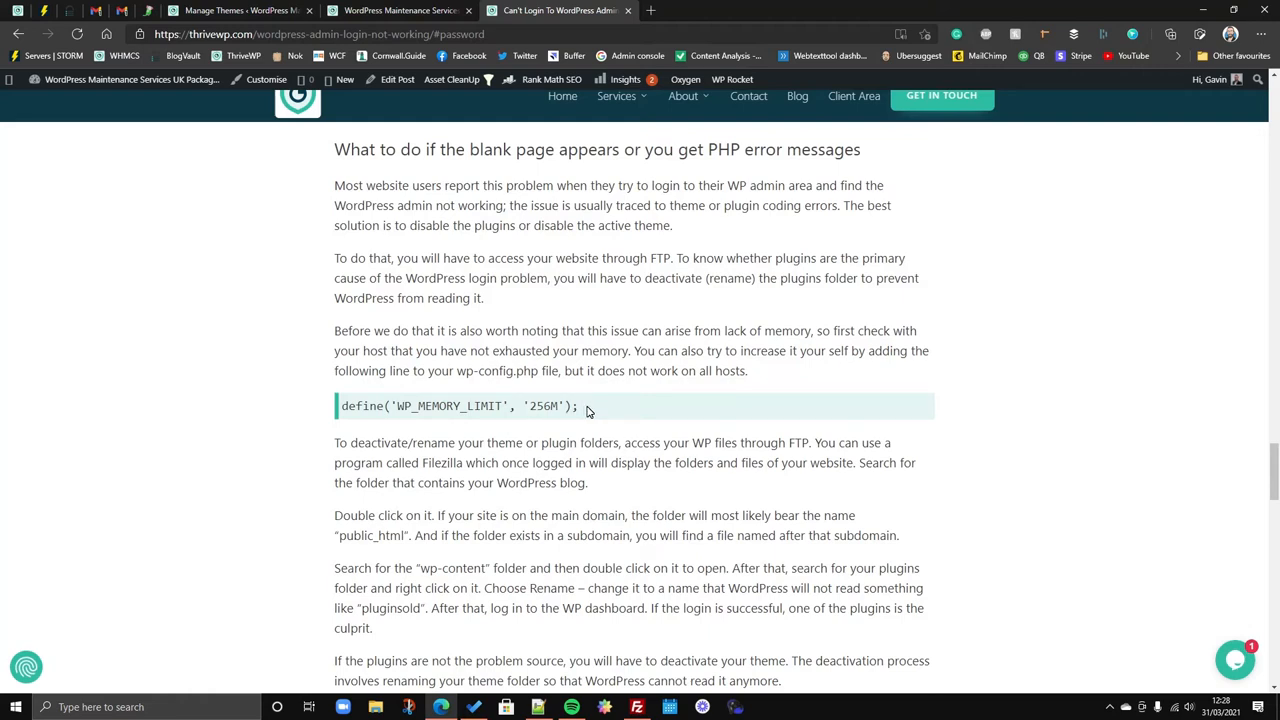
double_click(545, 406)
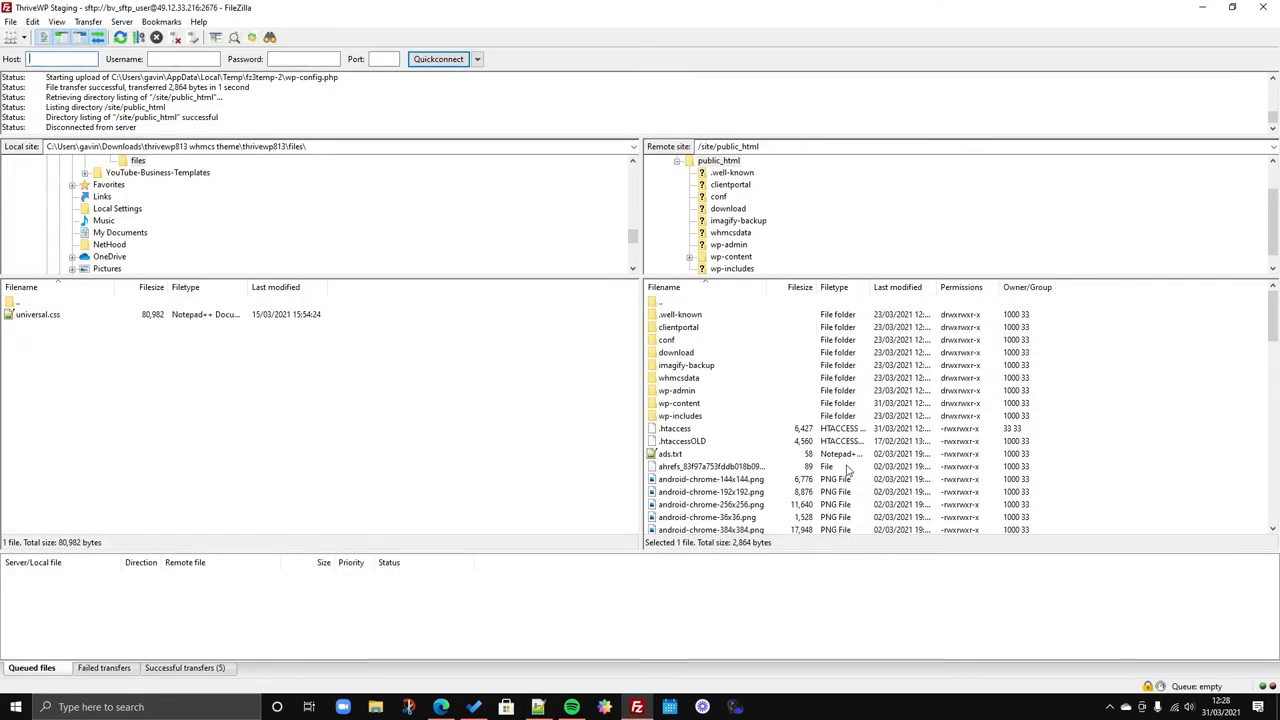
Open wp-config.php from /site/public_html in Notepad++.
scroll(down, 3)
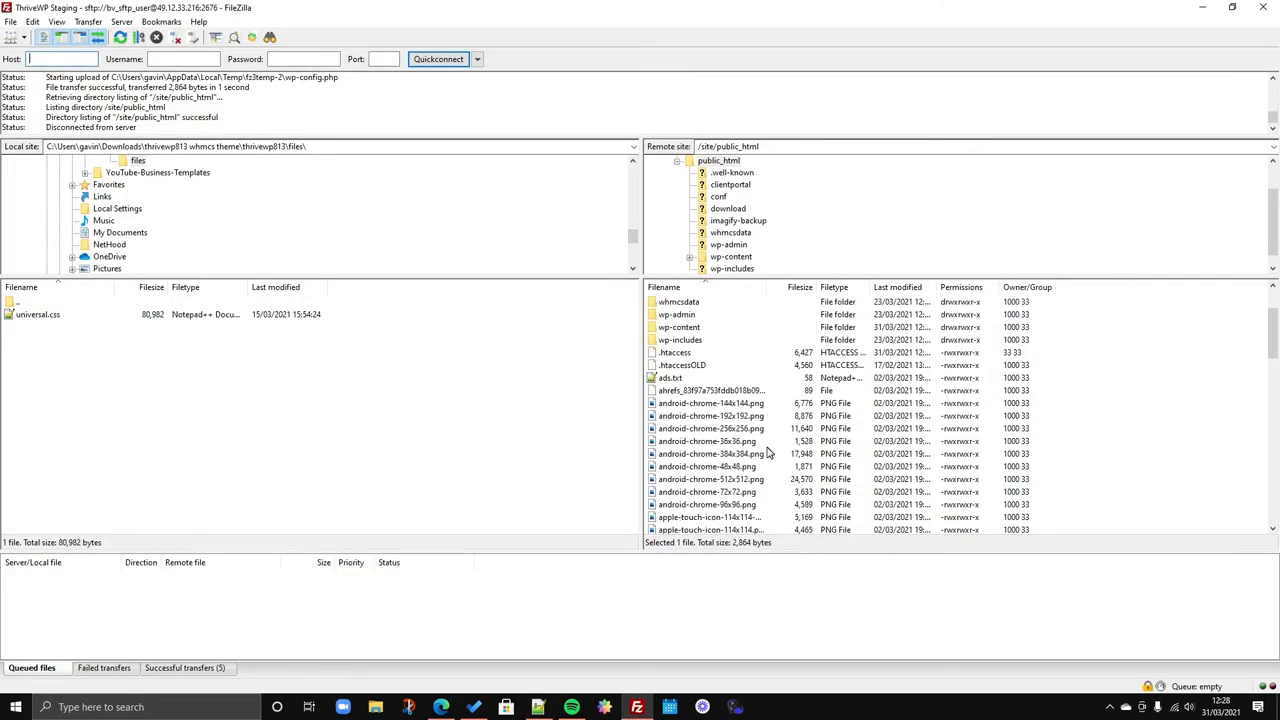
scroll(down, 3)
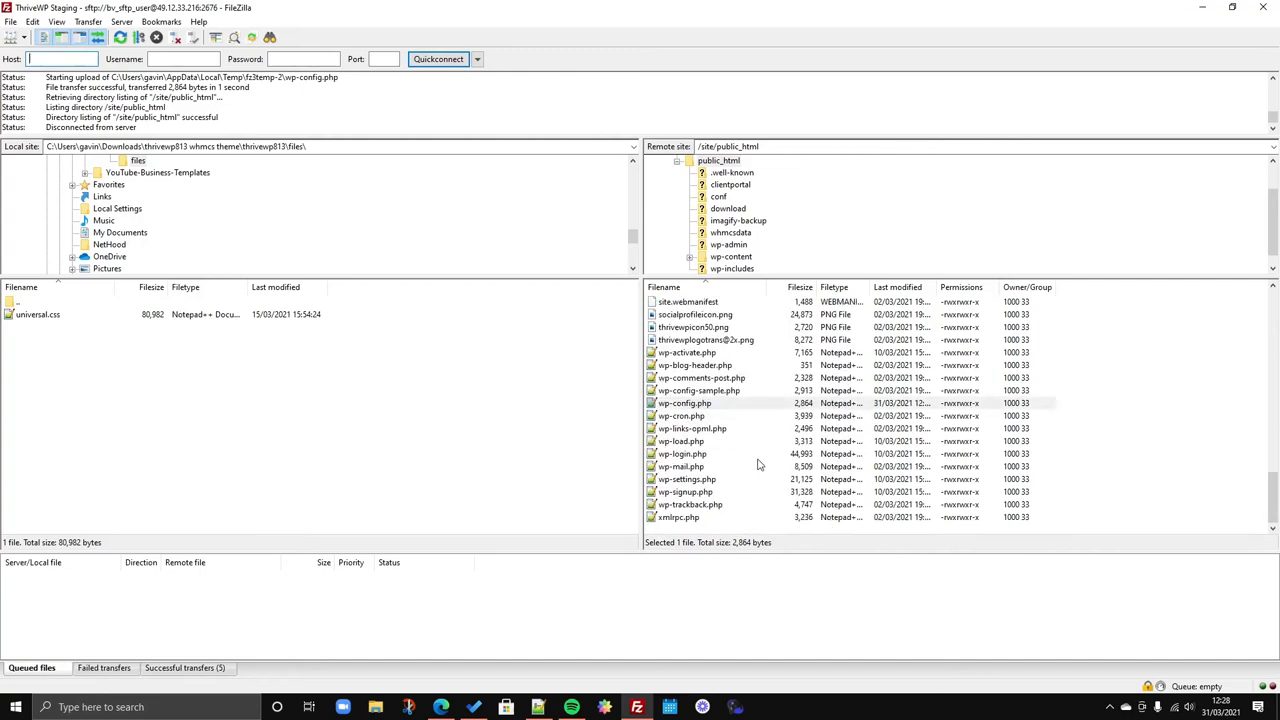
click(442, 707)
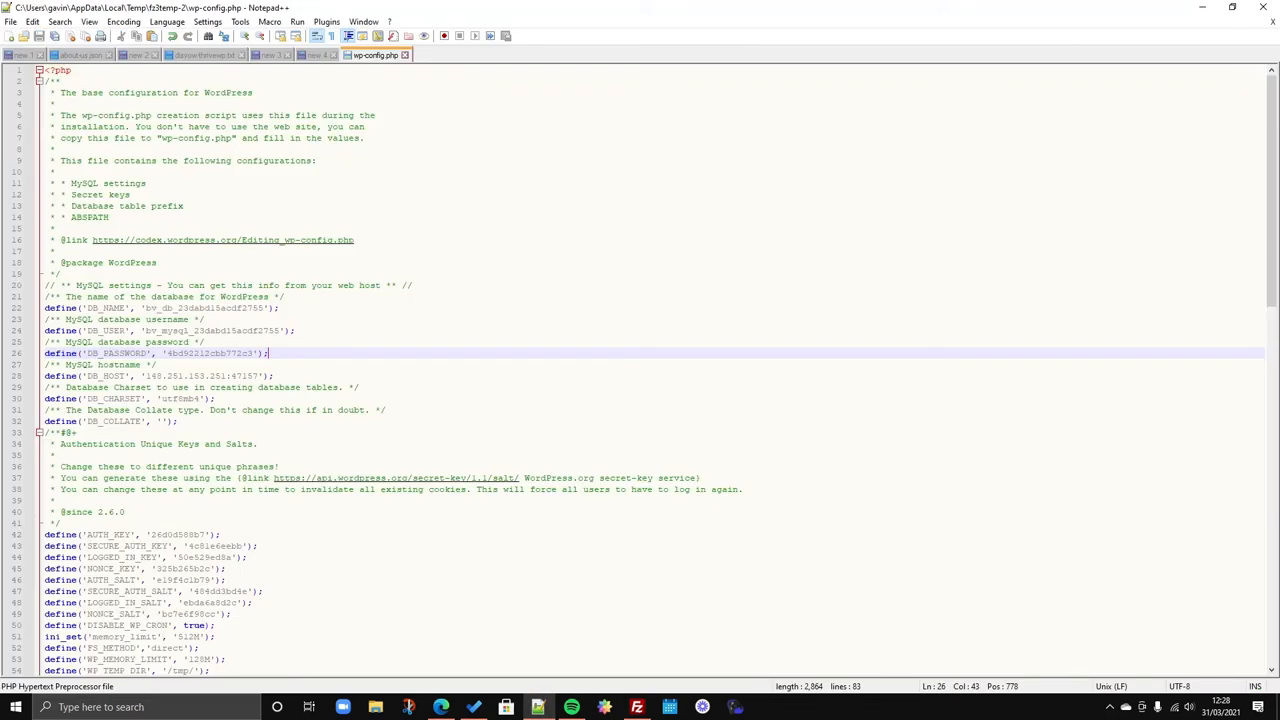
Change WP_MEMORY_LIMIT on line 53 to '256M', save, and confirm the upload in FileZilla.
scroll(down, 3)
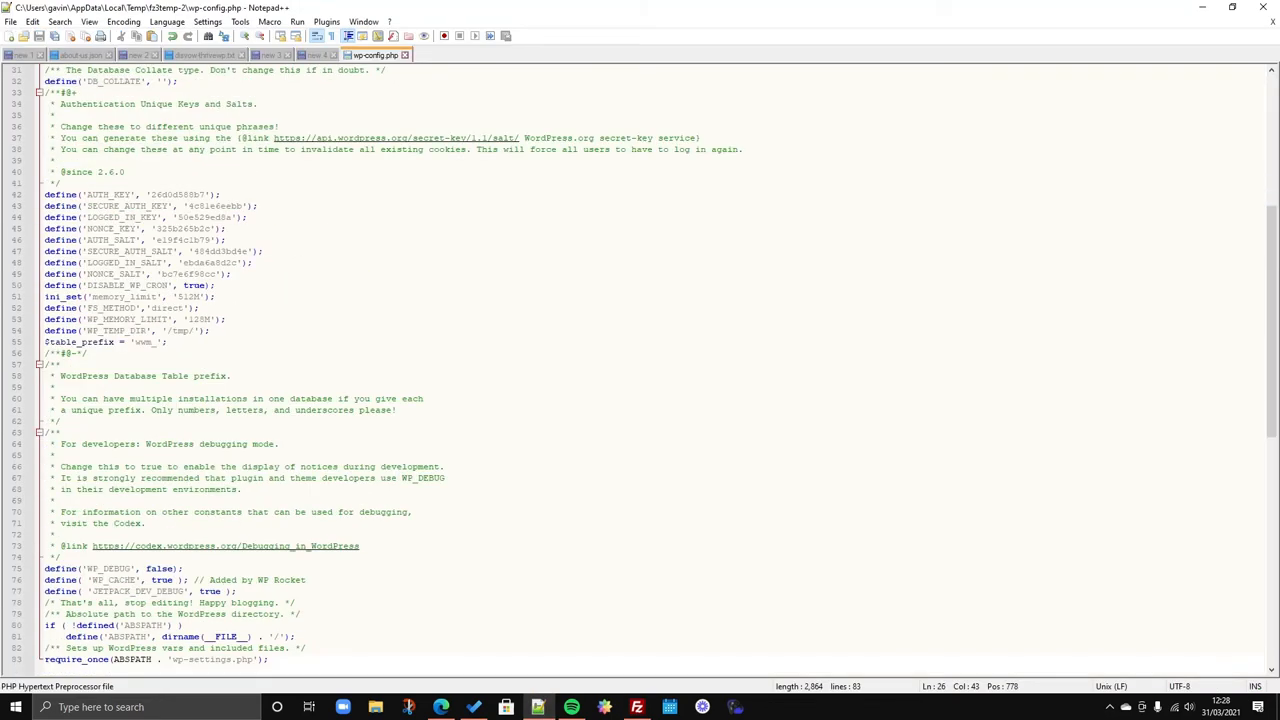
click(200, 319)
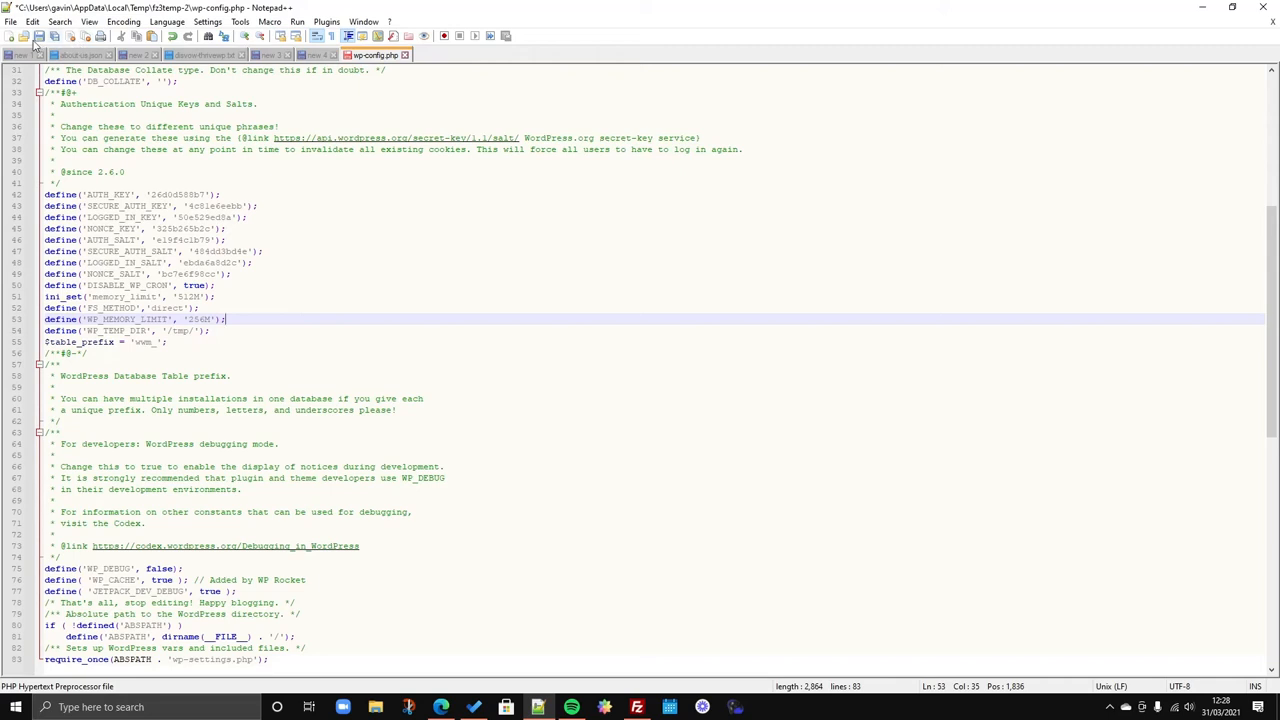
mouse_move(39, 36)
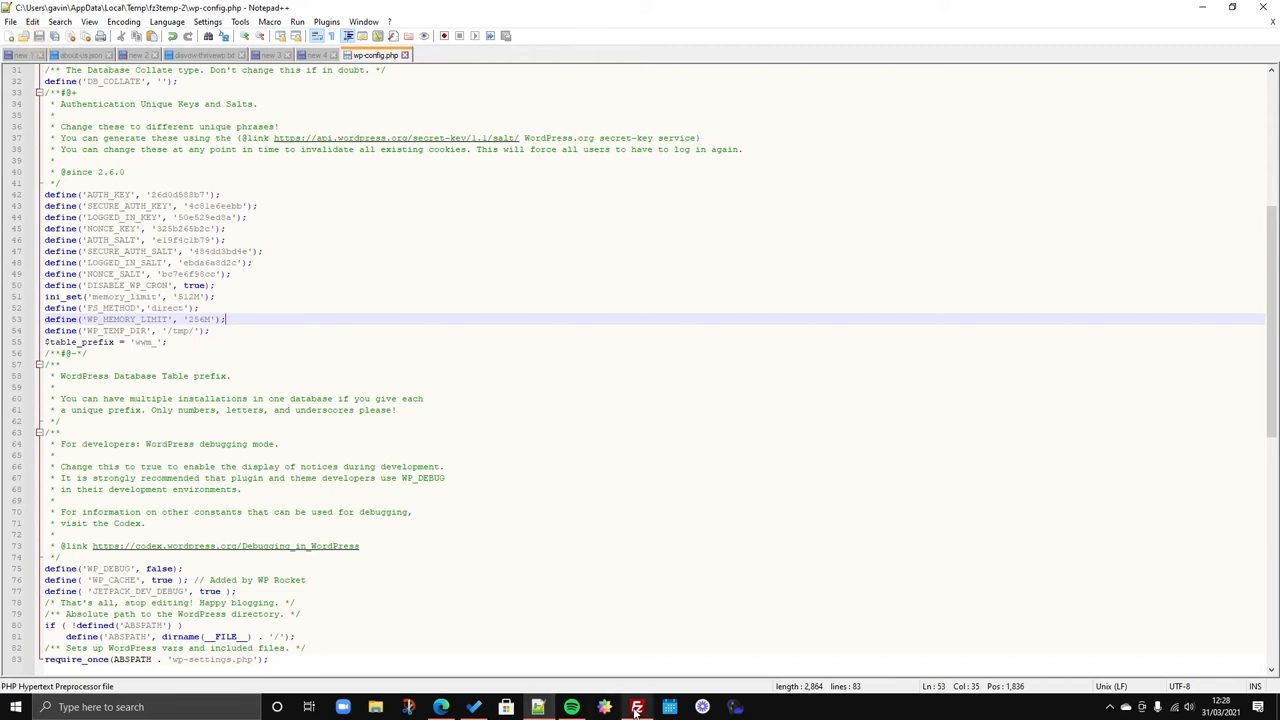
click(636, 707)
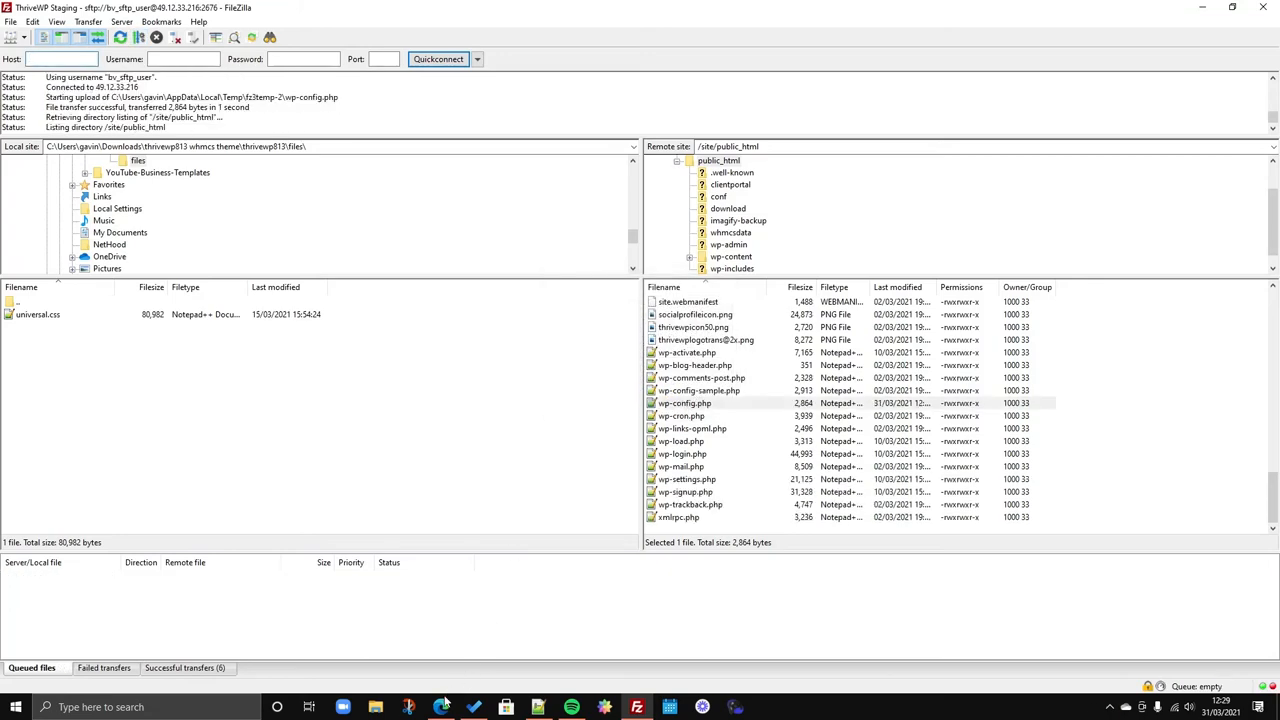
Open the ThriveWP login article in Edge and scroll to the 404 / .htaccess section.
click(441, 707)
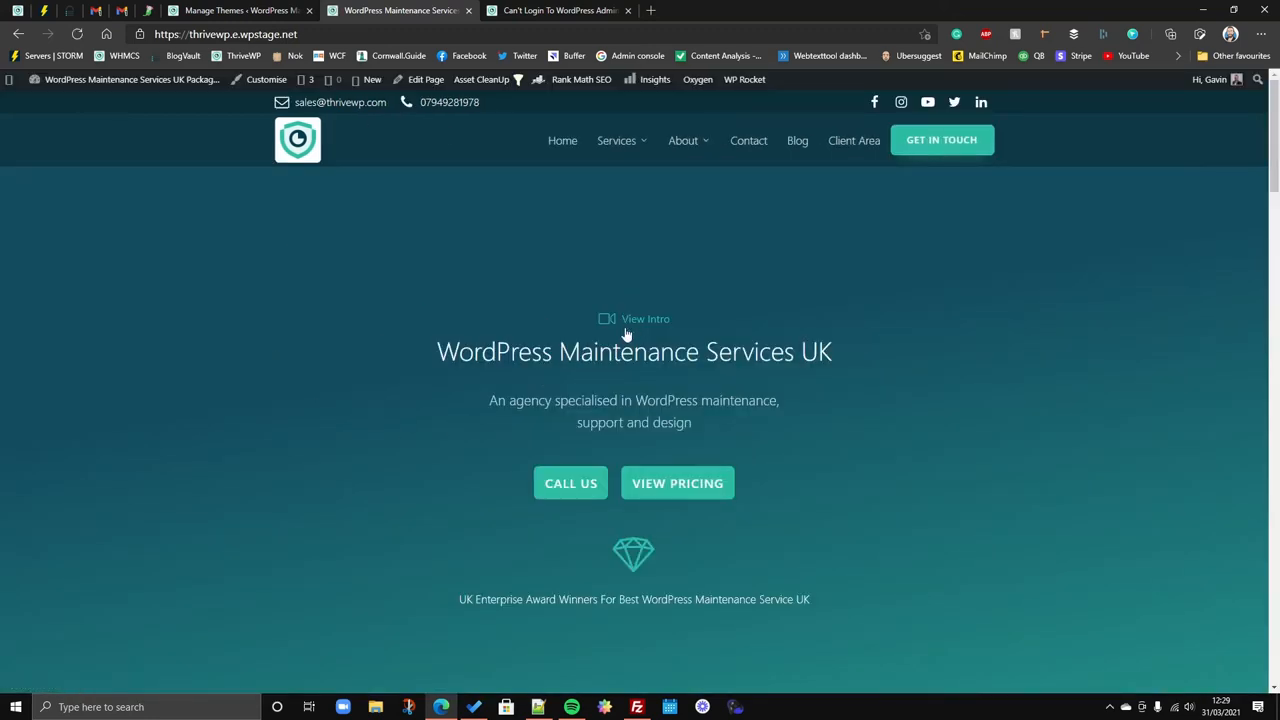
click(557, 10)
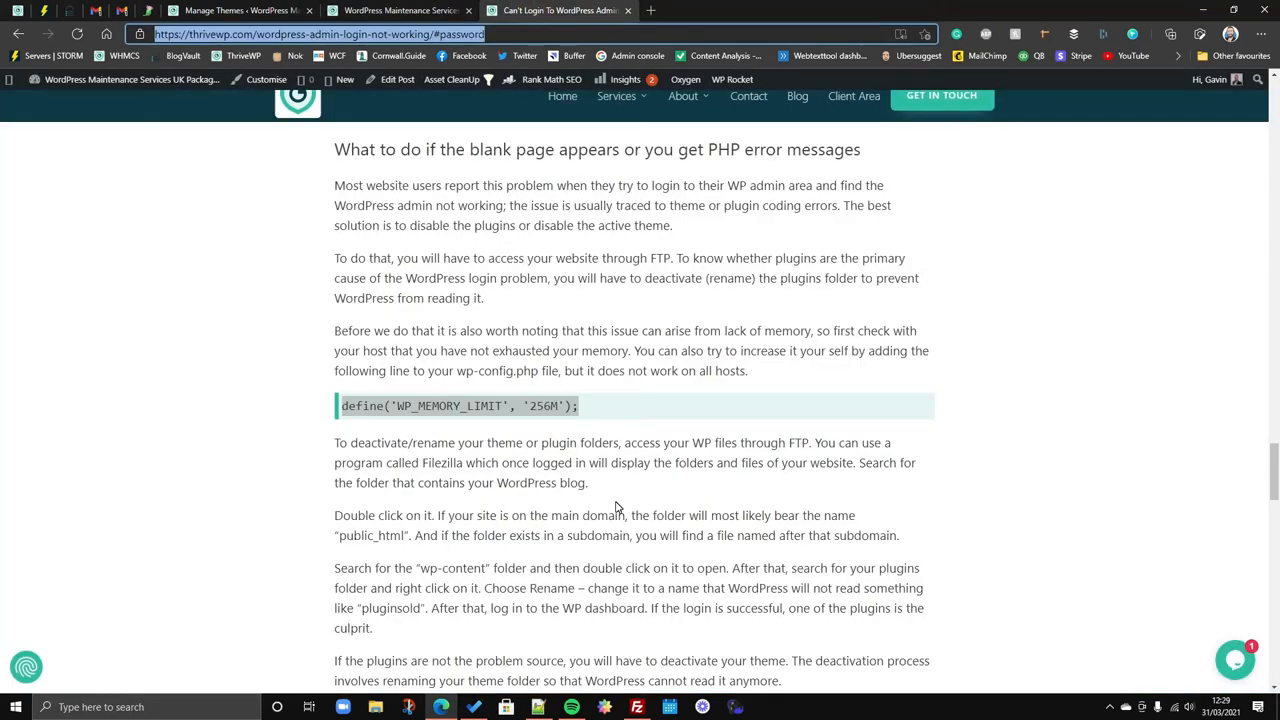
mouse_move(652, 498)
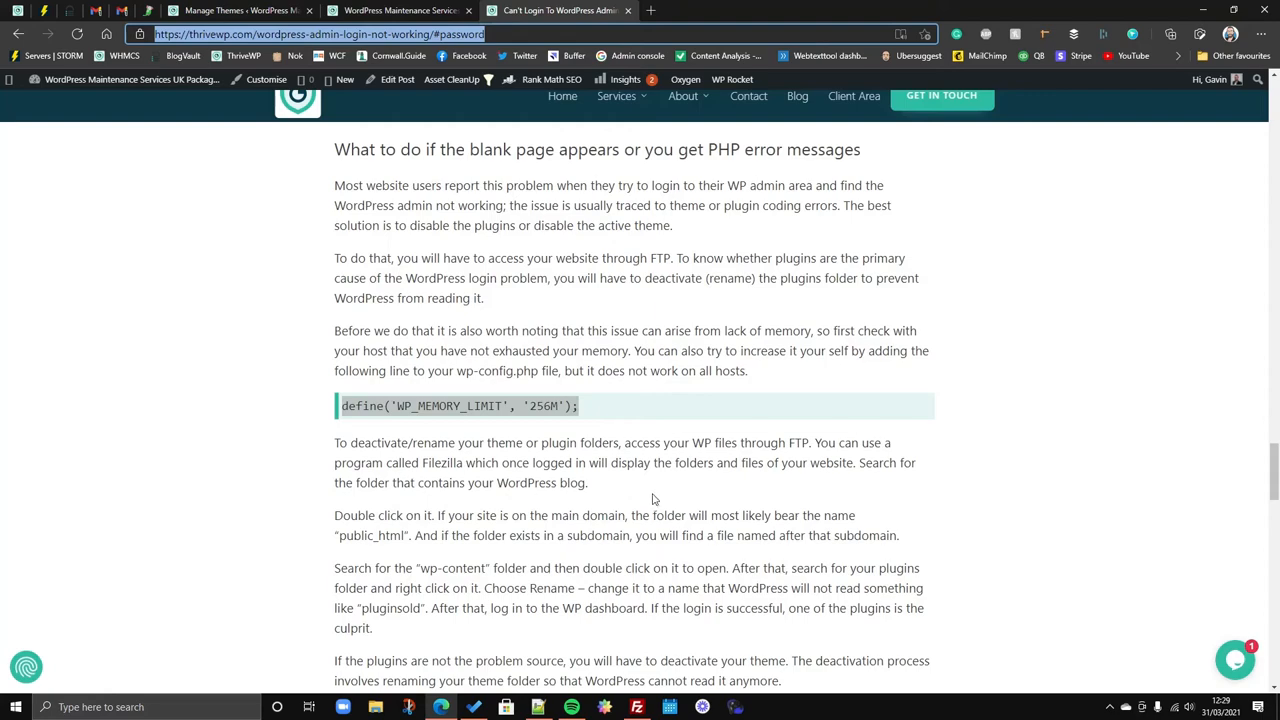
scroll(down, 3)
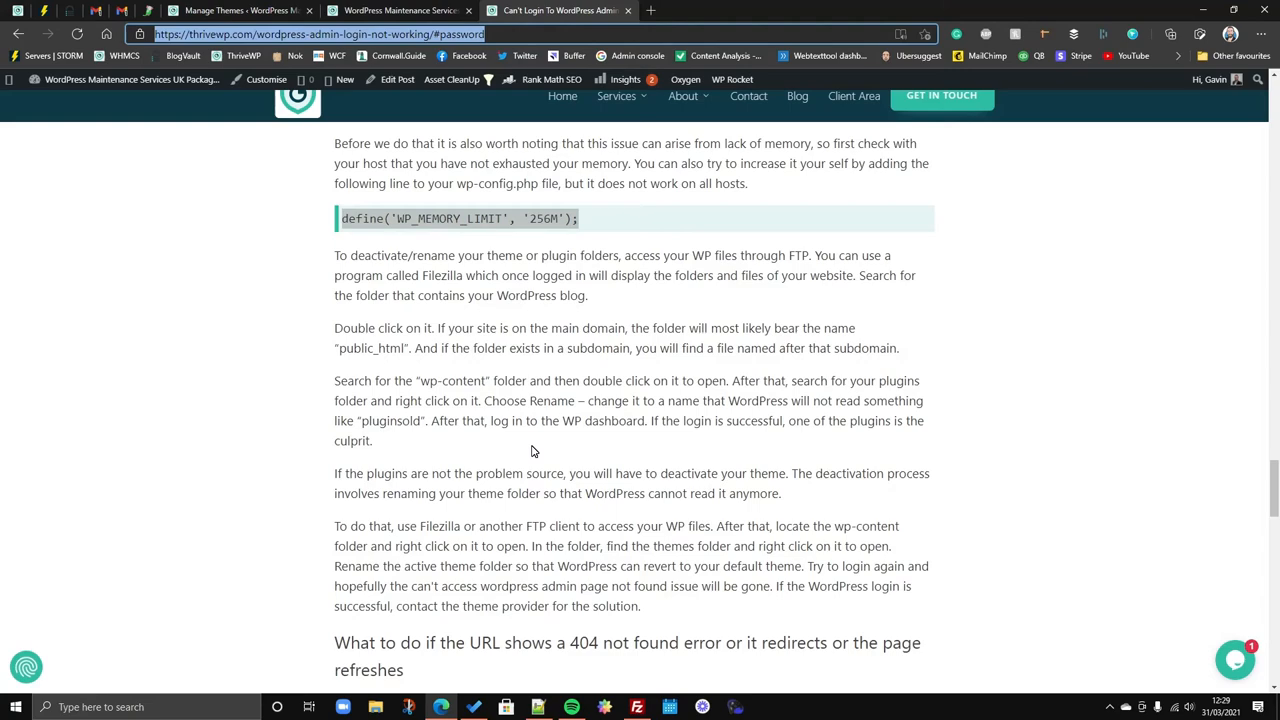
scroll(up, 3)
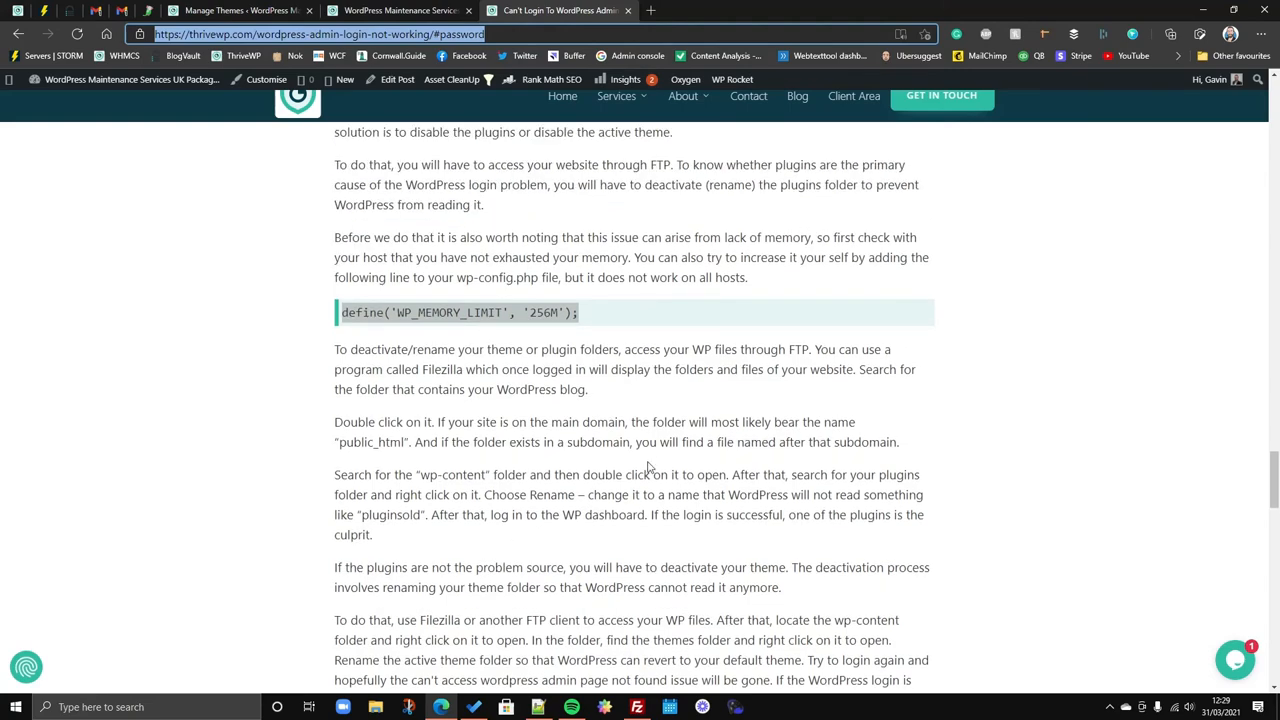
scroll(up, 3)
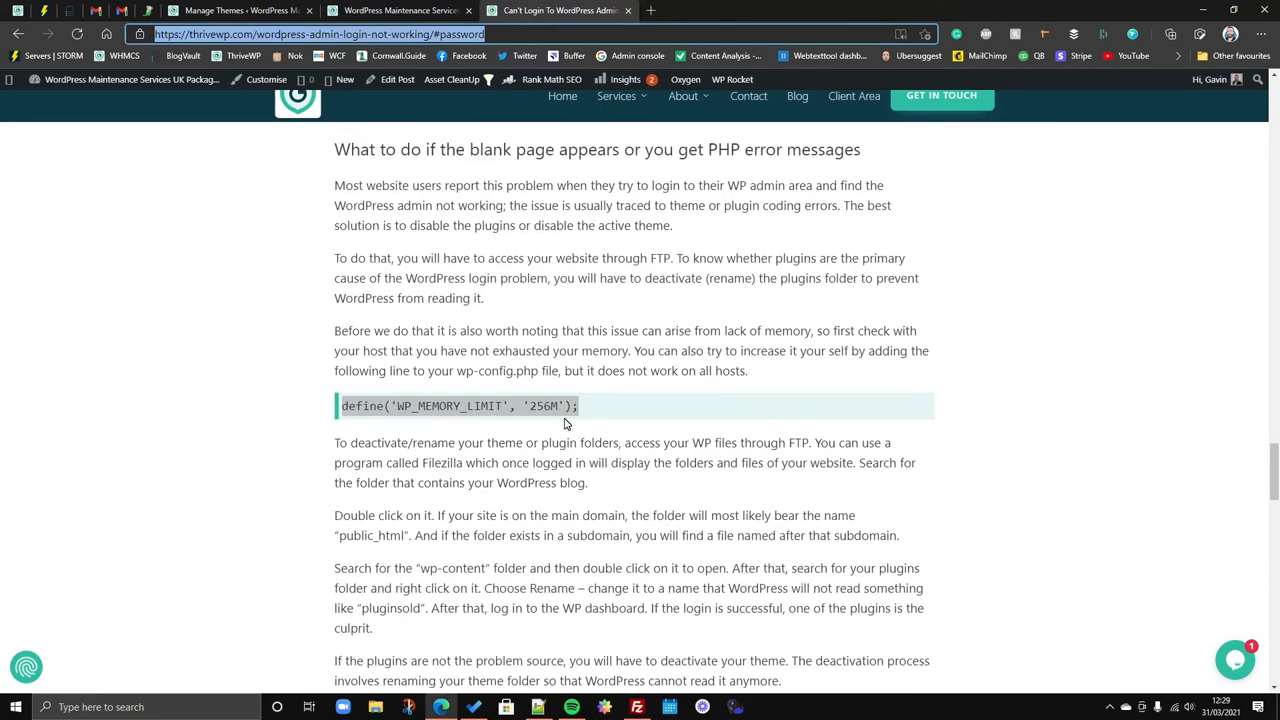
scroll(down, 3)
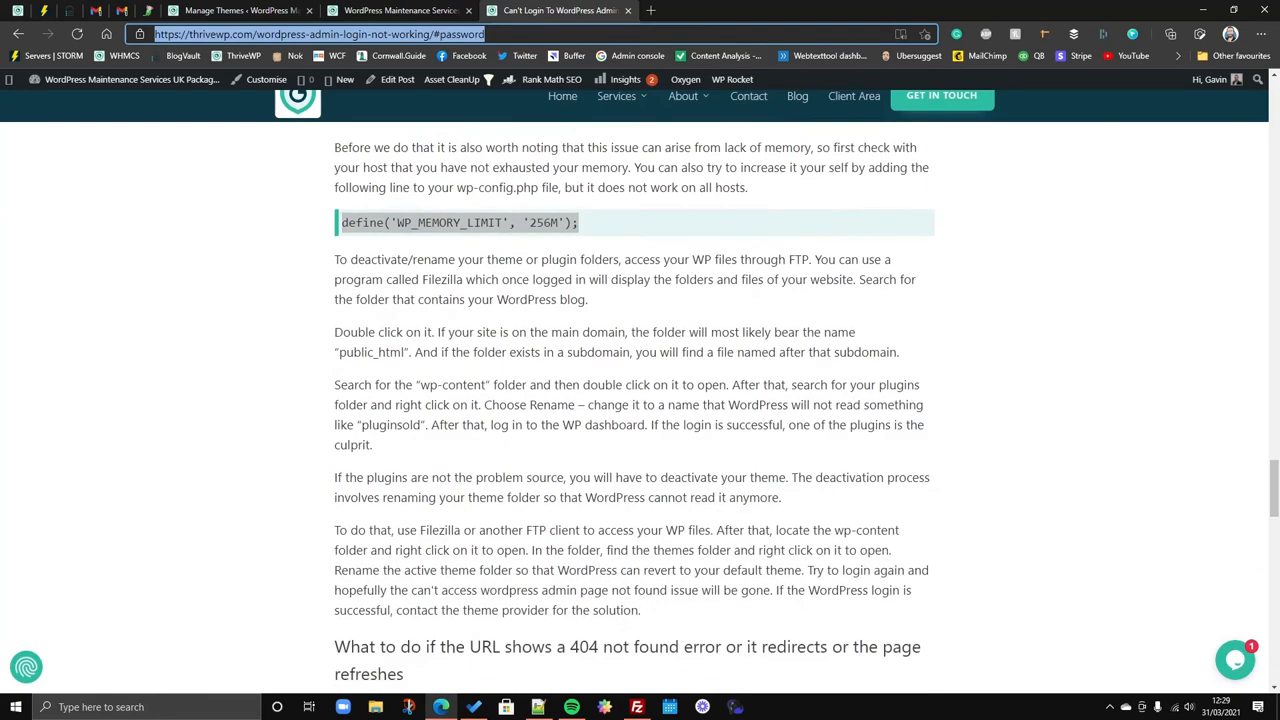
scroll(down, 3)
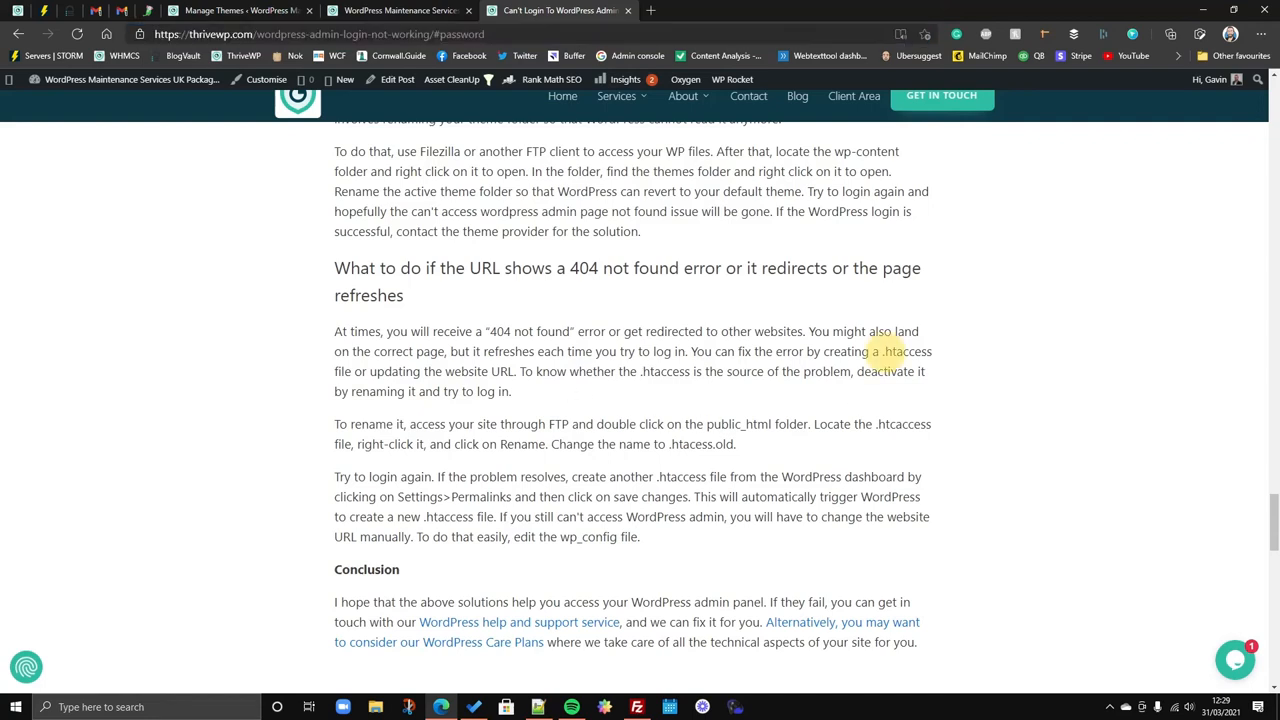
mouse_move(544, 392)
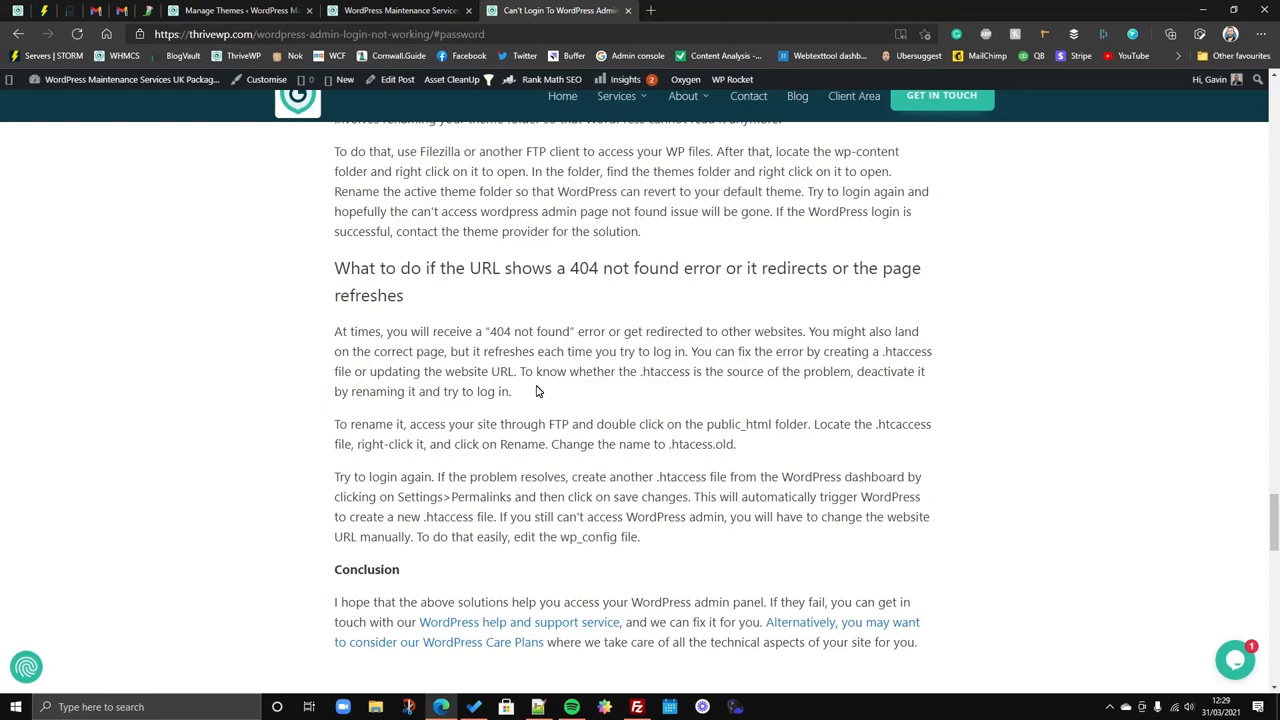
mouse_move(550, 389)
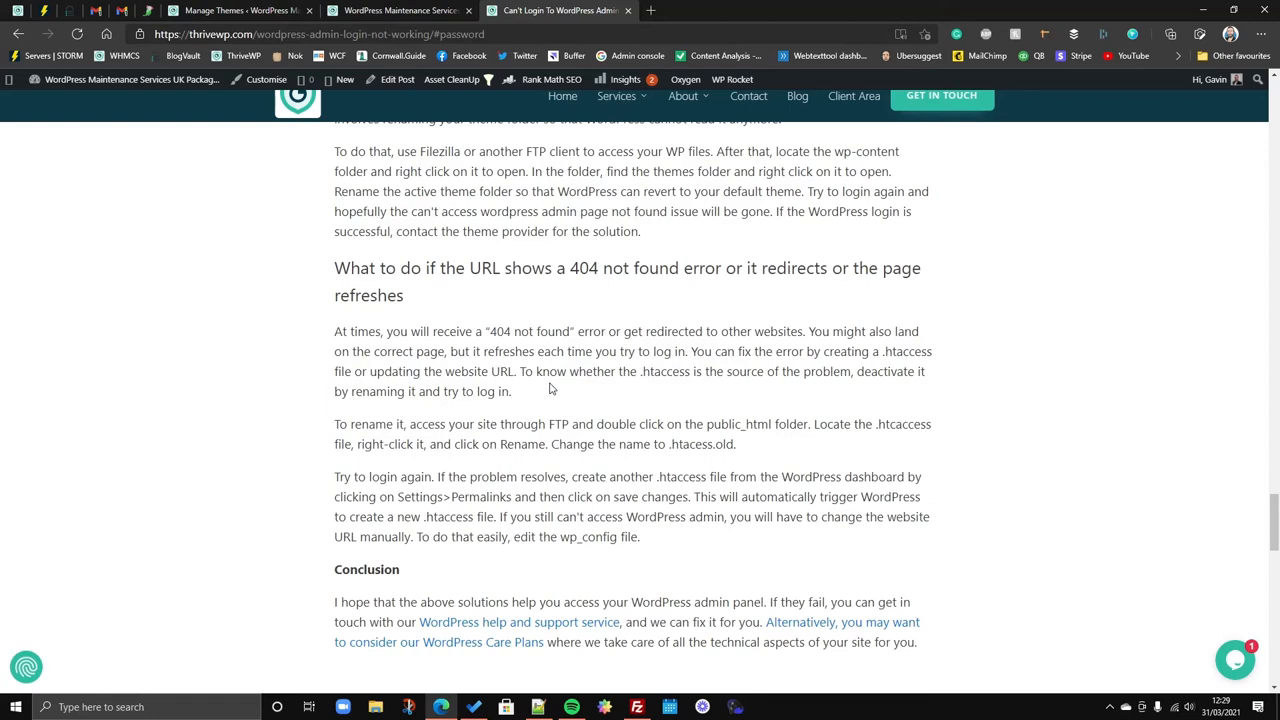
mouse_move(550, 390)
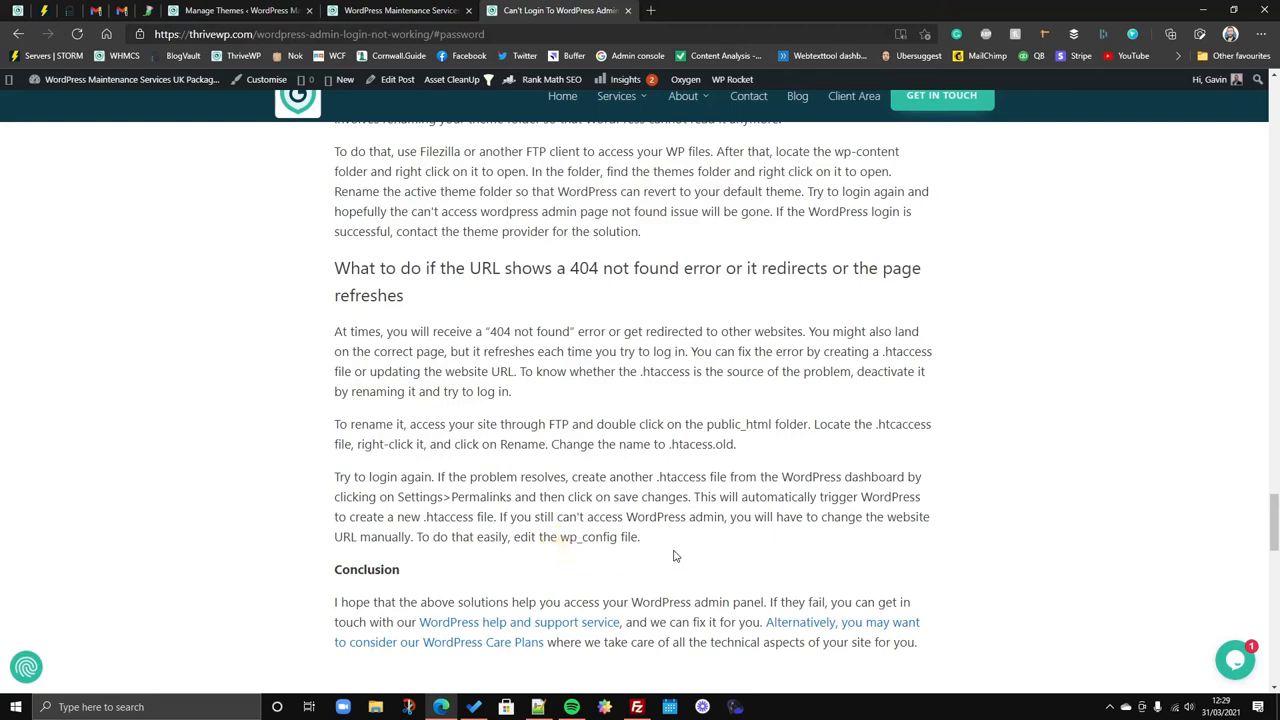
mouse_move(538, 707)
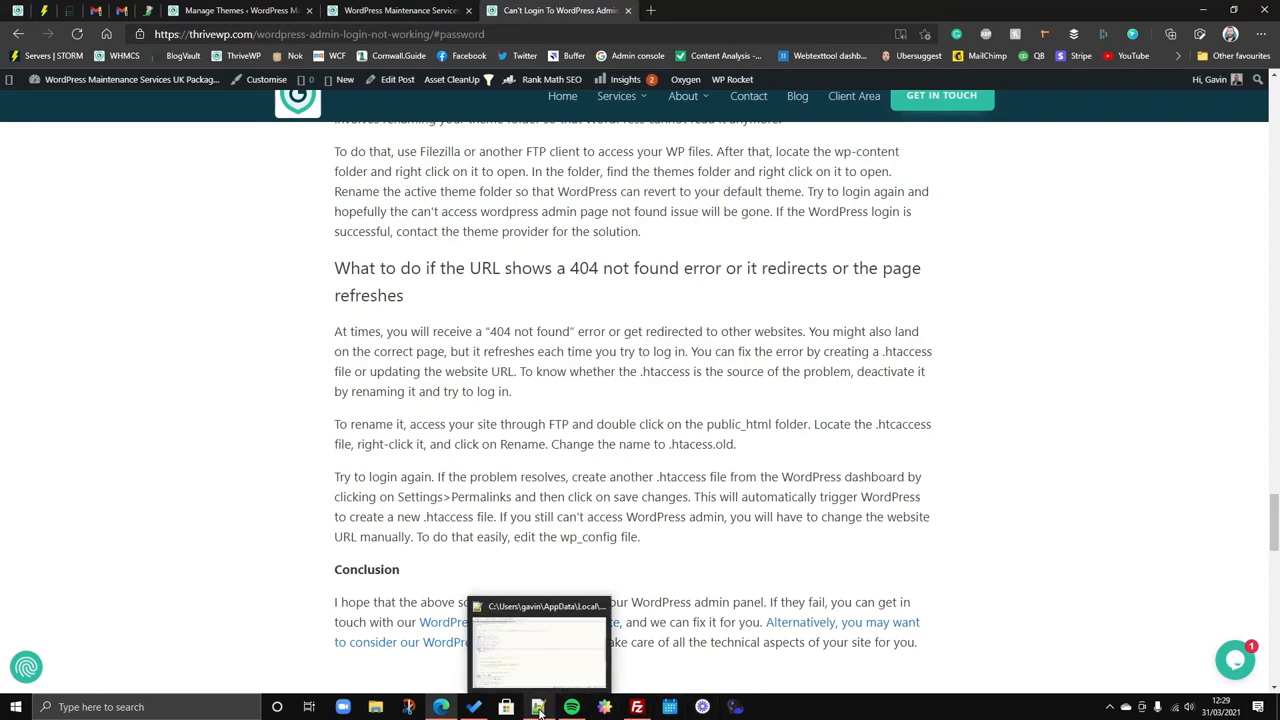
Scroll through wp-config.php reviewing the AUTH_KEY through SECURE_AUTH_SALT lines.
click(538, 645)
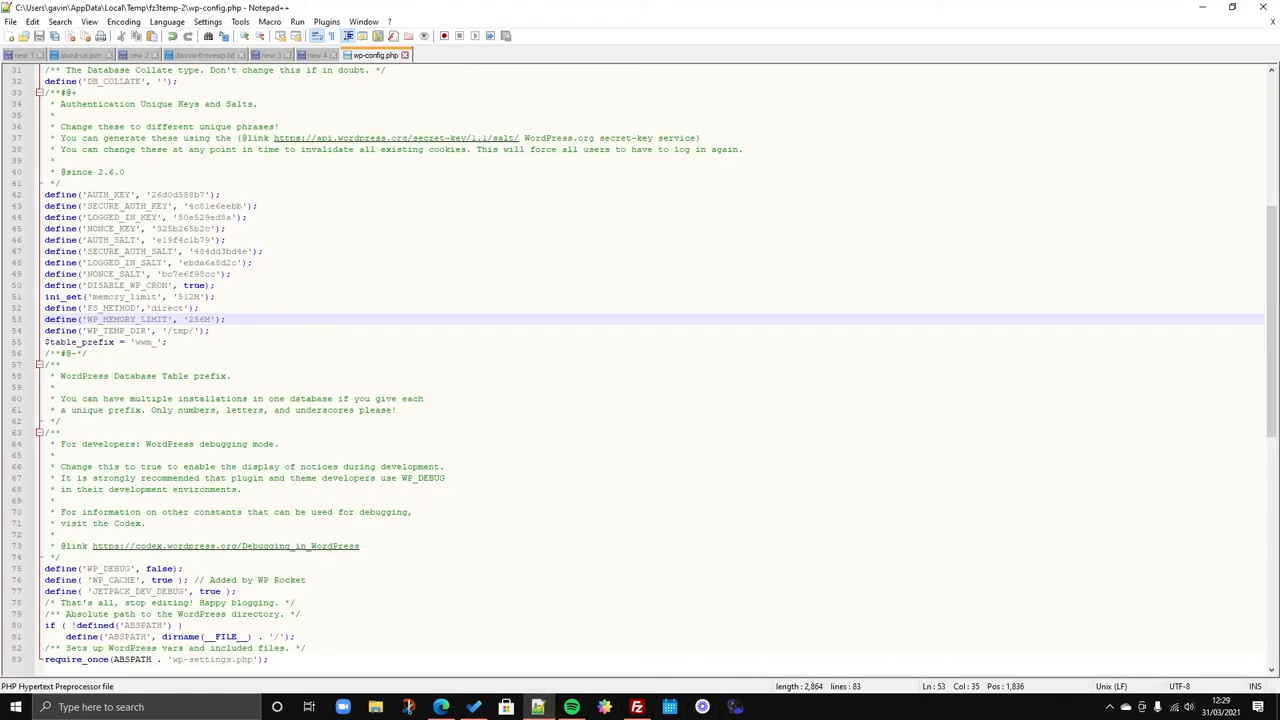
scroll(up, 3)
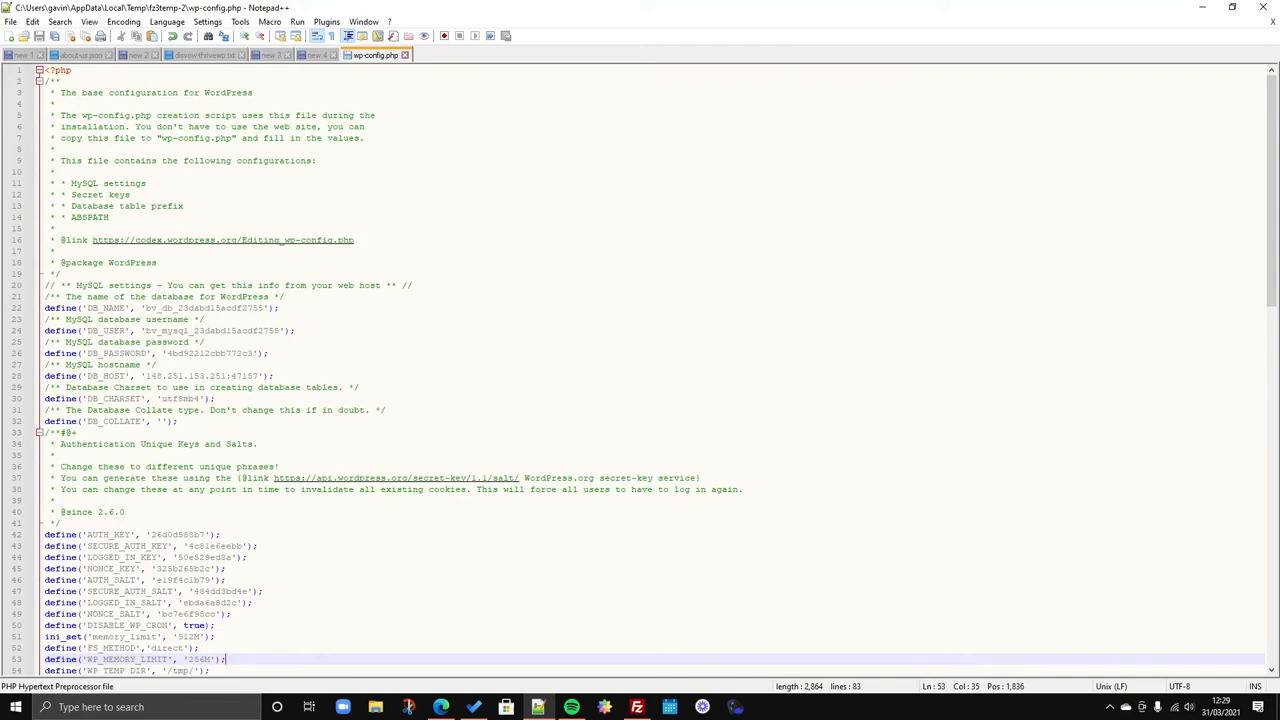
scroll(down, 3)
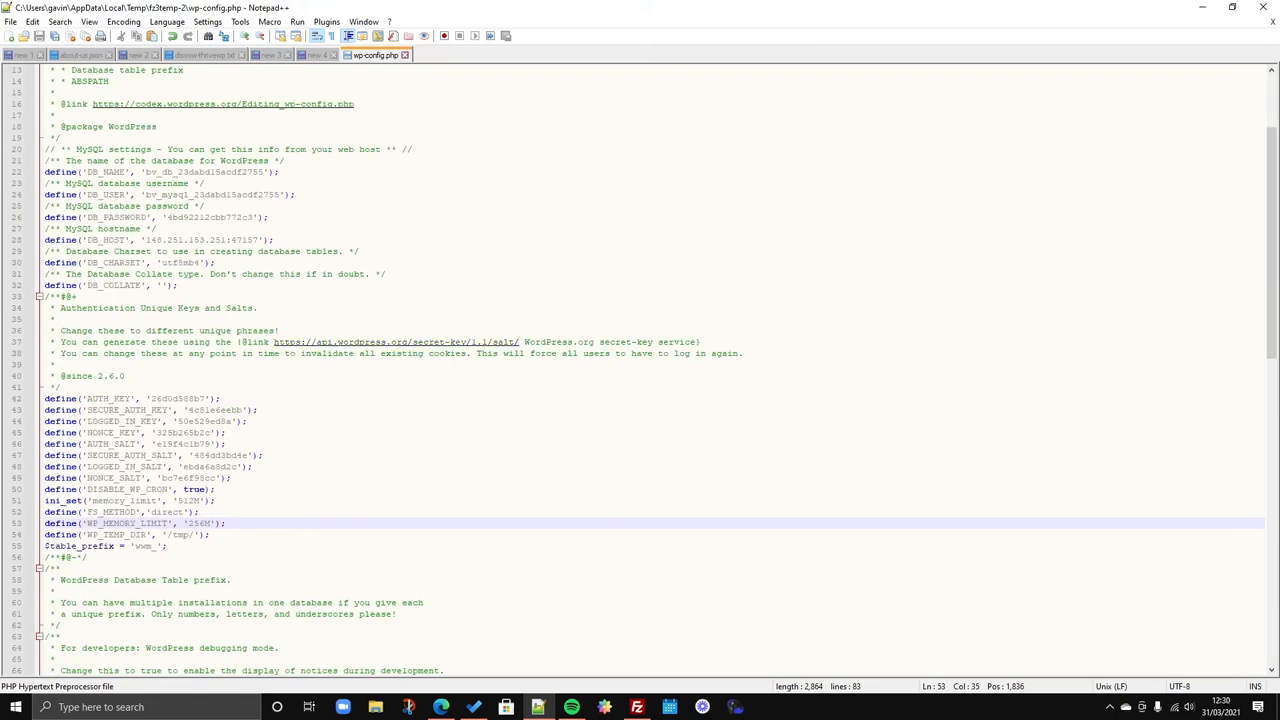
scroll(down, 3)
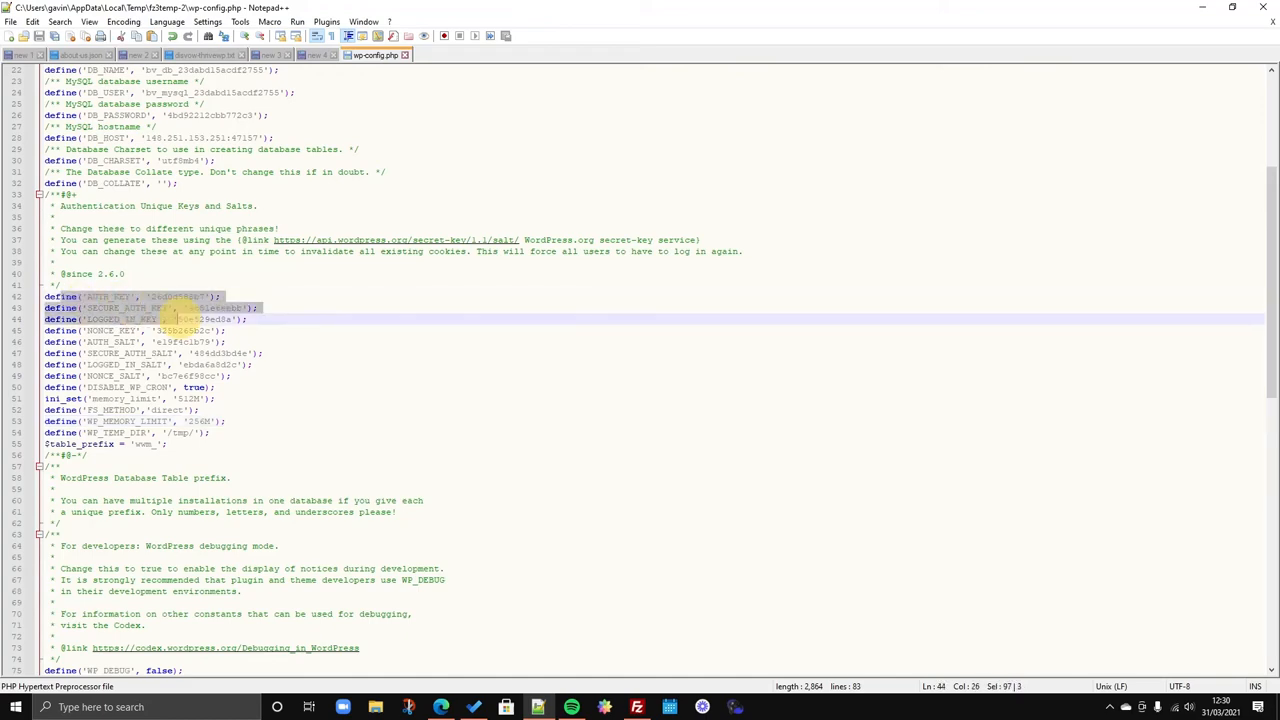
scroll(down, 3)
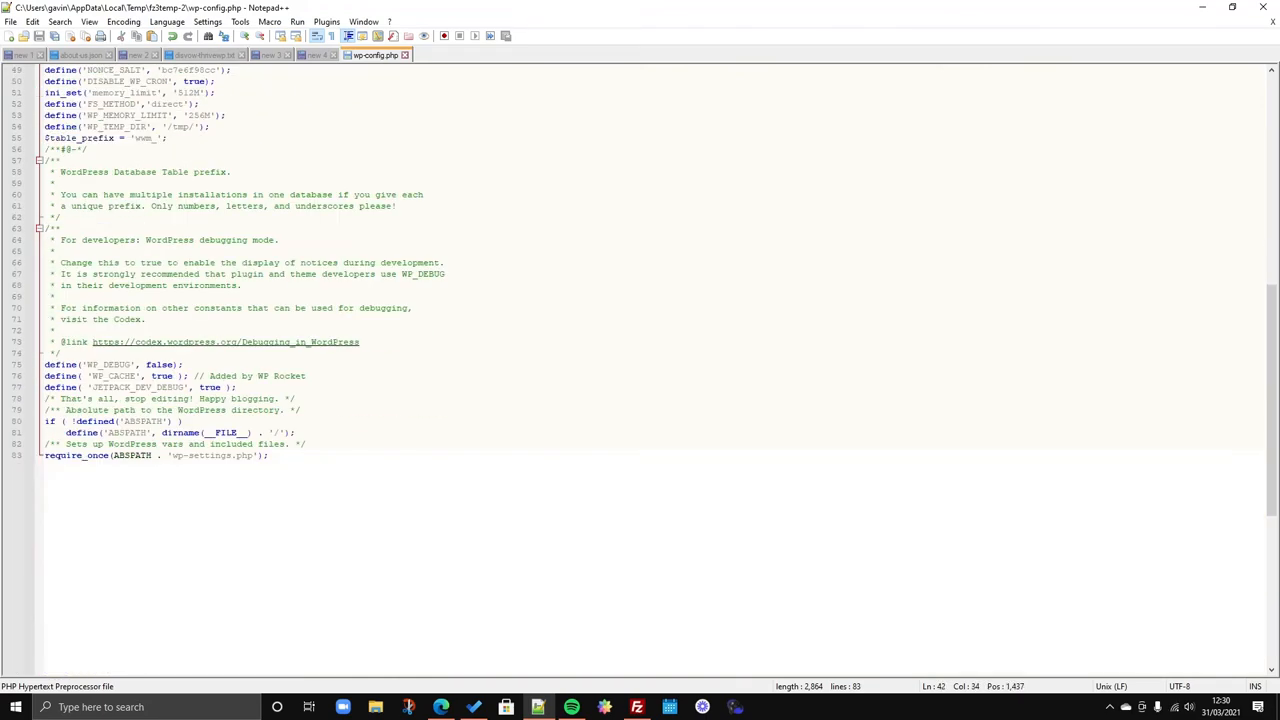
scroll(up, 3)
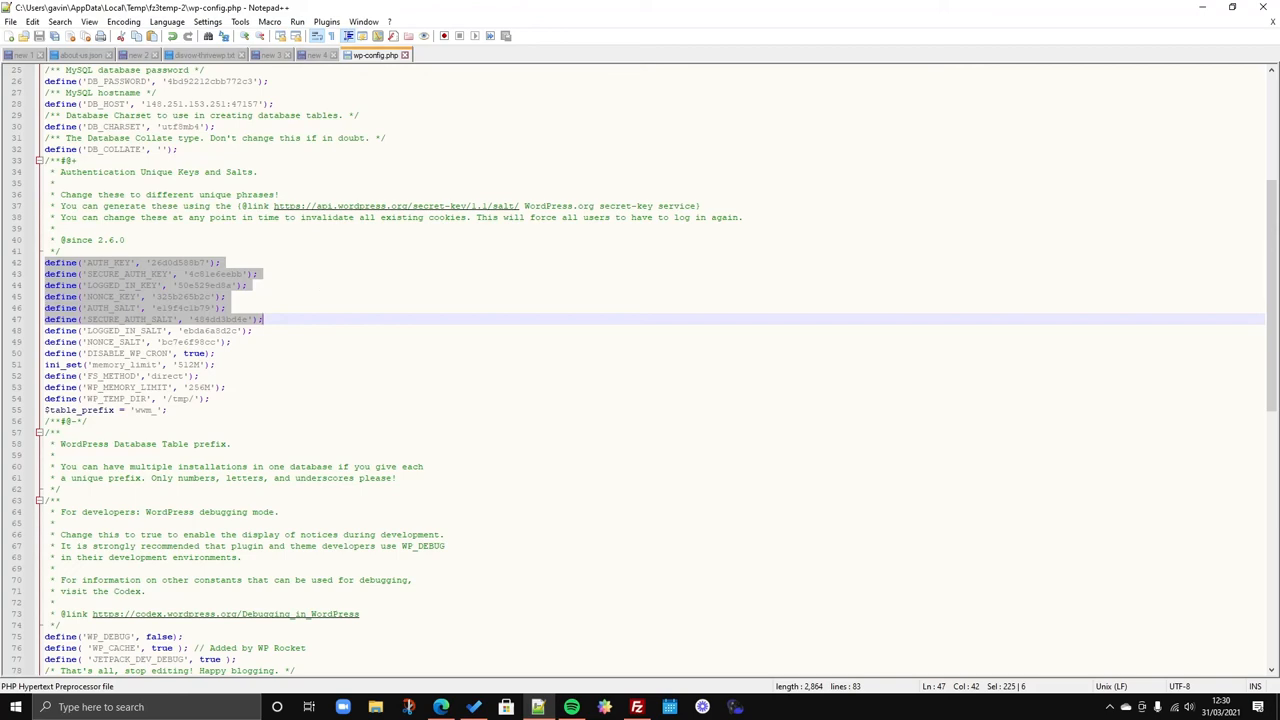
scroll(down, 3)
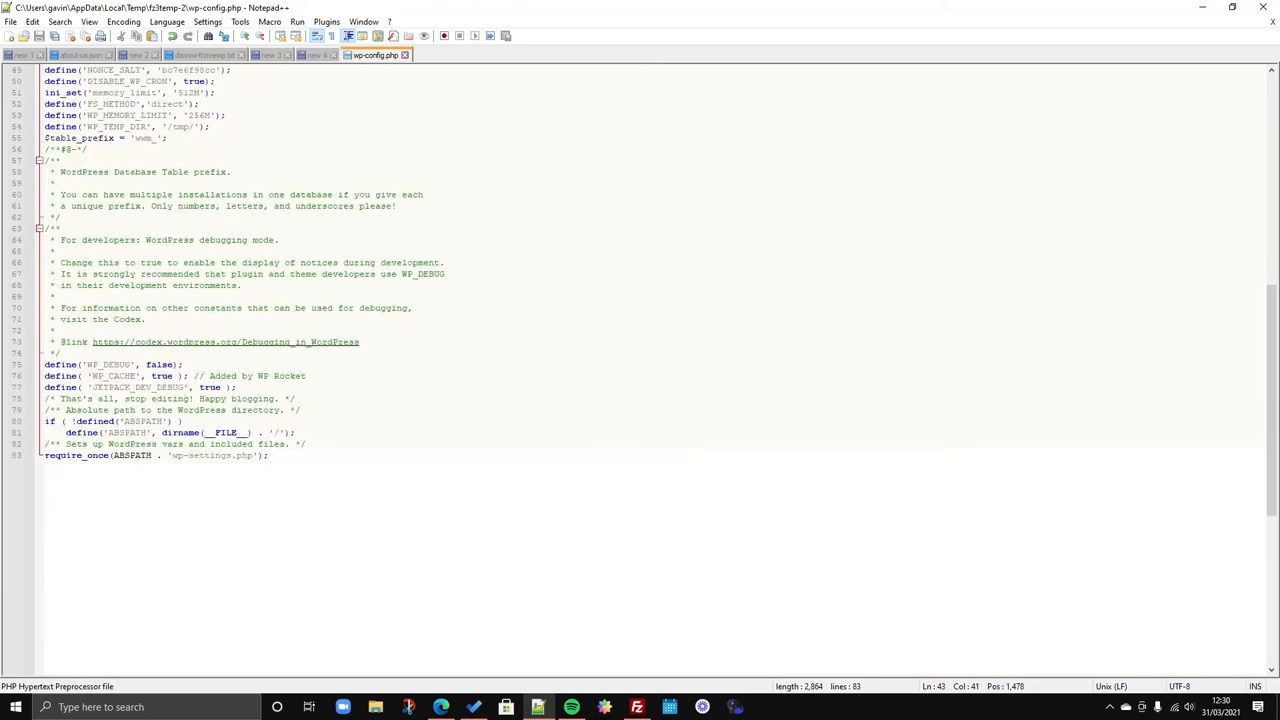
scroll(up, 3)
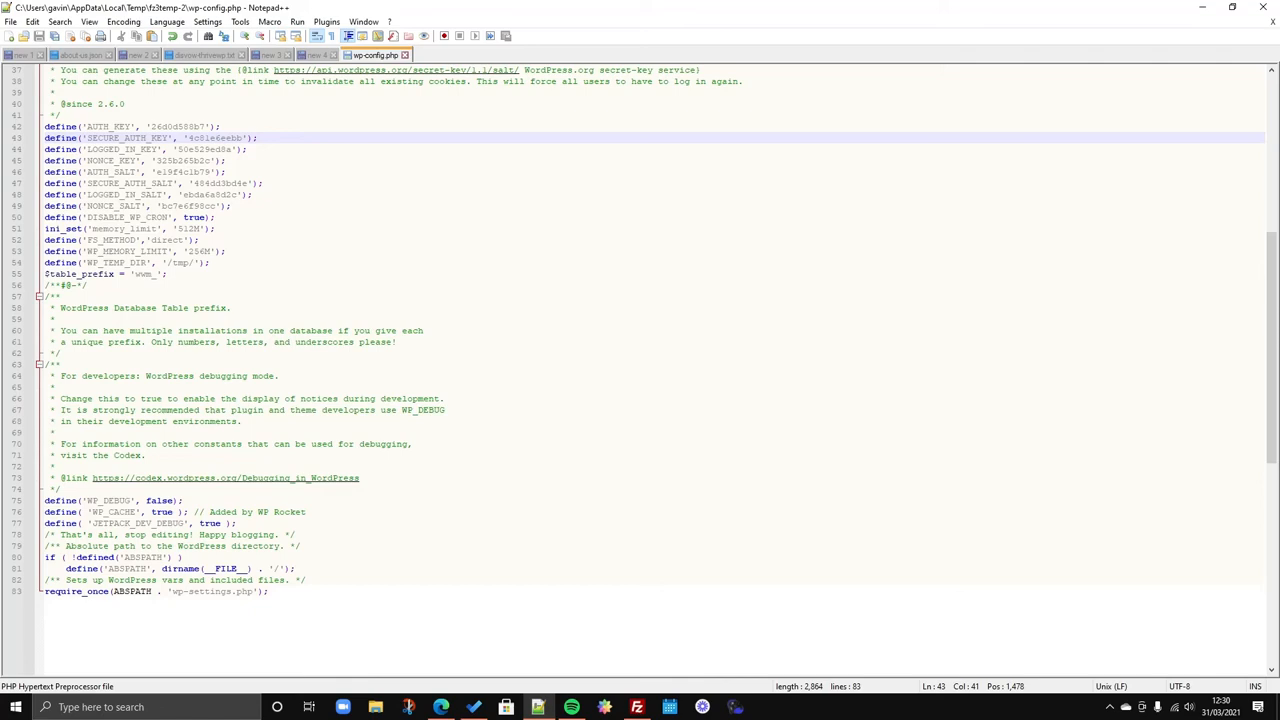
scroll(up, 3)
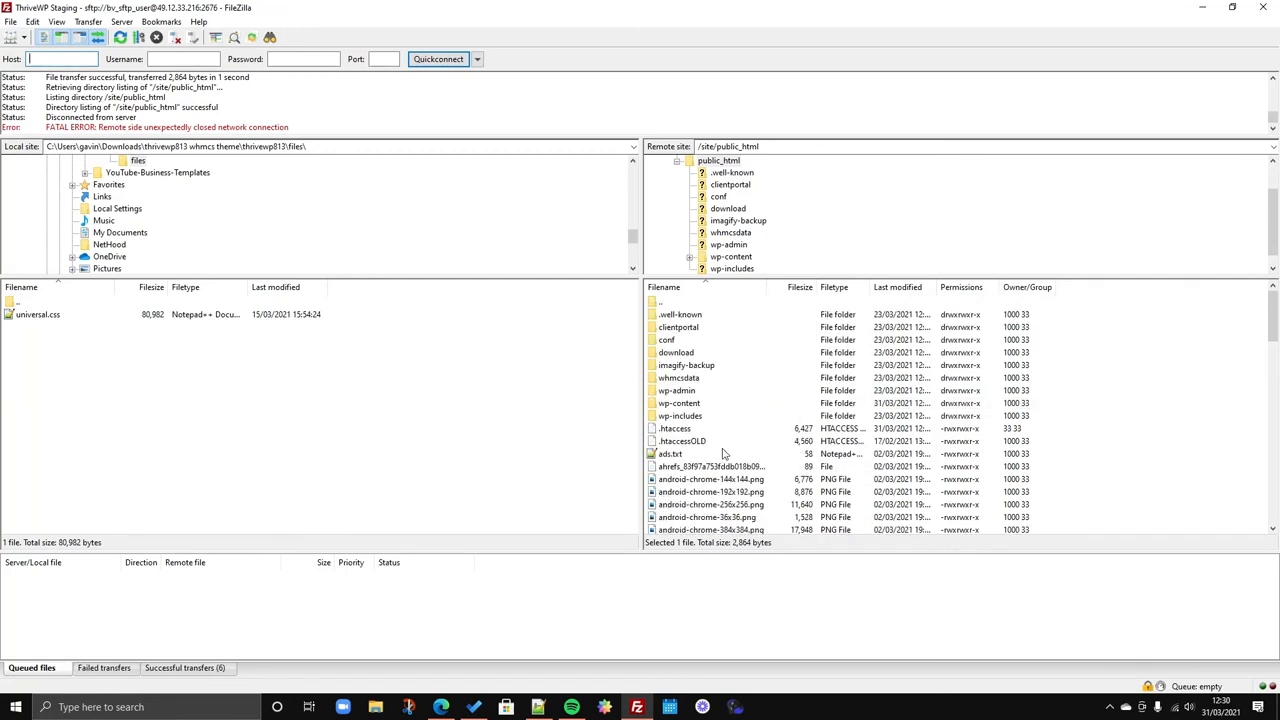
mouse_move(658, 431)
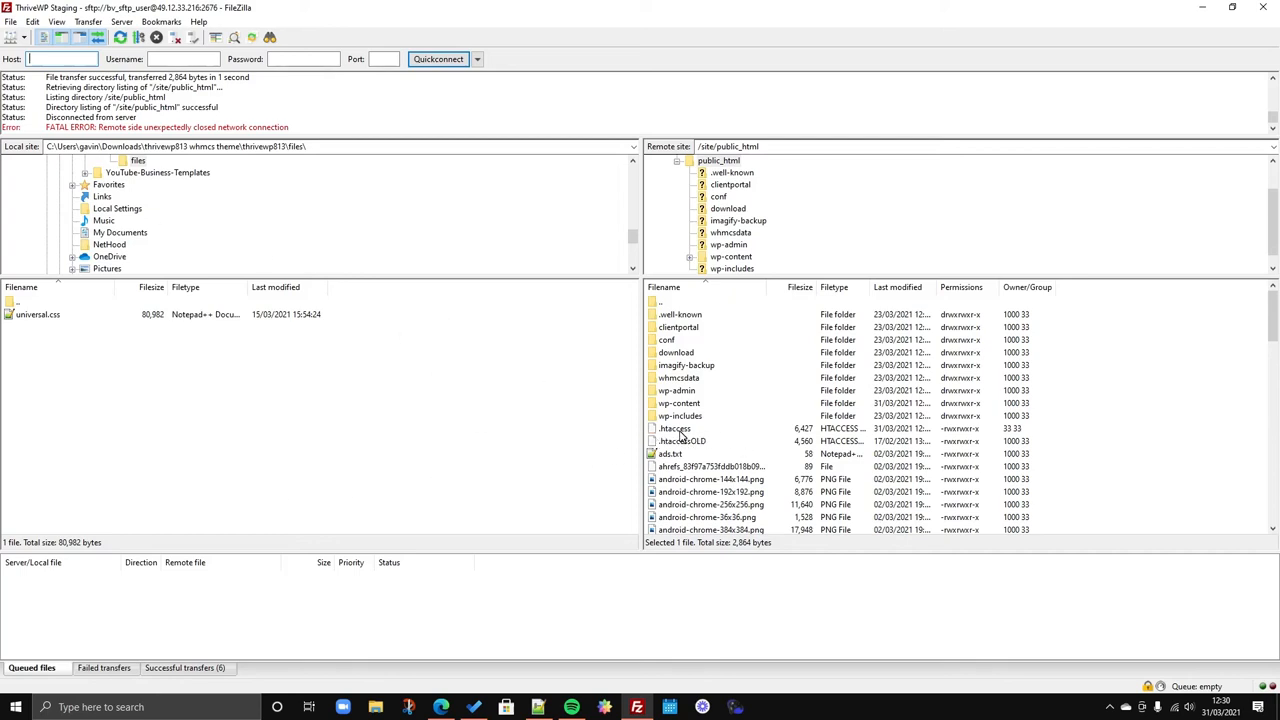
Open public_html's .htaccess with View/Edit to see its WP Rocket cache rules.
right_click(675, 428)
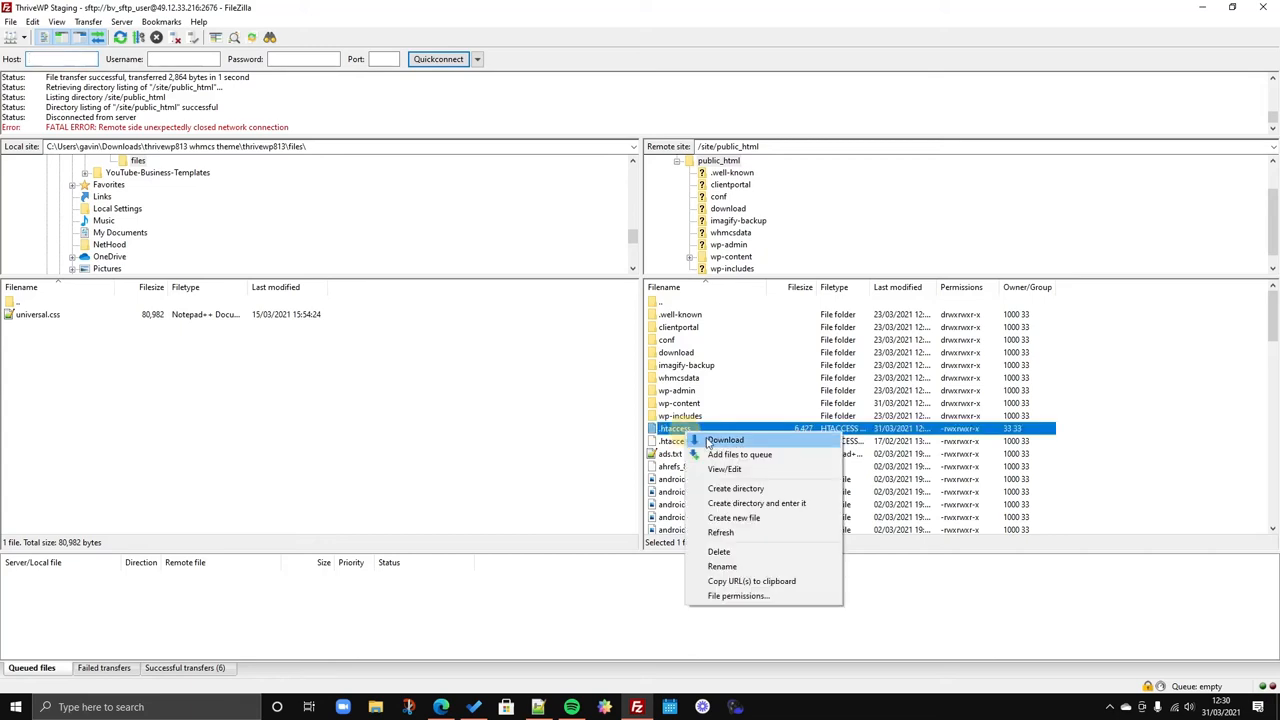
click(724, 469)
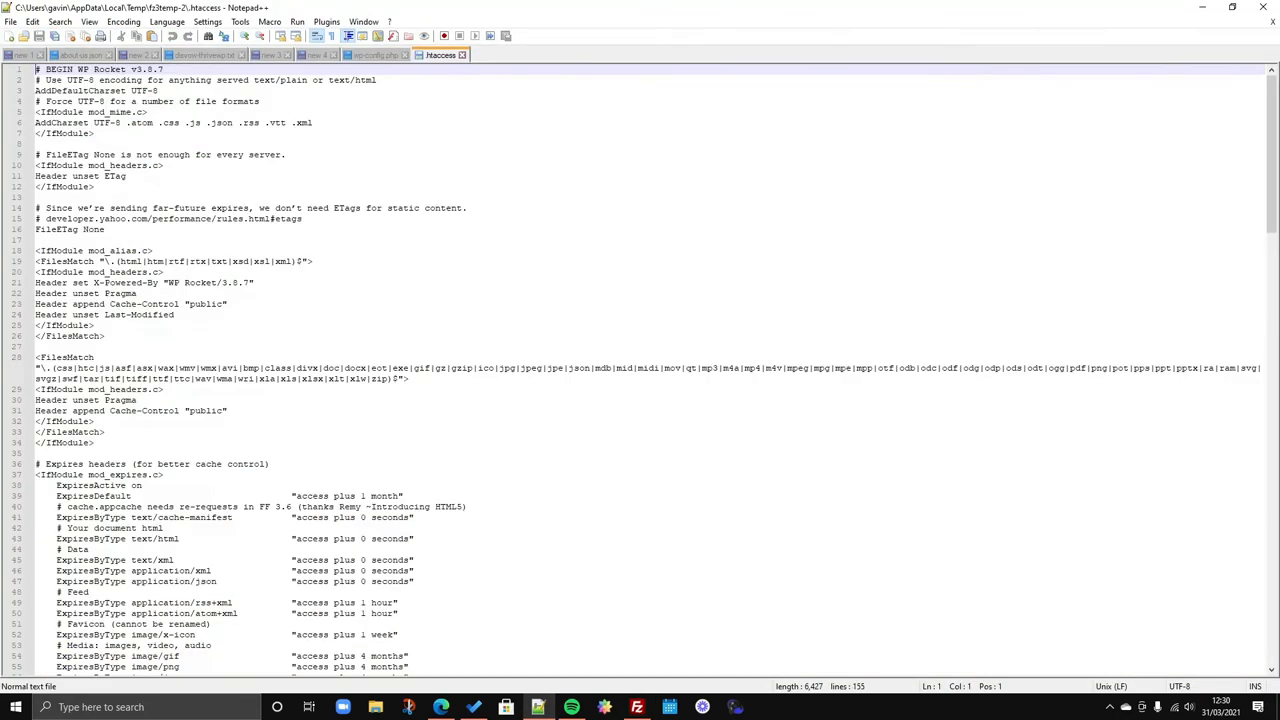
Scroll through the .htaccess rewrite rules, then return to FileZilla's file listing.
scroll(down, 3)
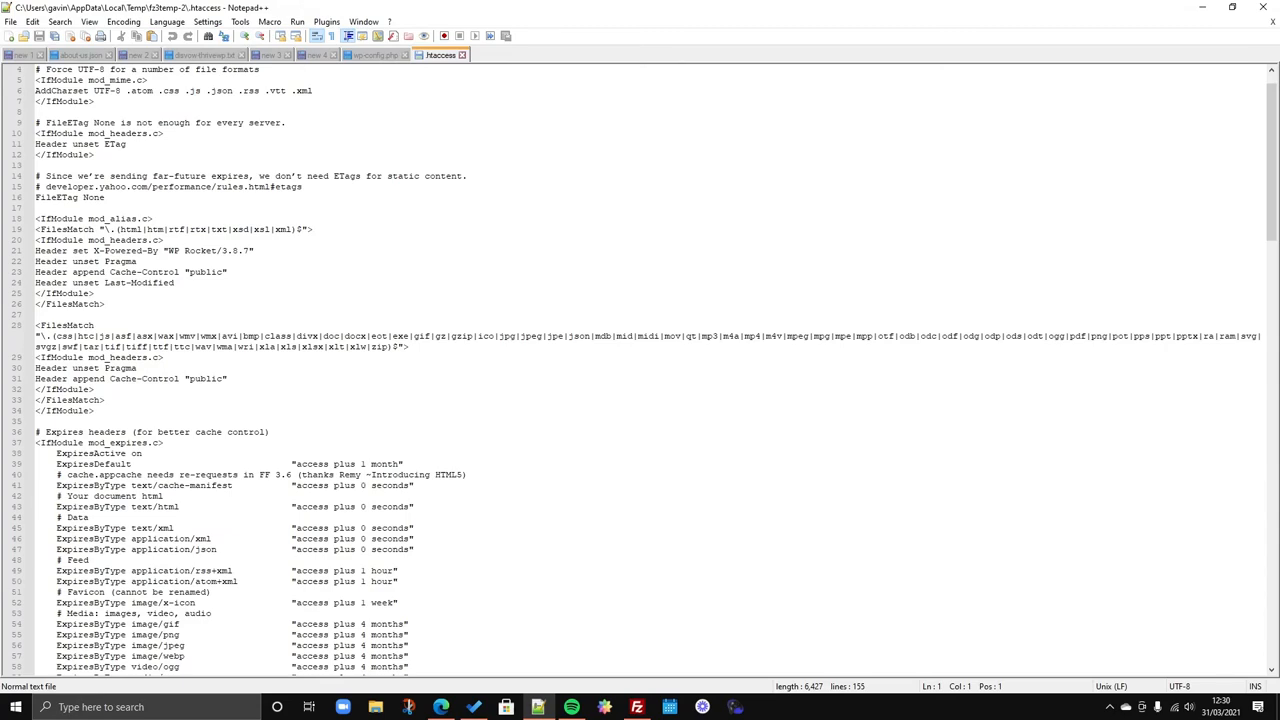
scroll(down, 3)
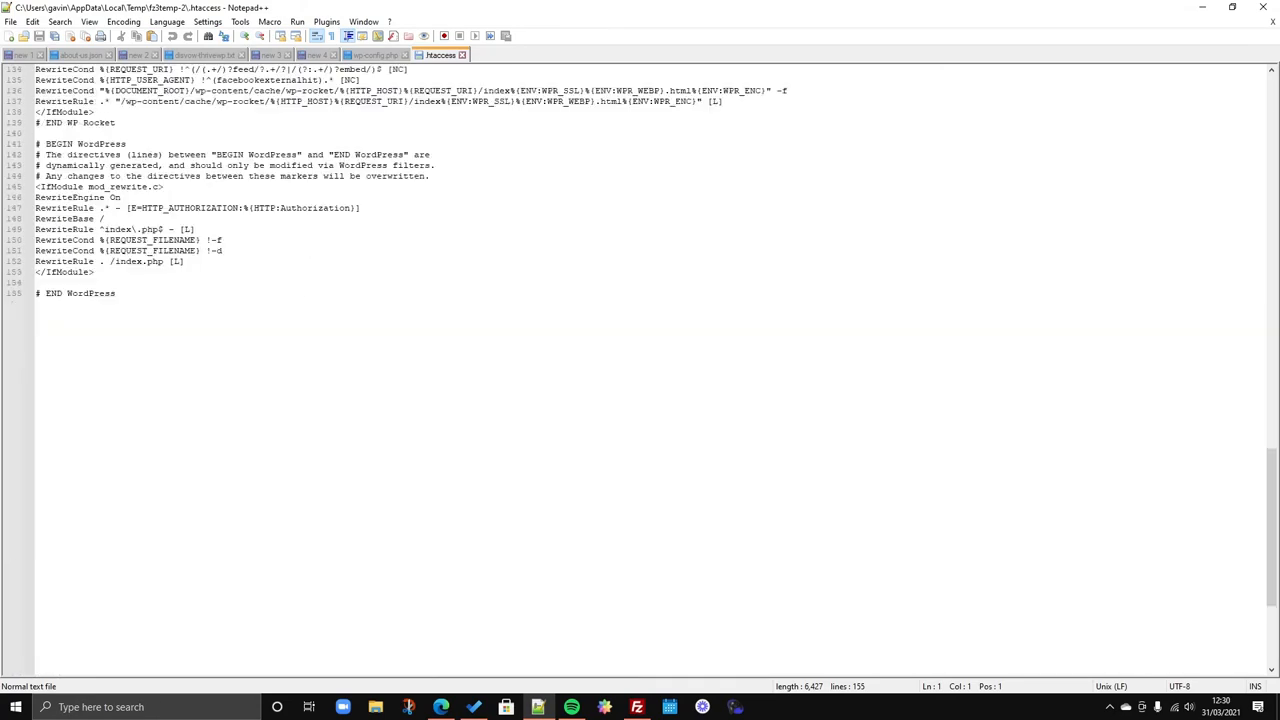
scroll(up, 3)
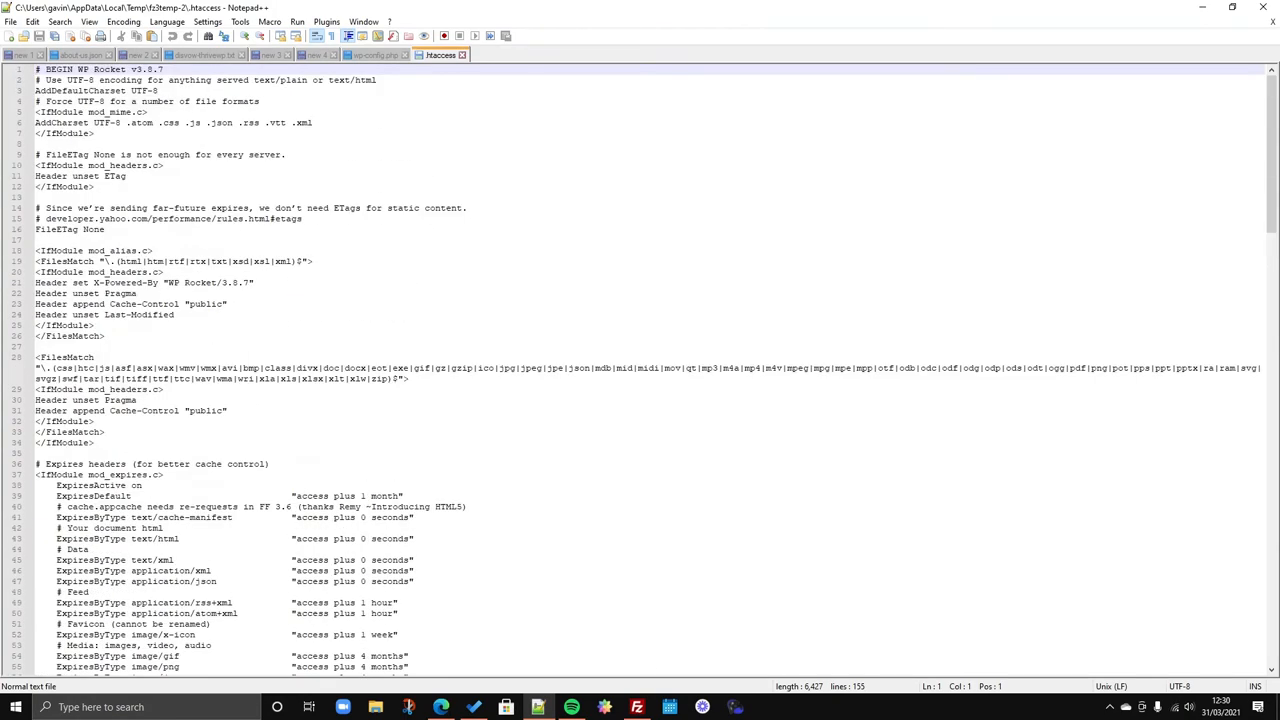
click(636, 707)
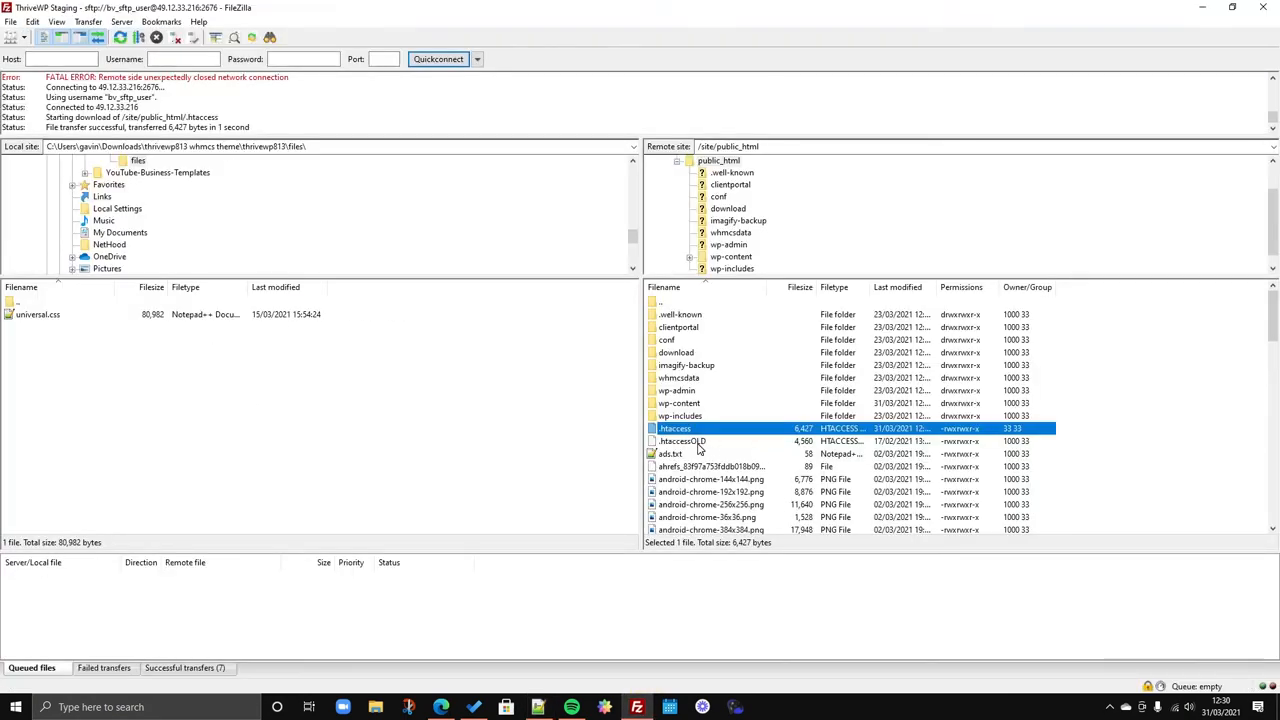
Rename .htaccess in public_html to .htaccess_off, then go back to Edge.
click(681, 441)
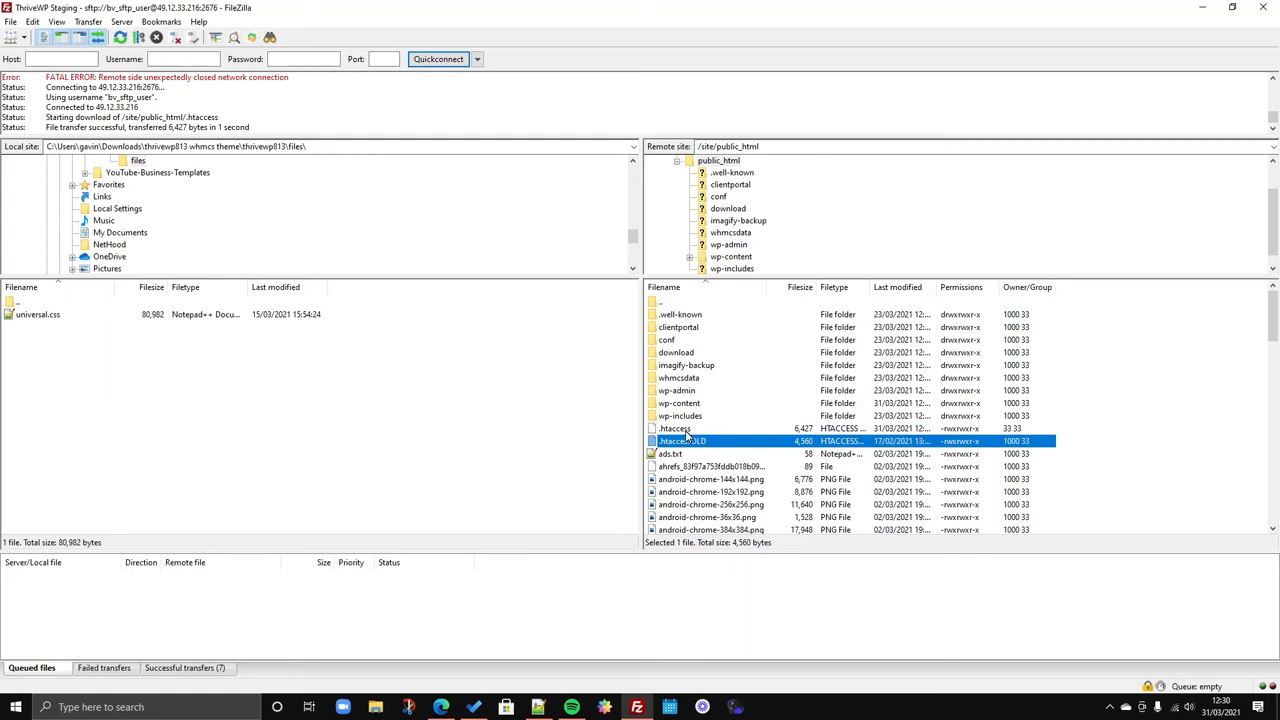
click(674, 428)
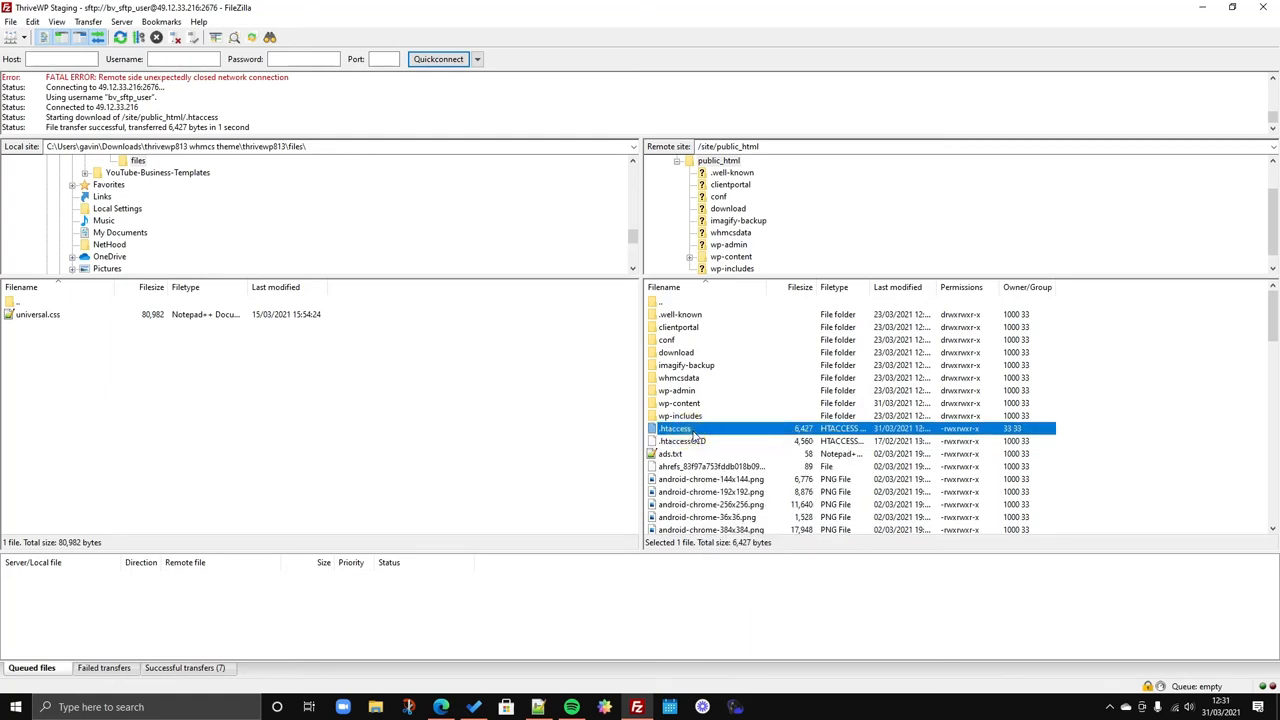
click(680, 428)
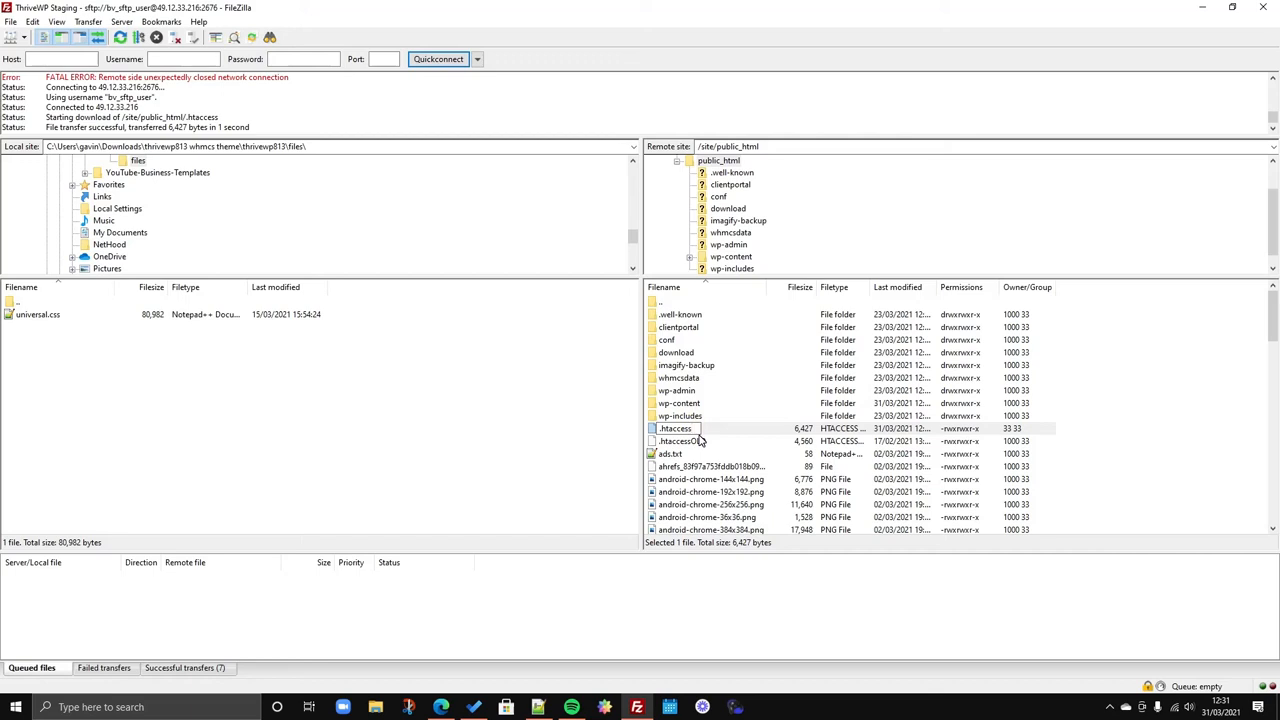
click(670, 453)
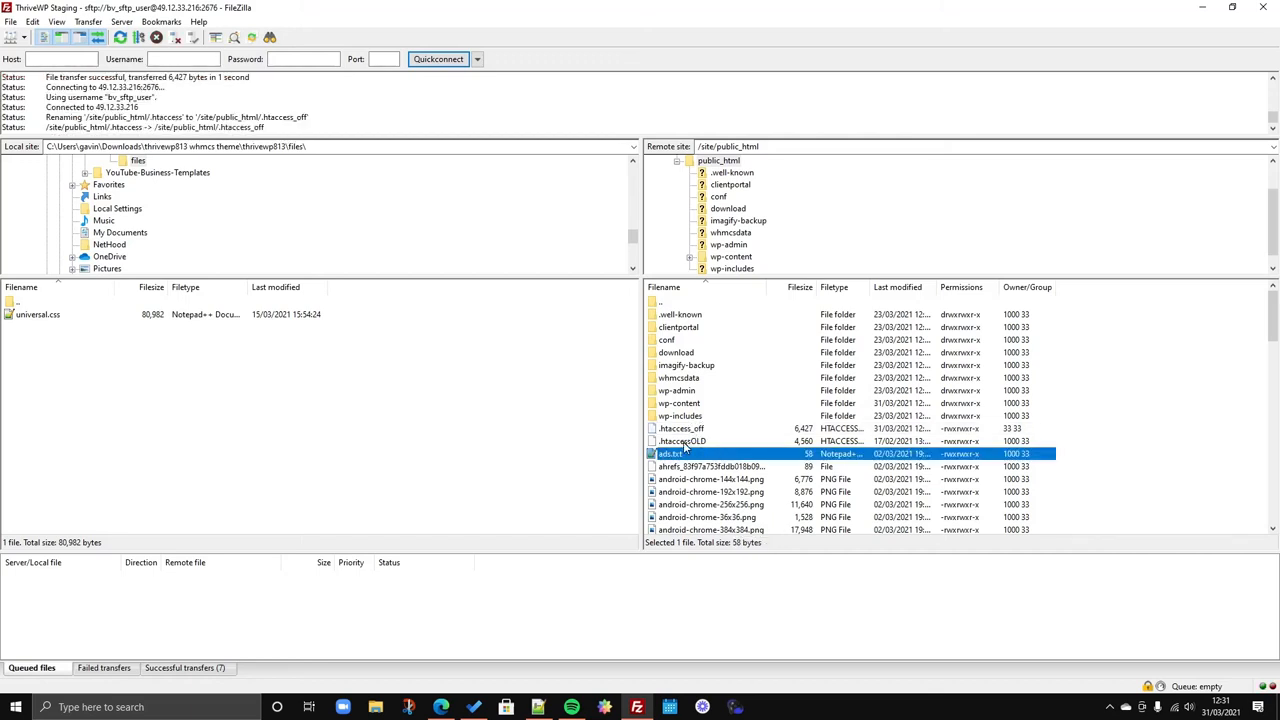
mouse_move(715, 438)
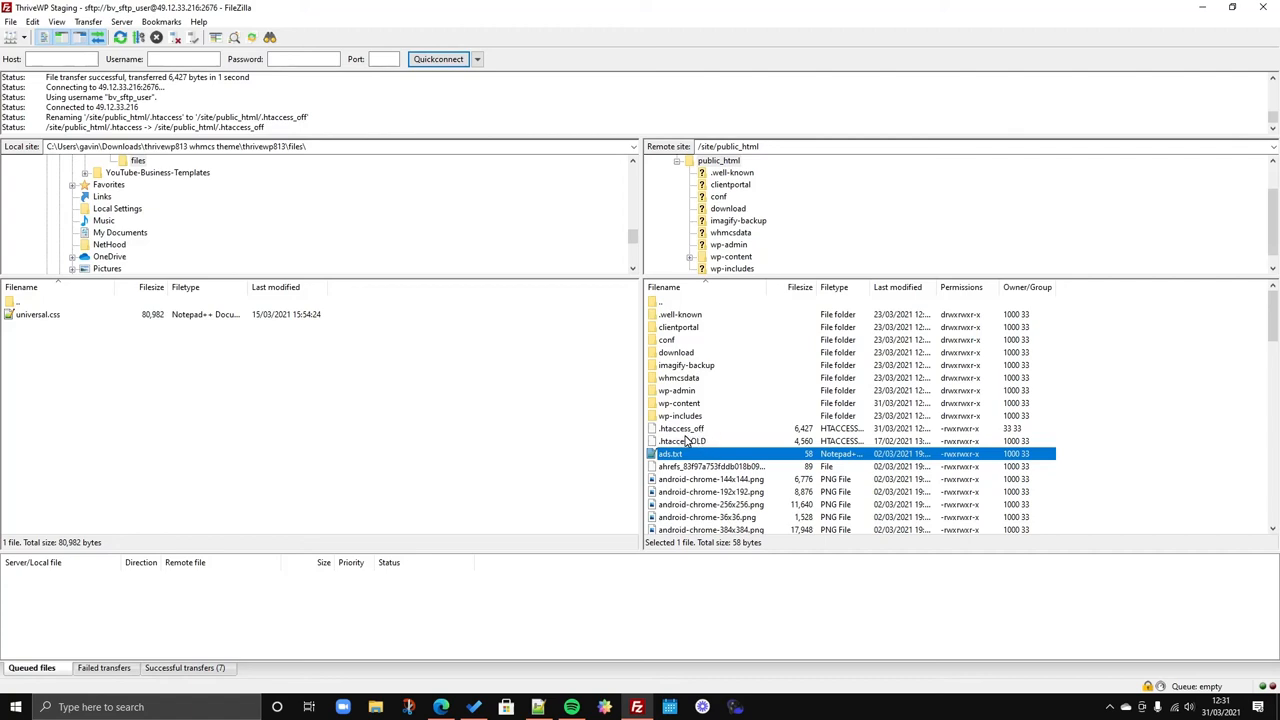
mouse_move(490, 707)
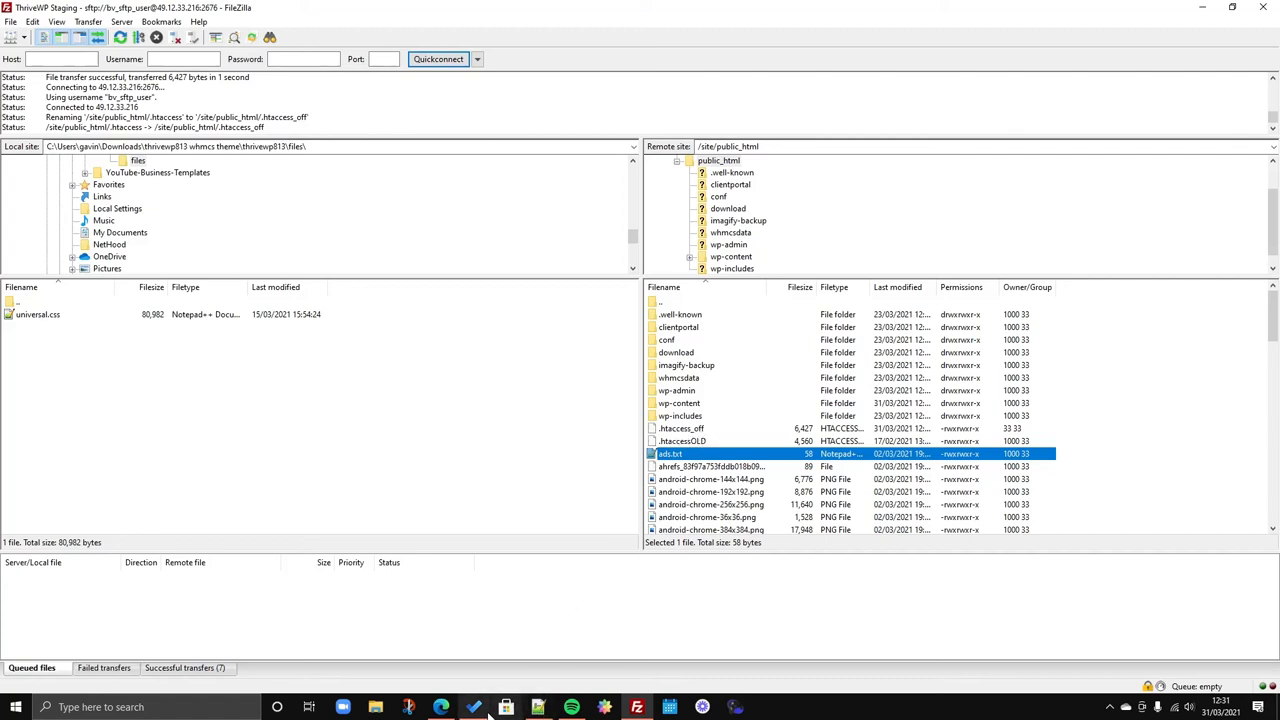
click(441, 707)
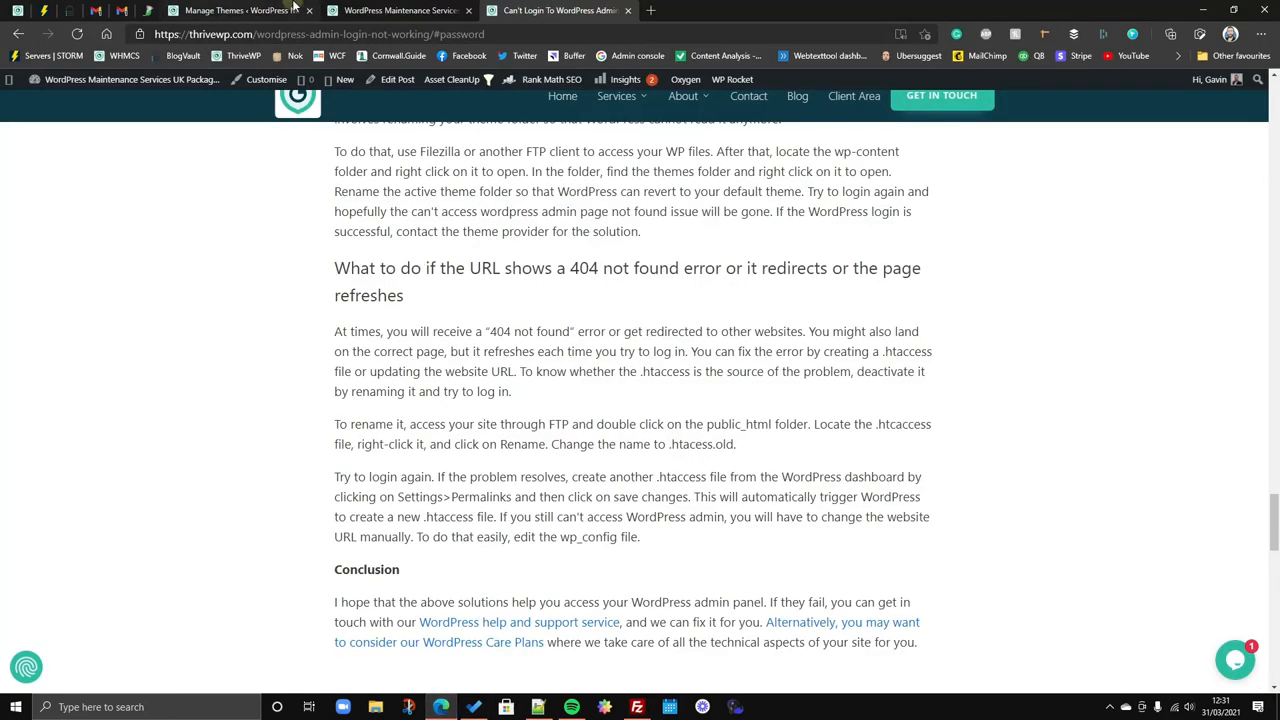
Re-save the Post name Permalink settings until 'Permalink structure updated' appears.
click(240, 10)
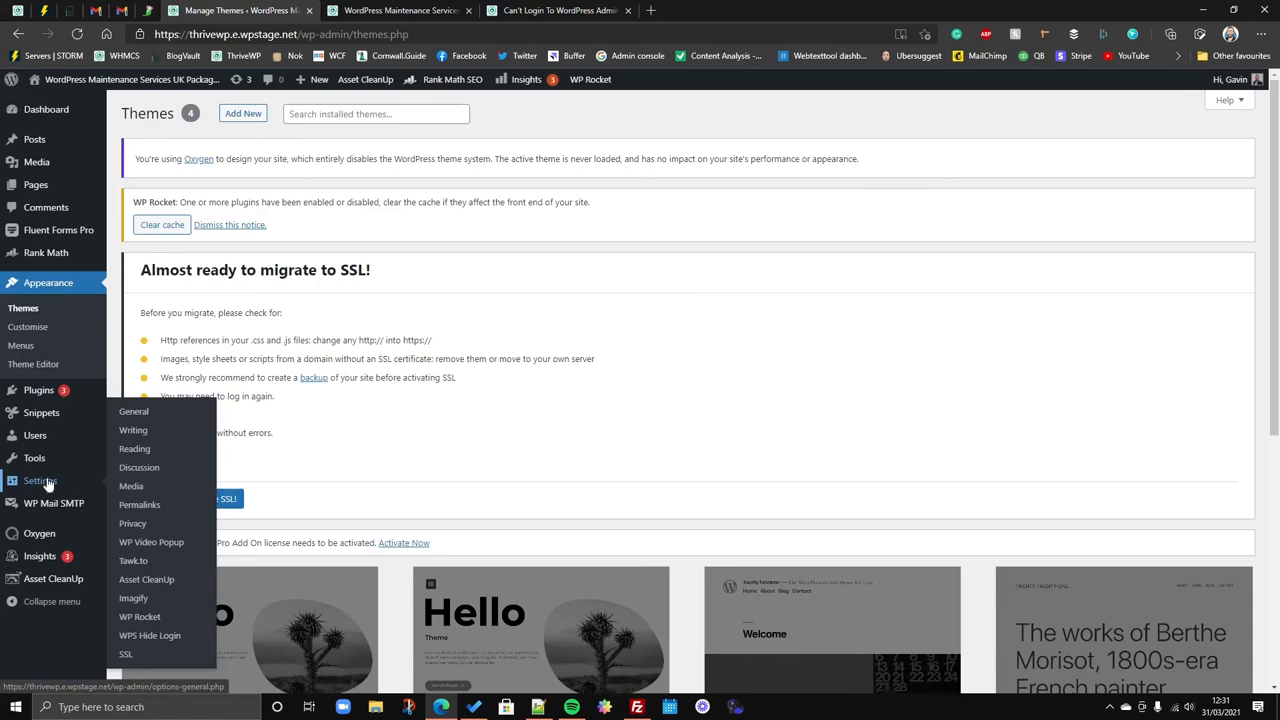
mouse_move(38, 490)
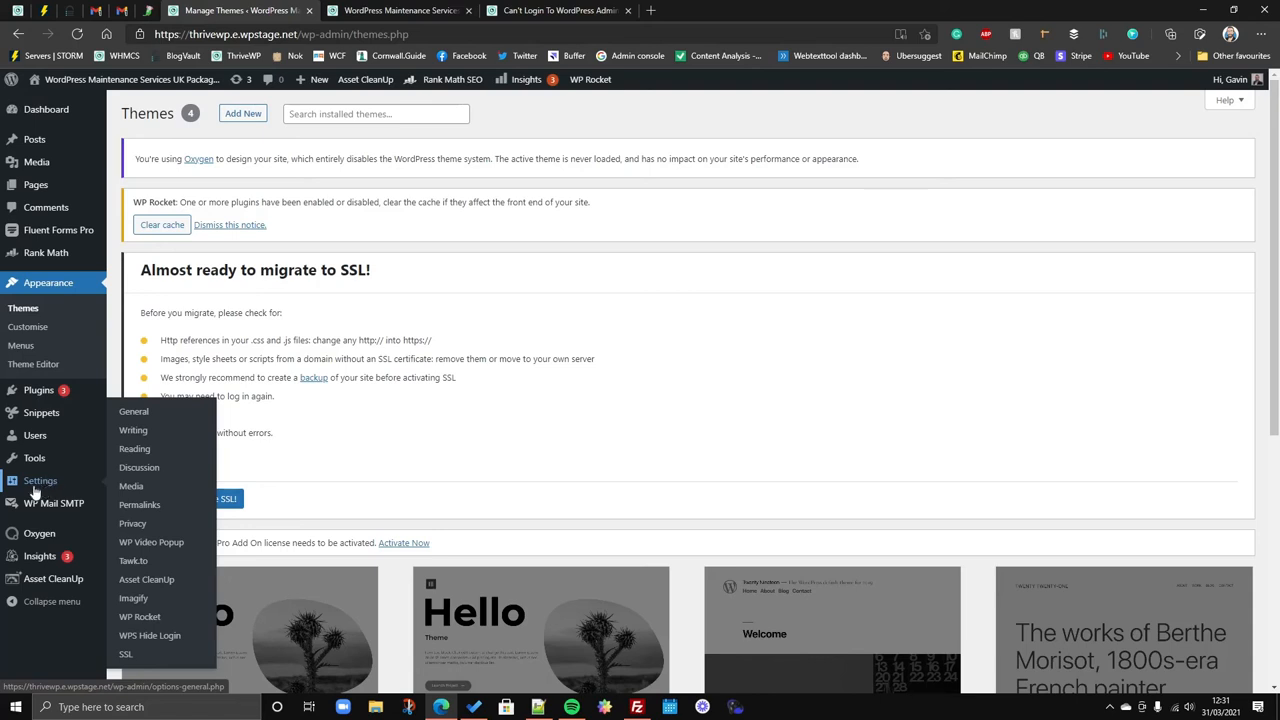
mouse_move(139, 510)
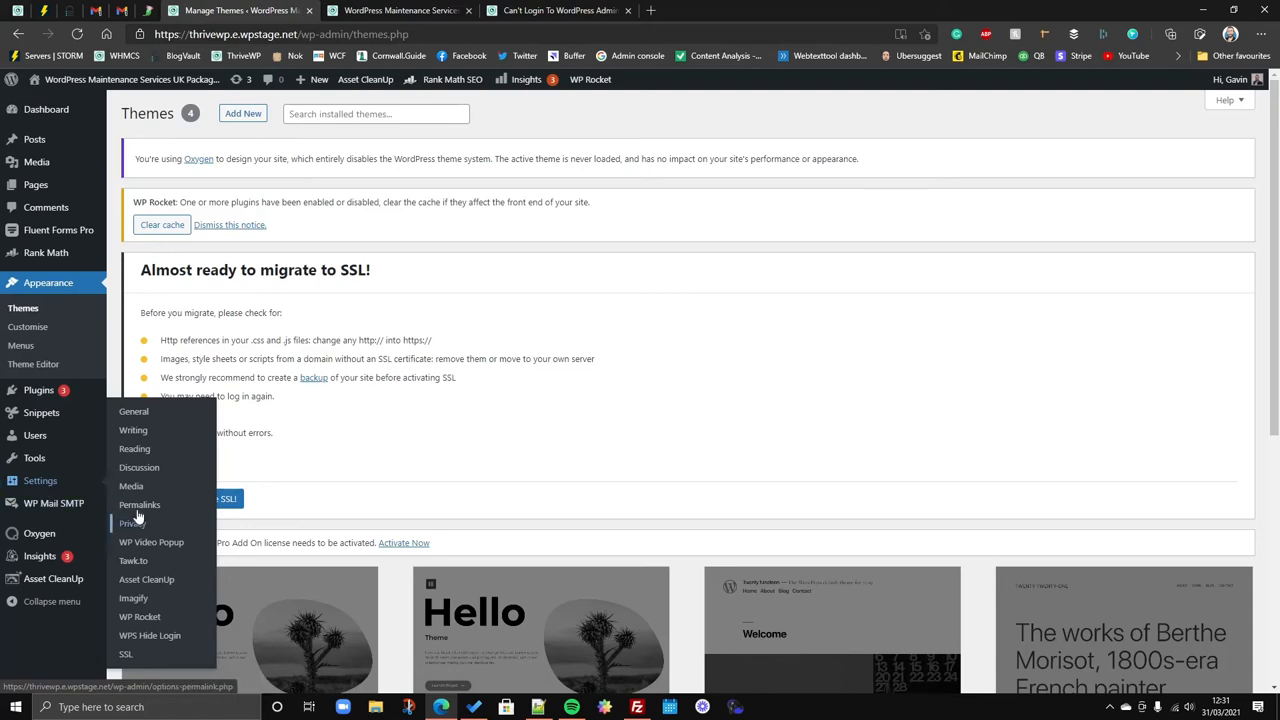
click(139, 504)
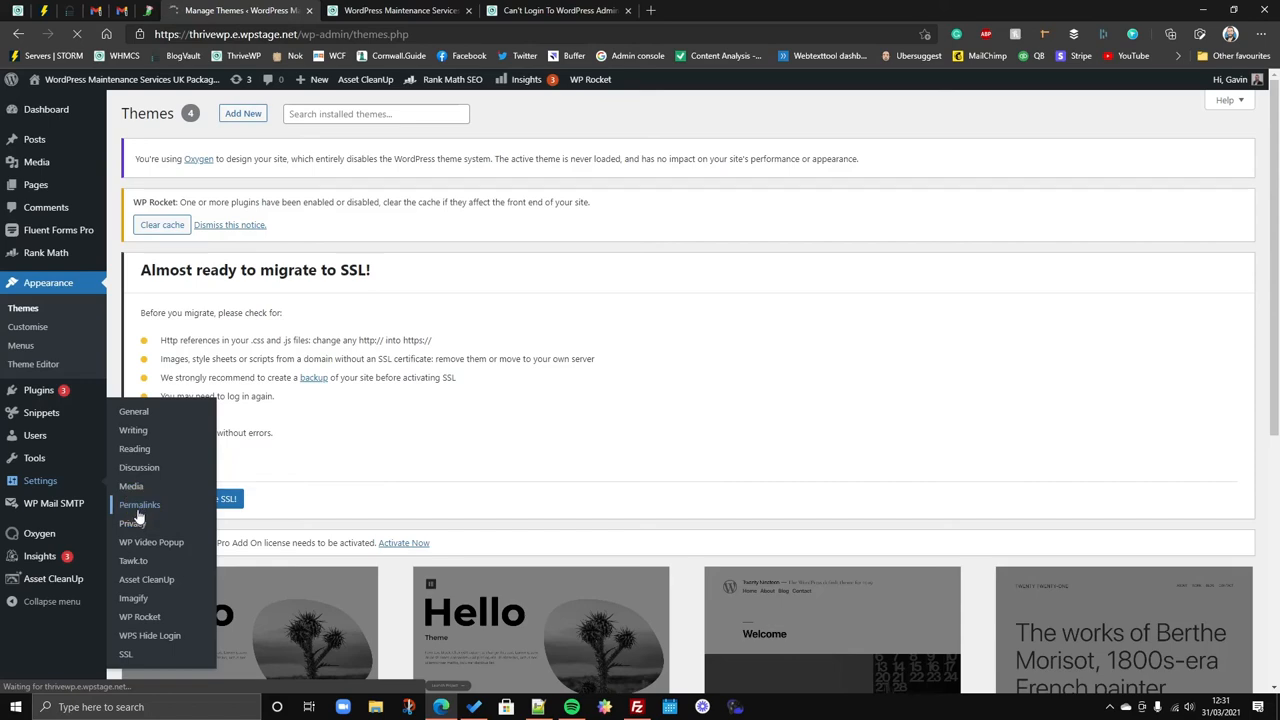
click(139, 504)
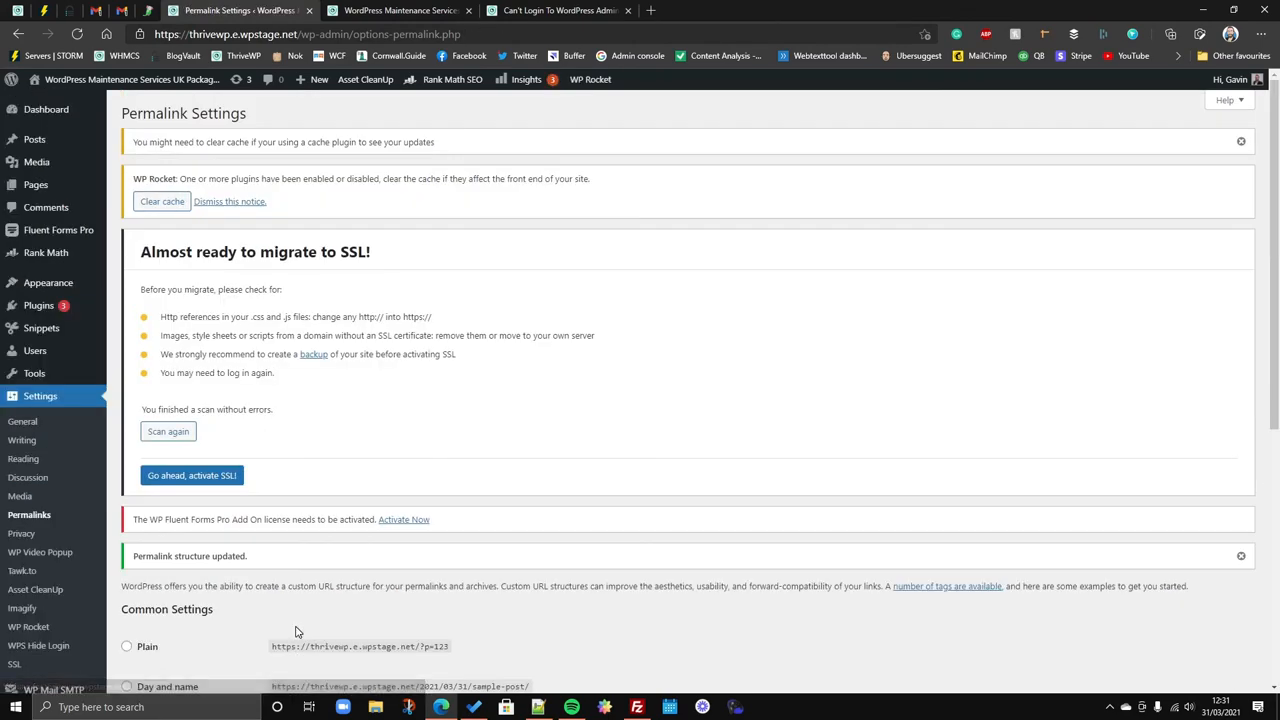
scroll(down, 3)
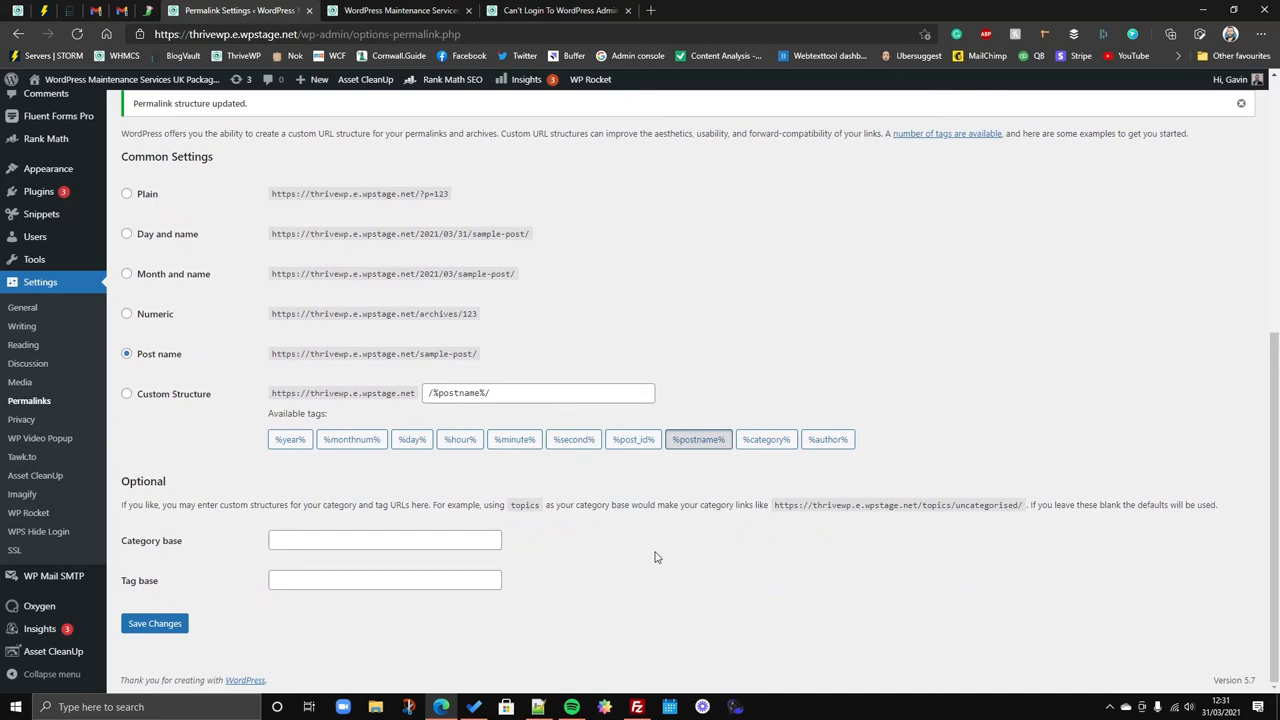
scroll(up, 3)
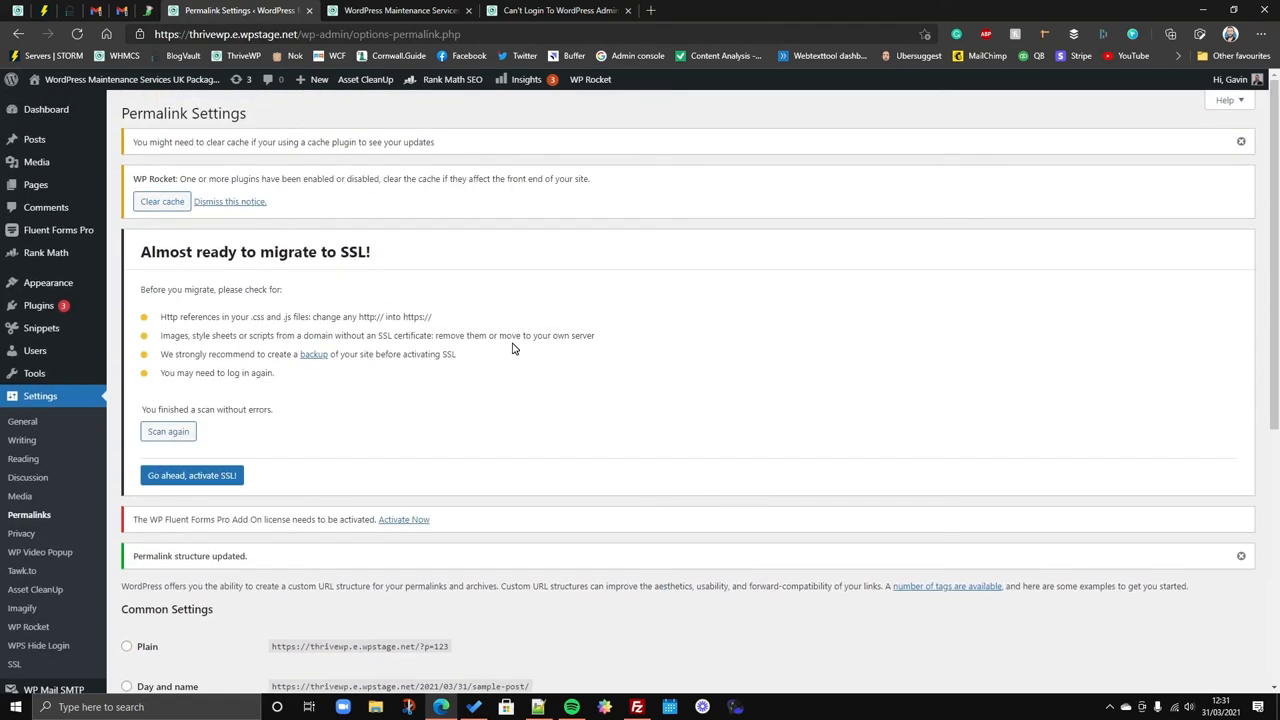
mouse_move(659, 424)
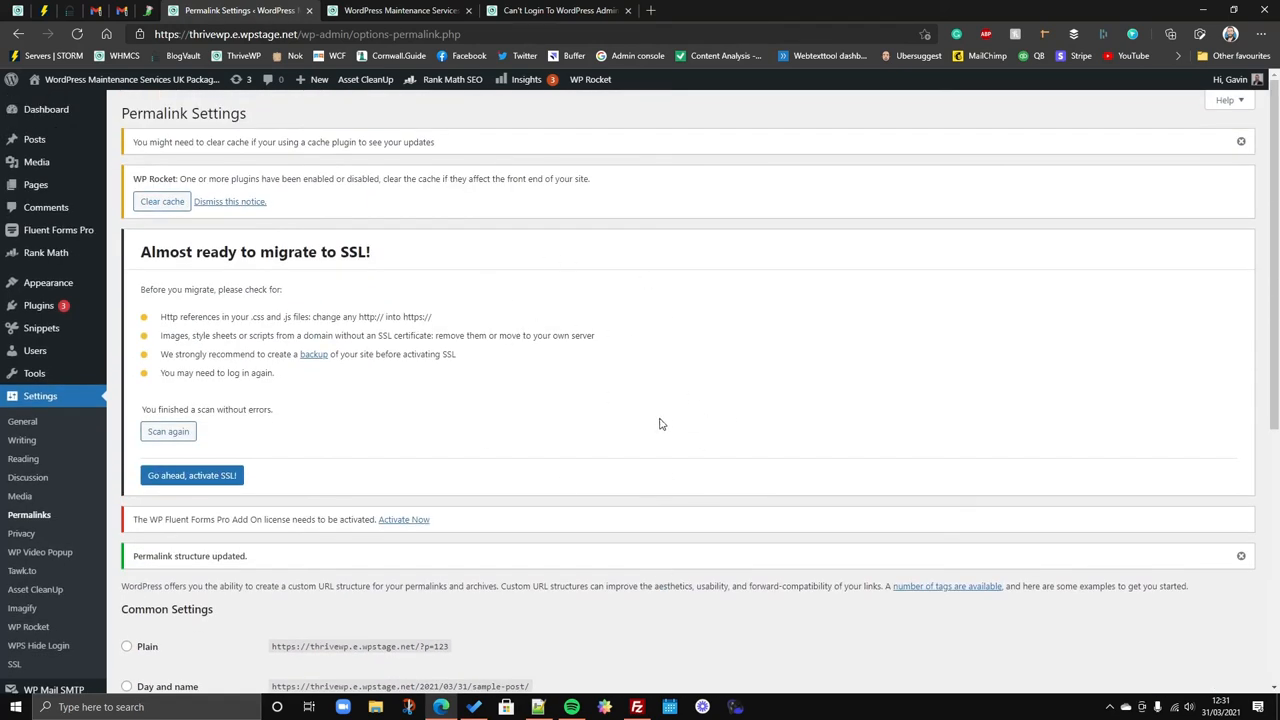
mouse_move(665, 432)
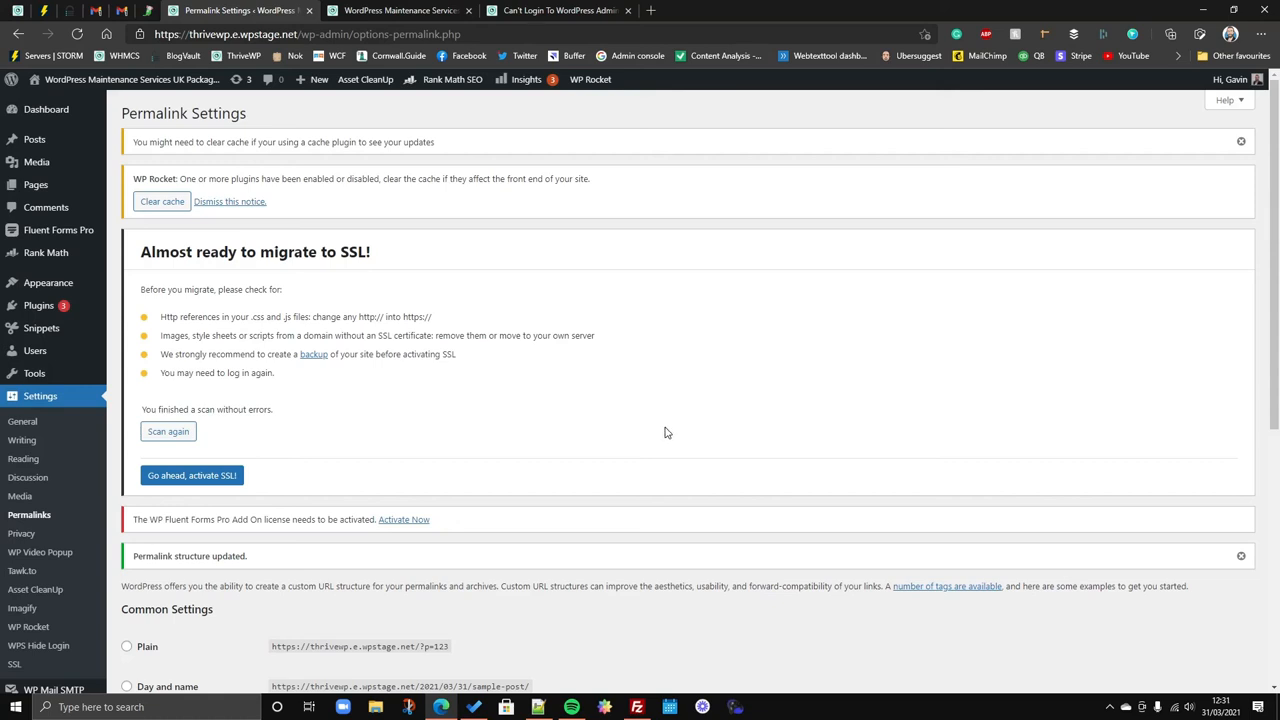
mouse_move(697, 675)
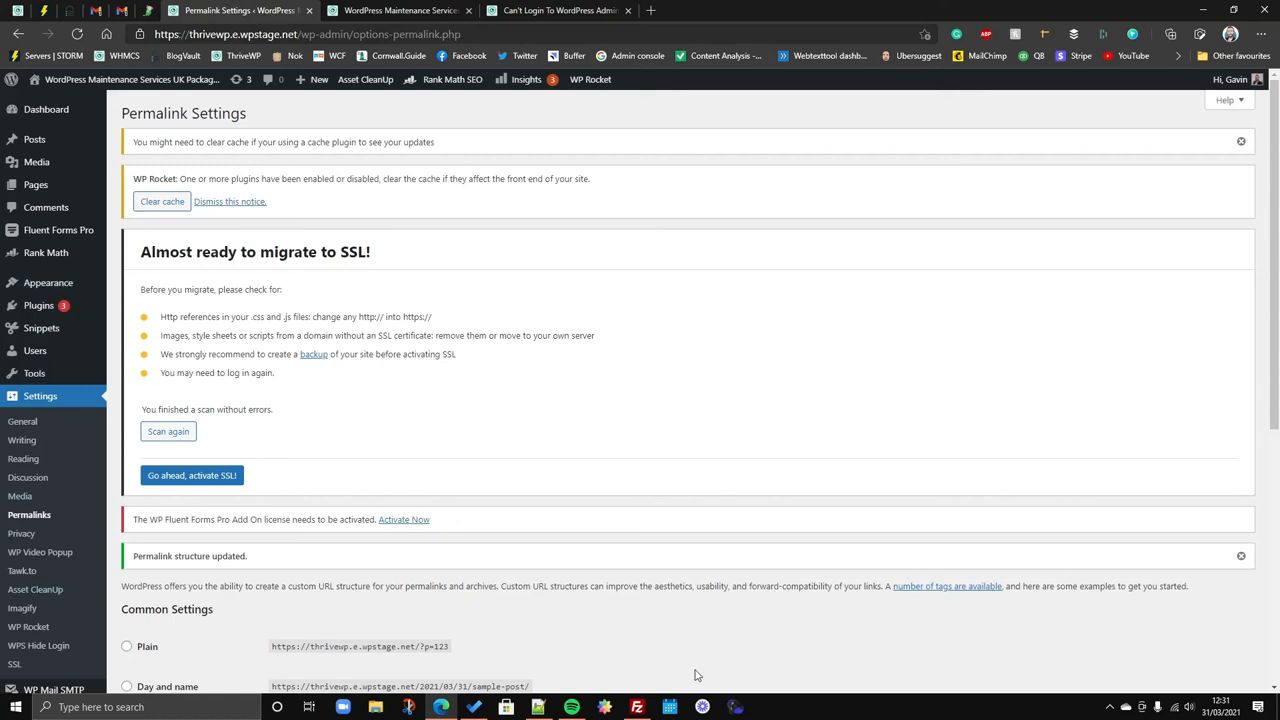
Refresh the public_html listing and open the new 523-byte .htaccess in Notepad++.
click(636, 707)
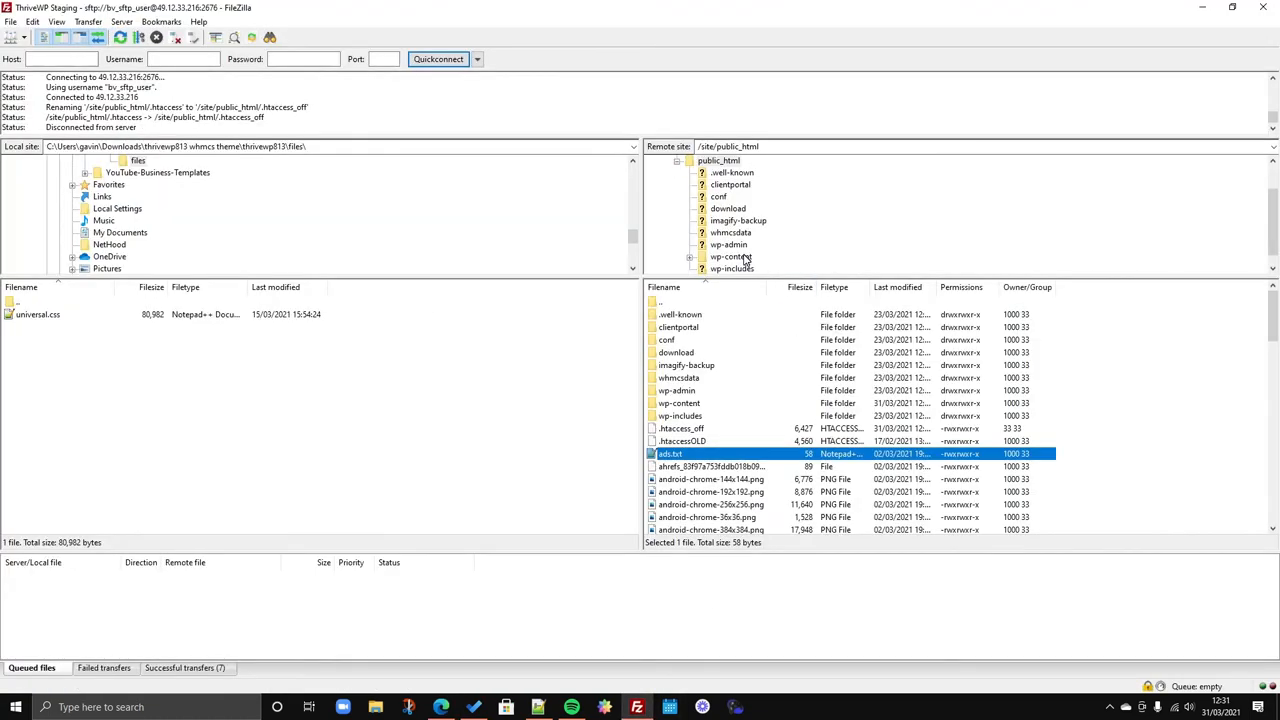
double_click(730, 256)
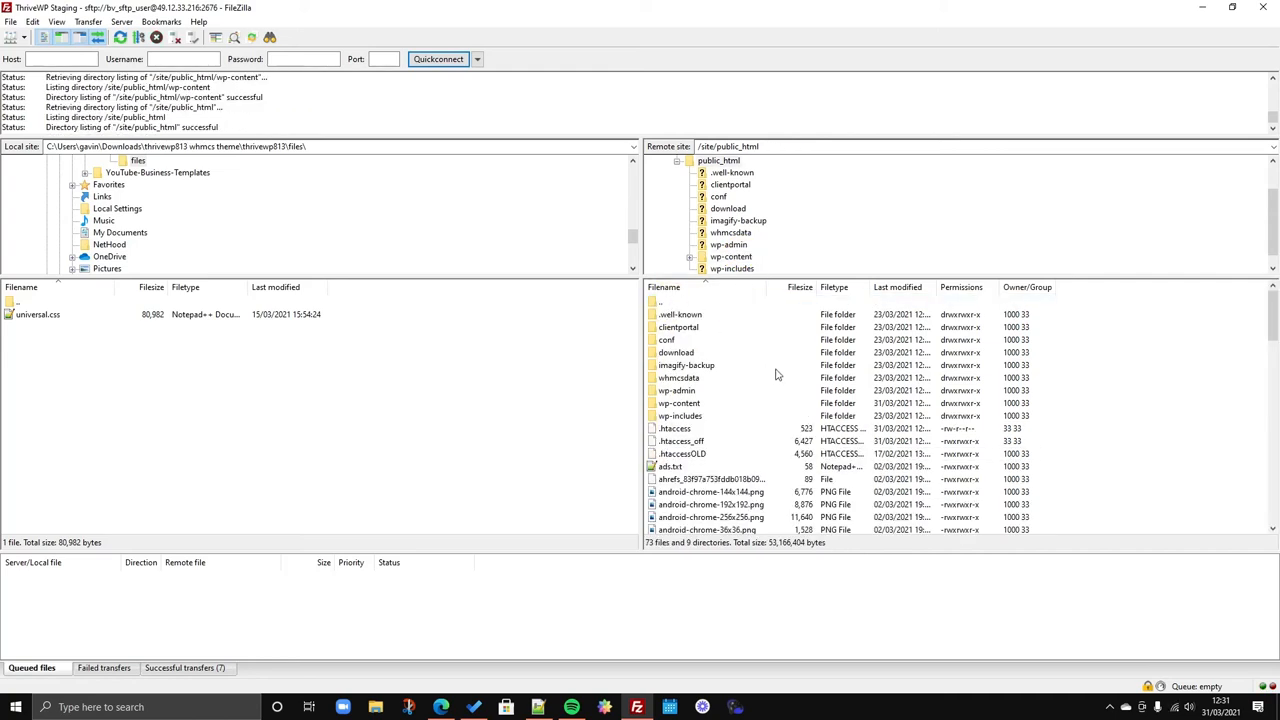
mouse_move(698, 435)
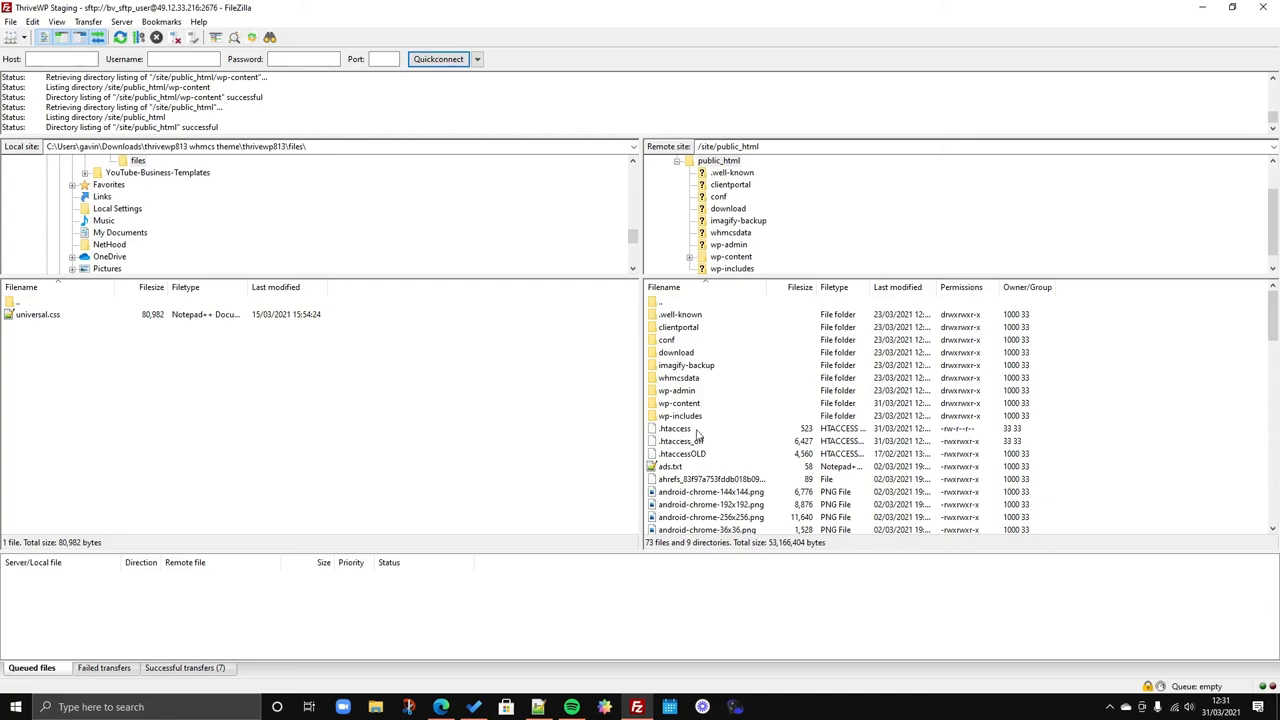
right_click(674, 428)
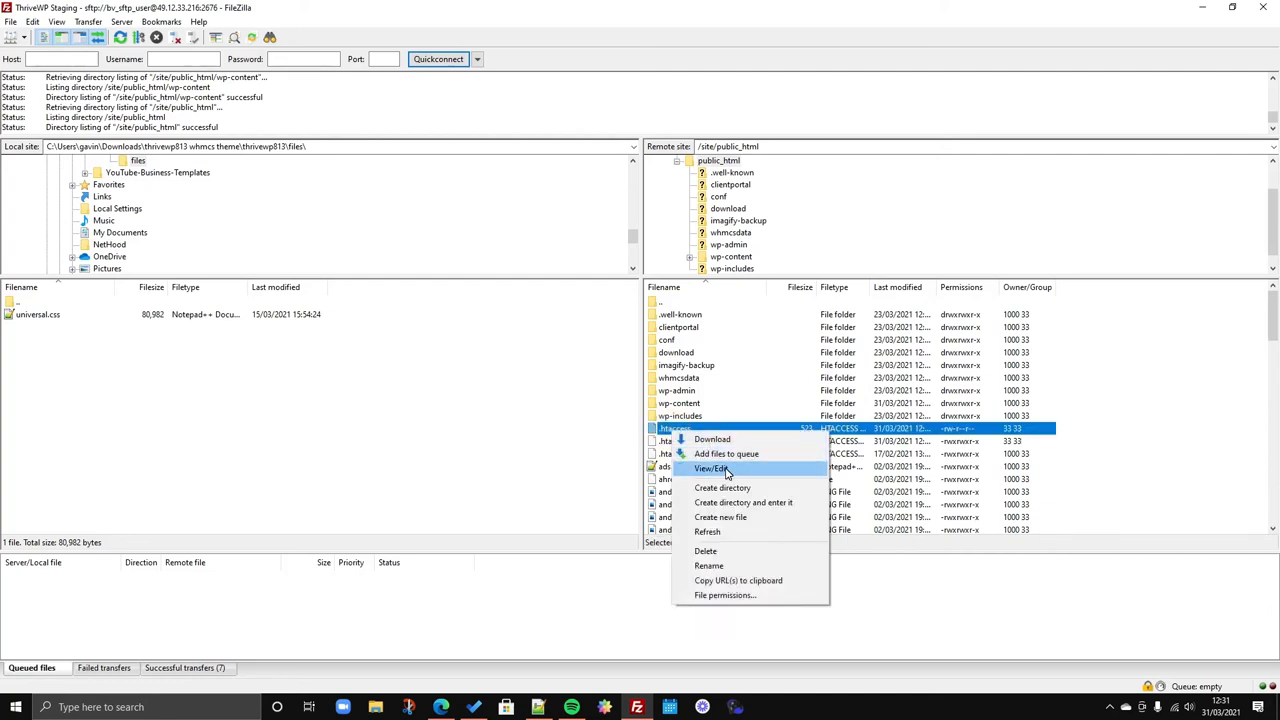
click(711, 468)
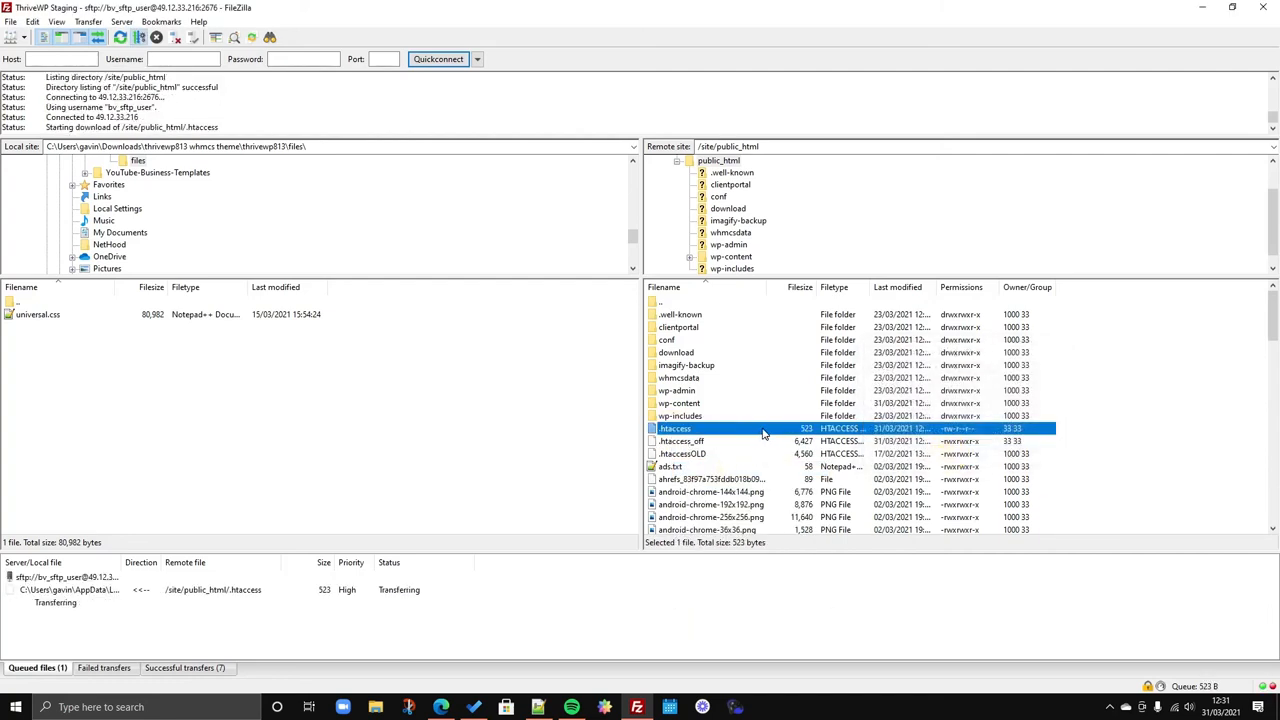
double_click(674, 428)
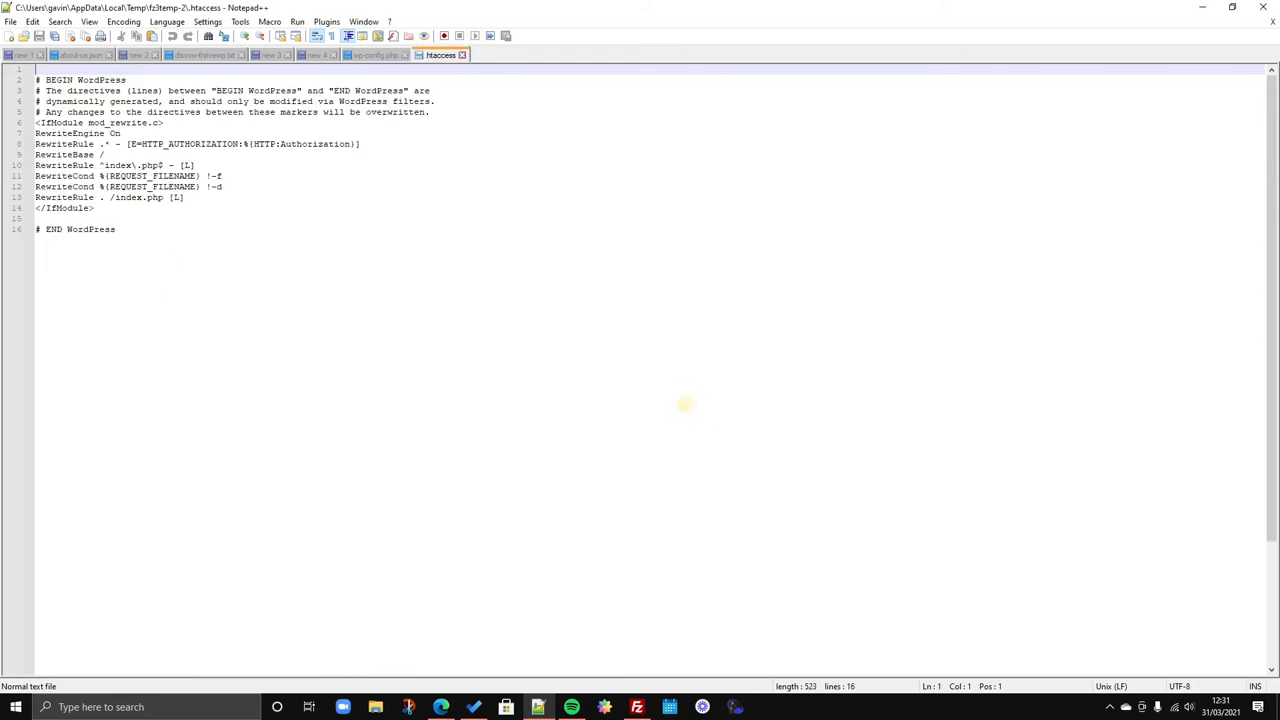
Reload the staging homepage in Edge, then return to the login troubleshooting article.
click(133, 101)
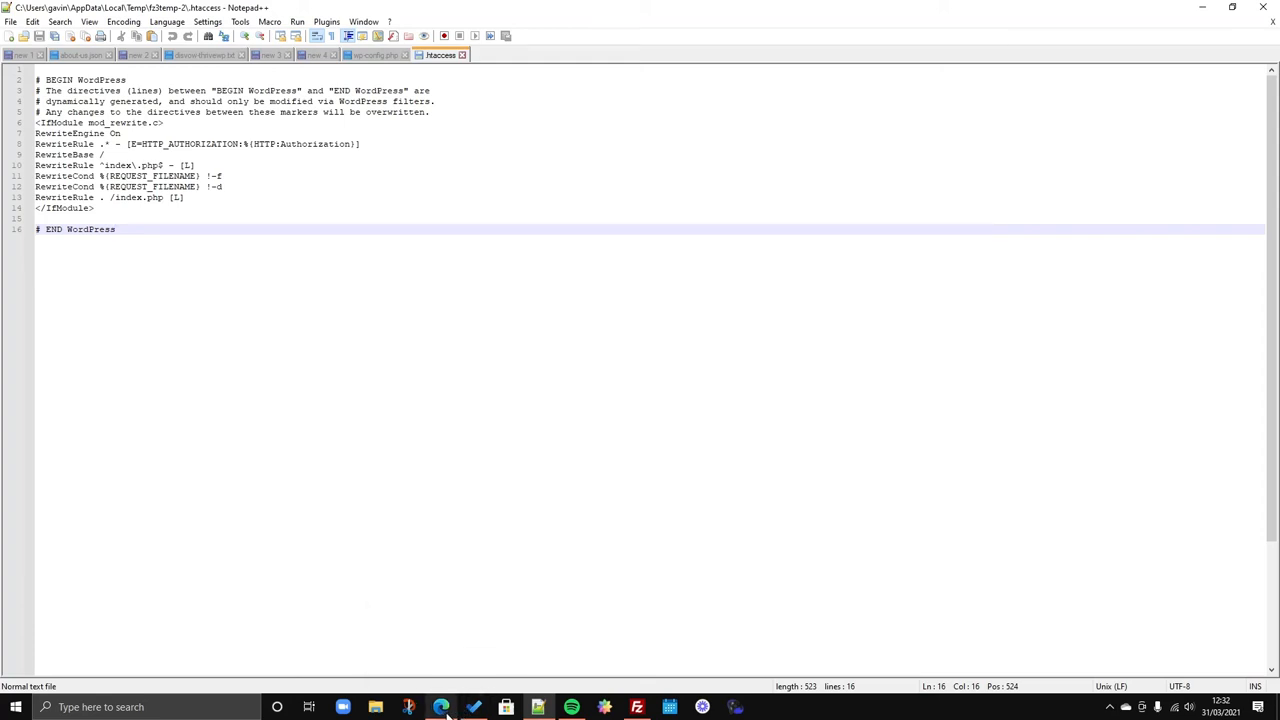
click(441, 707)
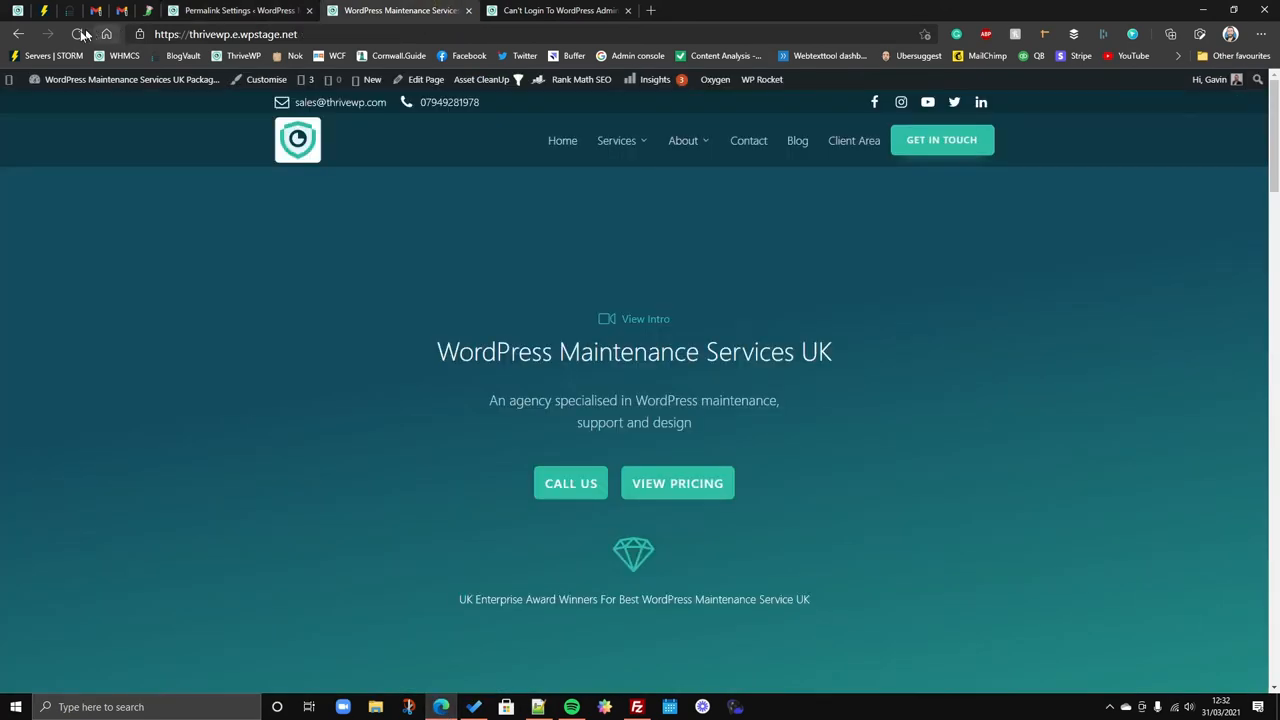
click(77, 34)
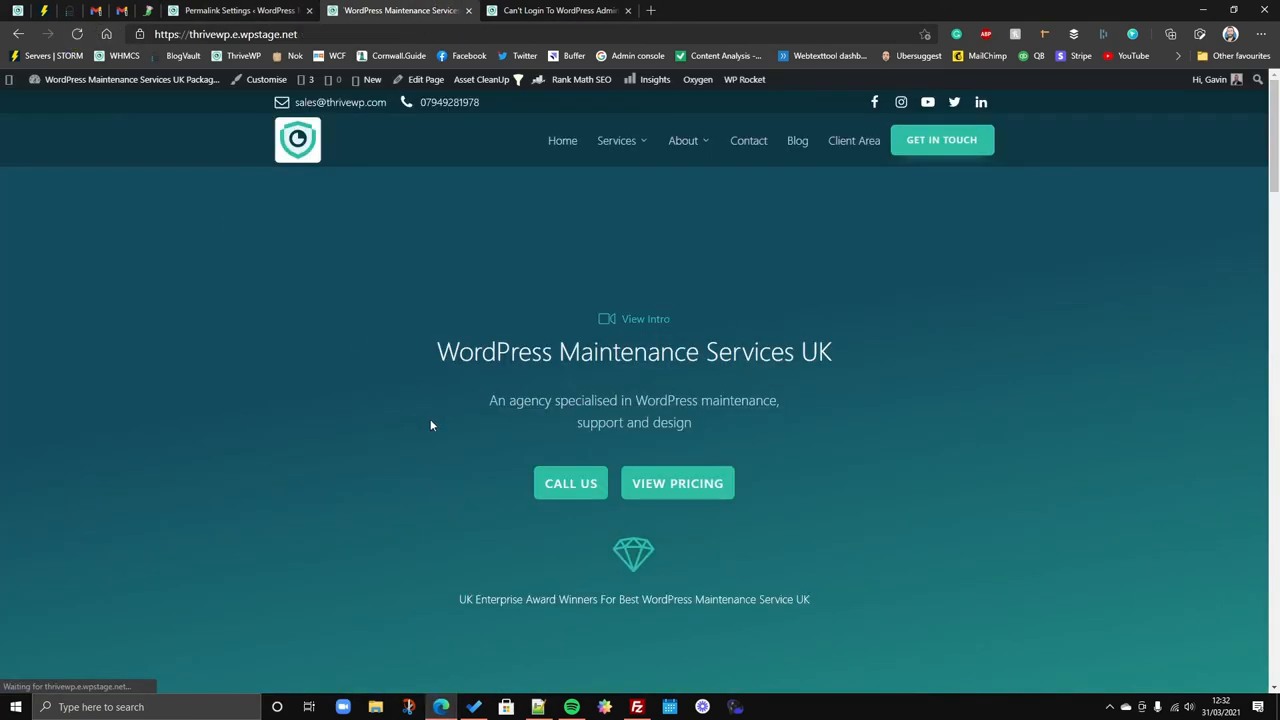
mouse_move(600, 641)
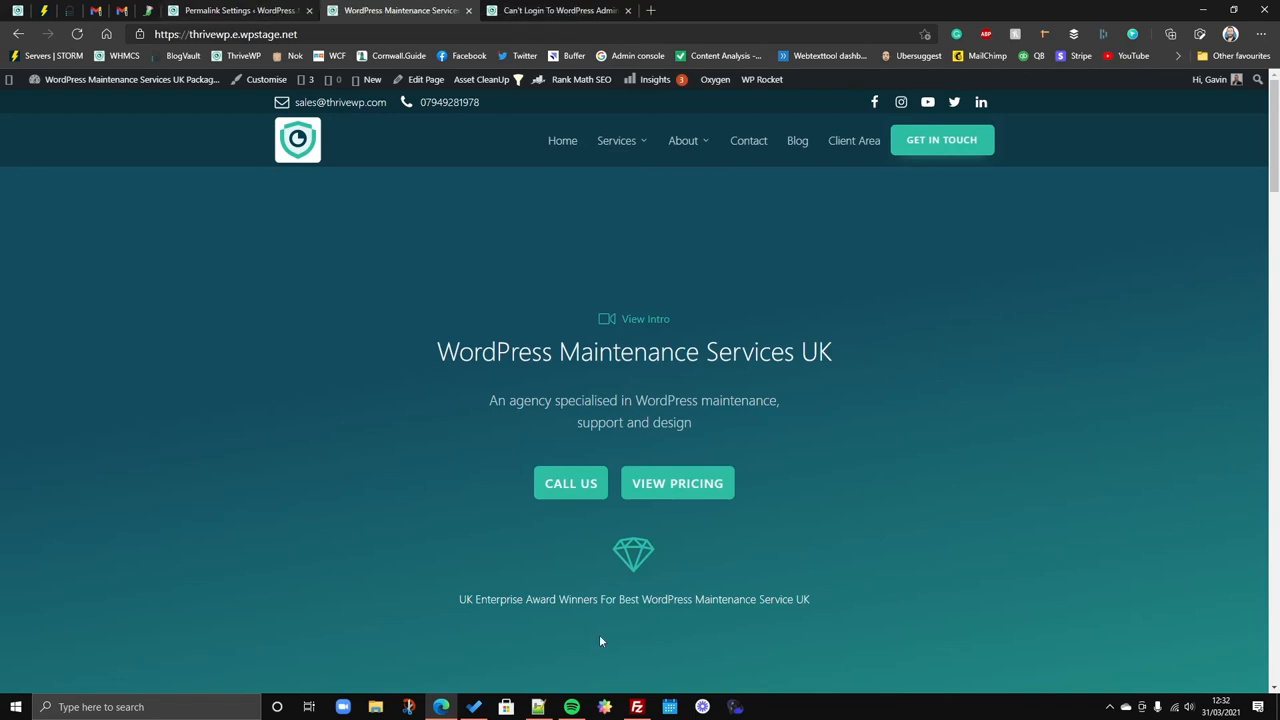
click(560, 10)
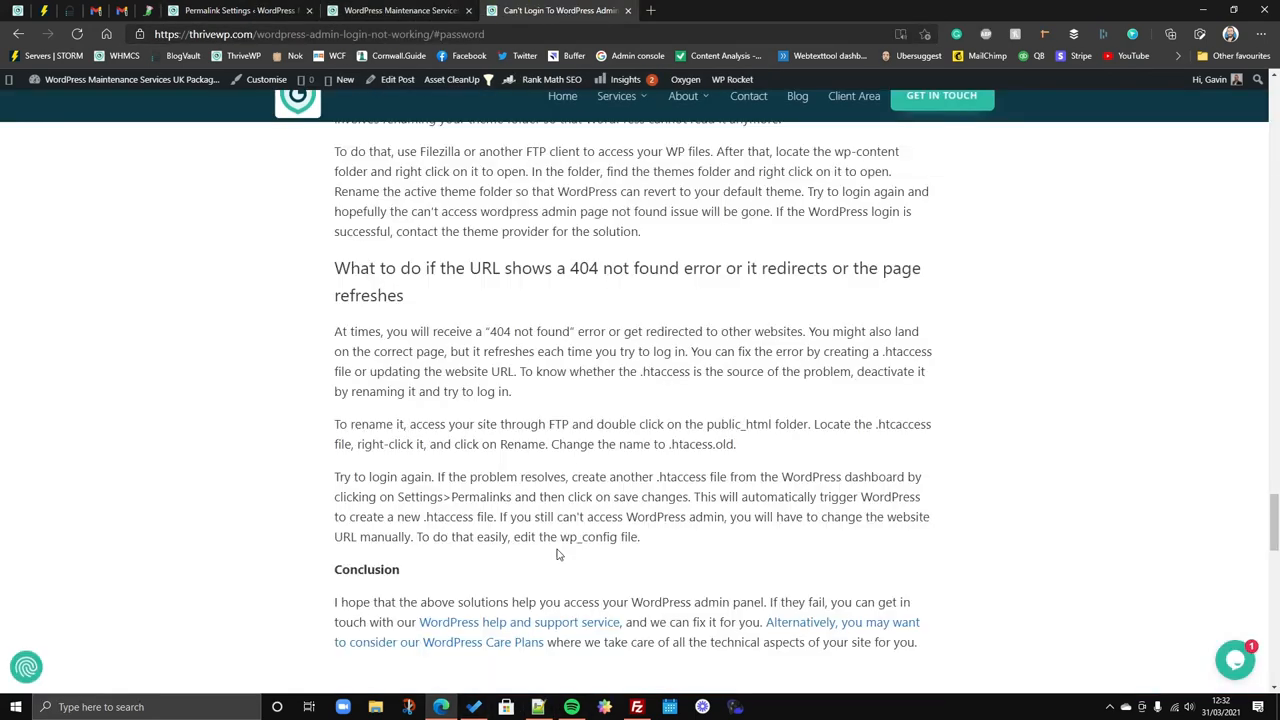
mouse_move(688, 483)
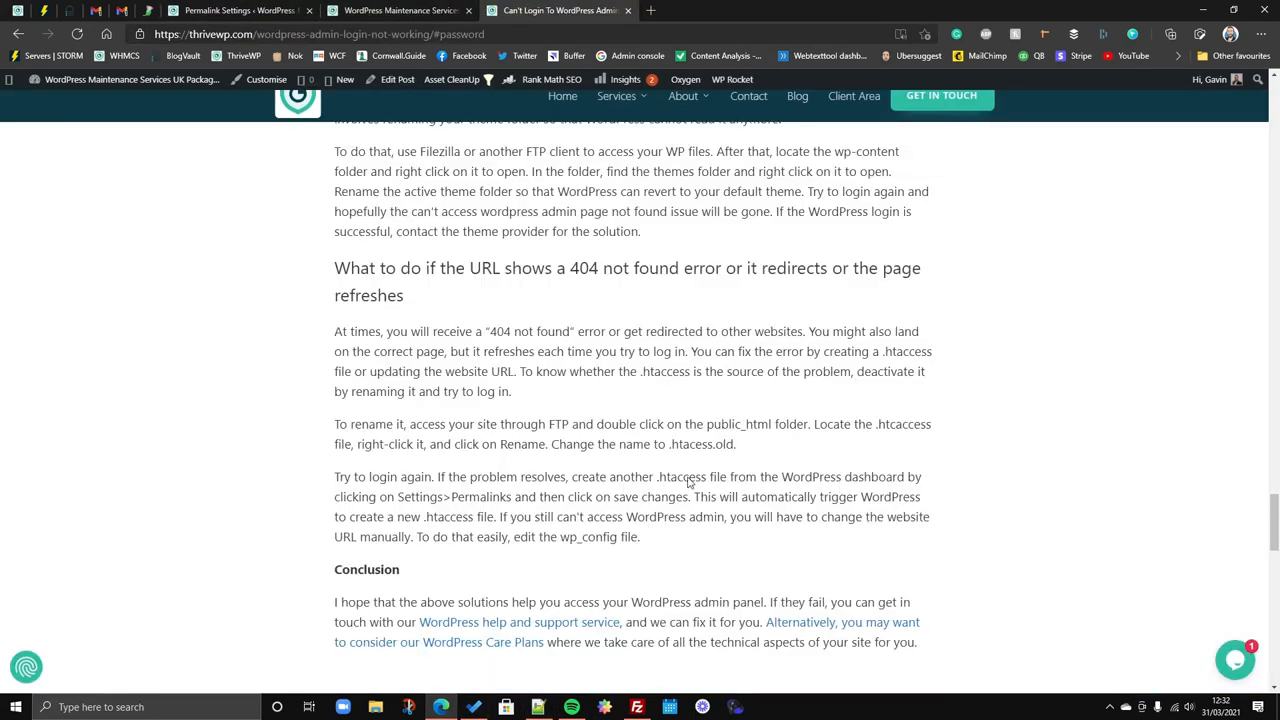
mouse_move(671, 540)
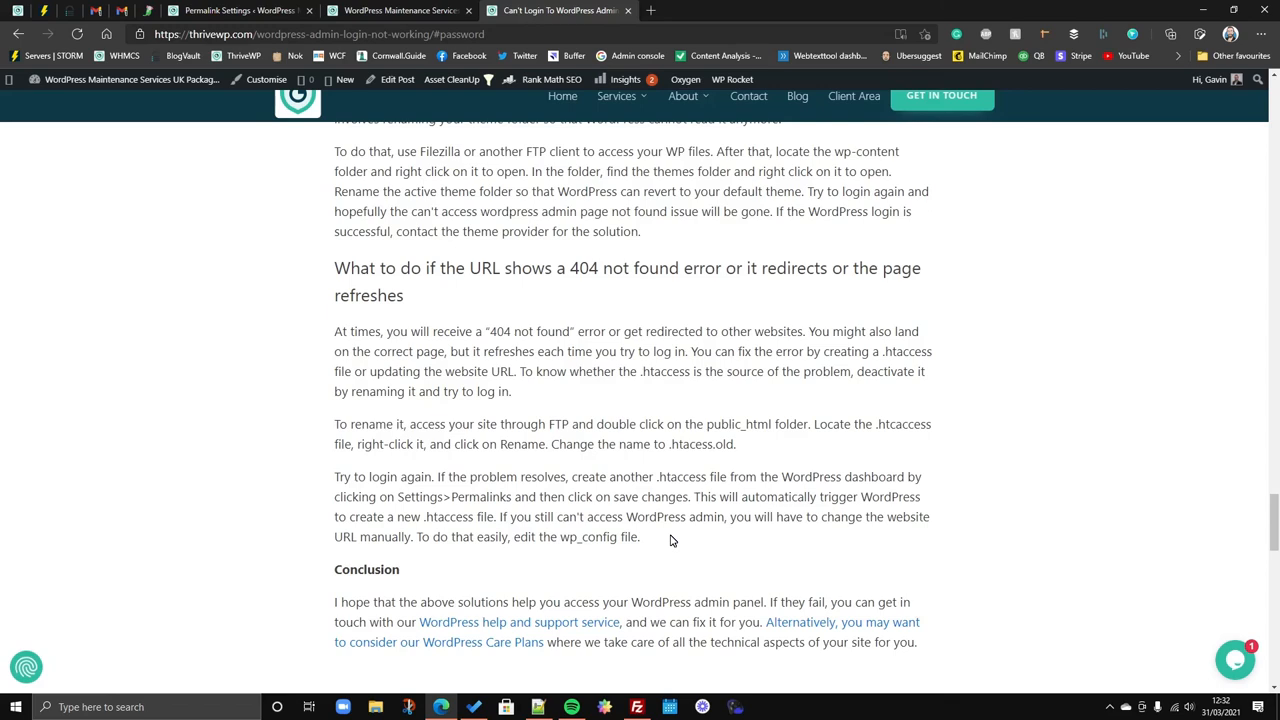
mouse_move(671, 540)
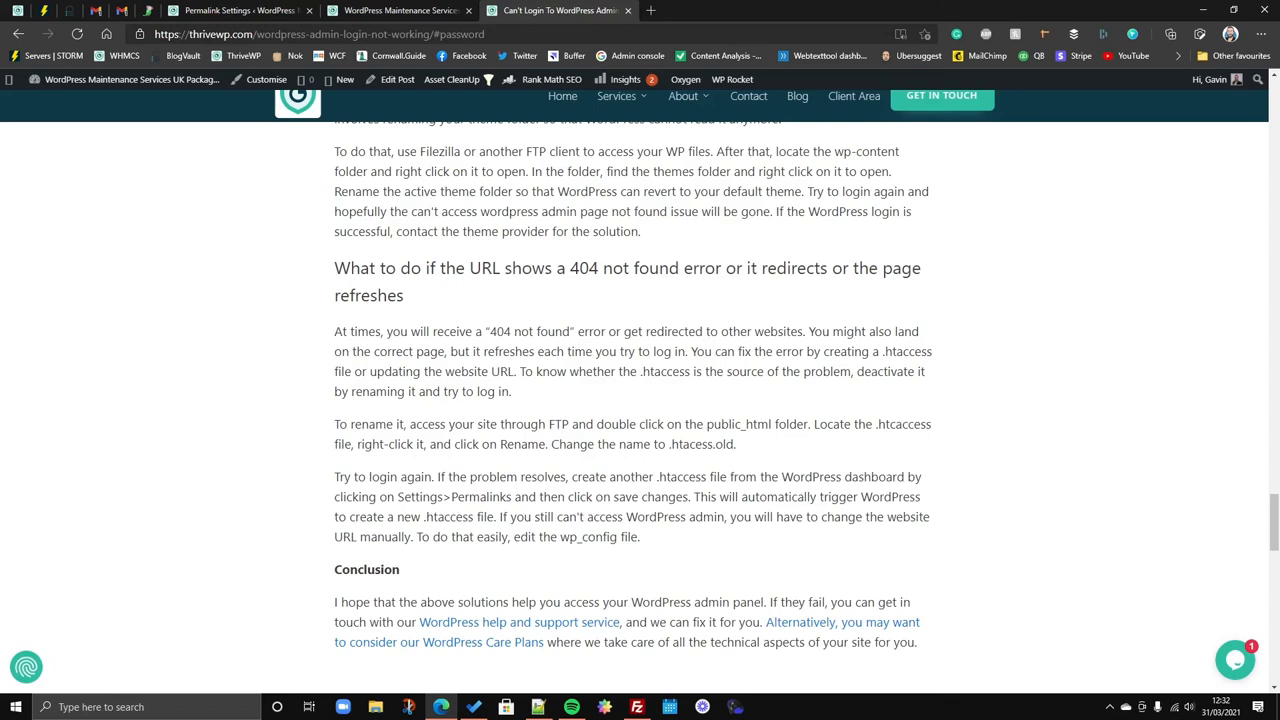
mouse_move(661, 550)
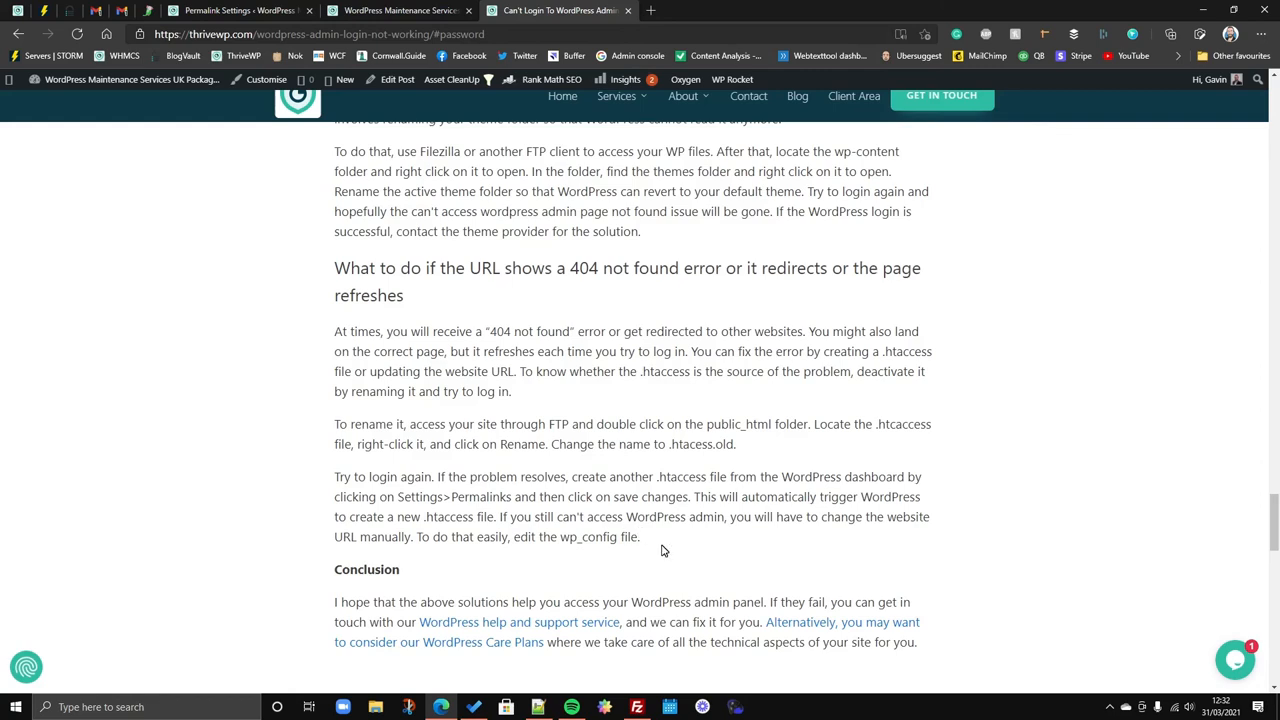
mouse_move(645, 546)
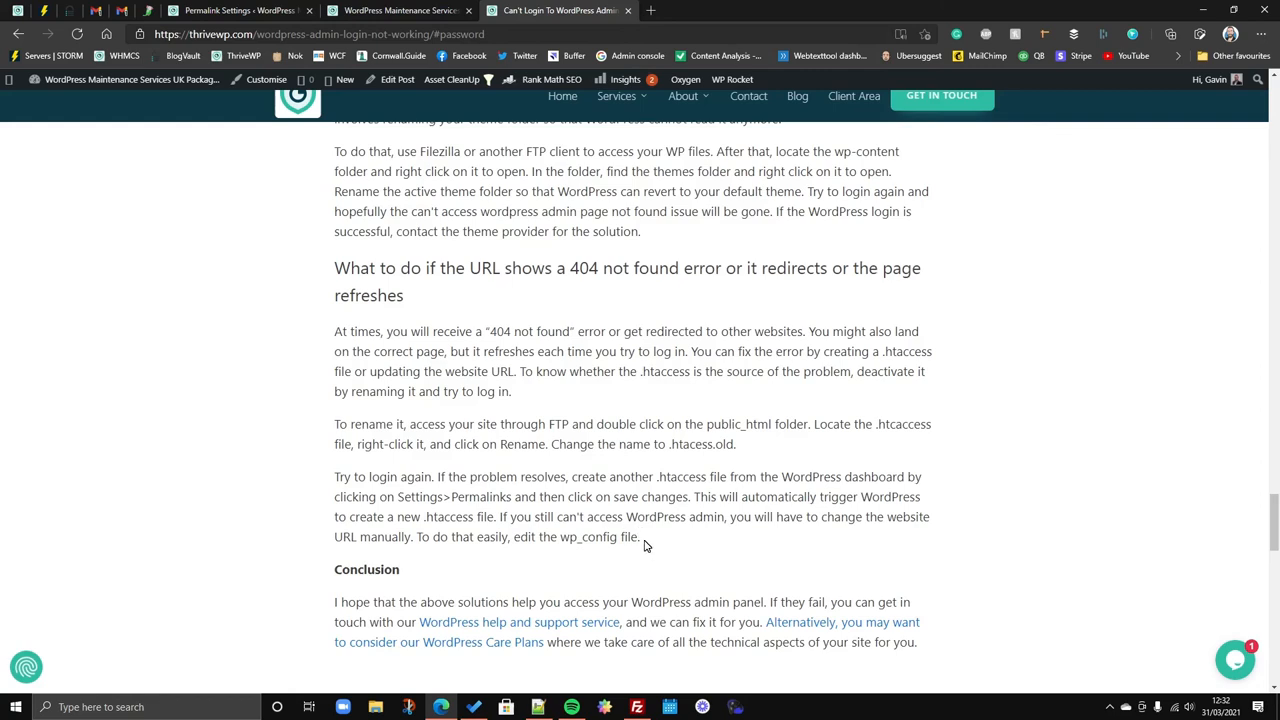
mouse_move(652, 593)
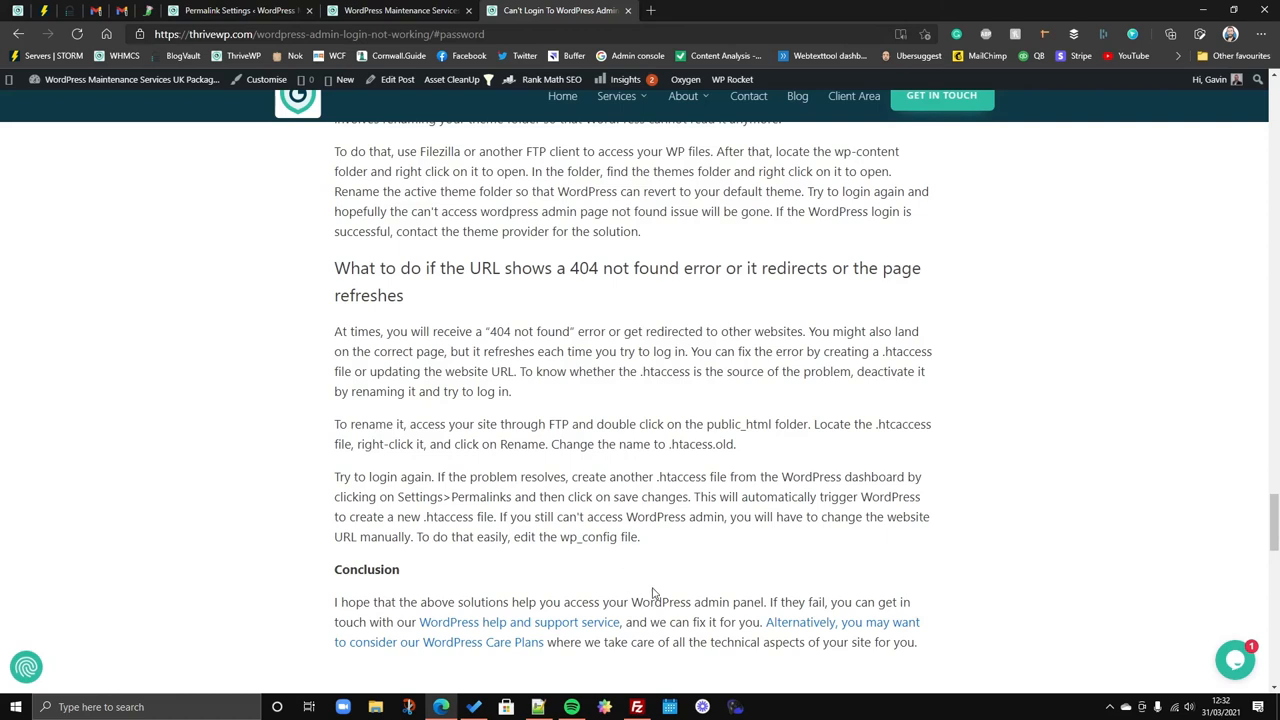
mouse_move(735, 540)
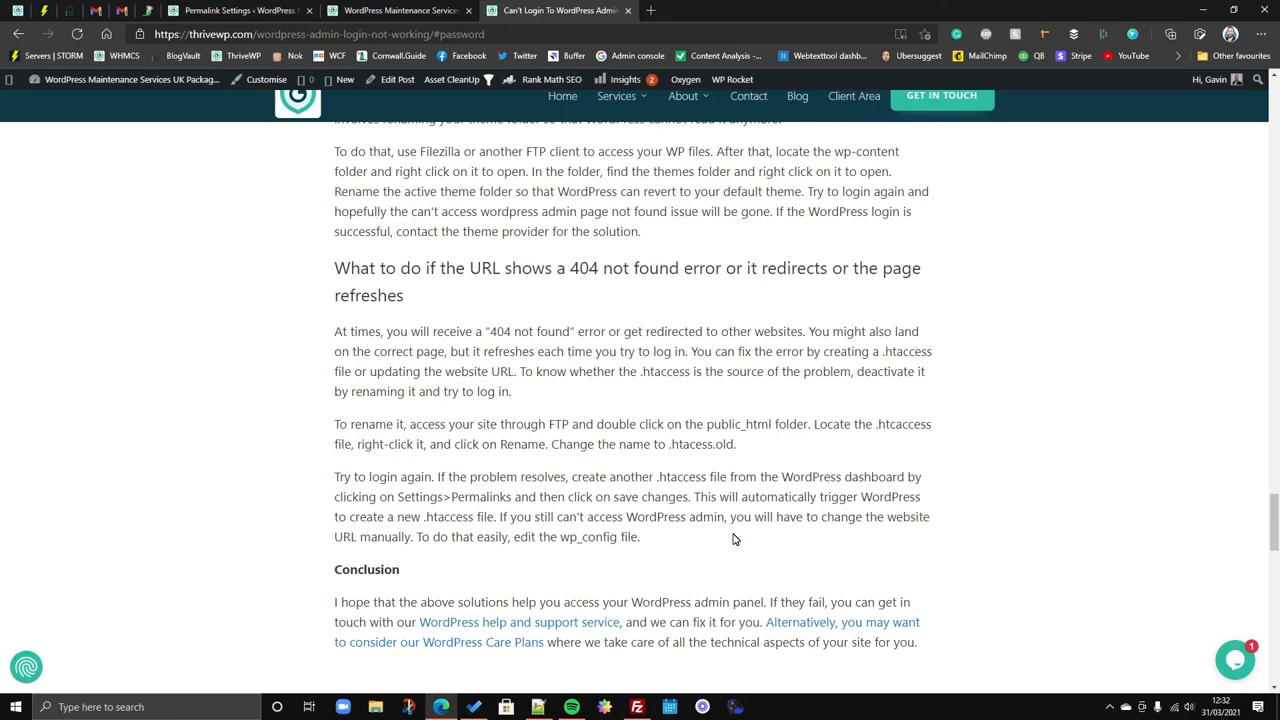
Scroll up from the .htaccess fix to the phpMyAdmin password-reset steps.
scroll(up, 3)
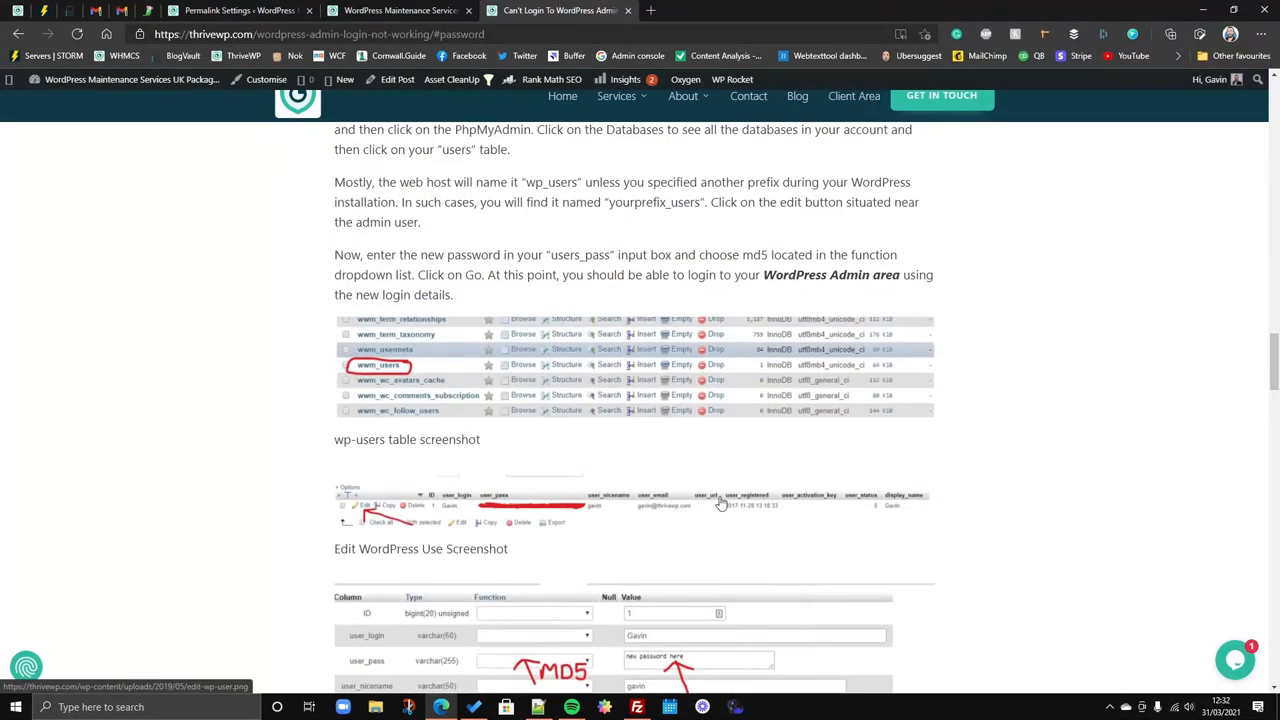
Scroll past the wp_users and MD5 edit screenshots, then back up to 'What to do if the password reset fails'.
scroll(down, 3)
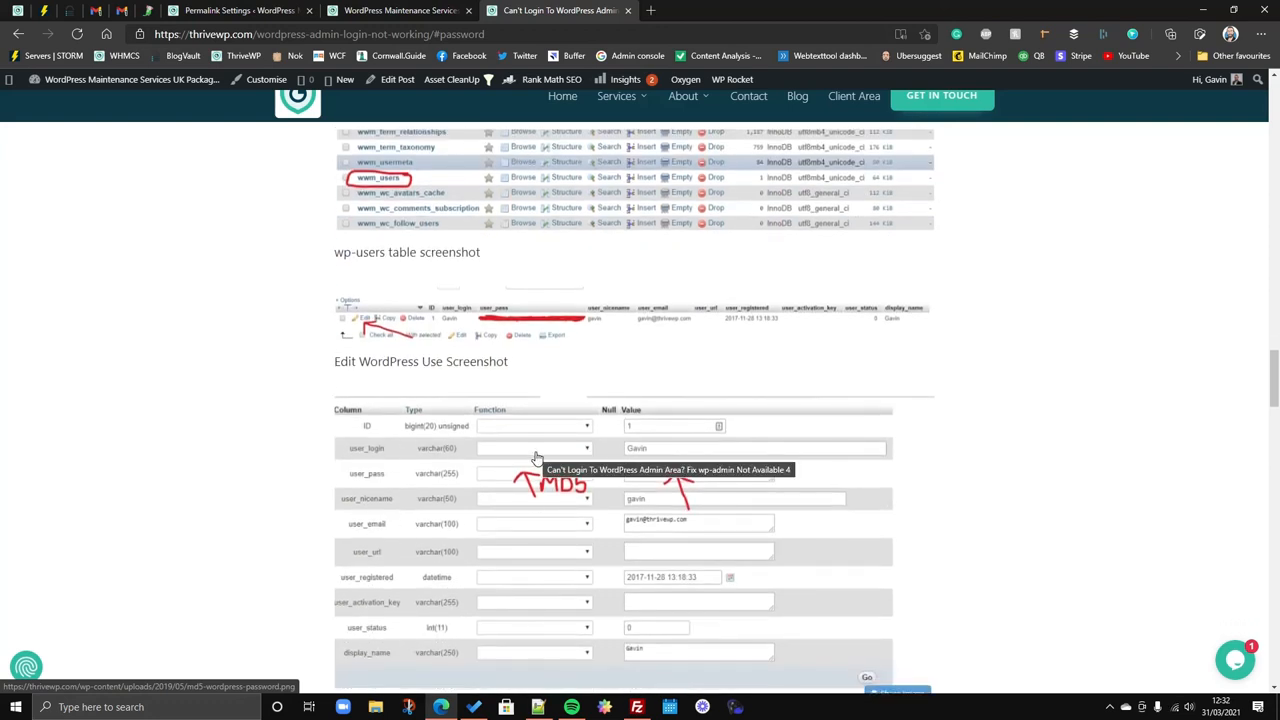
mouse_move(556, 546)
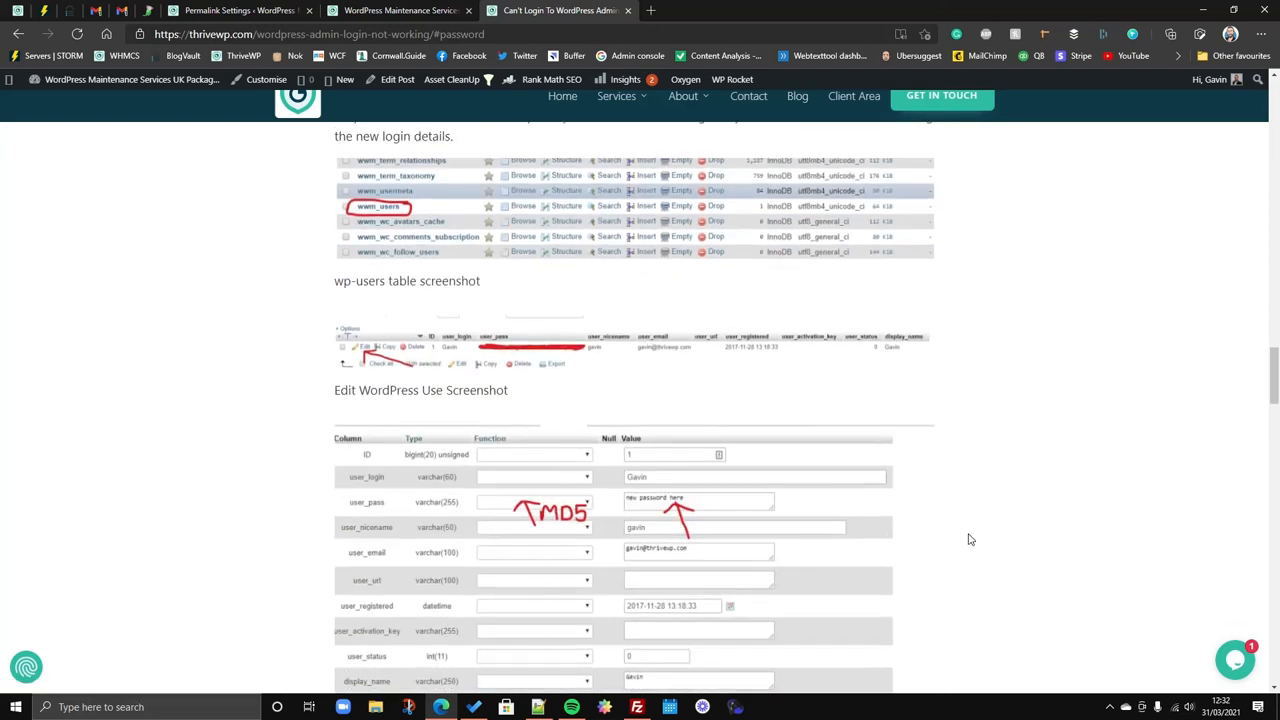
scroll(down, 3)
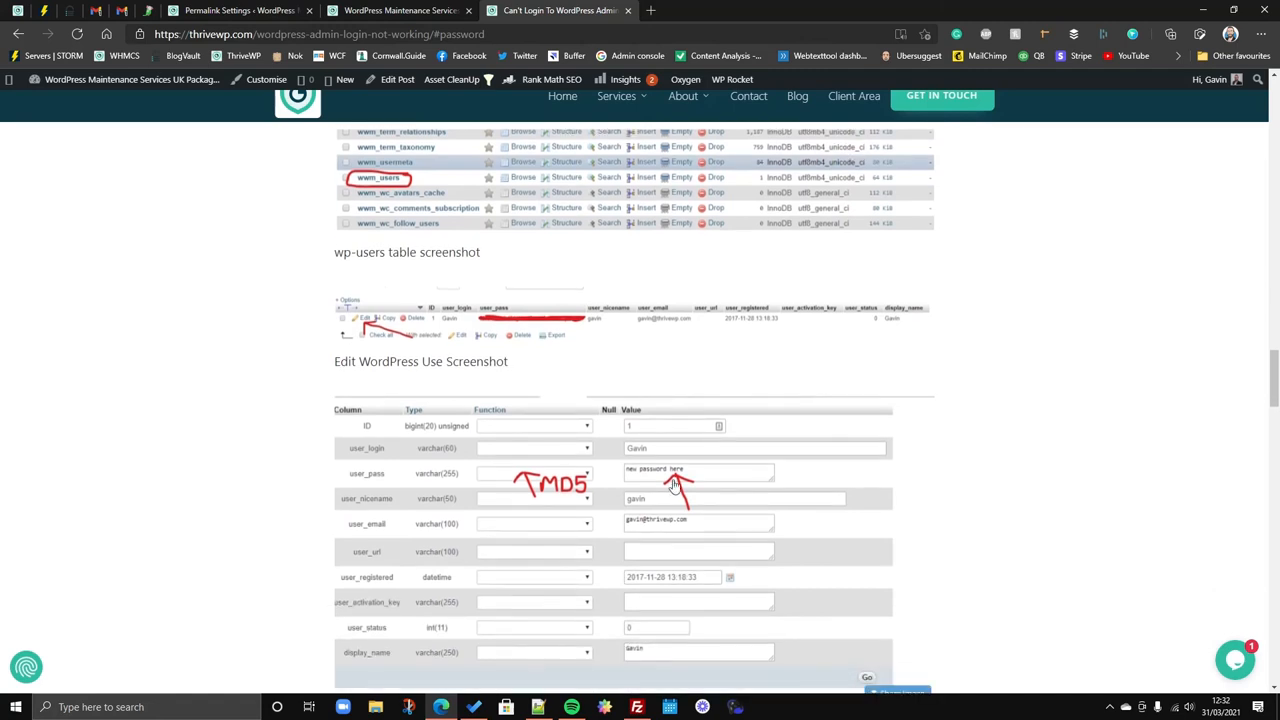
mouse_move(980, 528)
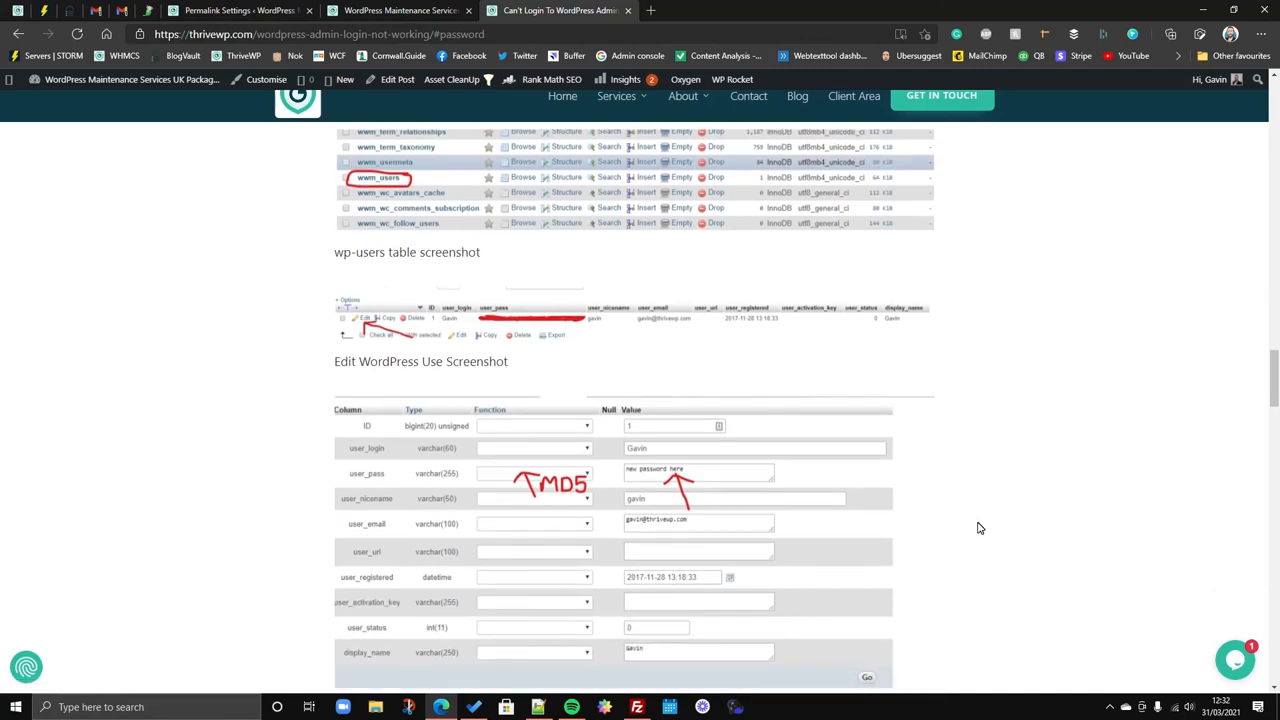
mouse_move(748, 528)
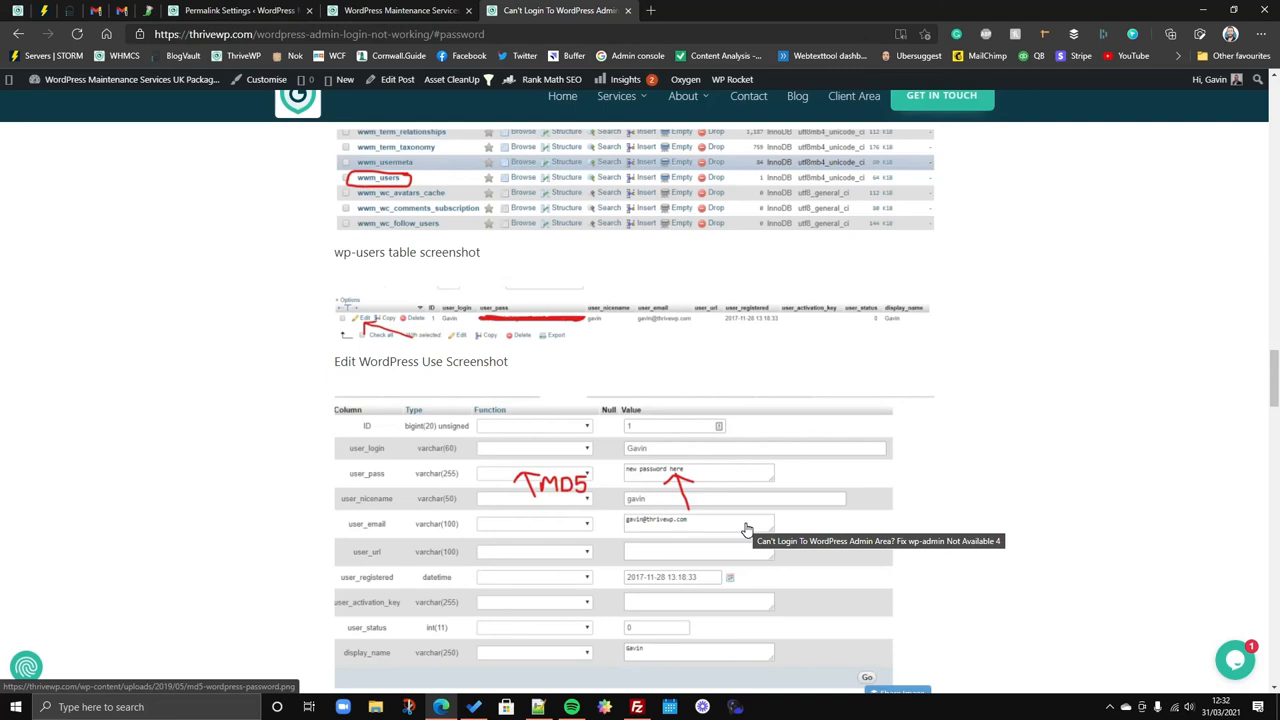
mouse_move(818, 516)
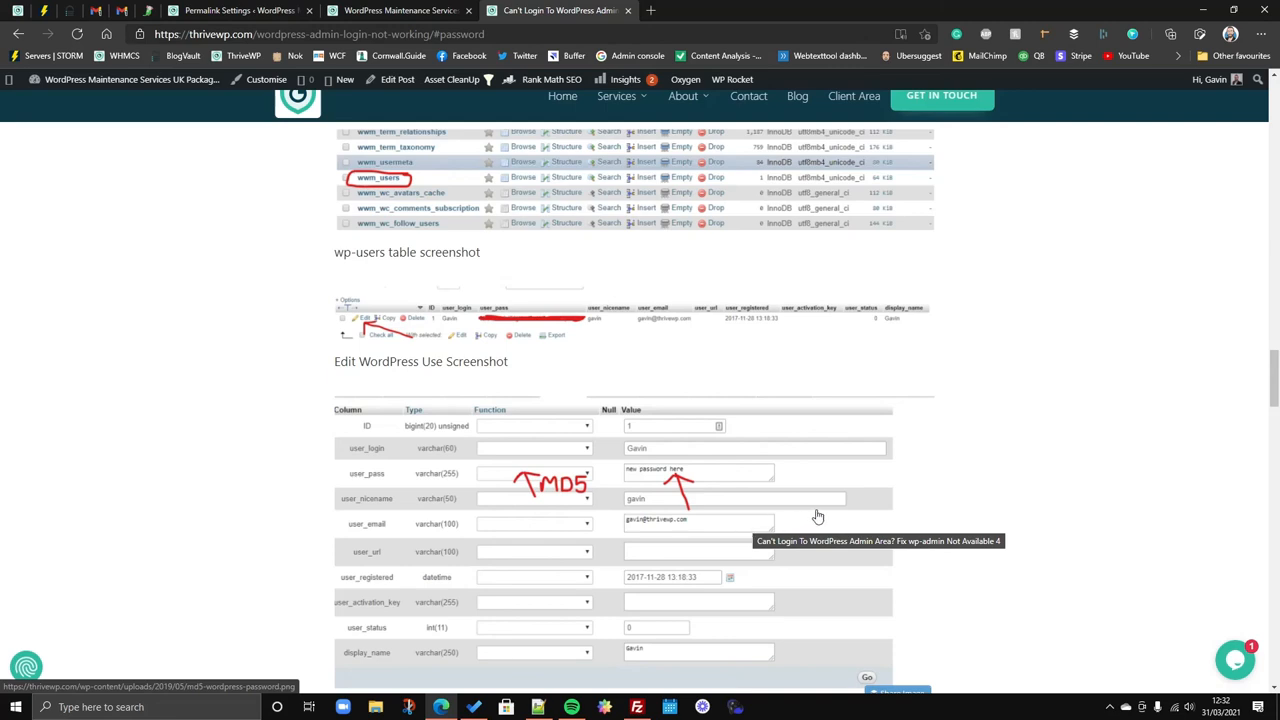
mouse_move(884, 503)
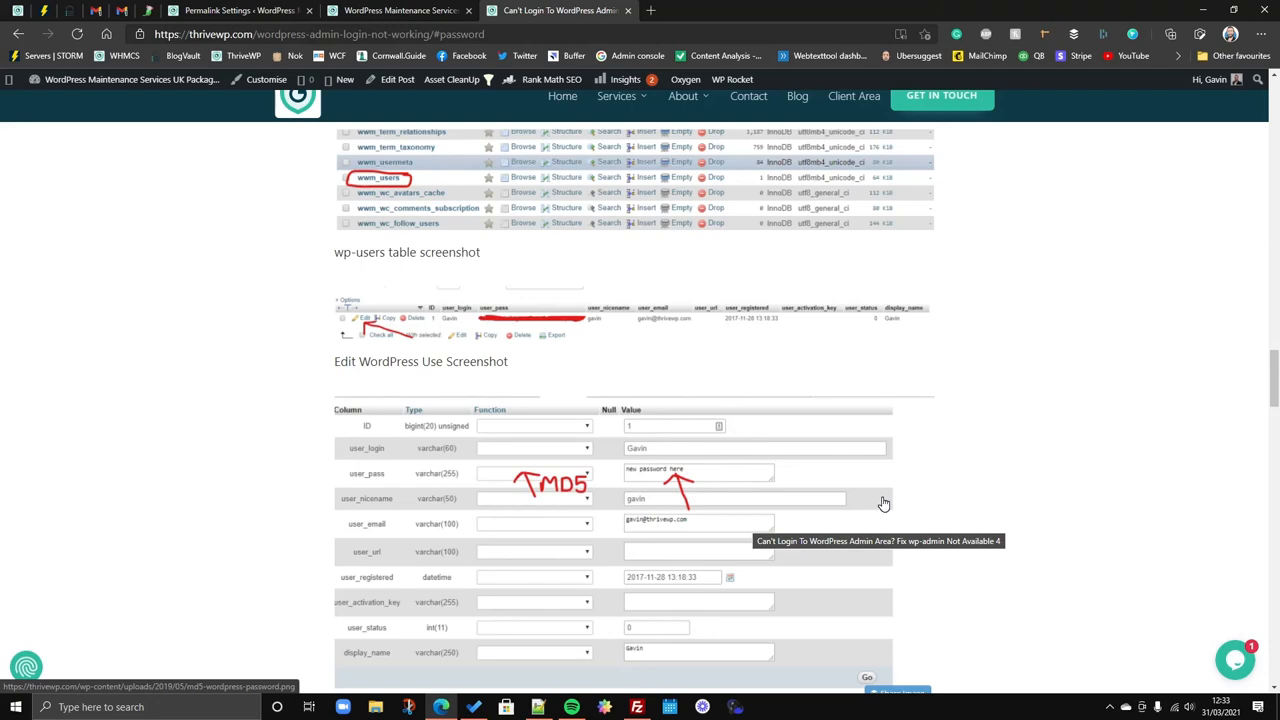
mouse_move(825, 537)
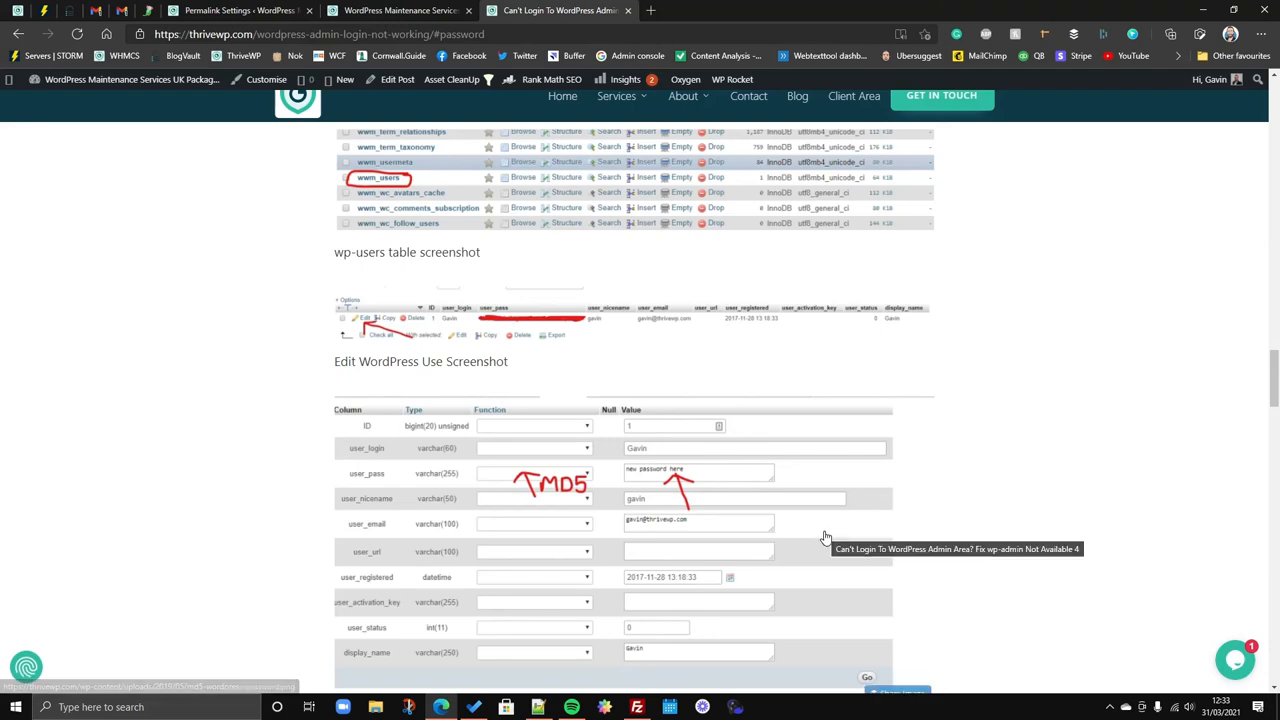
scroll(up, 3)
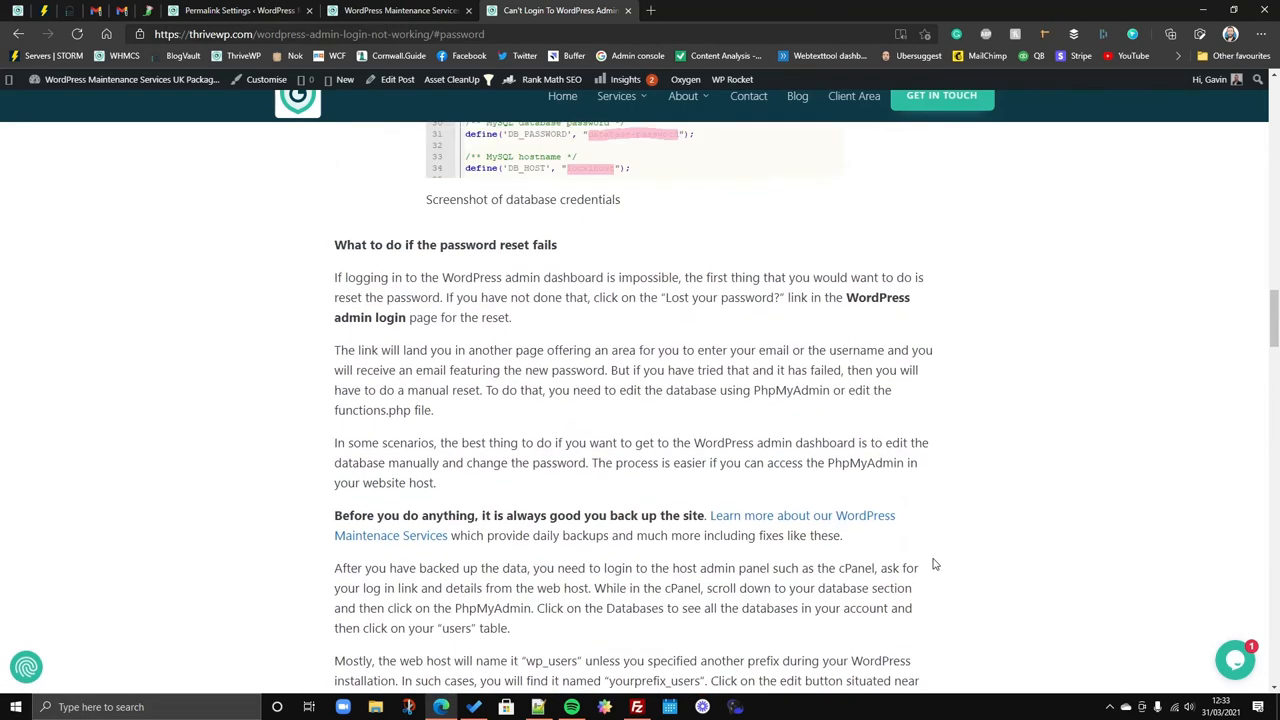
Scroll to the article's title and featured image, then down to the introduction text.
scroll(up, 3)
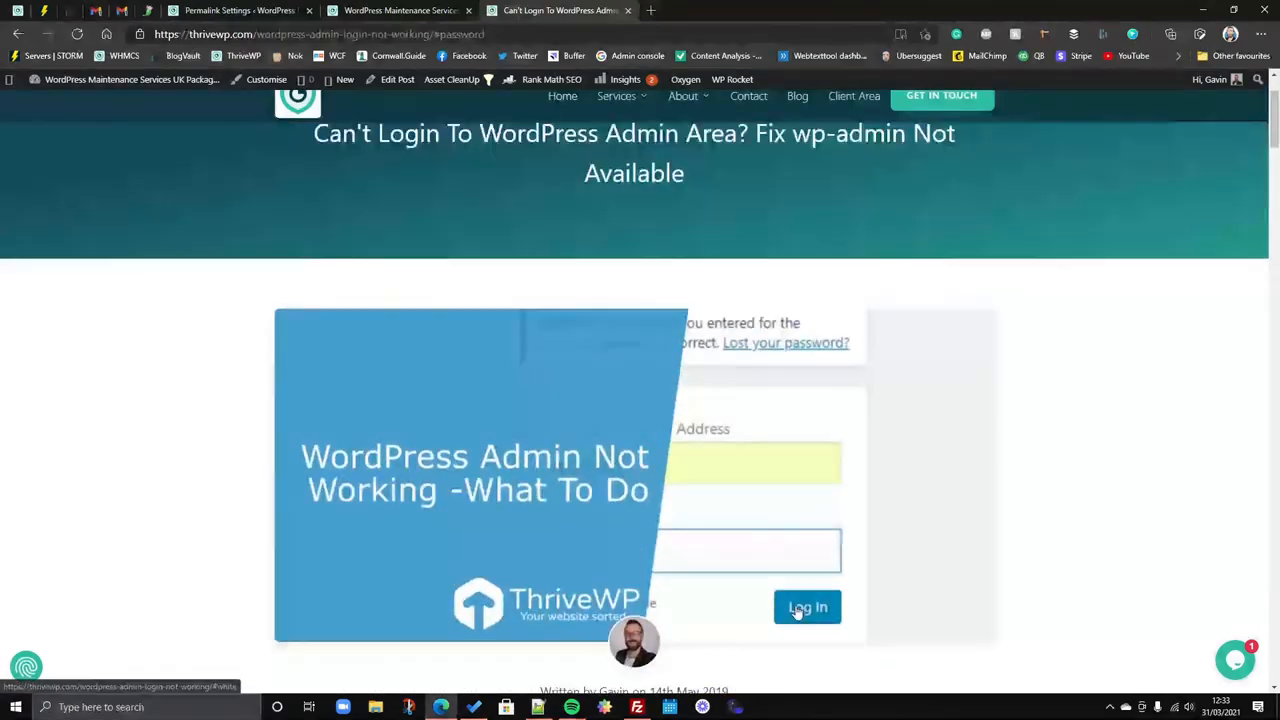
scroll(down, 3)
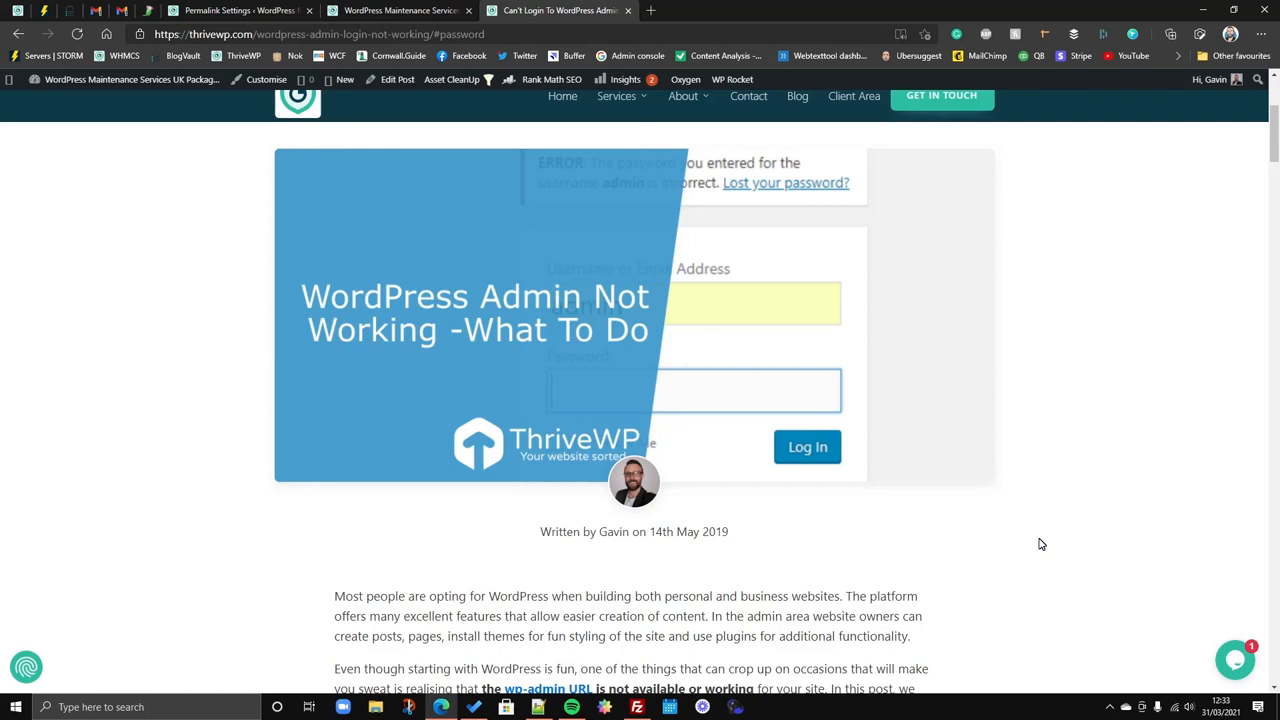
mouse_move(996, 554)
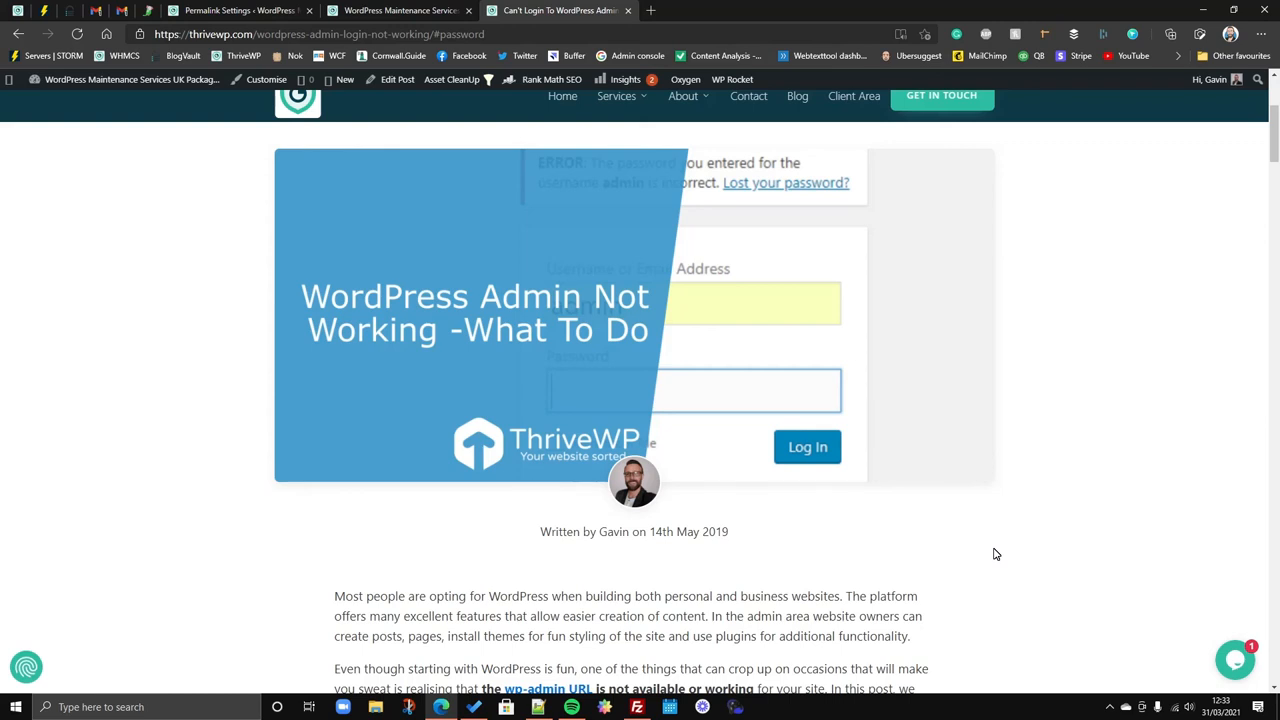
scroll(down, 3)
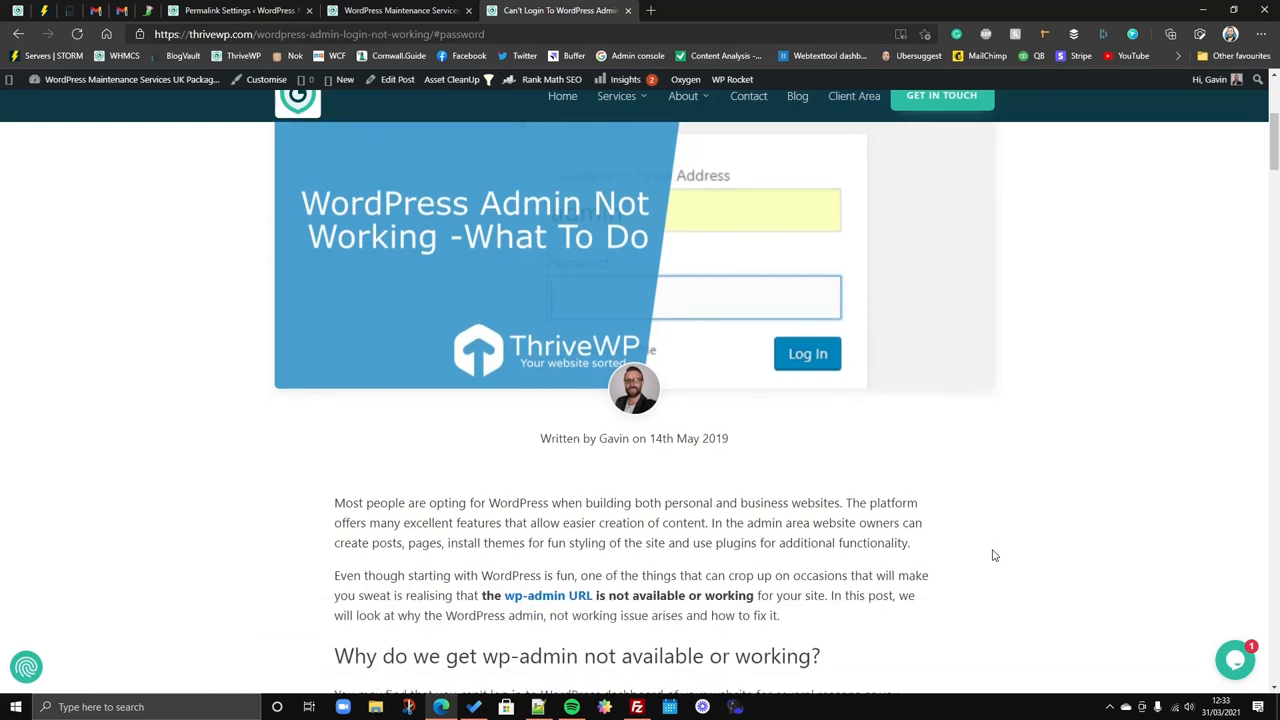